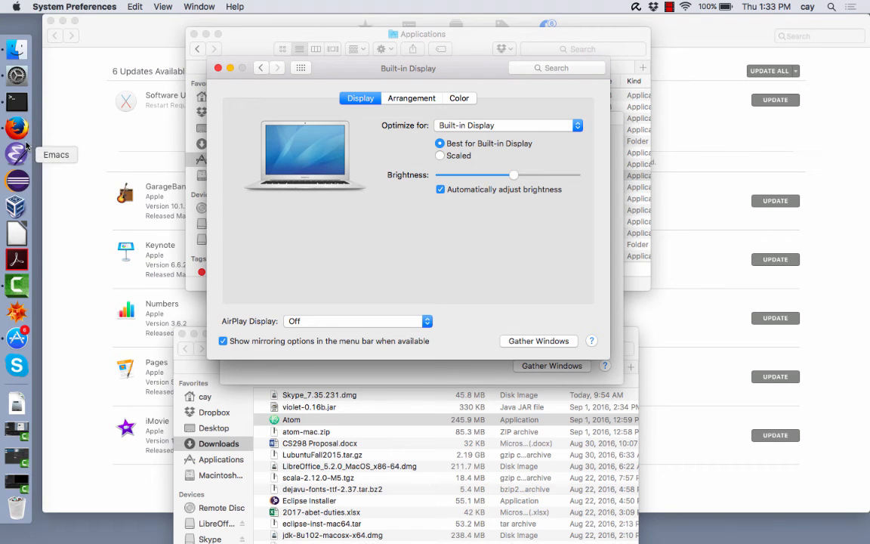
- Leave the Built-in Display preferences and bring Firefox to the front from the Dock
left_click(17, 127)
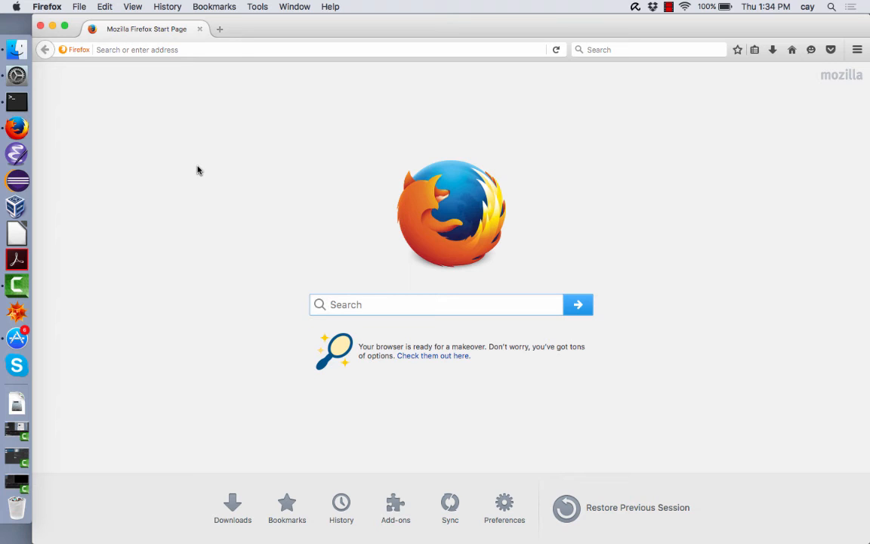
- Enter the course site address (cs.sjsu.edu/...) in the address bar without loading it
left_click(302, 48)
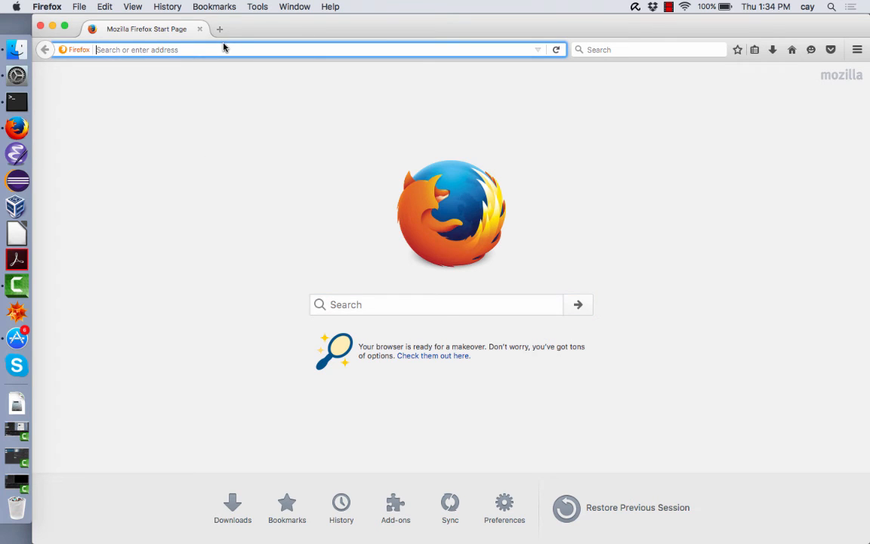
type("cs.sjsu.edu/")
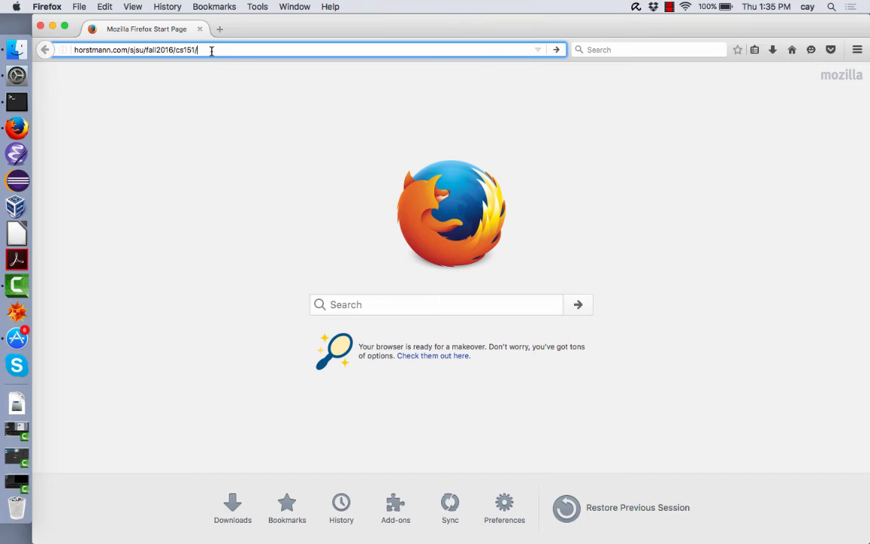
- Load the CS151 Object-Oriented Design course page with its fall 2016 calendar
key("Return")
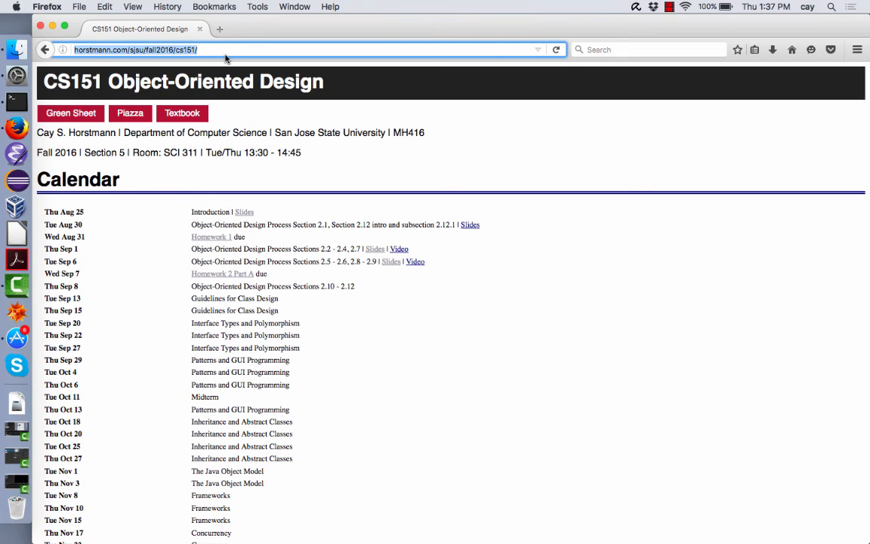
mouse_move(380, 257)
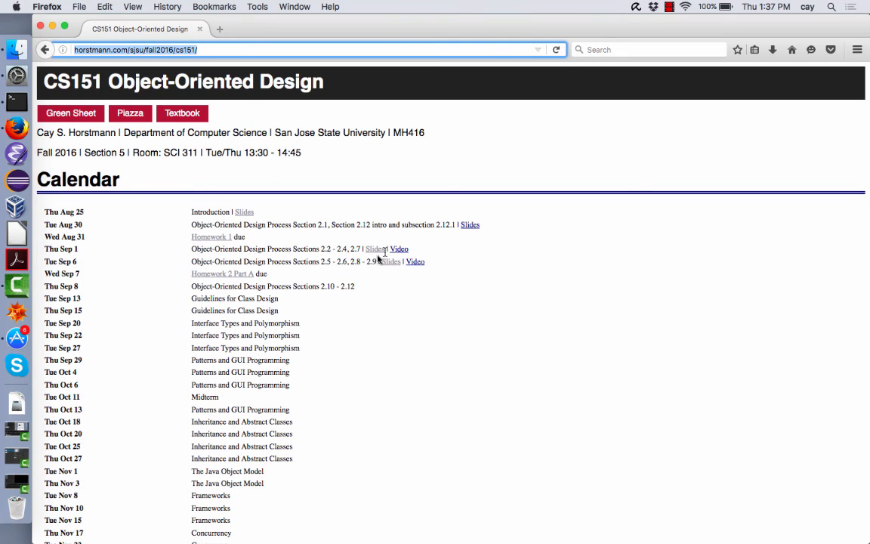
mouse_move(390, 262)
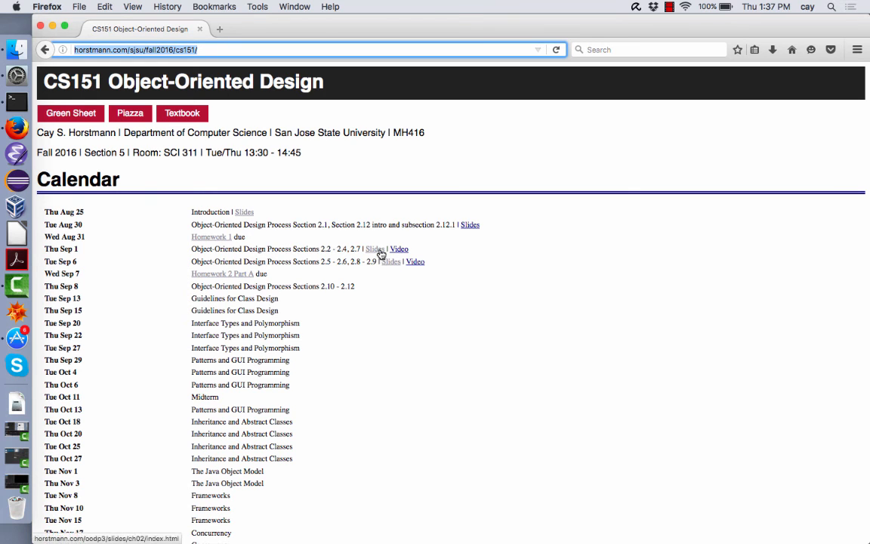
- Open the Sep 1 Chapter 2 lecture slides at the Object Construction sequence diagram
left_click(375, 248)
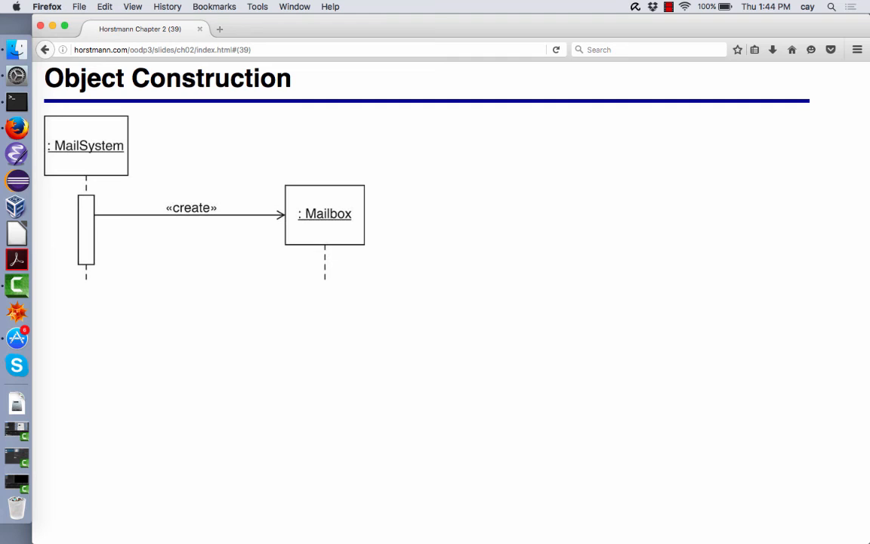
- Step forward to the 'Sequence Diagram for Use Case: Leave a message' slide
key("Right")
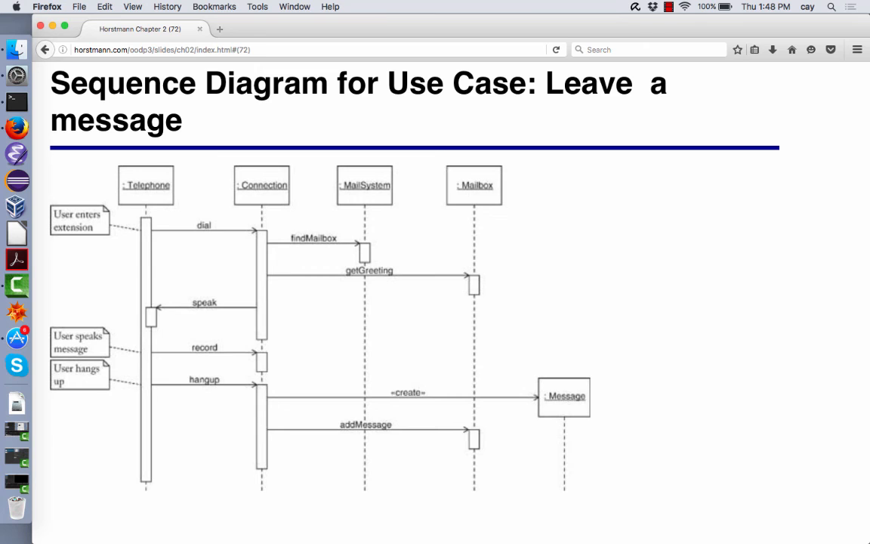
left_click(284, 48)
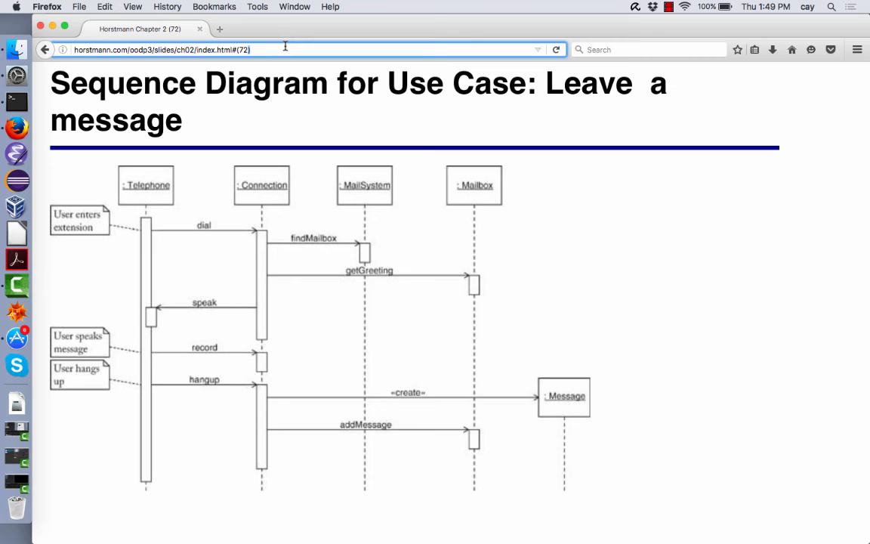
mouse_move(17, 338)
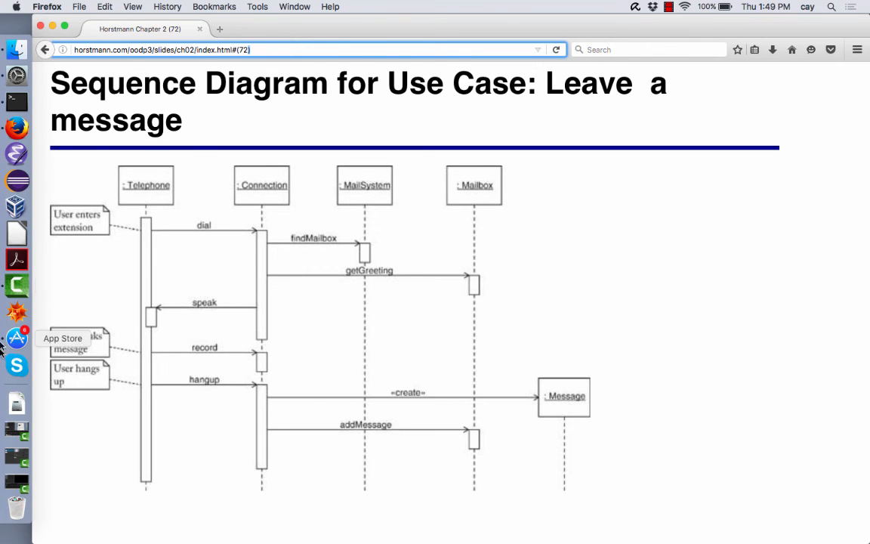
mouse_move(17, 180)
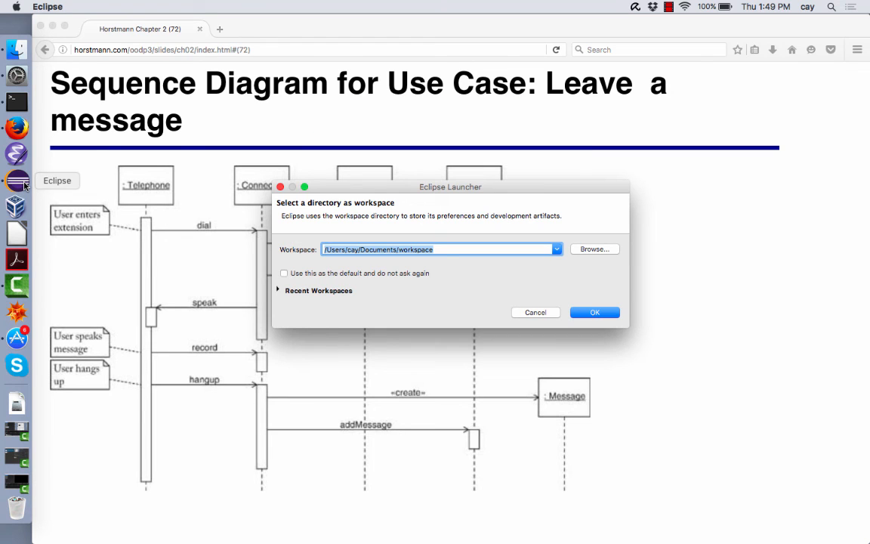
mouse_move(339, 216)
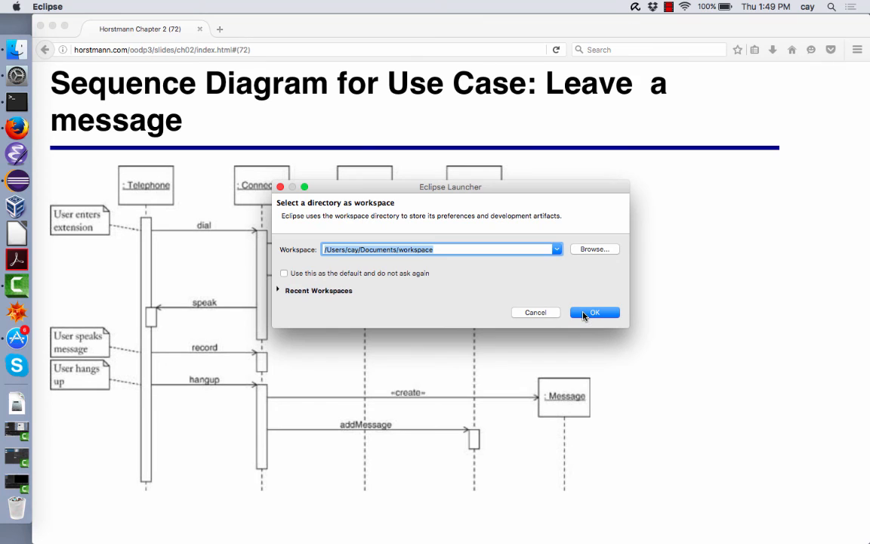
- Accept the suggested workspace to start Eclipse and return to the slides while it loads
left_click(595, 311)
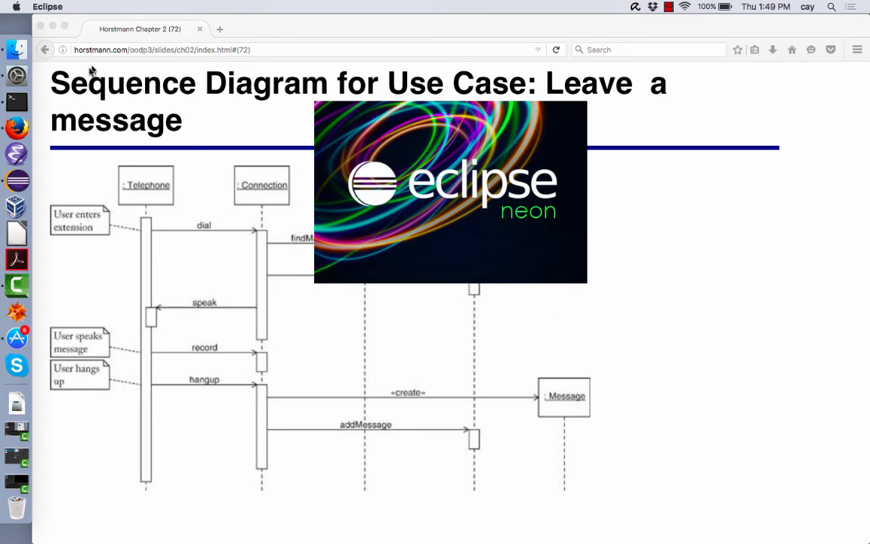
left_click(46, 48)
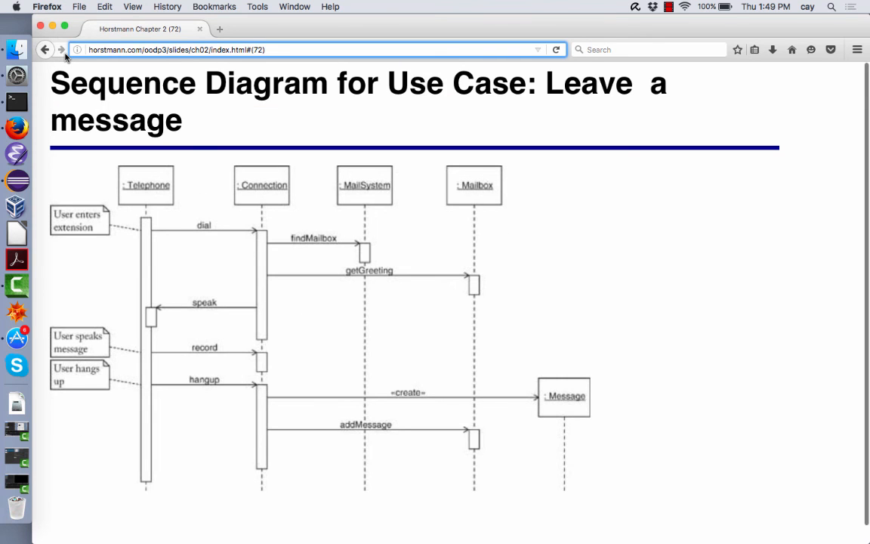
- Go back several slides to the 'Analyze Use Case: Leave a message' step list
left_click(45, 49)
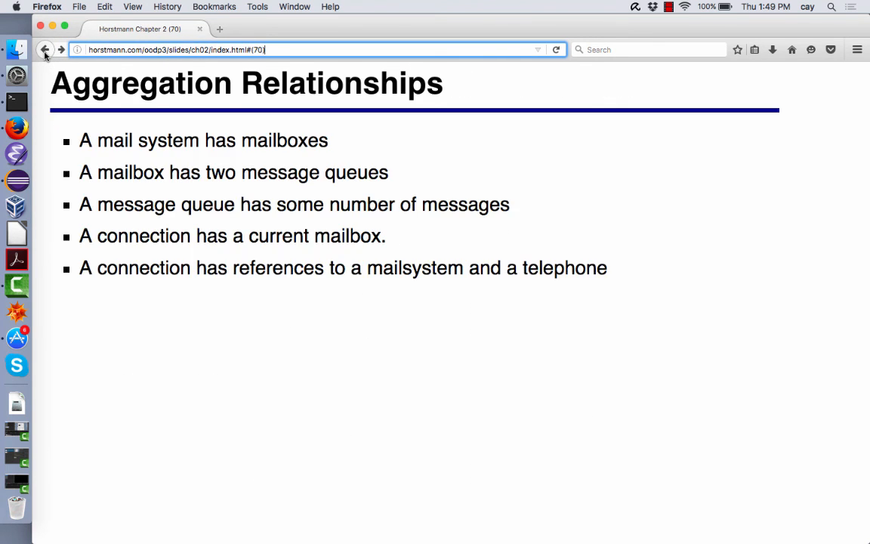
left_click(46, 49)
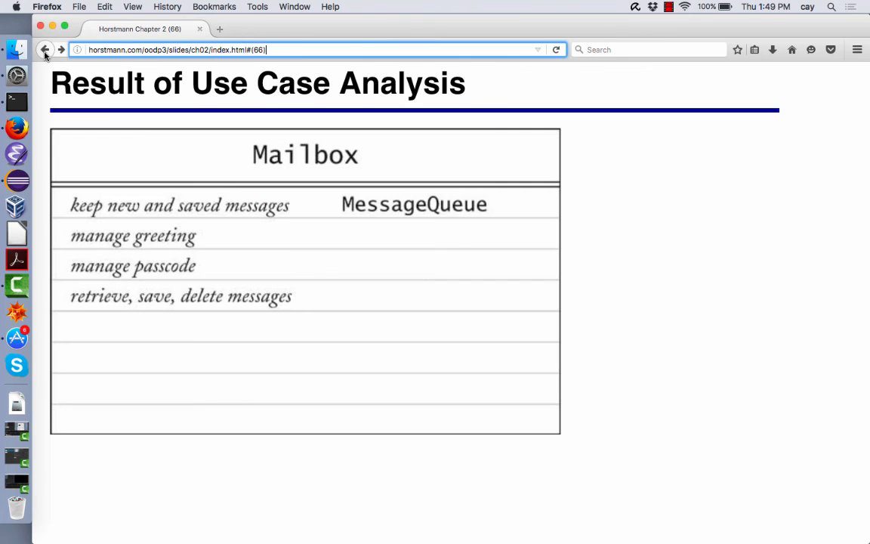
left_click(45, 48)
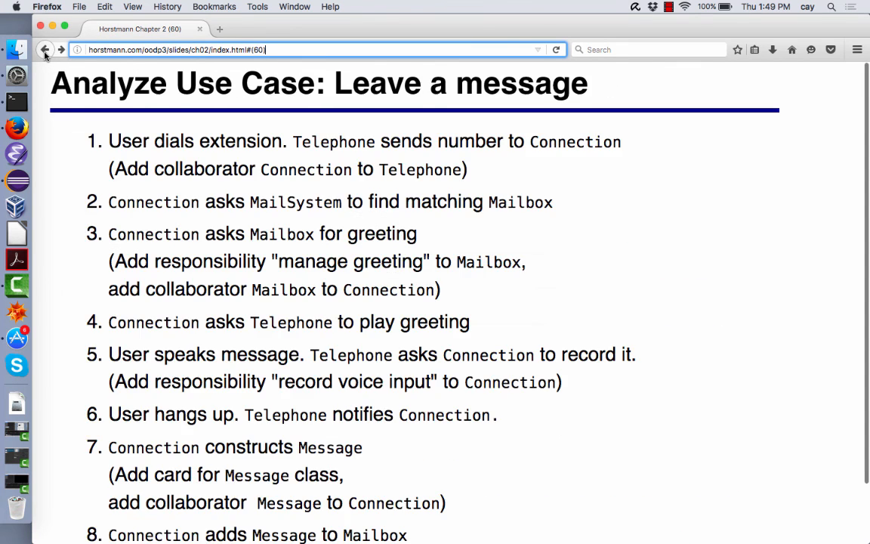
left_click(45, 48)
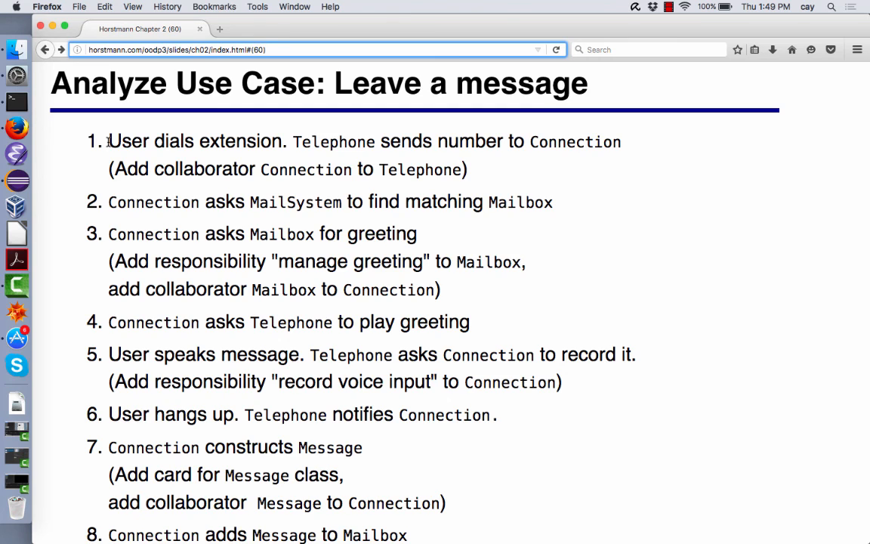
left_click(302, 48)
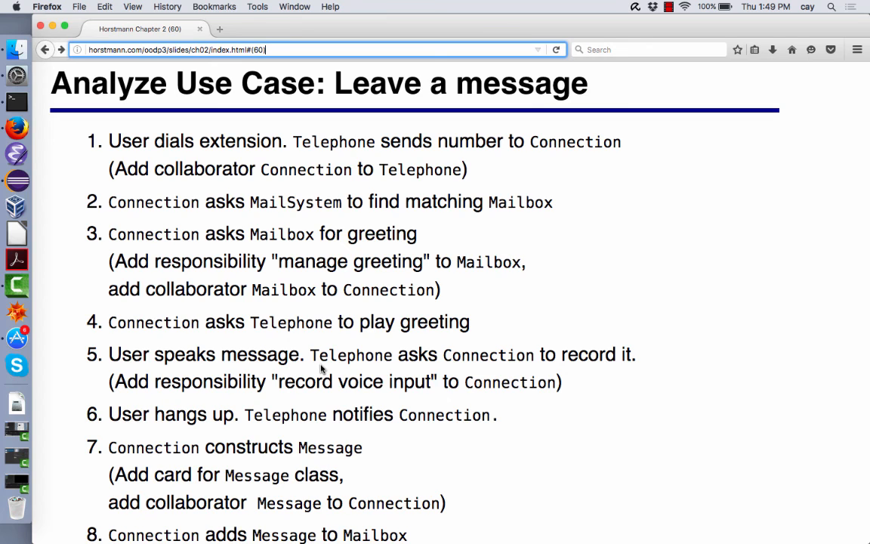
mouse_move(468, 377)
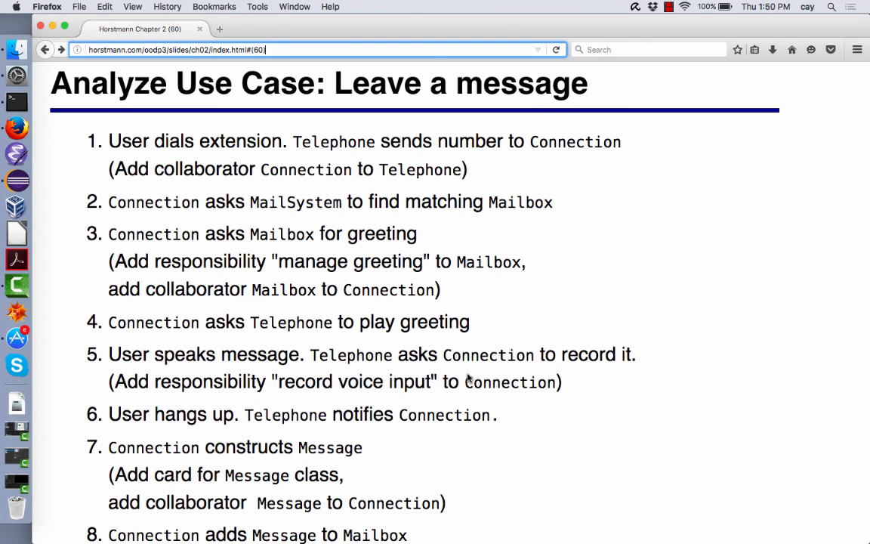
mouse_move(278, 228)
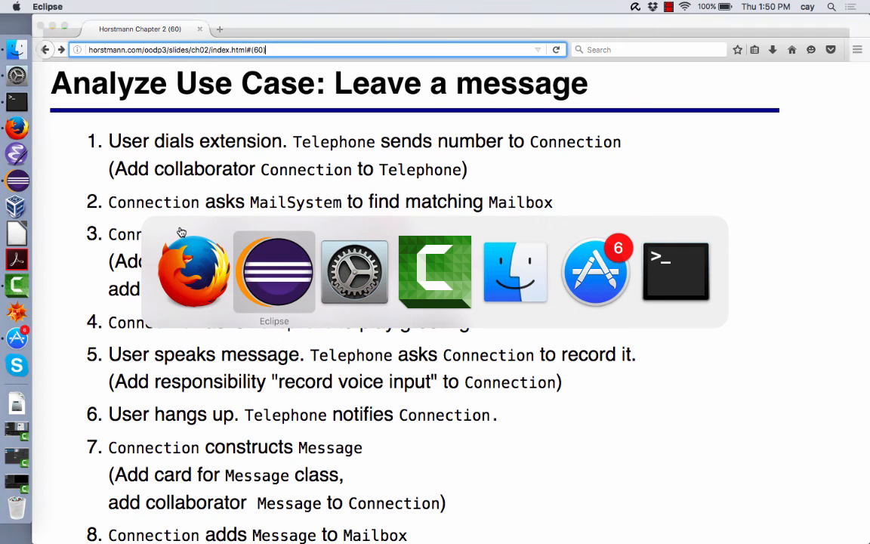
- Close Eclipse's welcome page and start the New Java Project wizard via File > New, default location checked
left_click(275, 272)
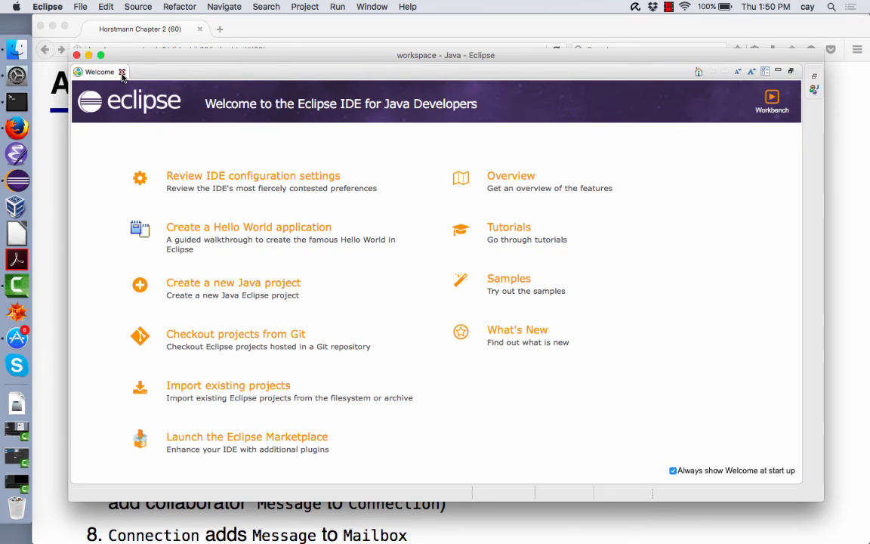
left_click(121, 73)
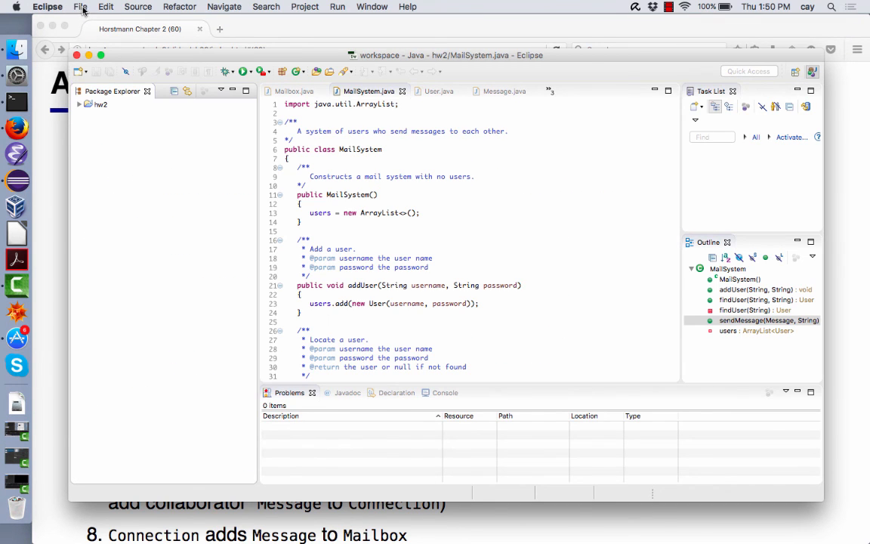
left_click(80, 6)
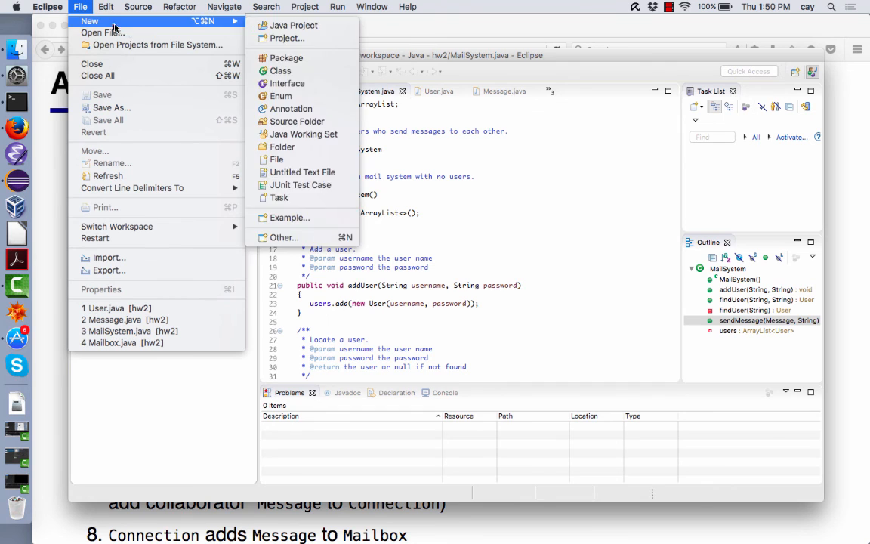
mouse_move(293, 25)
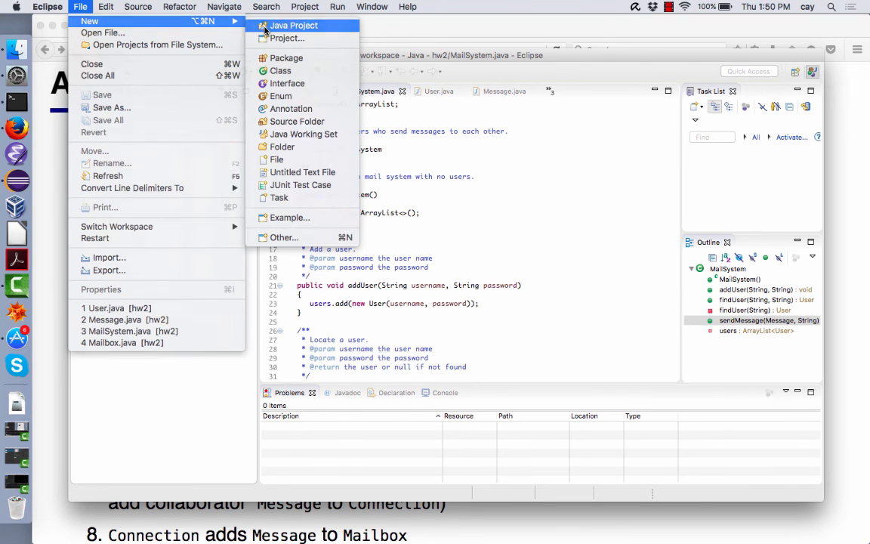
left_click(293, 24)
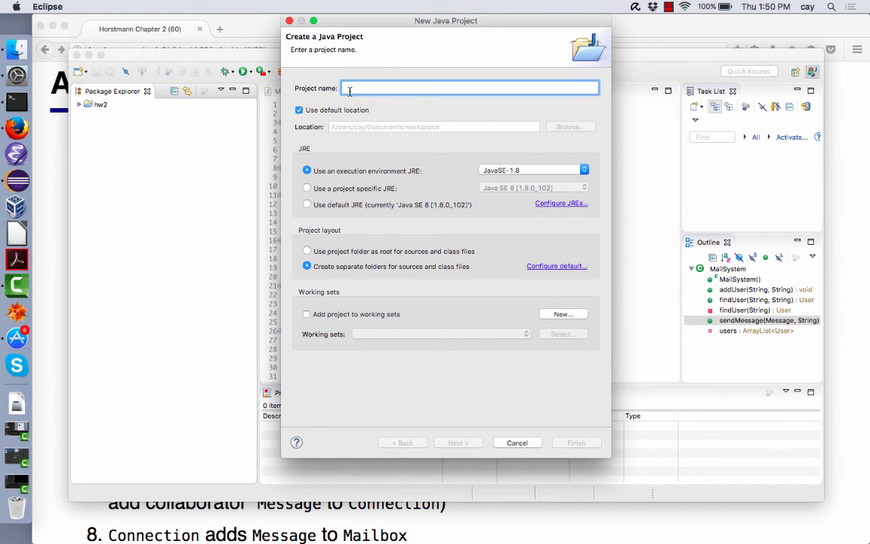
left_click(299, 109)
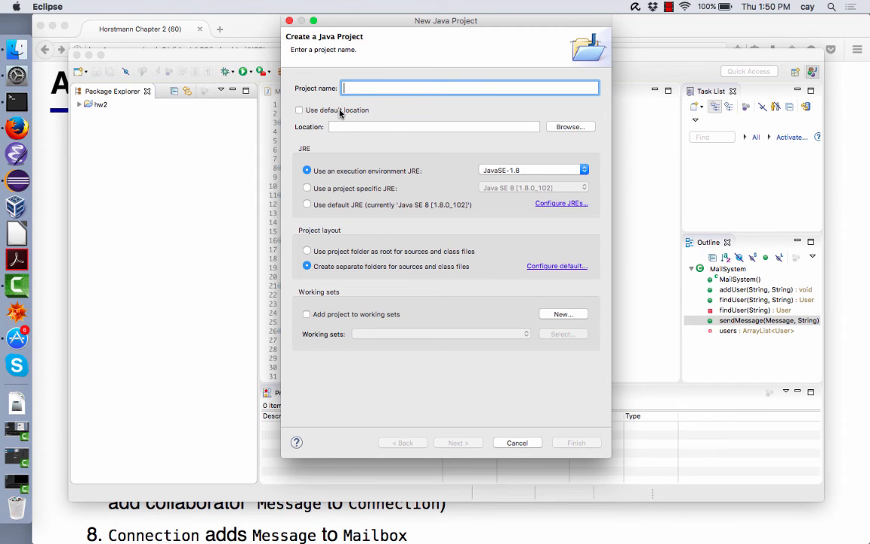
mouse_move(366, 39)
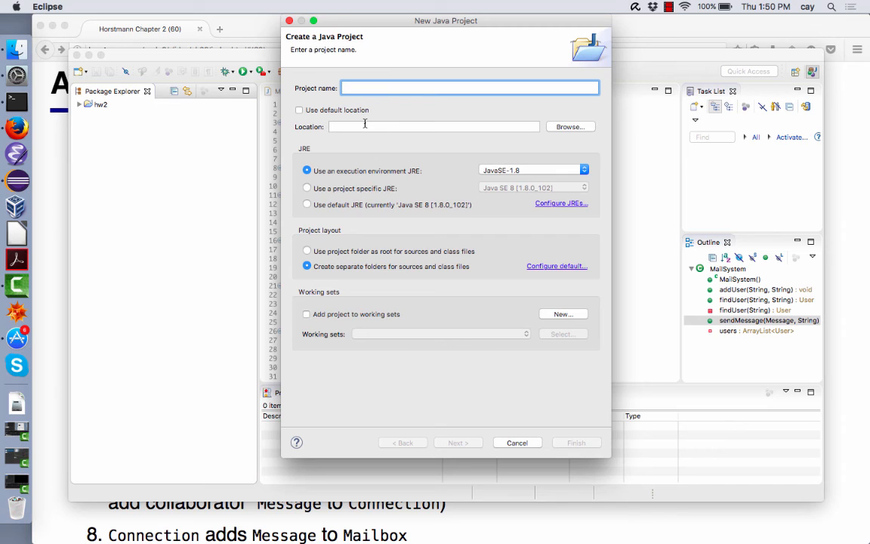
mouse_move(361, 126)
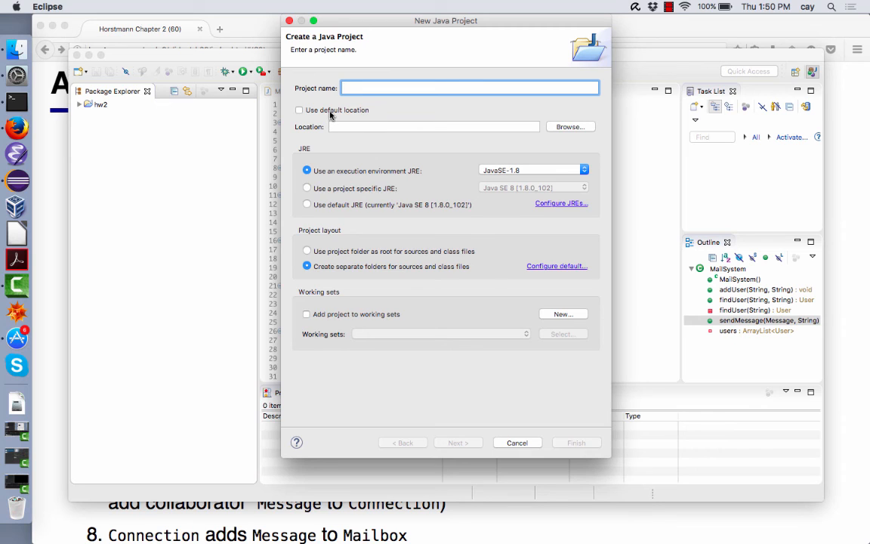
left_click(299, 109)
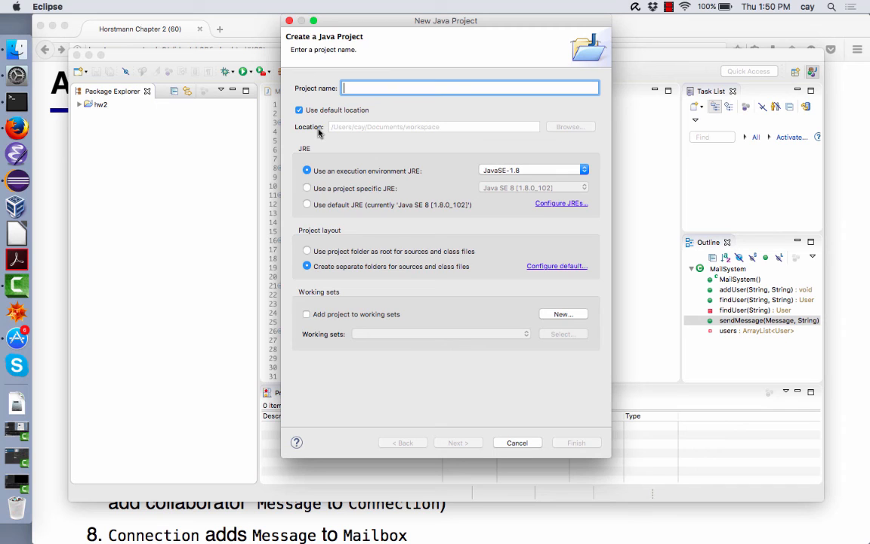
mouse_move(339, 142)
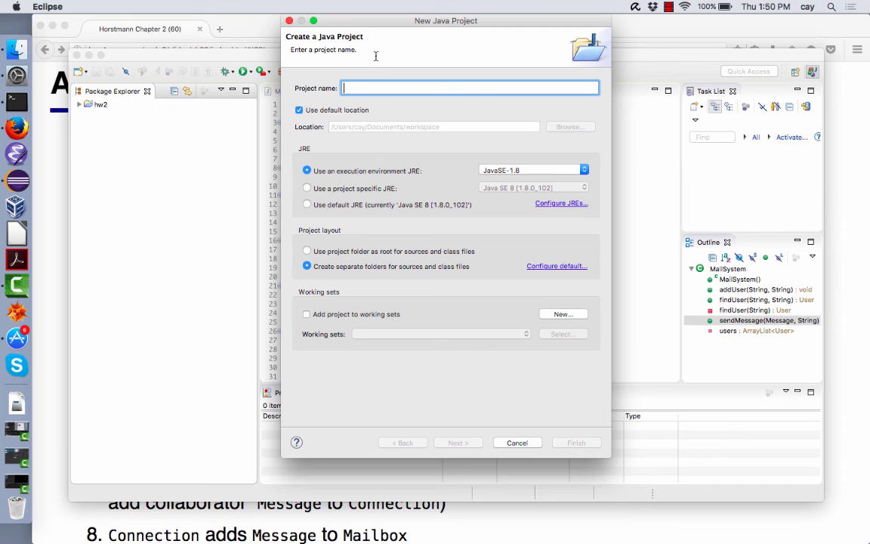
mouse_move(332, 117)
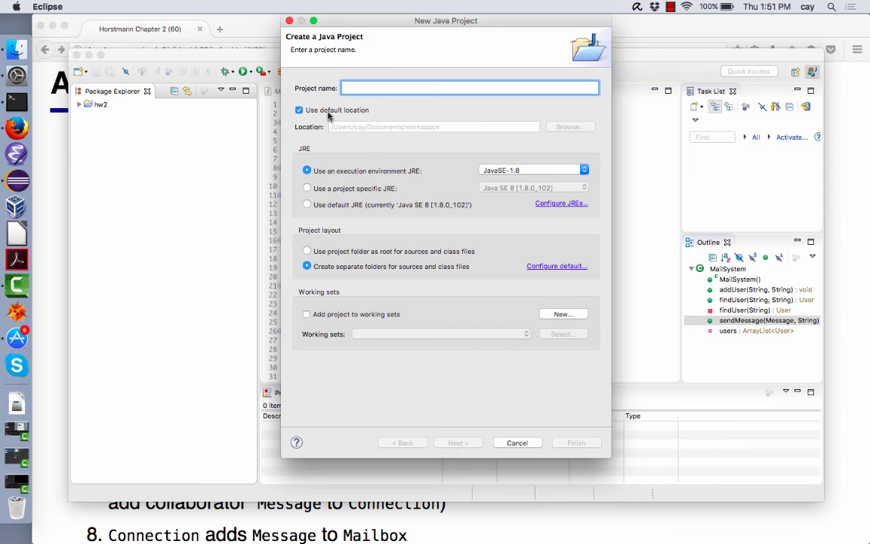
- Point the project at Dropbox/cs151/code/ch02/mail instead of the default location and finish creating 'mail'
left_click(299, 109)
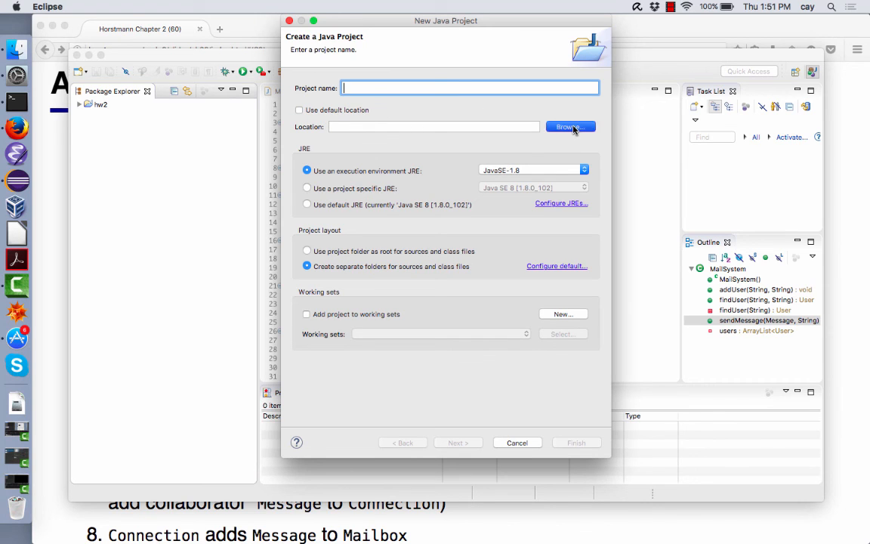
left_click(569, 127)
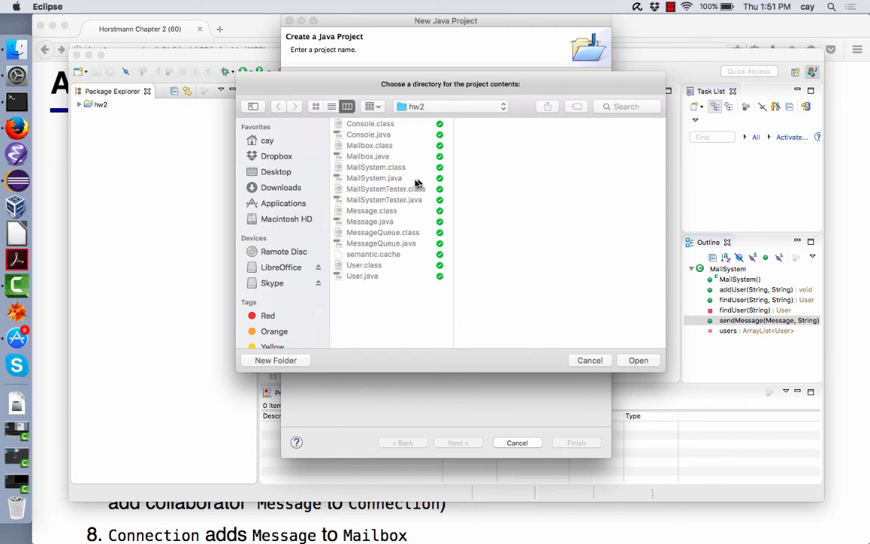
mouse_move(411, 120)
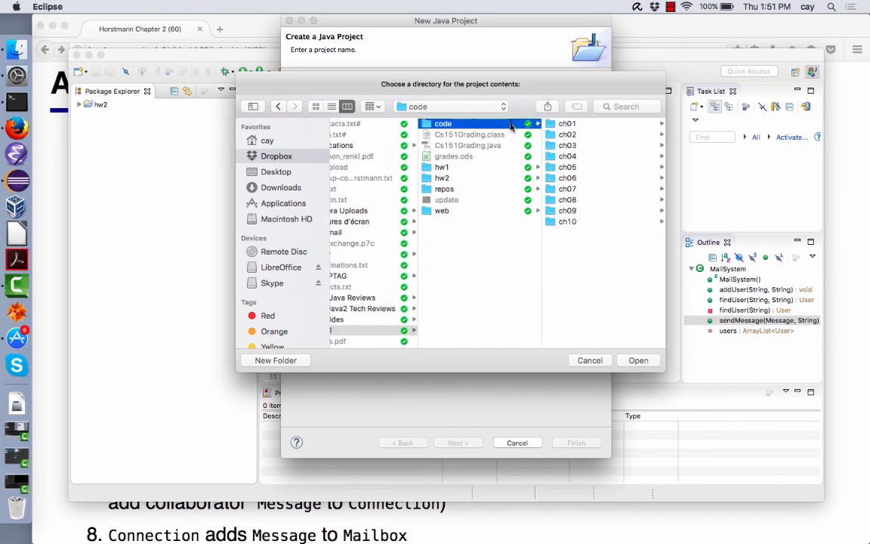
left_click(637, 360)
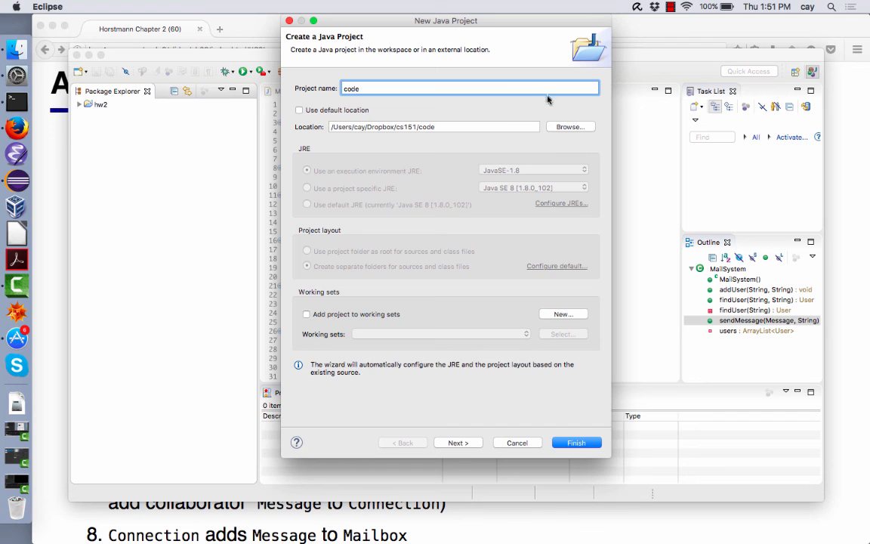
left_click(571, 127)
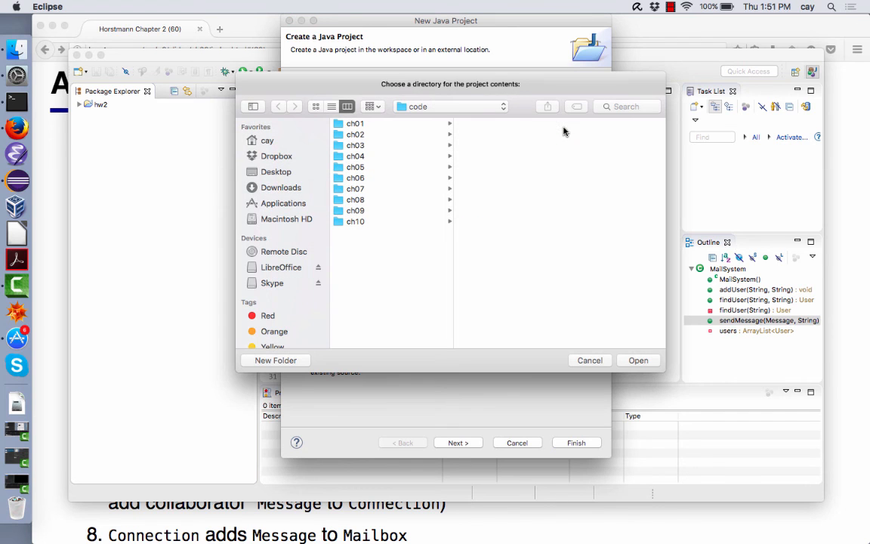
left_click(637, 359)
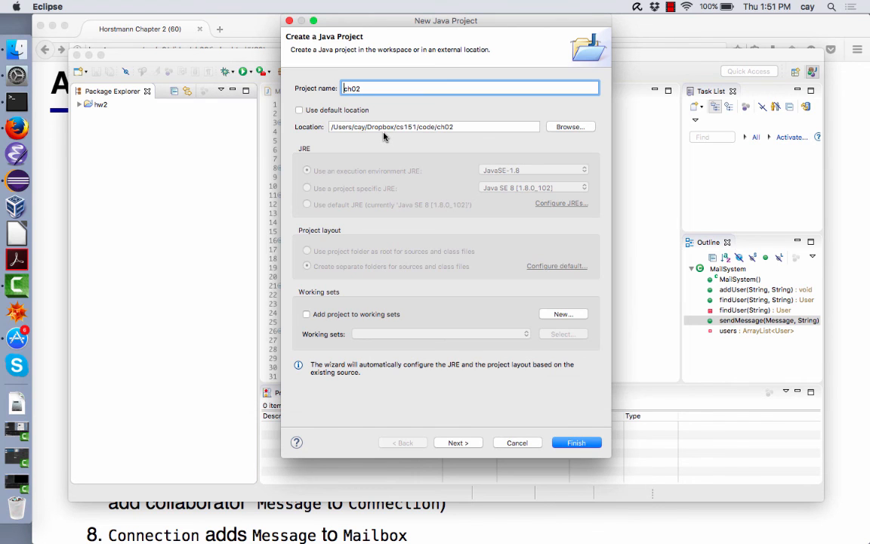
left_click(569, 127)
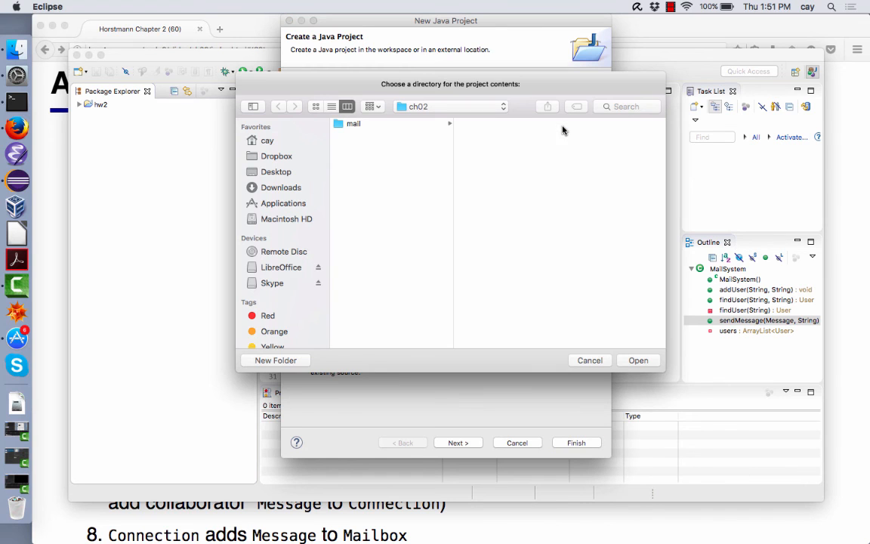
left_click(353, 124)
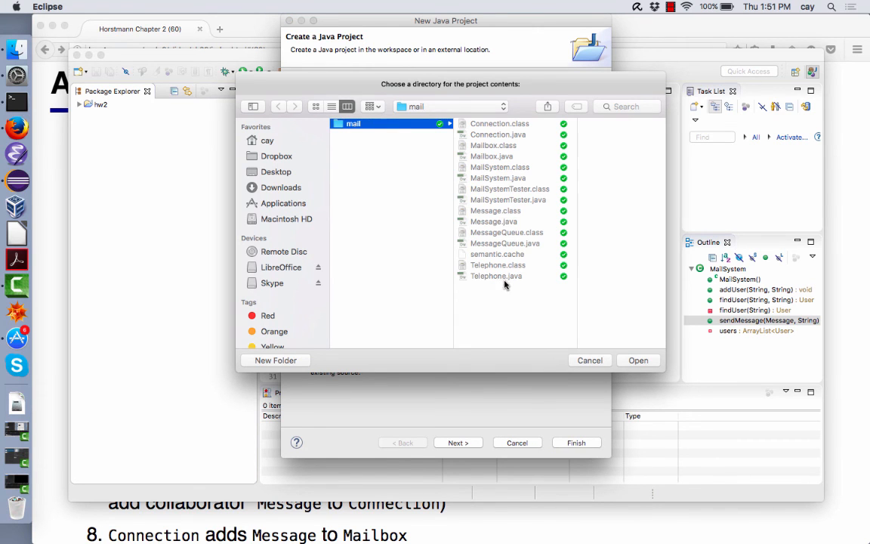
mouse_move(651, 366)
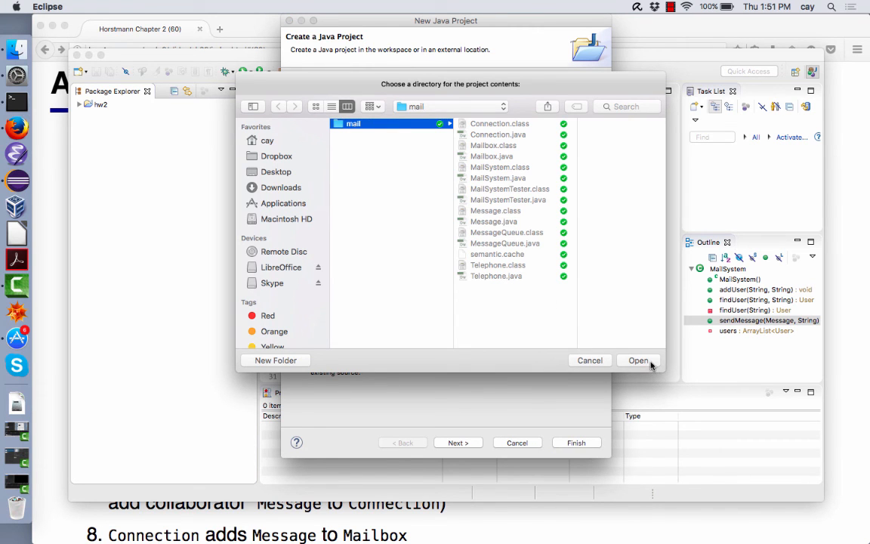
left_click(637, 360)
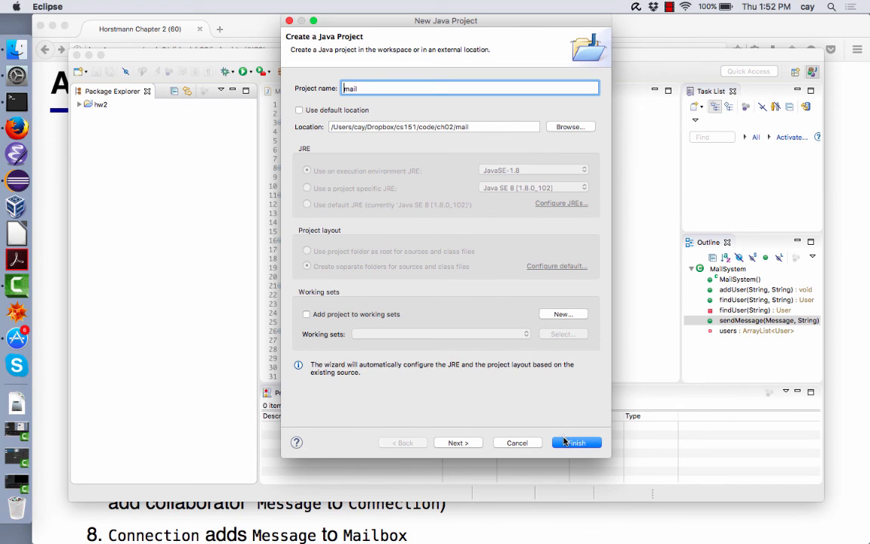
left_click(575, 443)
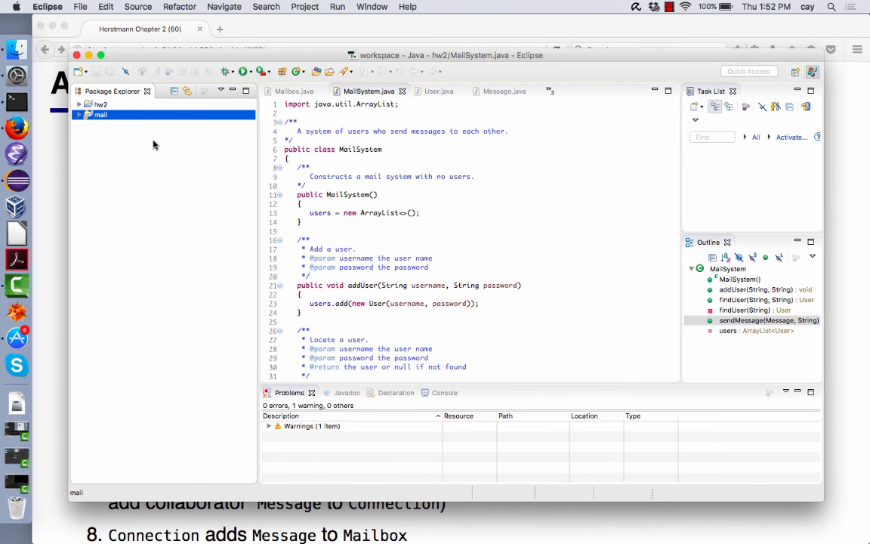
mouse_move(54, 160)
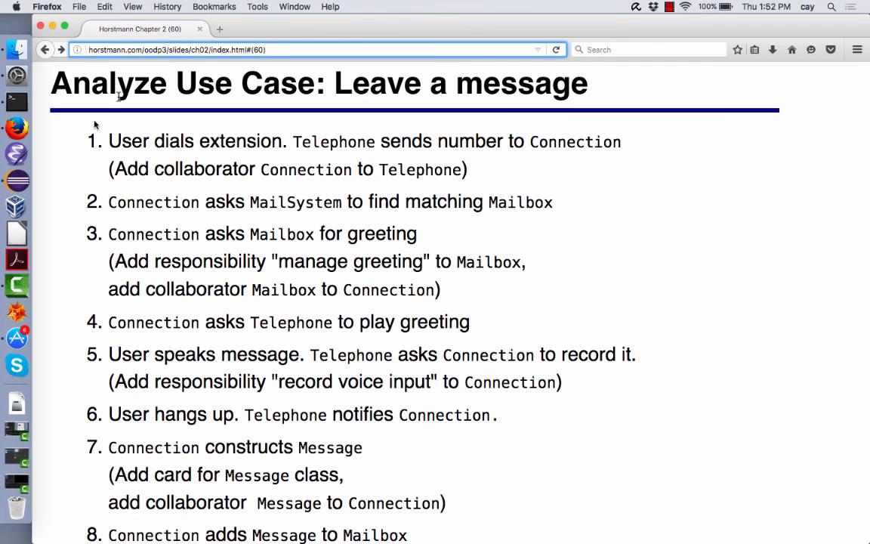
- Advance to the 'Sequence Diagram for Use Case: Leave a message' slide again
left_click(61, 48)
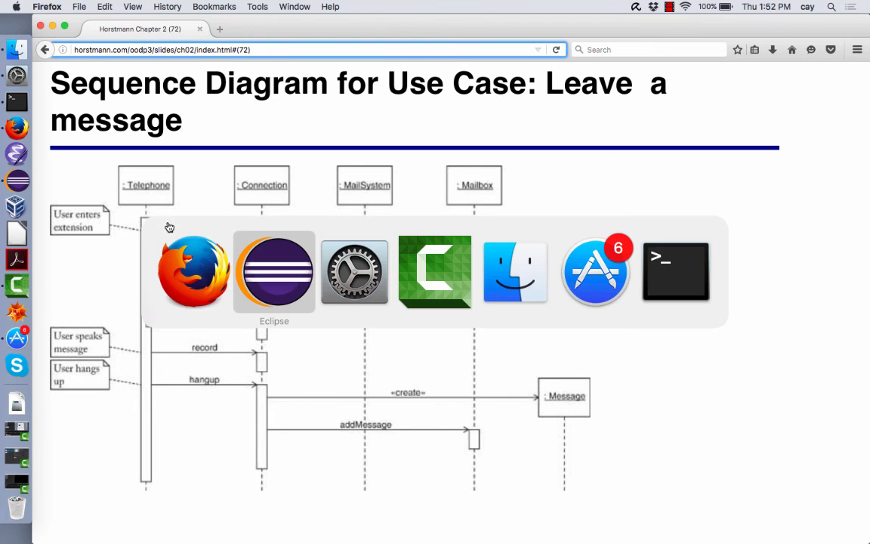
- Bring Eclipse forward and open Telephone.java from the mail project's default package
left_click(273, 272)
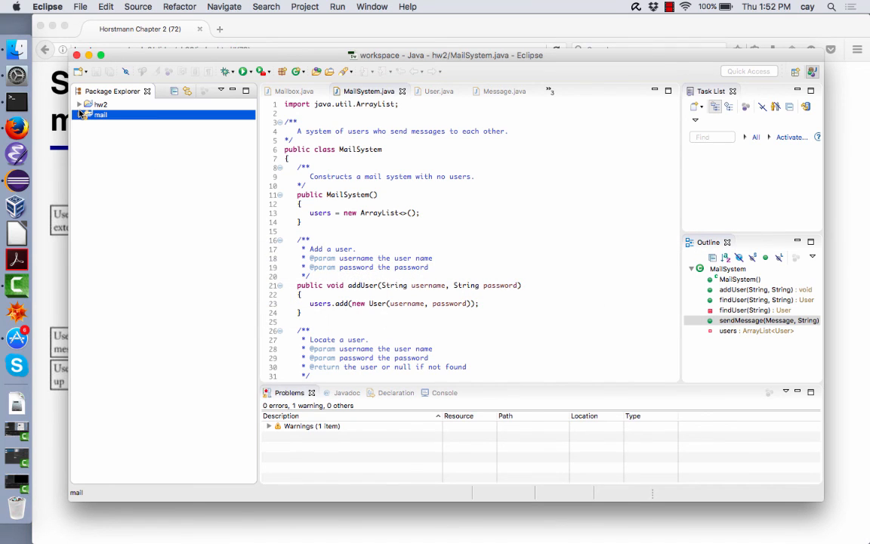
left_click(78, 115)
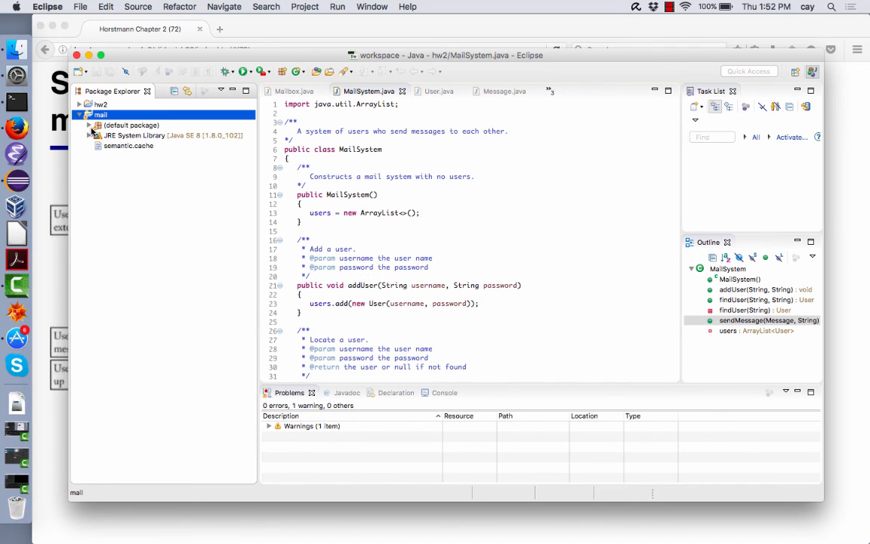
left_click(90, 124)
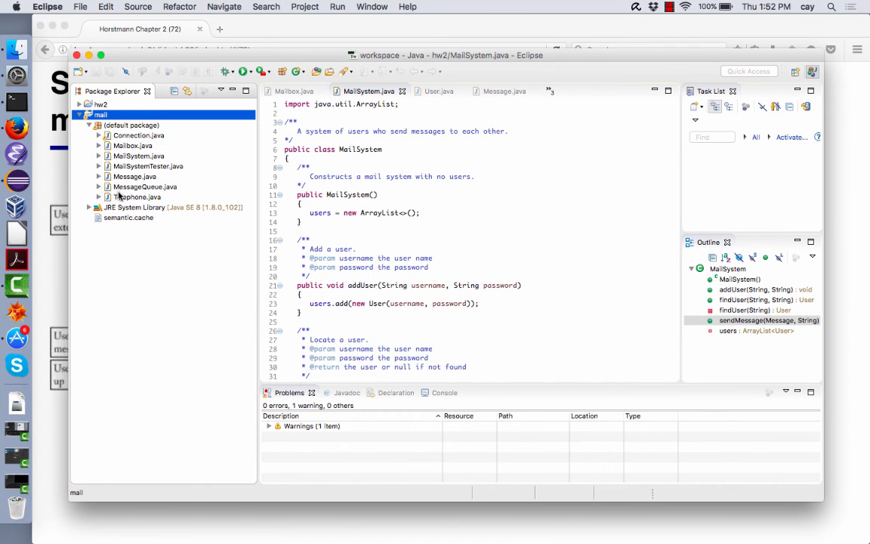
double_click(138, 197)
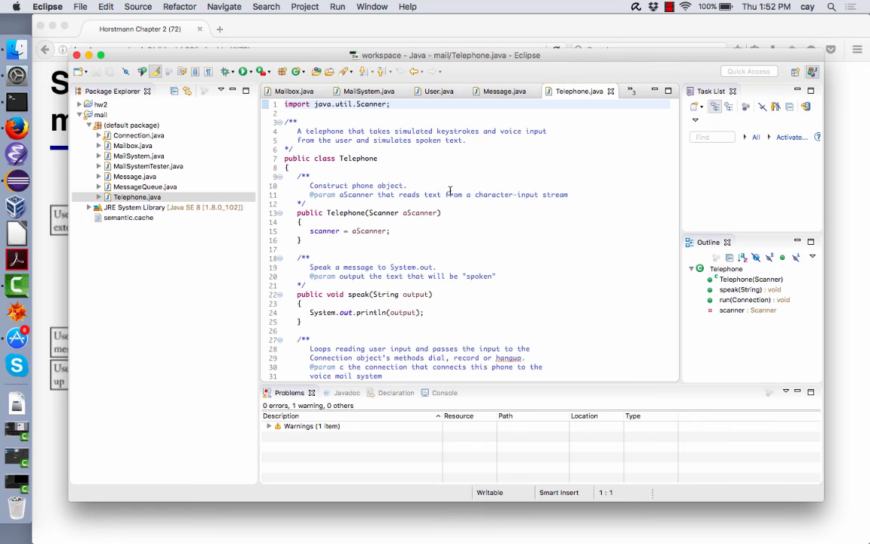
- Scroll through Telephone.java's run method to review it
scroll("down", 3)
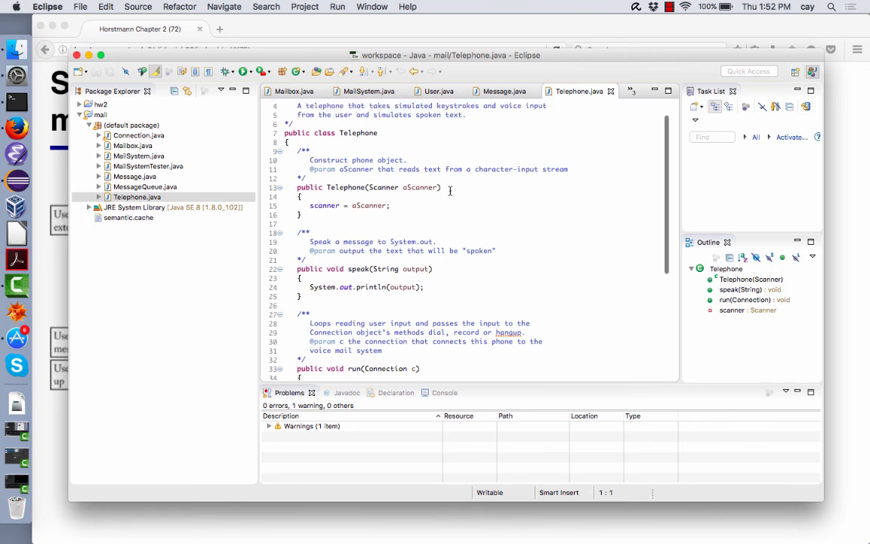
scroll("down", 3)
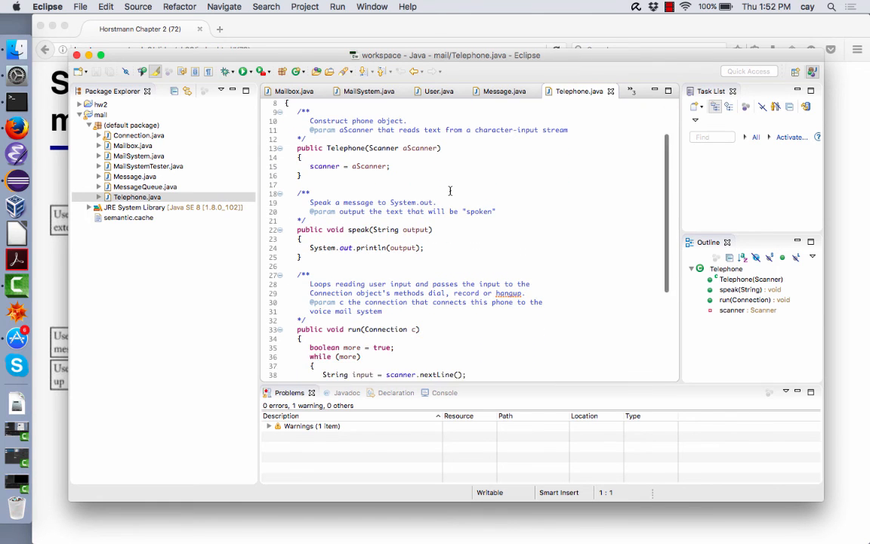
scroll("down", 3)
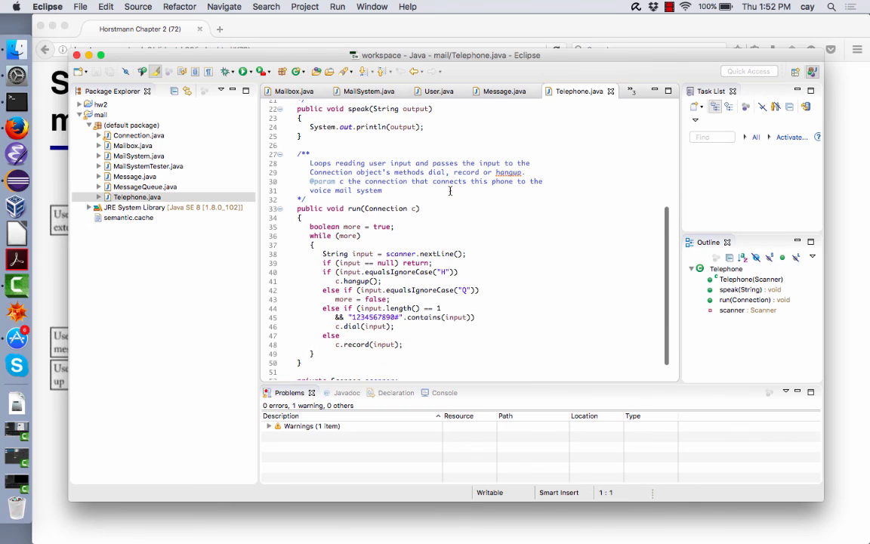
scroll("down", 3)
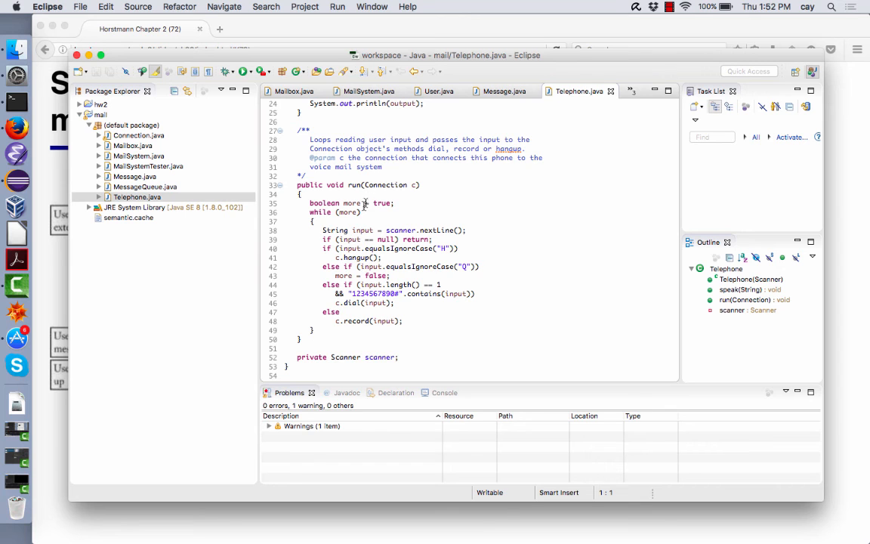
scroll("up", 3)
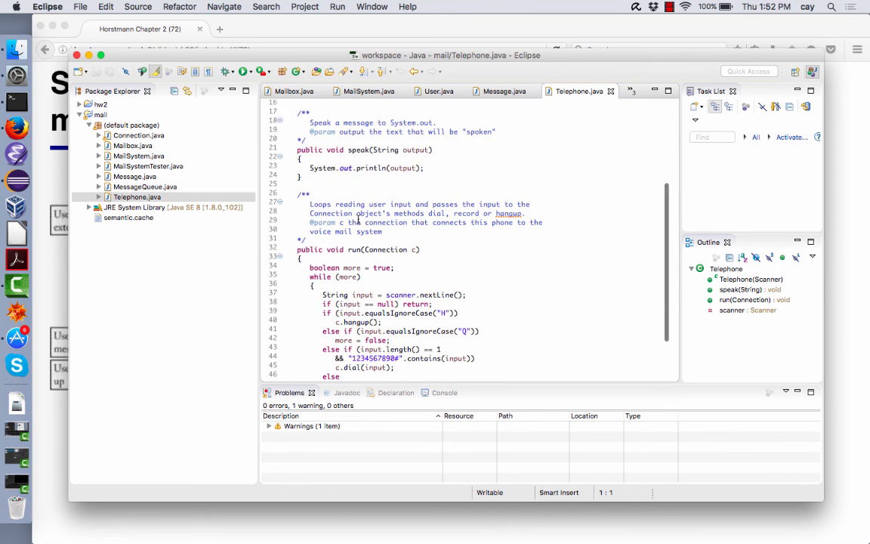
scroll("up", 3)
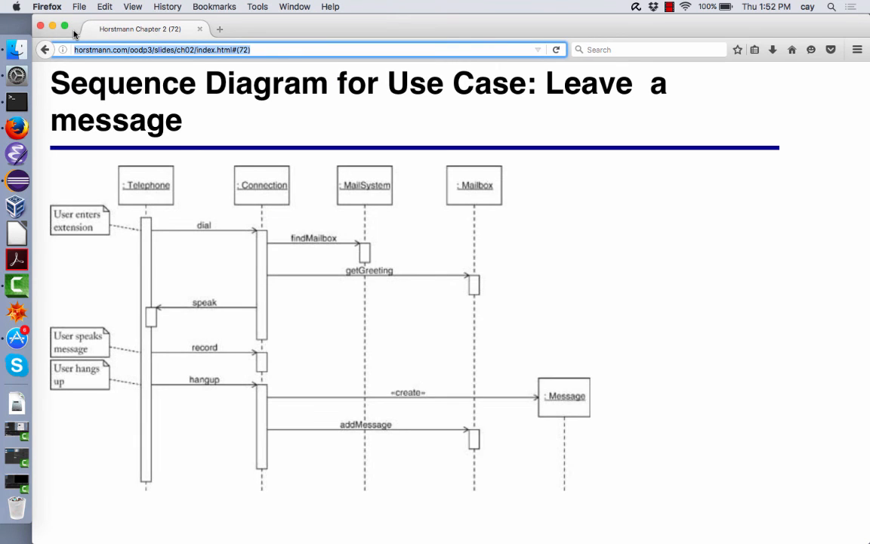
- Go to the CS151 Object-Oriented Design course page at cs.sjsu.edu in a new tab
left_click(219, 29)
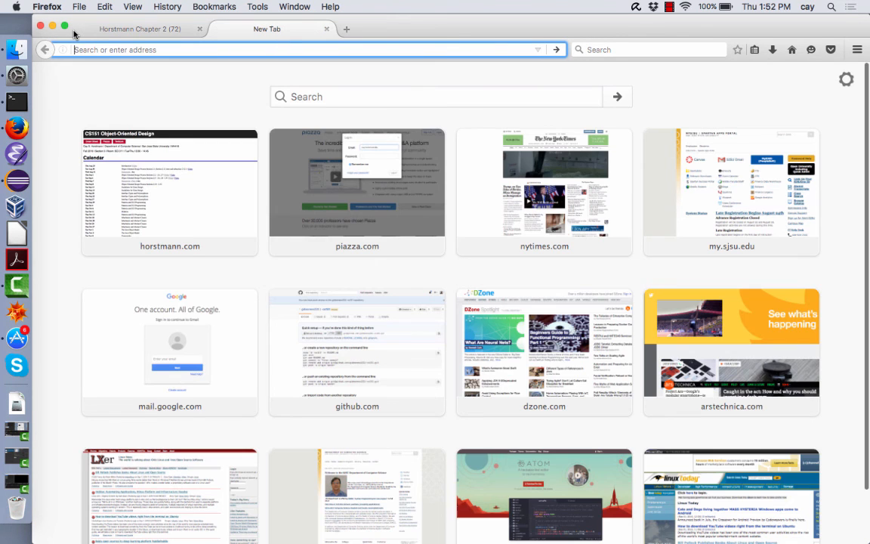
type("c")
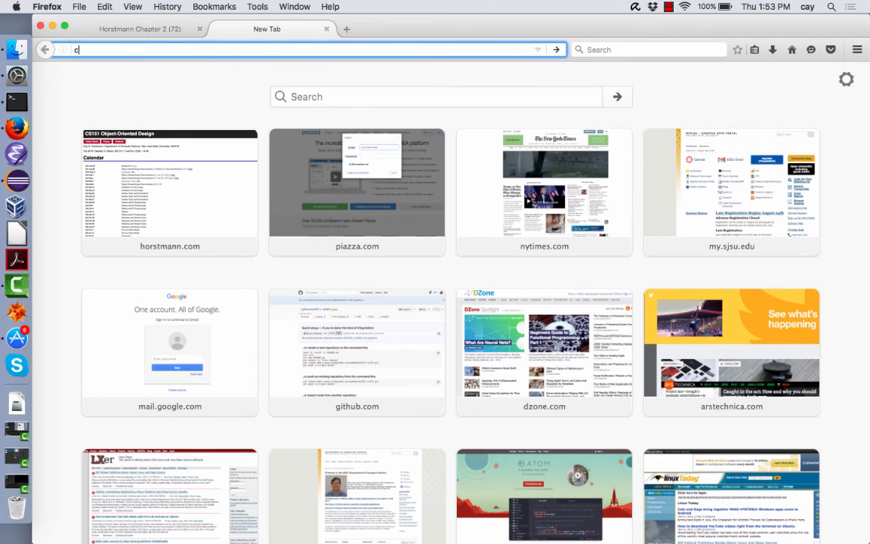
type("s.sjsu.edu/")
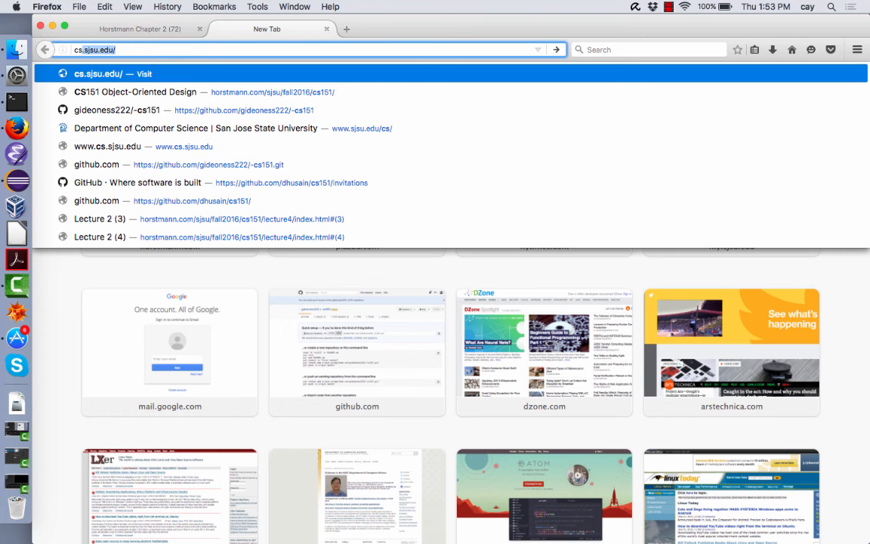
left_click(136, 92)
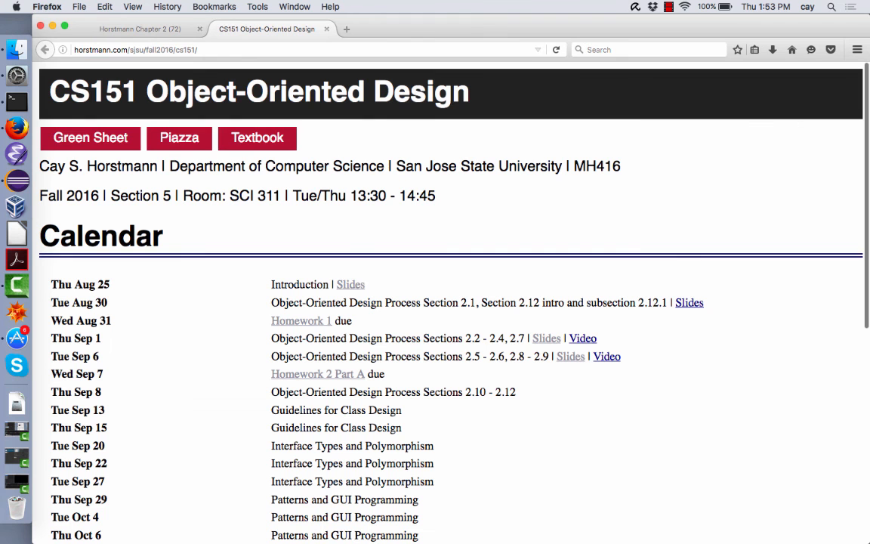
mouse_move(257, 138)
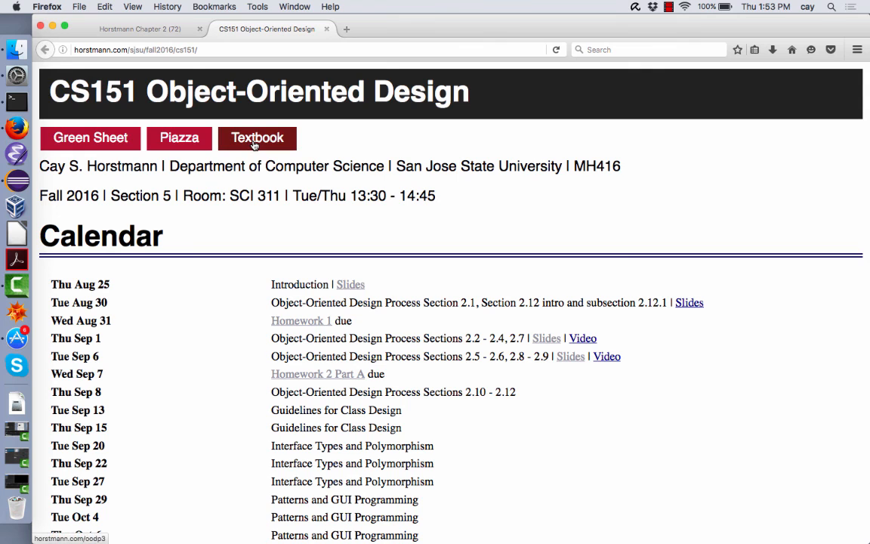
- Show the Object-Oriented Design and Patterns textbook page with its chapter slide links
left_click(257, 137)
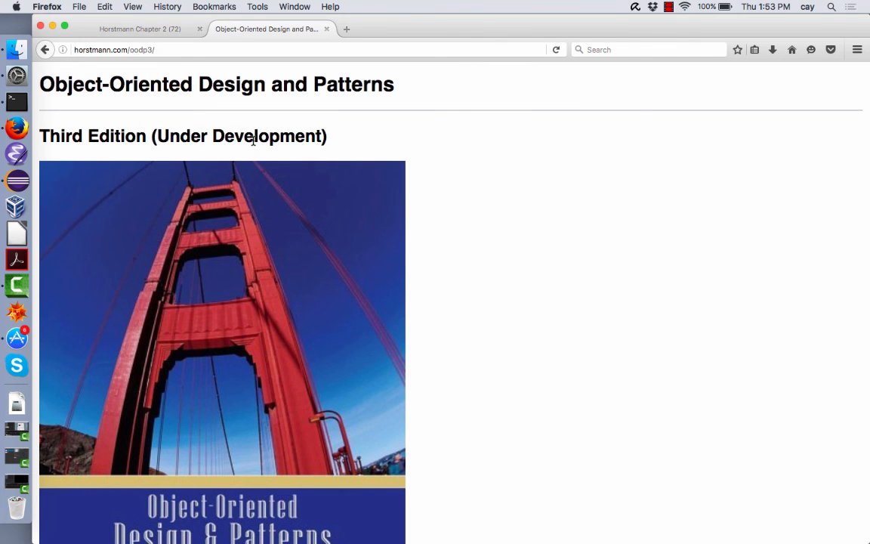
scroll("down", 3)
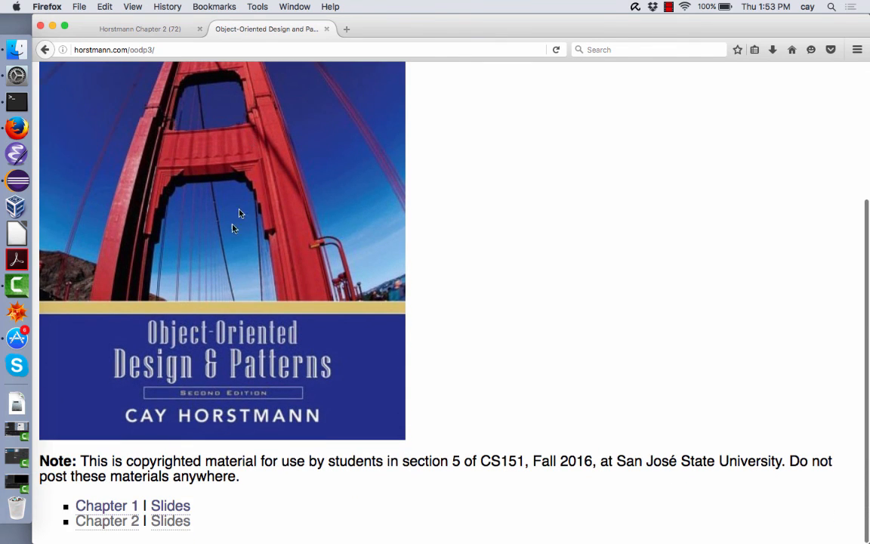
scroll("up", 3)
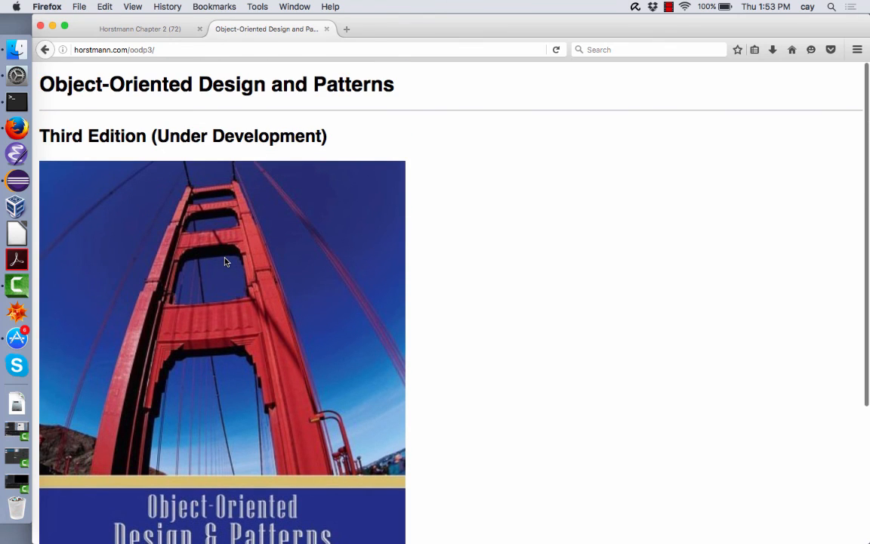
mouse_move(215, 72)
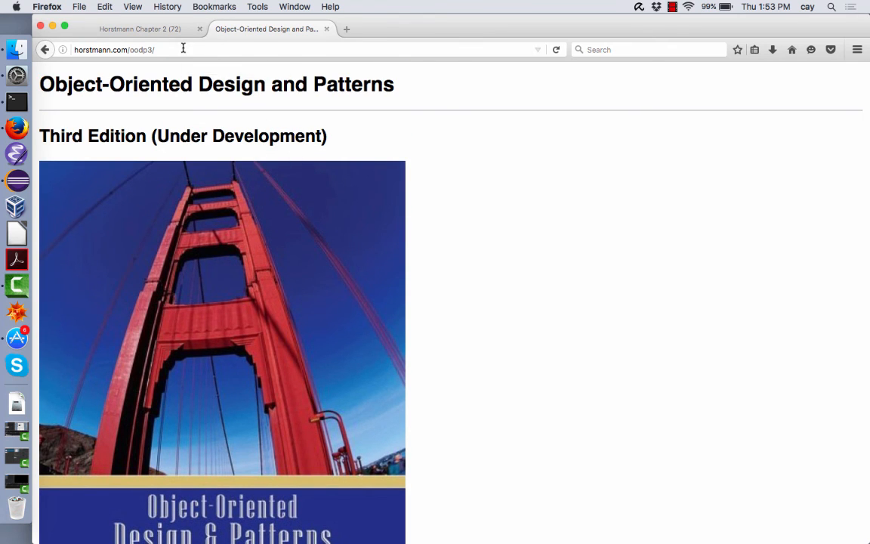
scroll("down", 3)
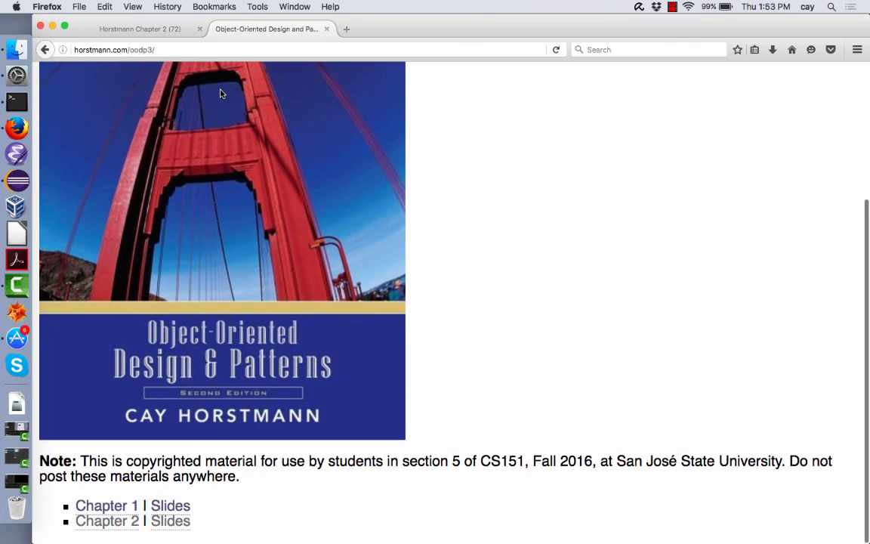
scroll("up", 3)
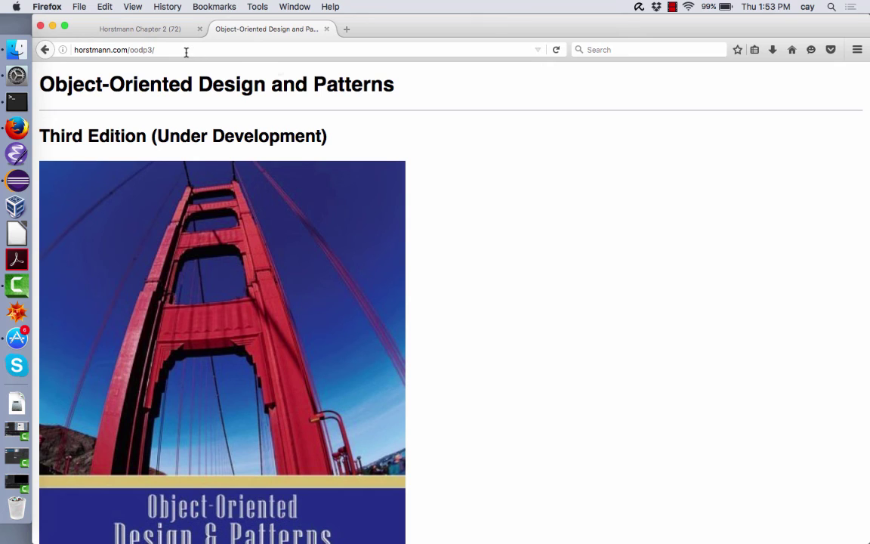
- Visit the horstmann.com/oodp2/ index and dismiss the oodp.zip download prompt without saving
left_click(184, 50)
type("2")
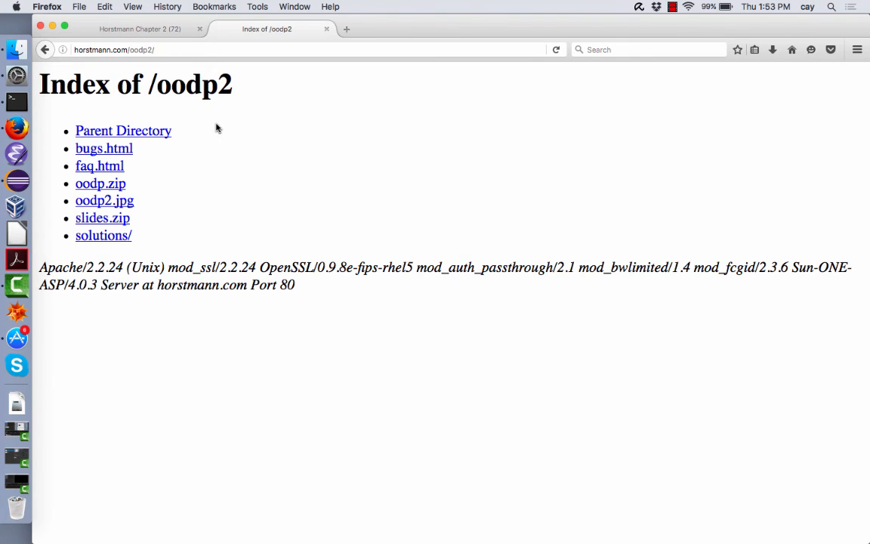
mouse_move(109, 215)
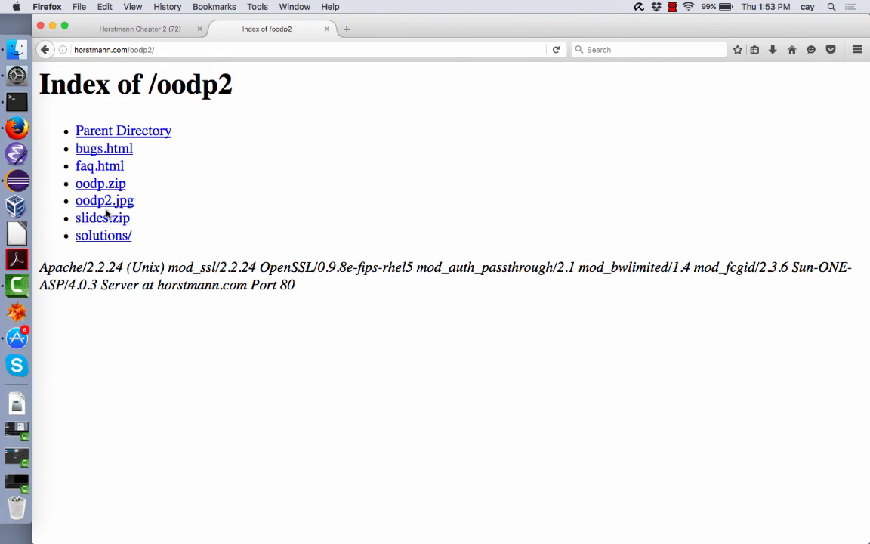
mouse_move(100, 184)
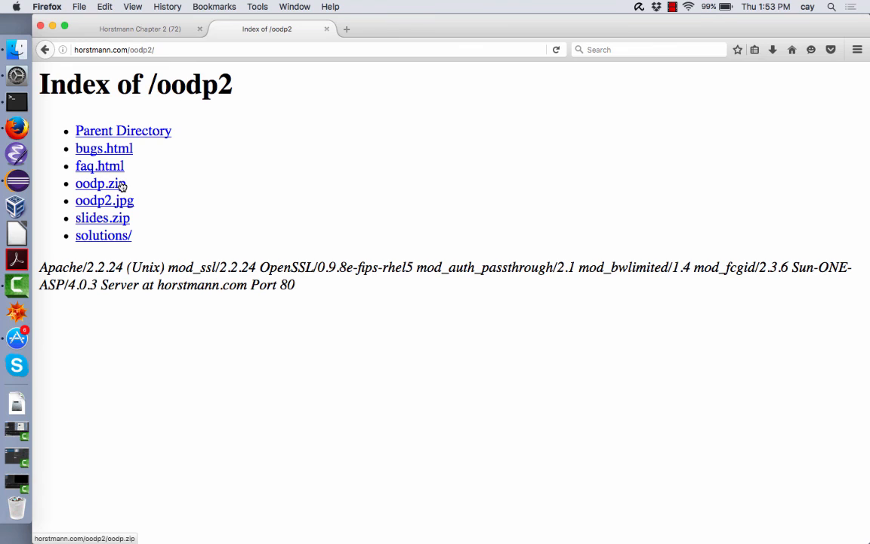
mouse_move(121, 185)
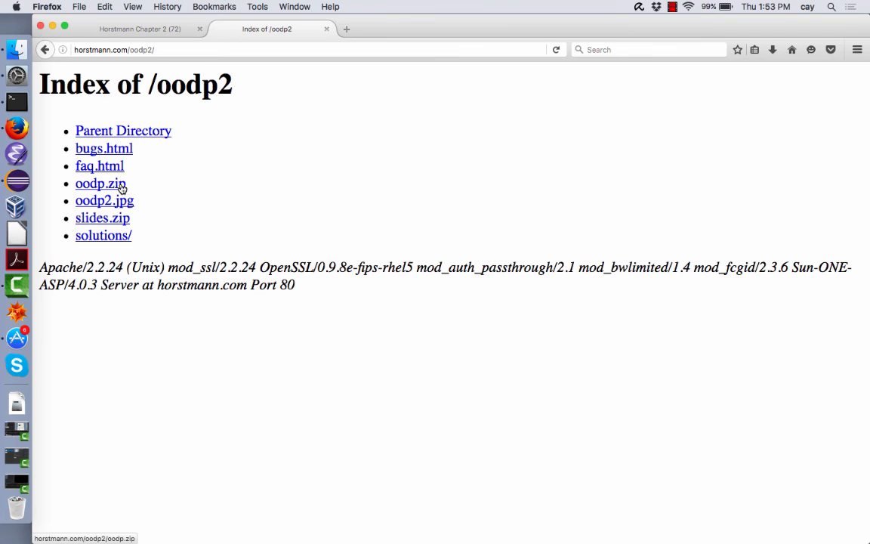
mouse_move(115, 63)
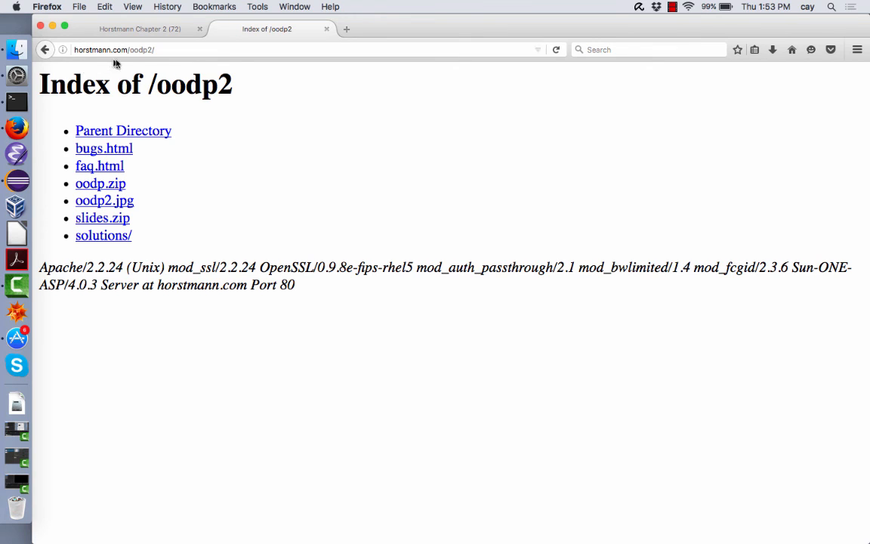
mouse_move(154, 59)
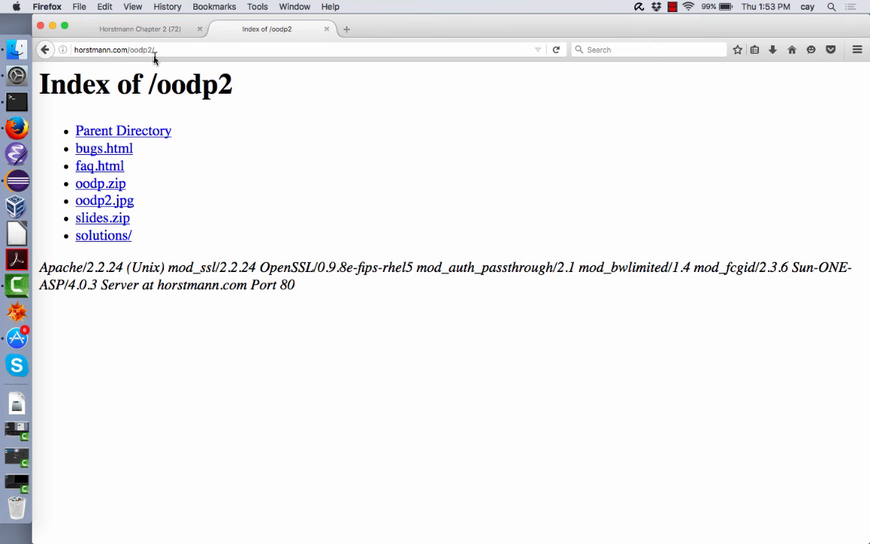
mouse_move(99, 185)
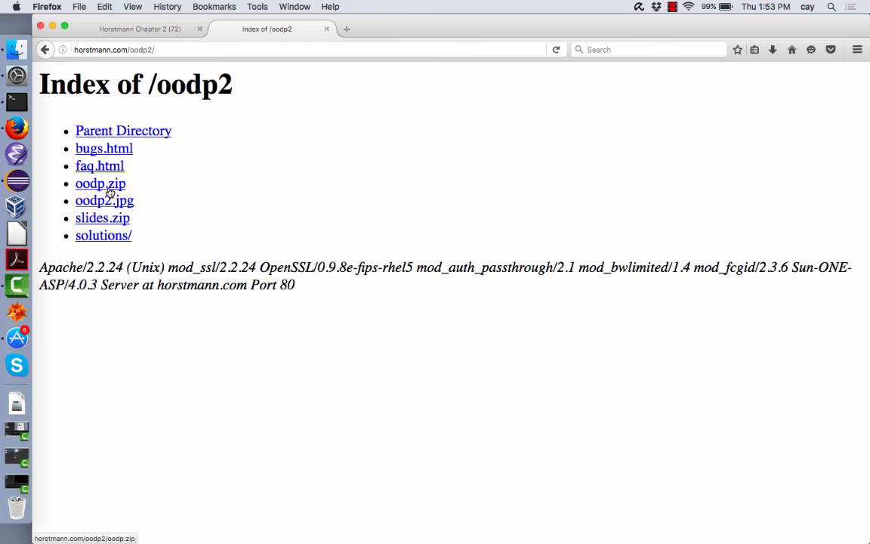
left_click(99, 184)
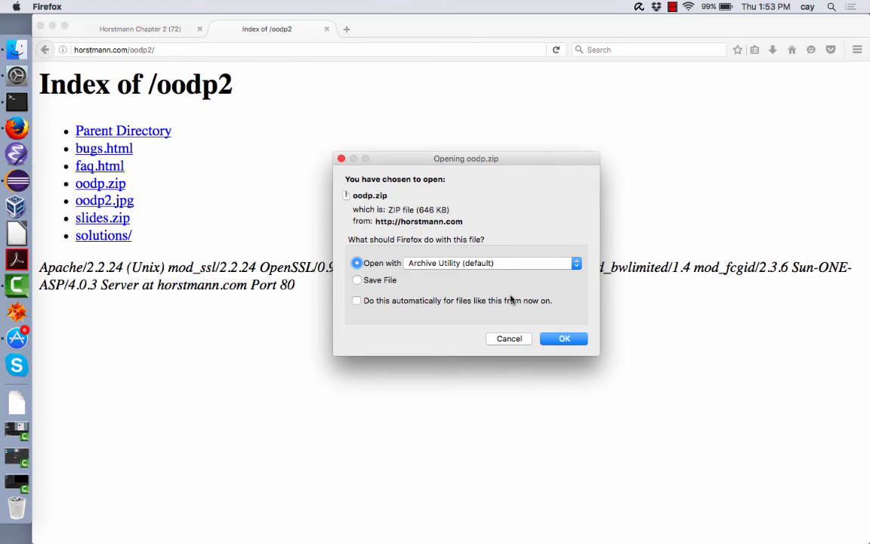
mouse_move(489, 338)
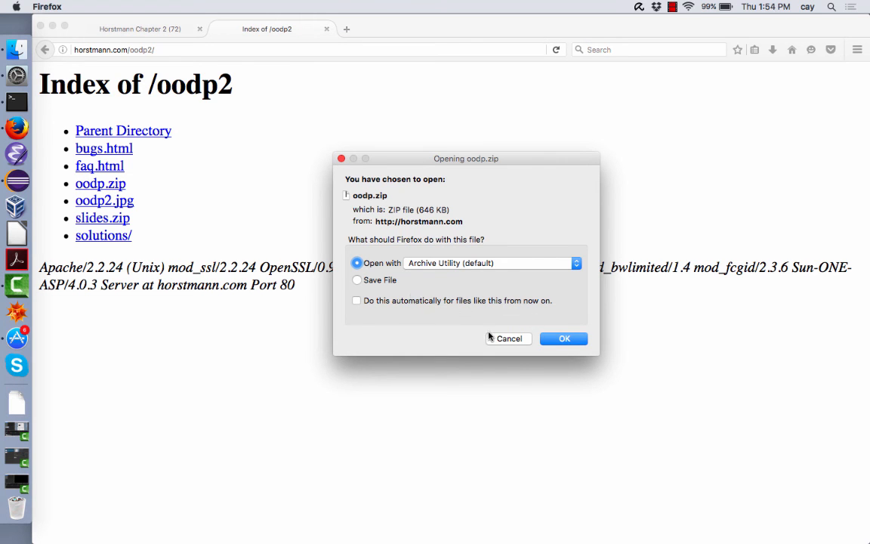
left_click(508, 338)
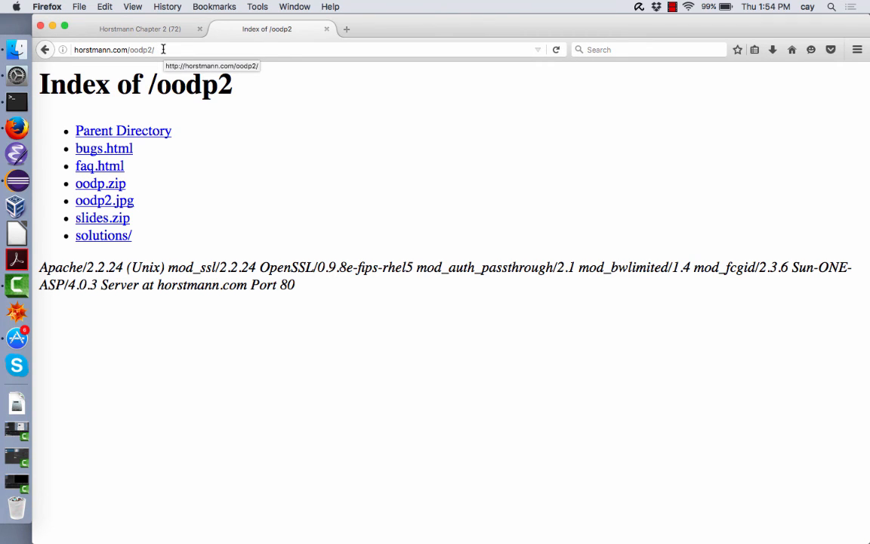
mouse_move(139, 195)
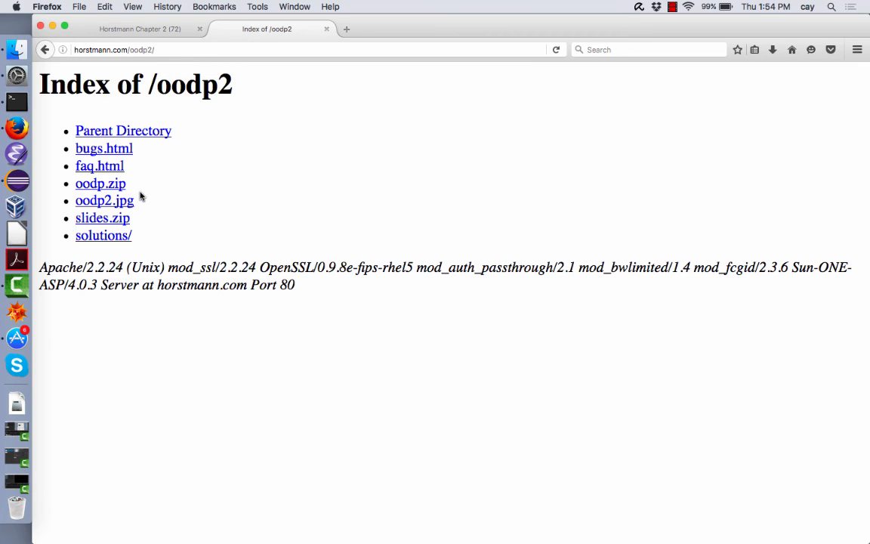
mouse_move(142, 190)
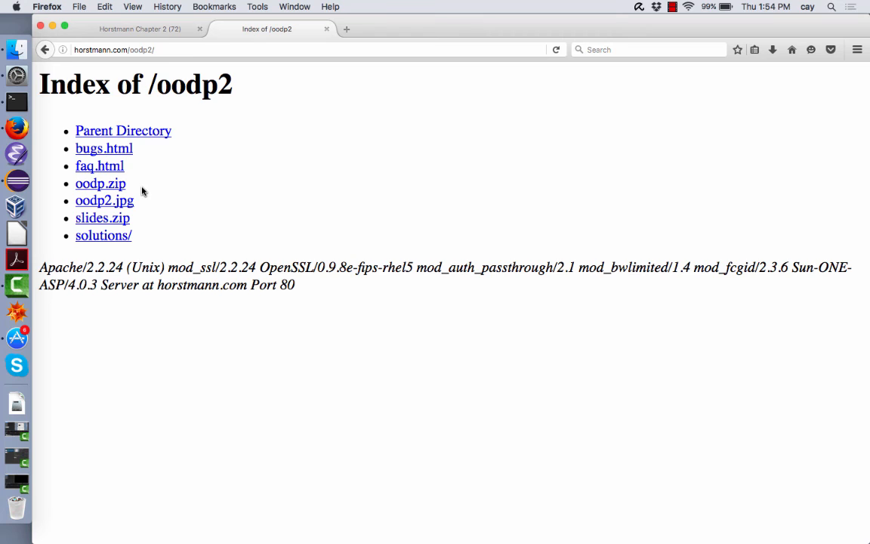
mouse_move(150, 114)
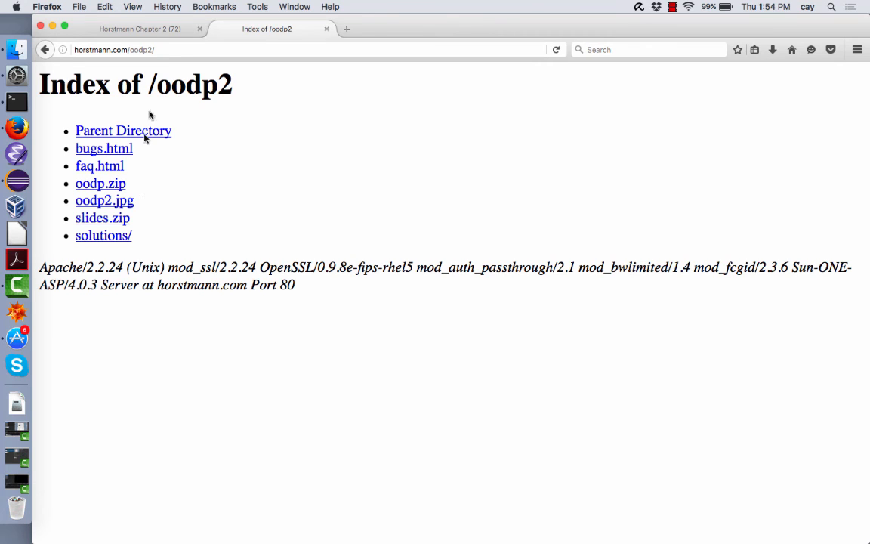
mouse_move(151, 105)
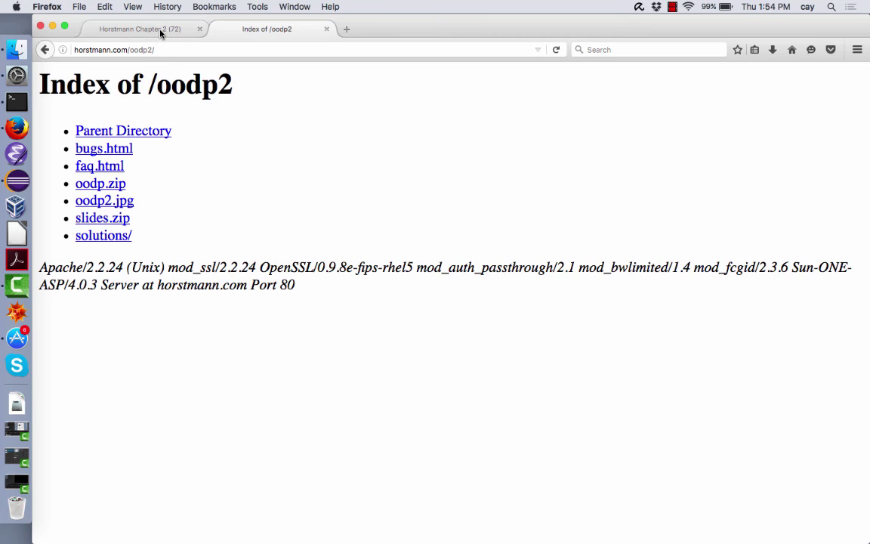
mouse_move(139, 29)
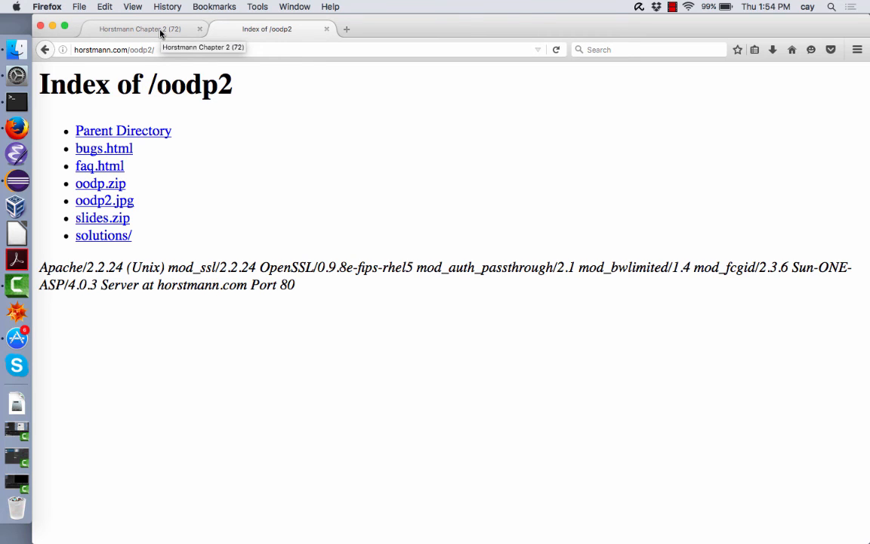
mouse_move(142, 181)
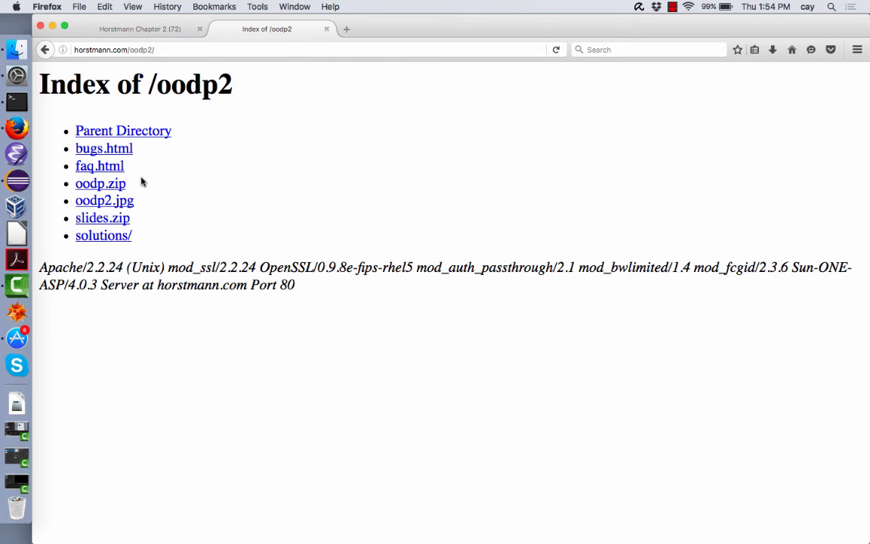
mouse_move(154, 32)
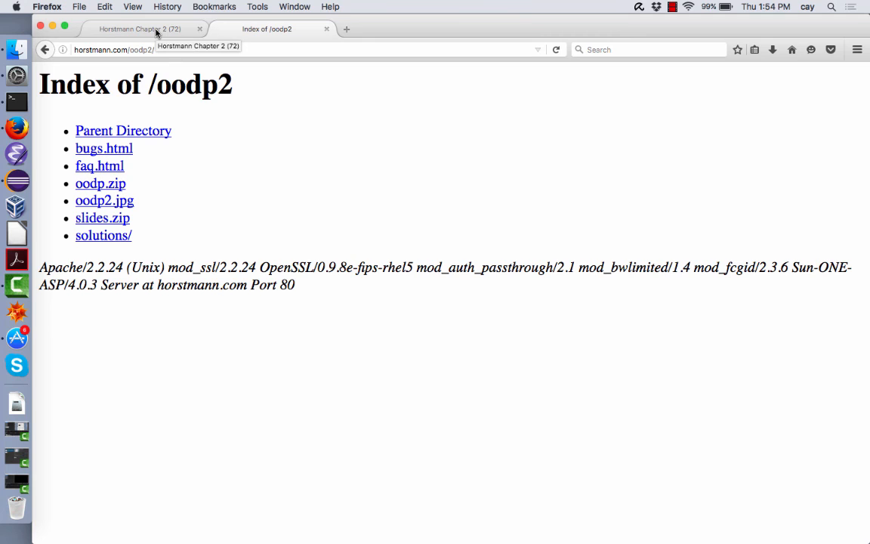
- Switch to the Horstmann Chapter 2 tab showing the Leave a message sequence diagram
left_click(139, 29)
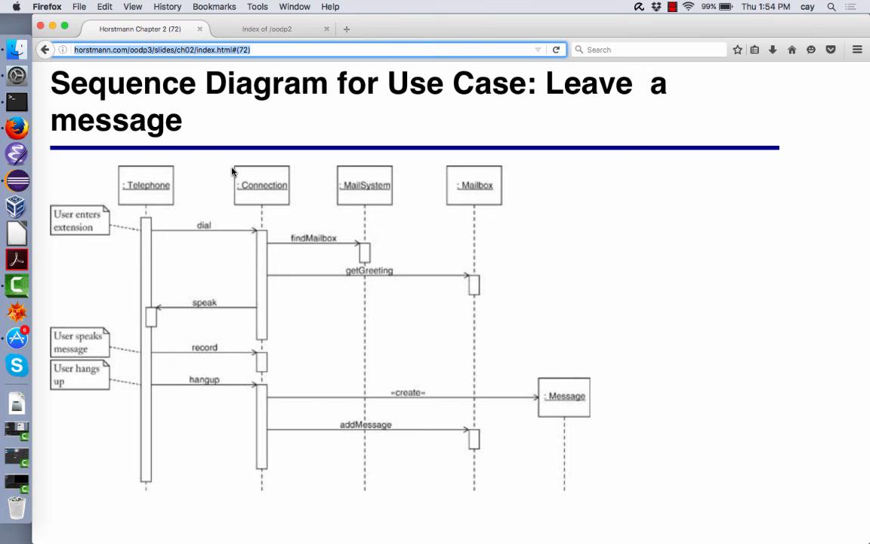
mouse_move(152, 200)
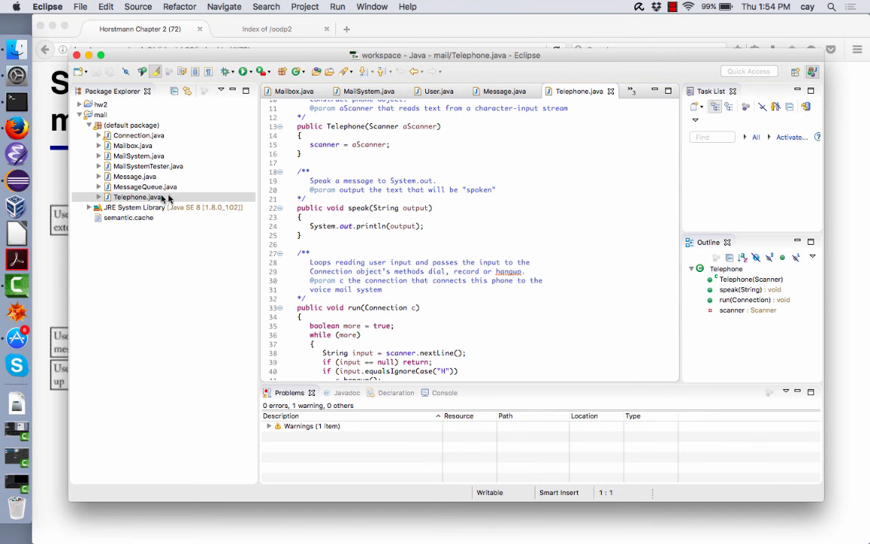
scroll("down", 3)
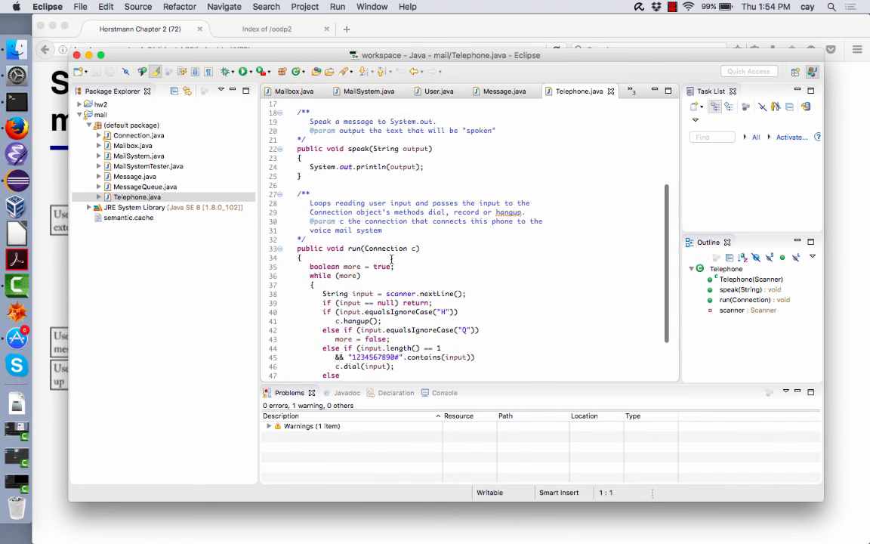
scroll("down", 3)
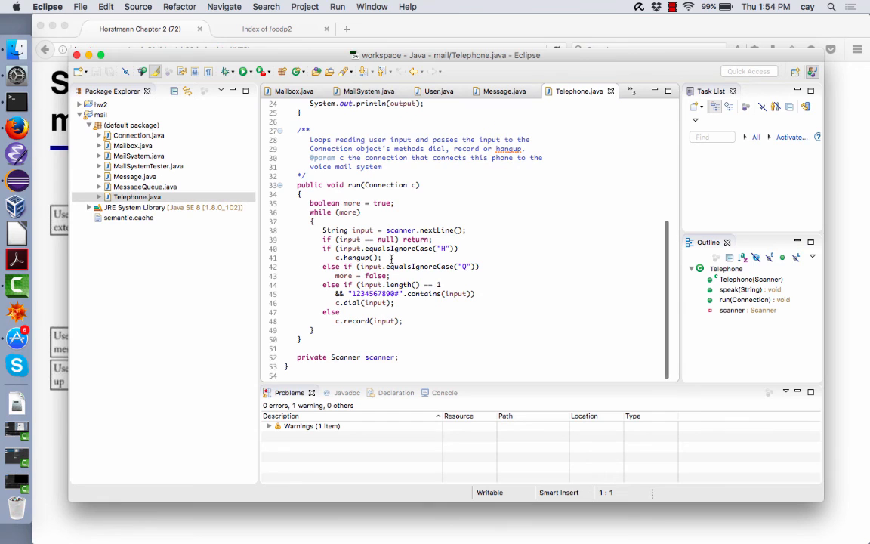
scroll("up", 3)
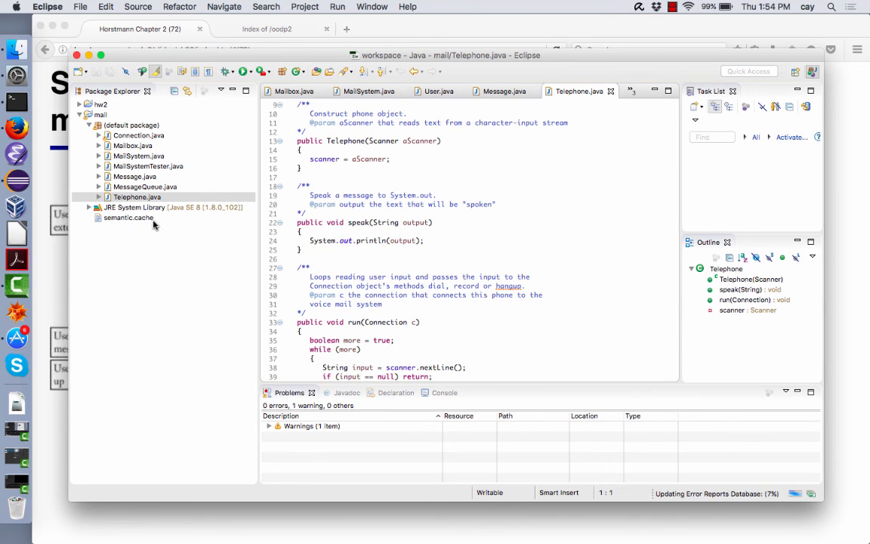
scroll("up", 3)
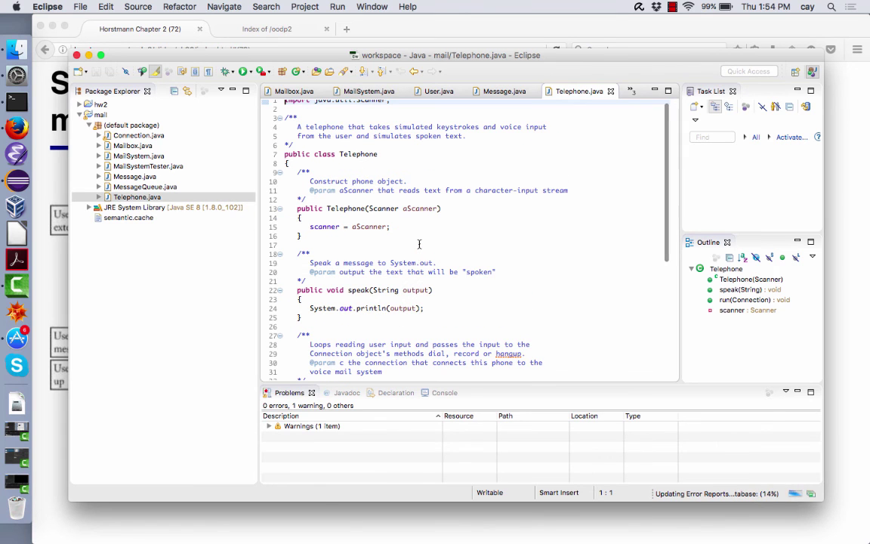
scroll("down", 3)
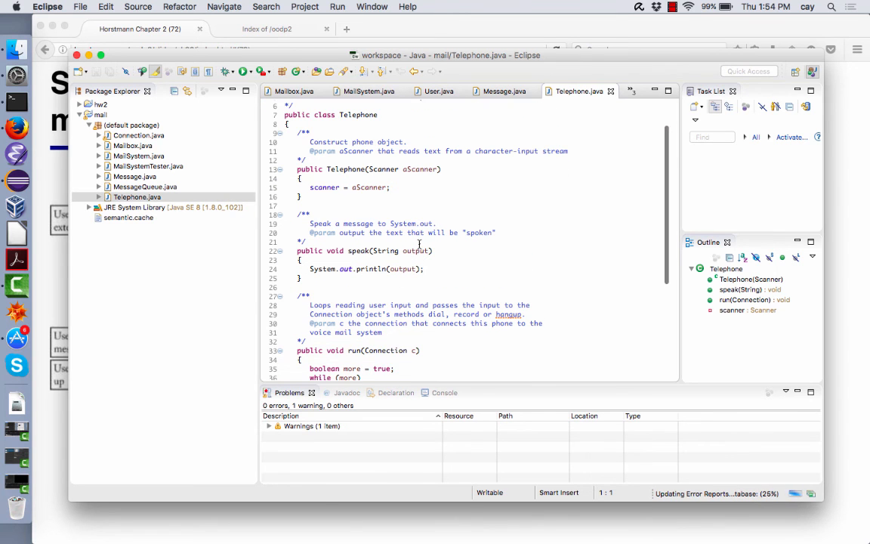
scroll("down", 3)
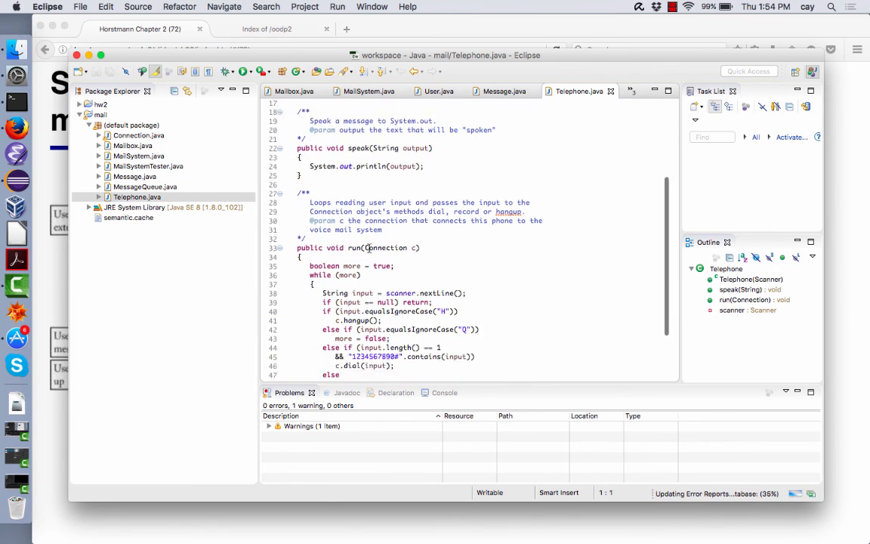
scroll("down", 3)
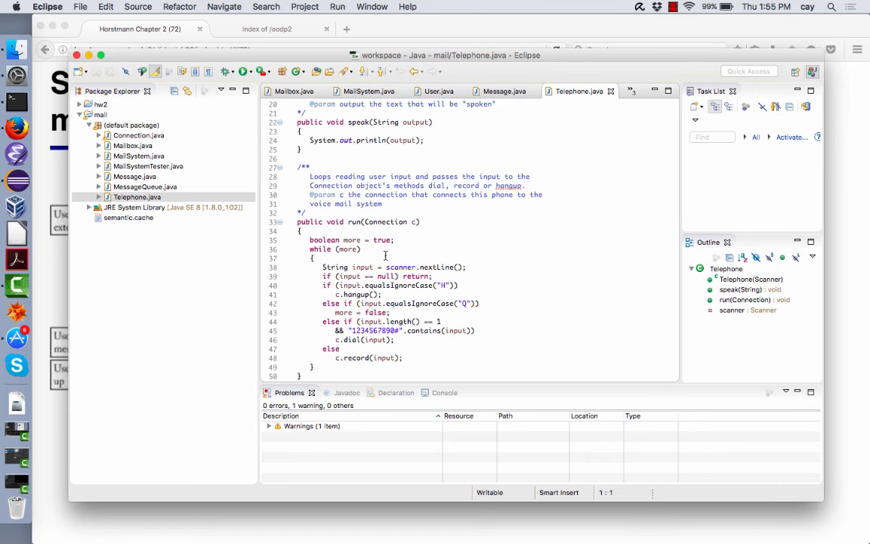
mouse_move(377, 257)
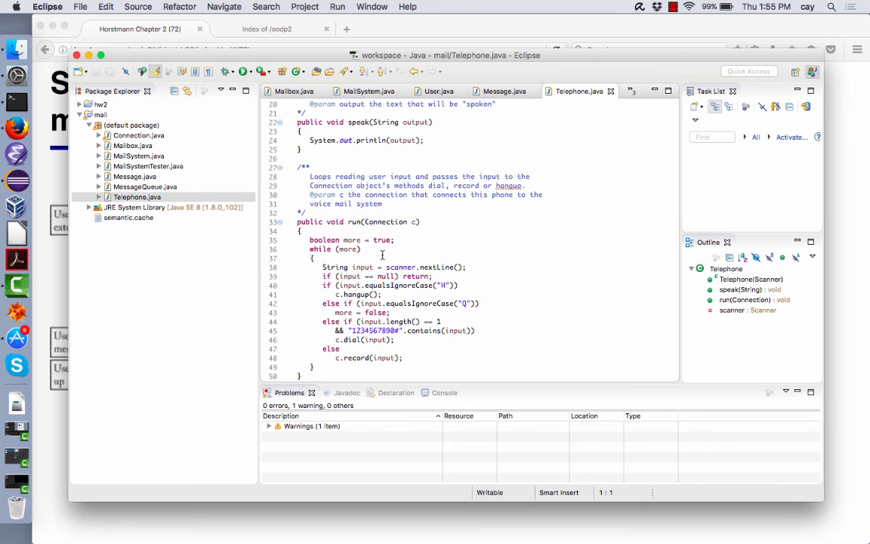
mouse_move(369, 248)
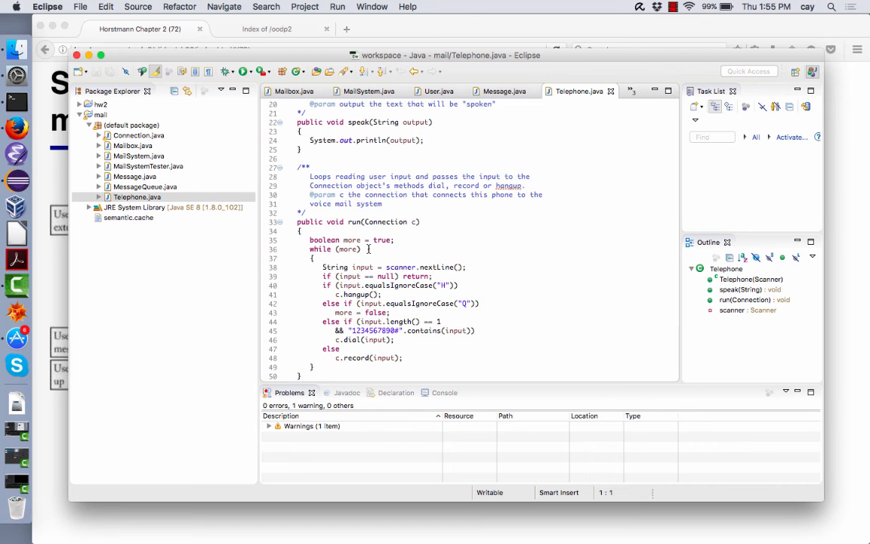
mouse_move(353, 344)
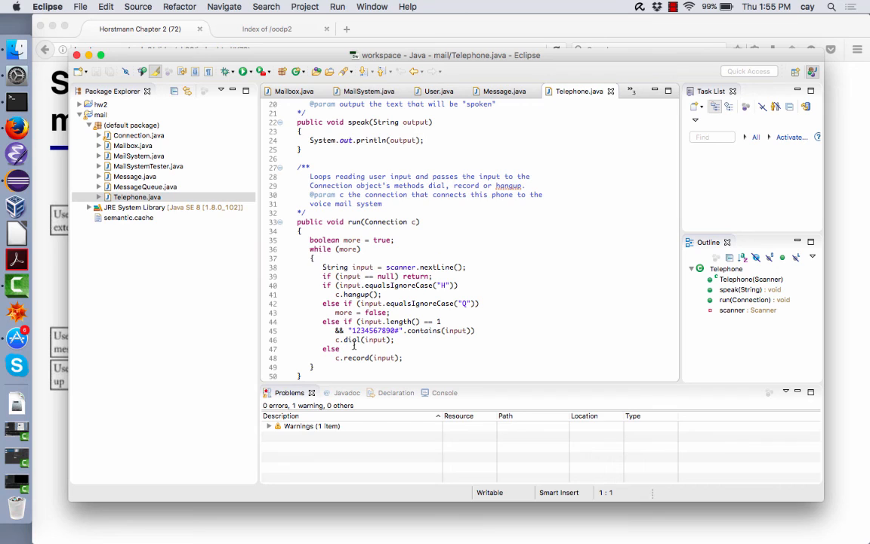
mouse_move(353, 338)
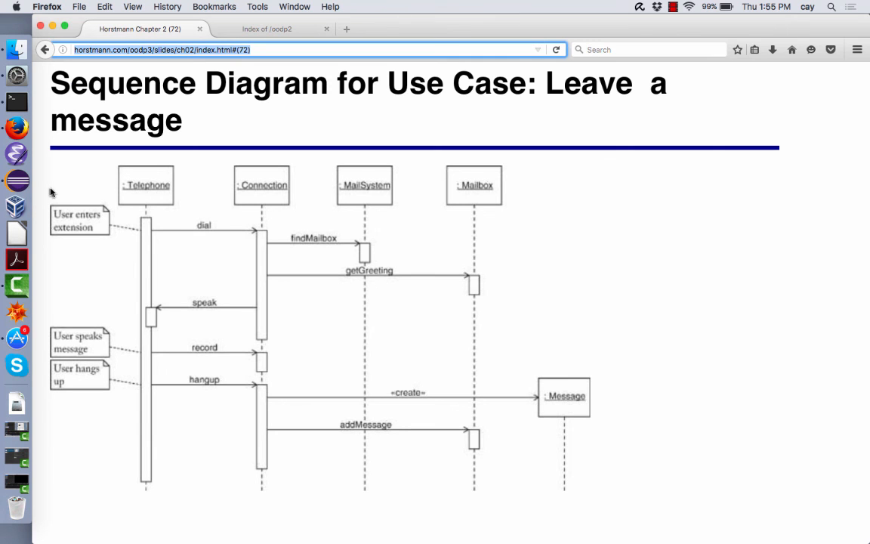
mouse_move(189, 237)
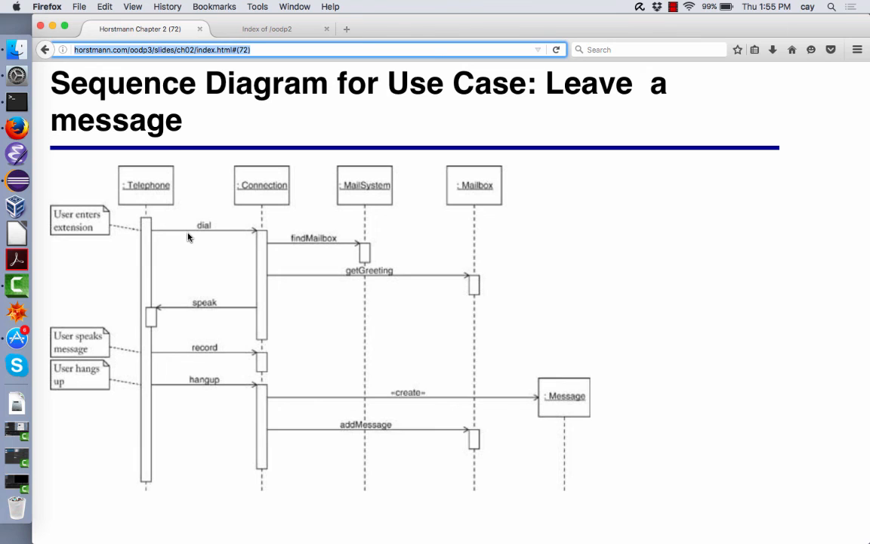
mouse_move(229, 235)
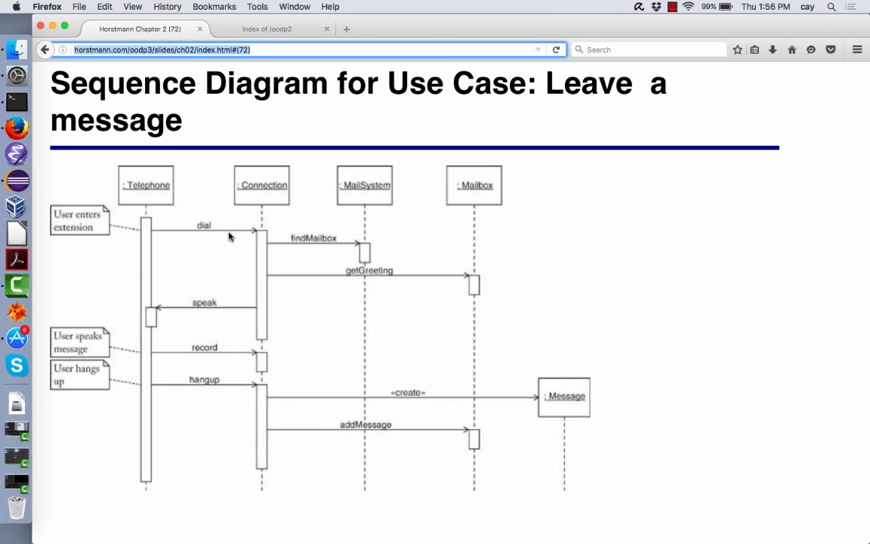
mouse_move(188, 240)
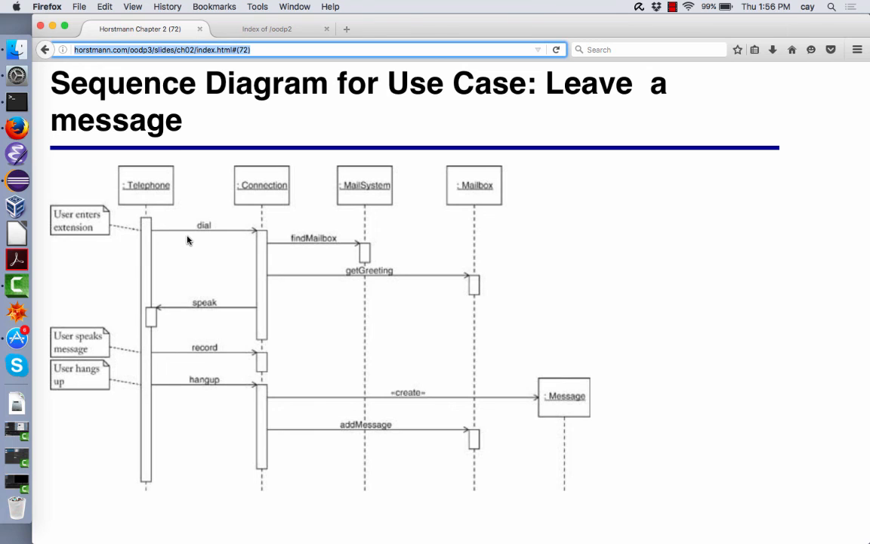
mouse_move(214, 248)
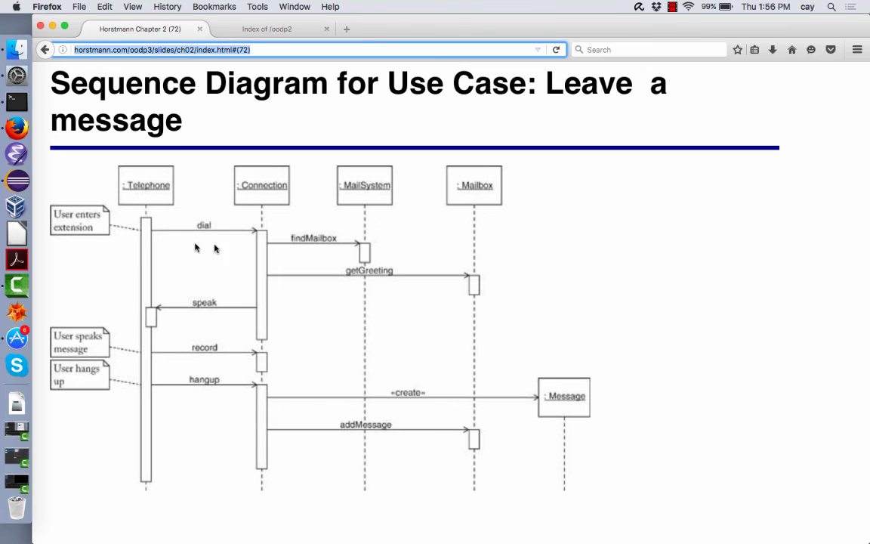
mouse_move(231, 251)
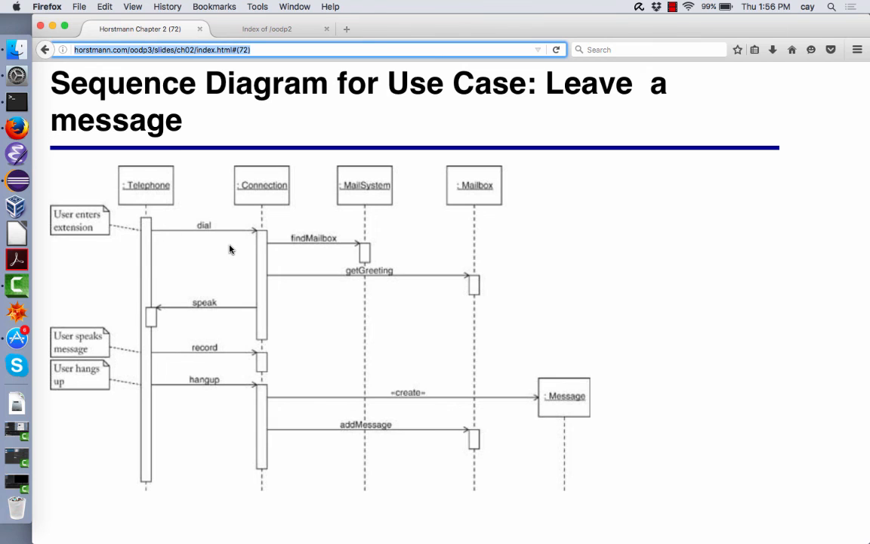
mouse_move(224, 235)
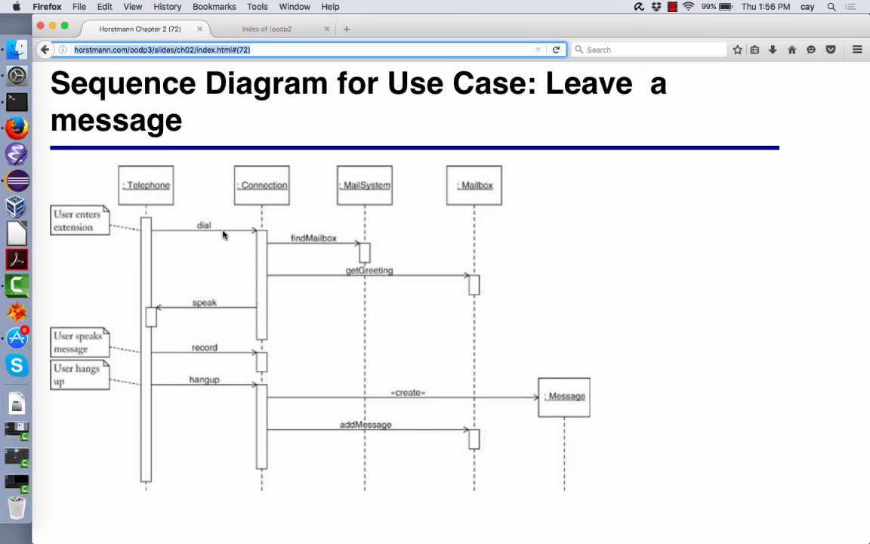
mouse_move(208, 239)
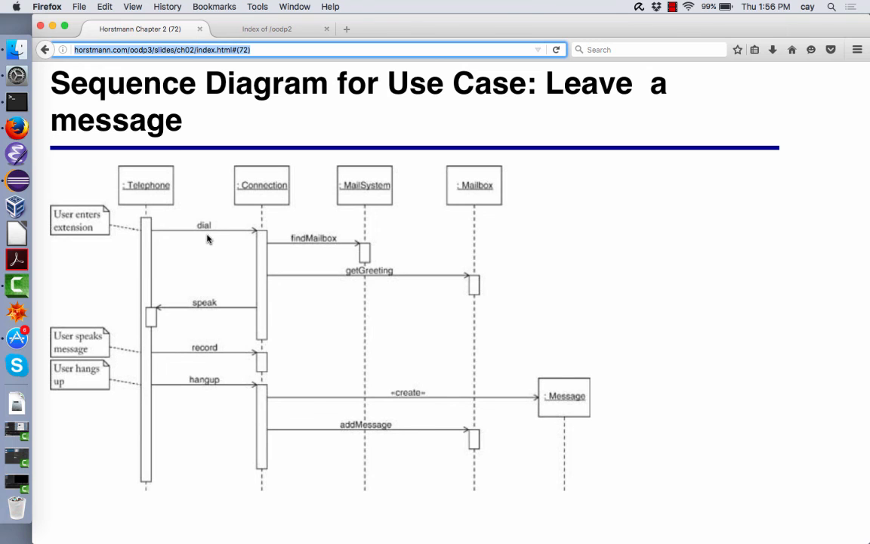
mouse_move(211, 234)
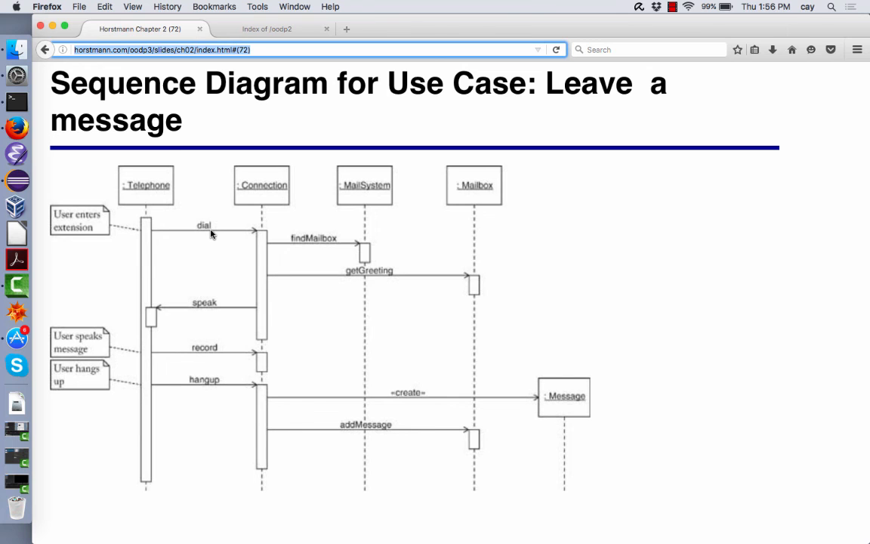
mouse_move(204, 243)
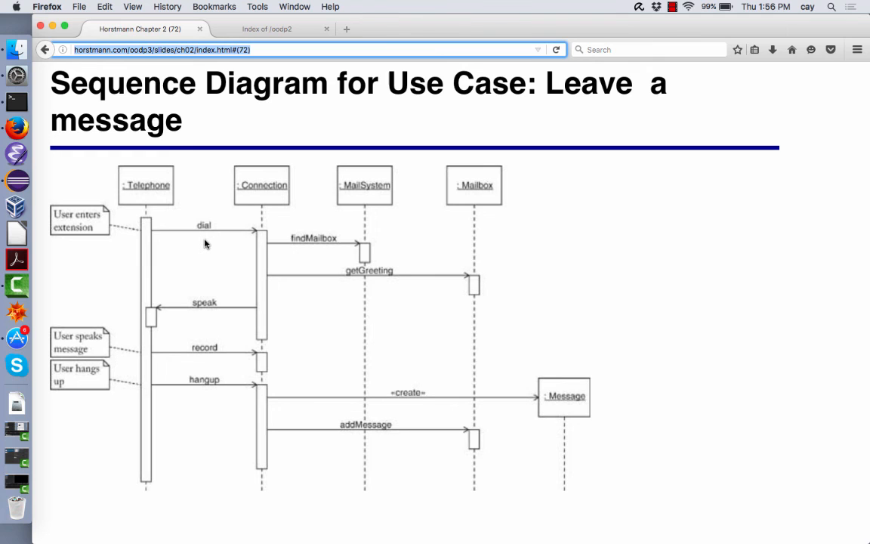
mouse_move(281, 39)
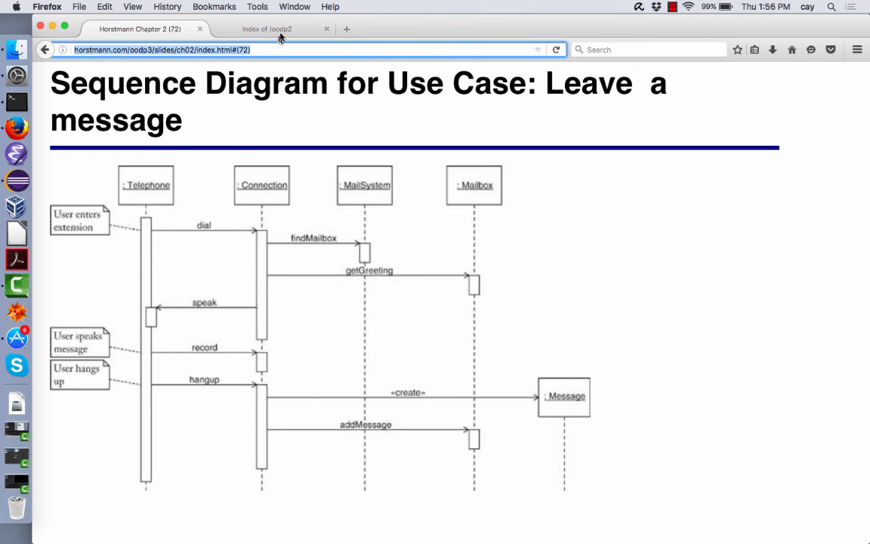
mouse_move(227, 310)
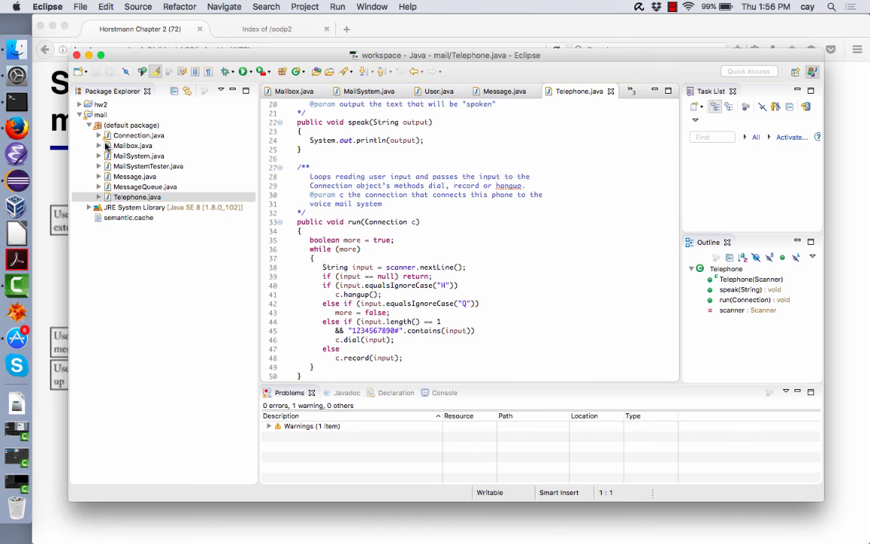
left_click(99, 136)
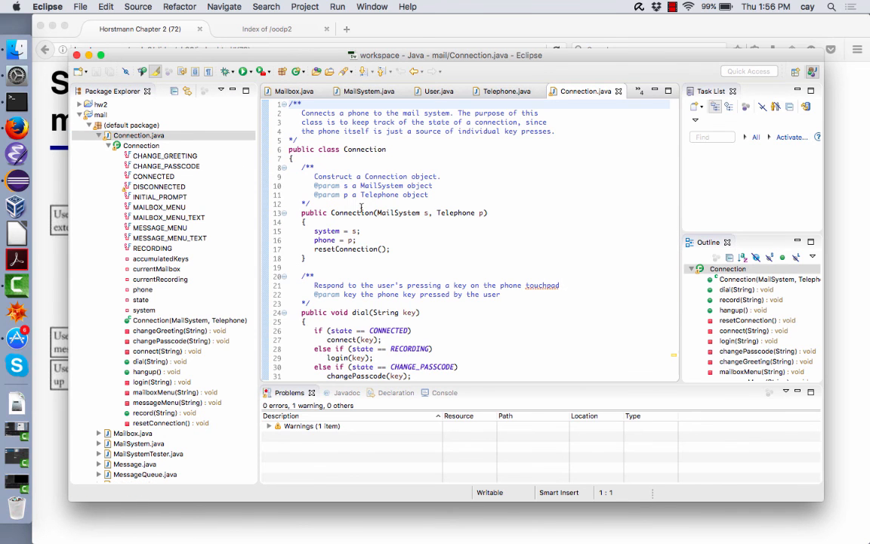
scroll("down", 3)
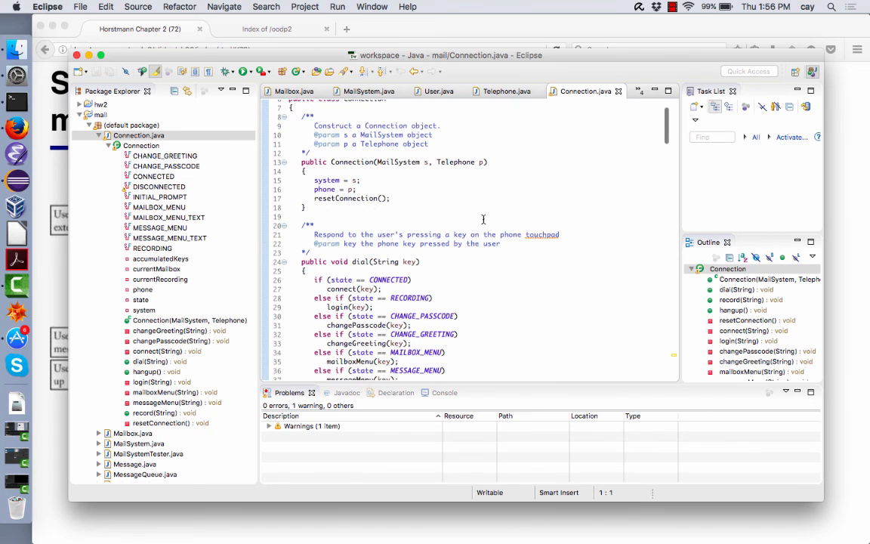
scroll("down", 3)
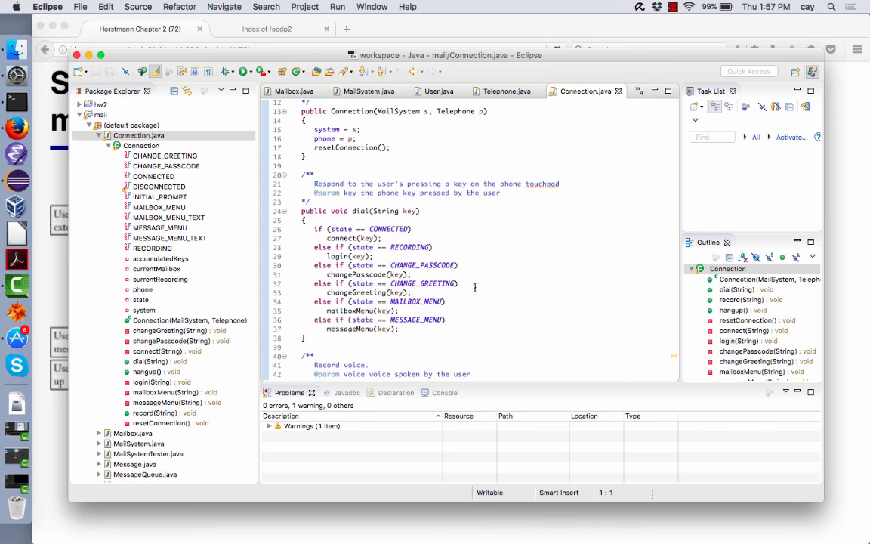
mouse_move(507, 251)
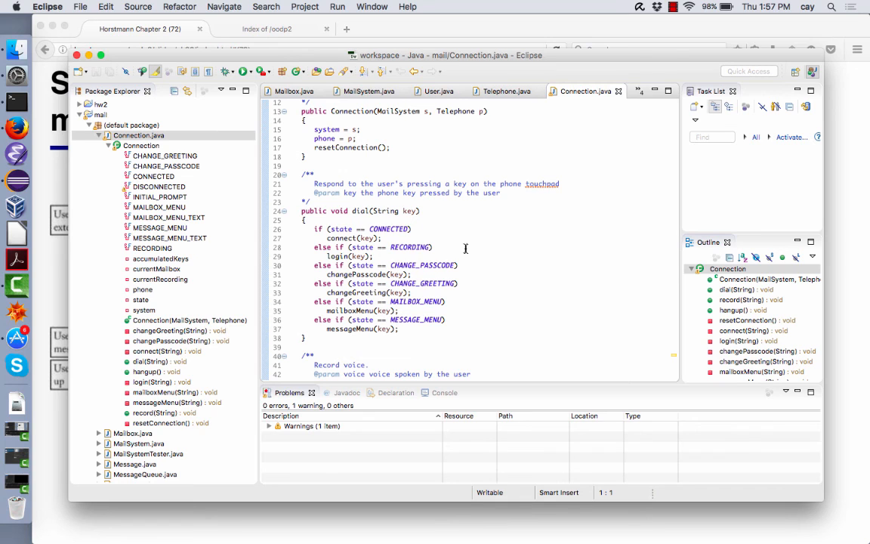
mouse_move(429, 229)
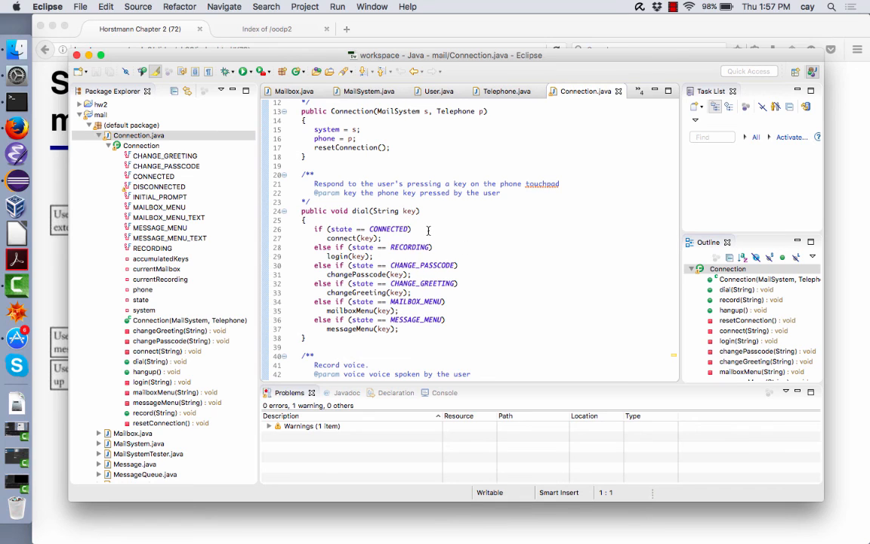
scroll("up", 3)
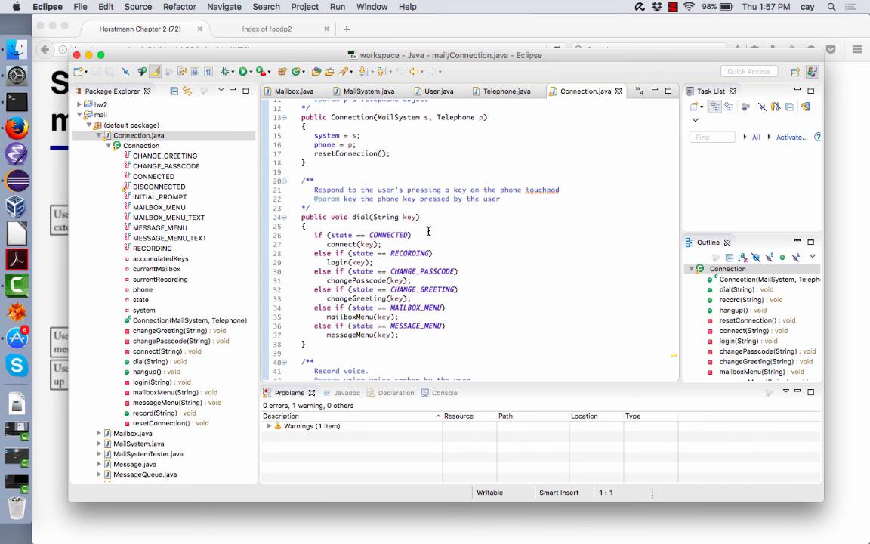
scroll("down", 3)
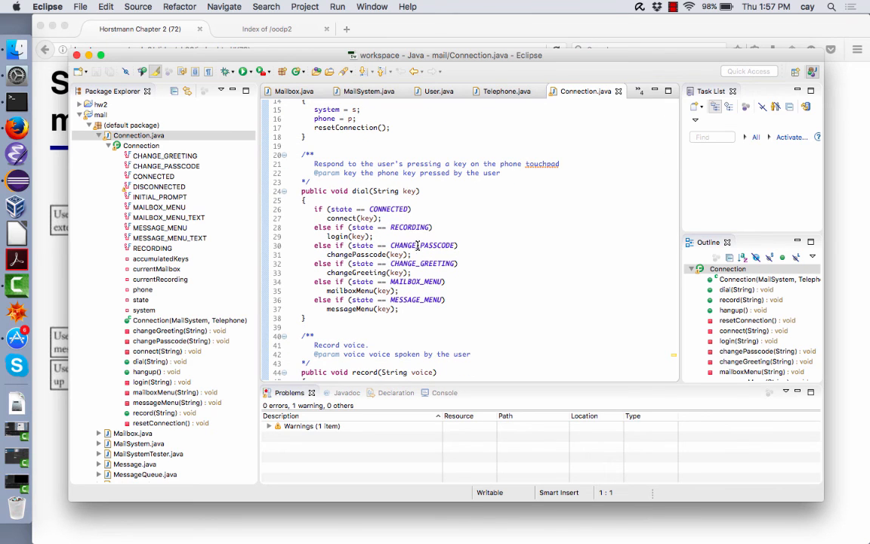
scroll("up", 3)
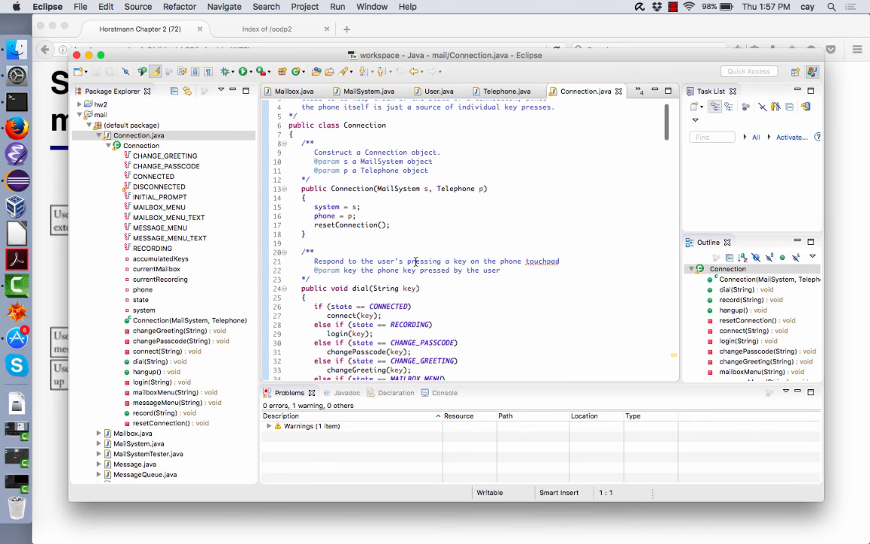
scroll("down", 3)
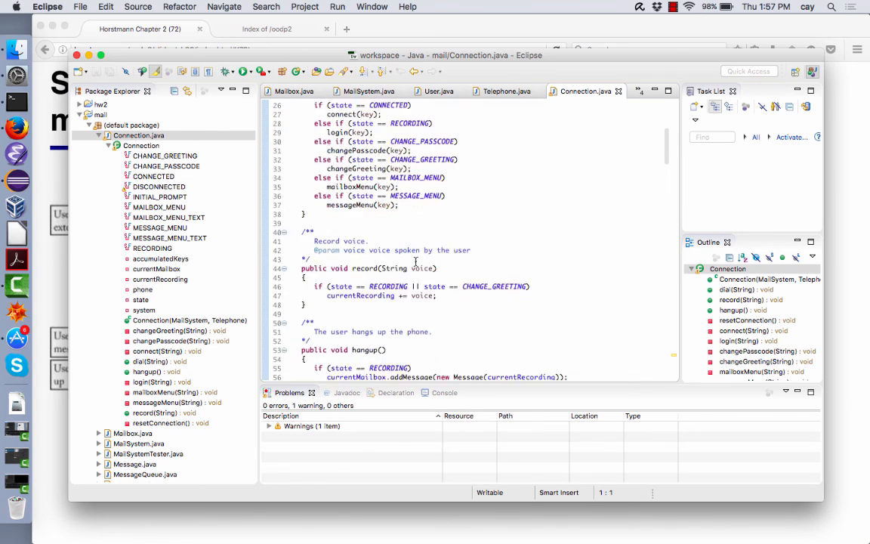
scroll("down", 3)
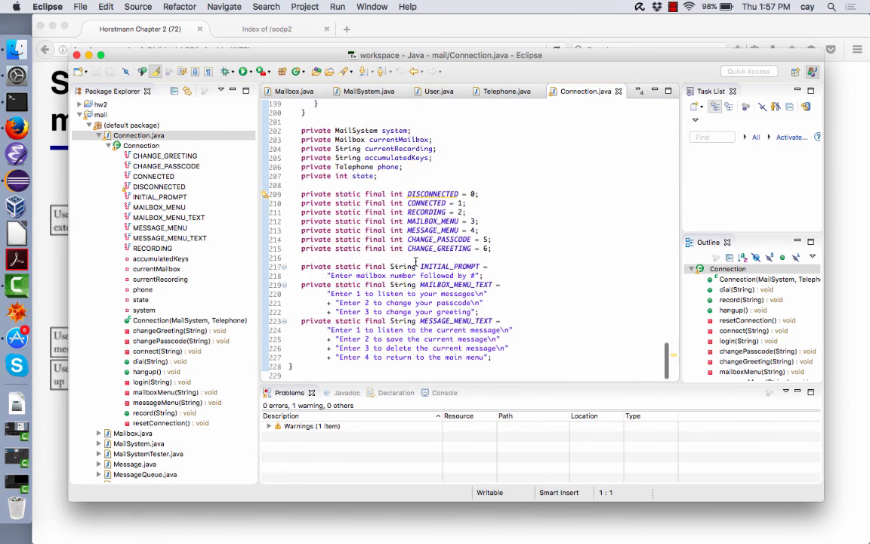
mouse_move(404, 199)
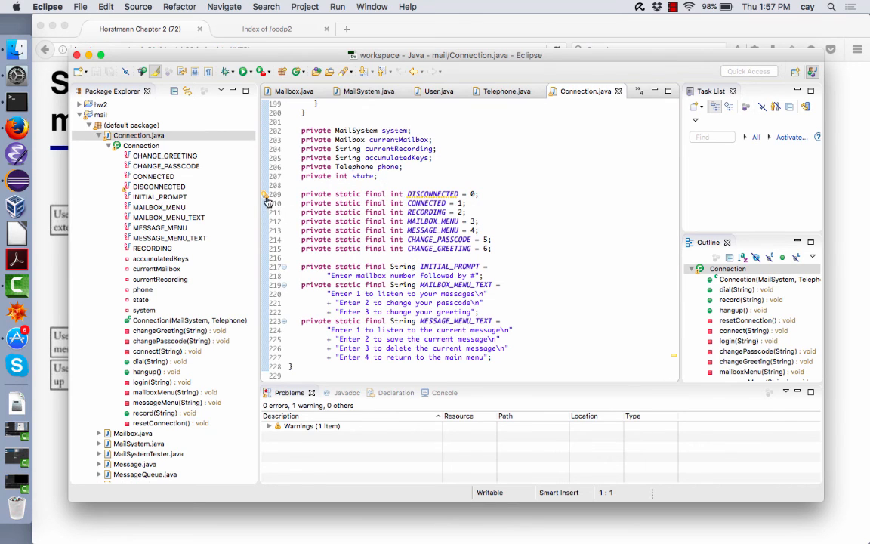
mouse_move(453, 181)
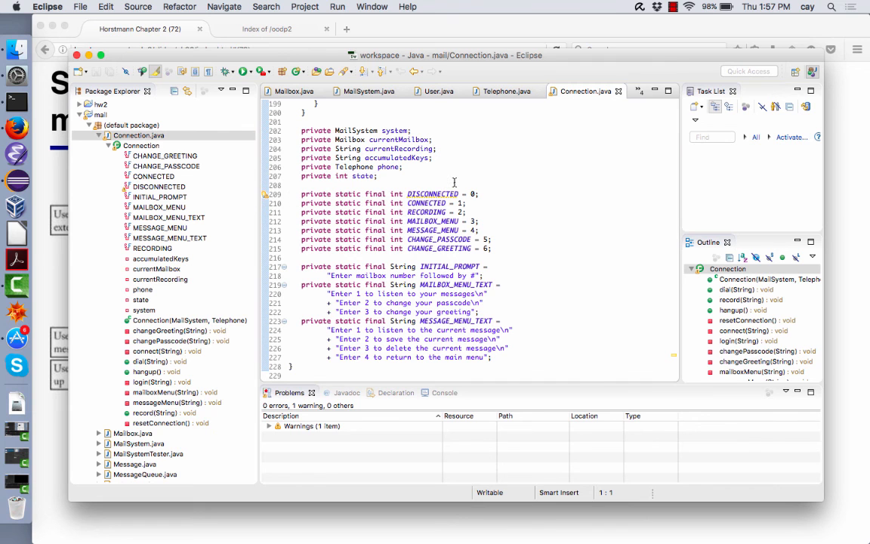
scroll("up", 3)
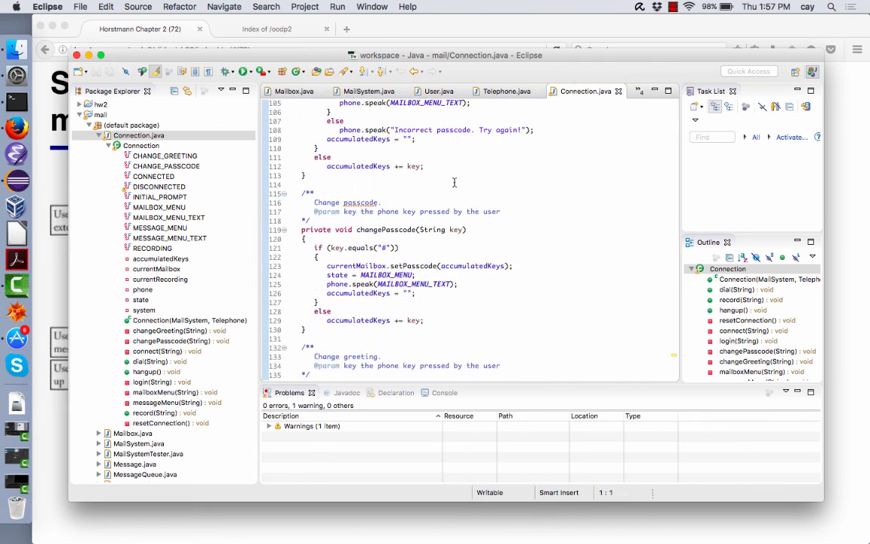
scroll("up", 3)
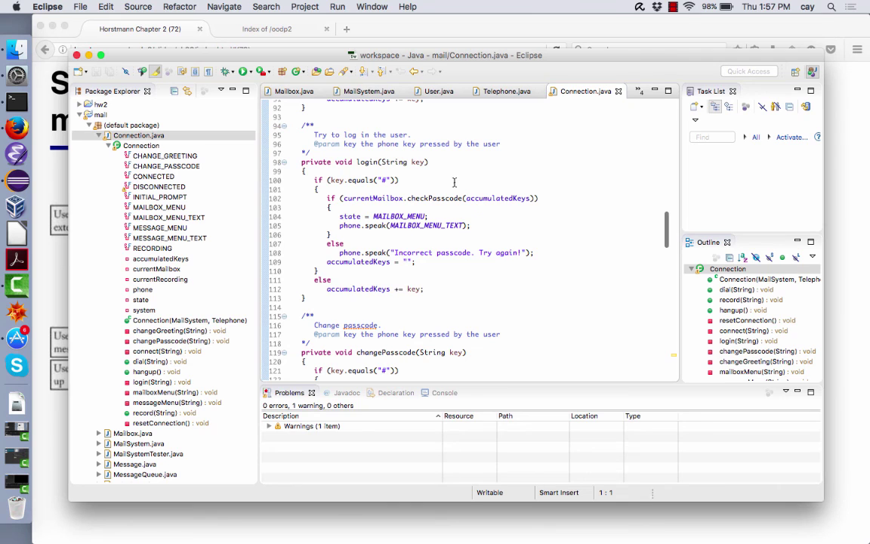
scroll("up", 3)
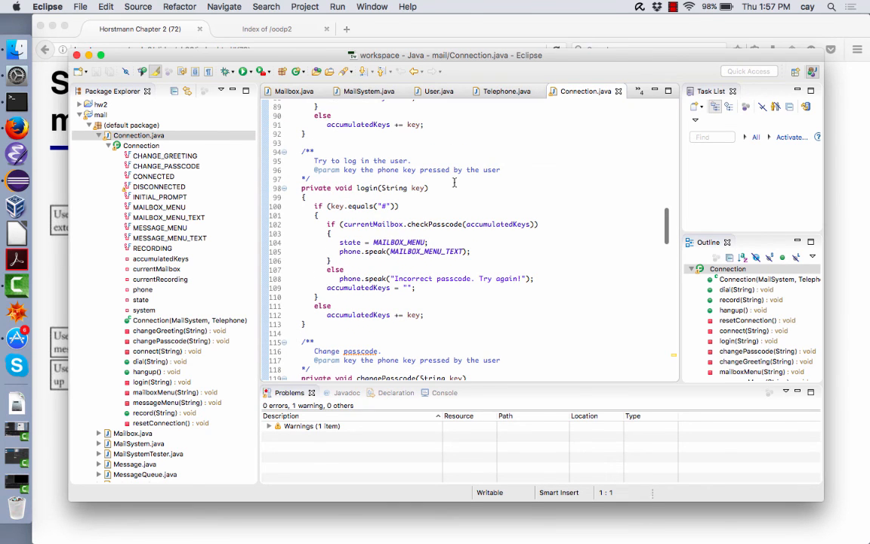
scroll("up", 3)
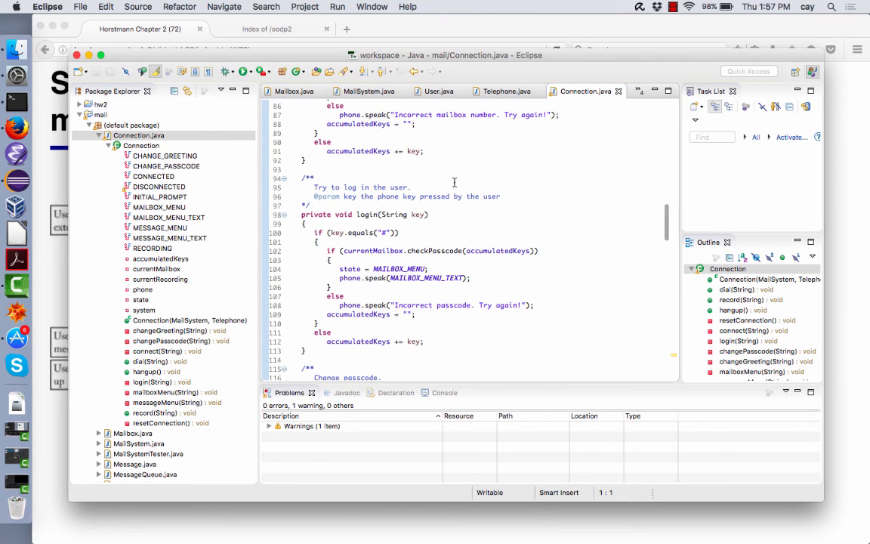
scroll("up", 3)
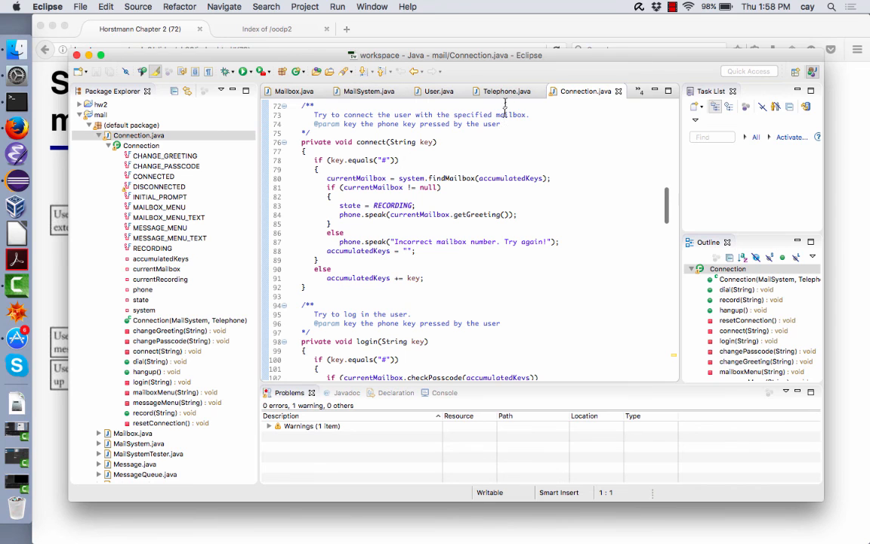
- Show Telephone.java's speak method and run loop in the editor
left_click(507, 90)
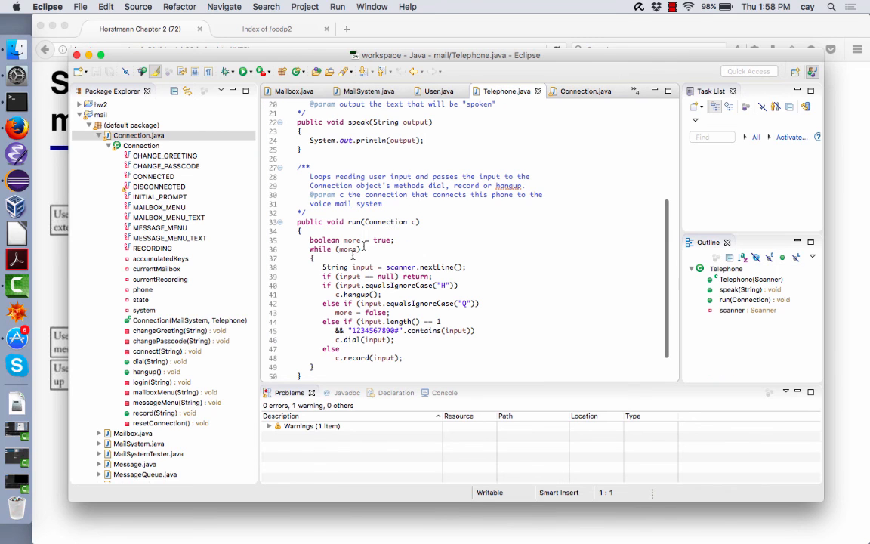
scroll("up", 3)
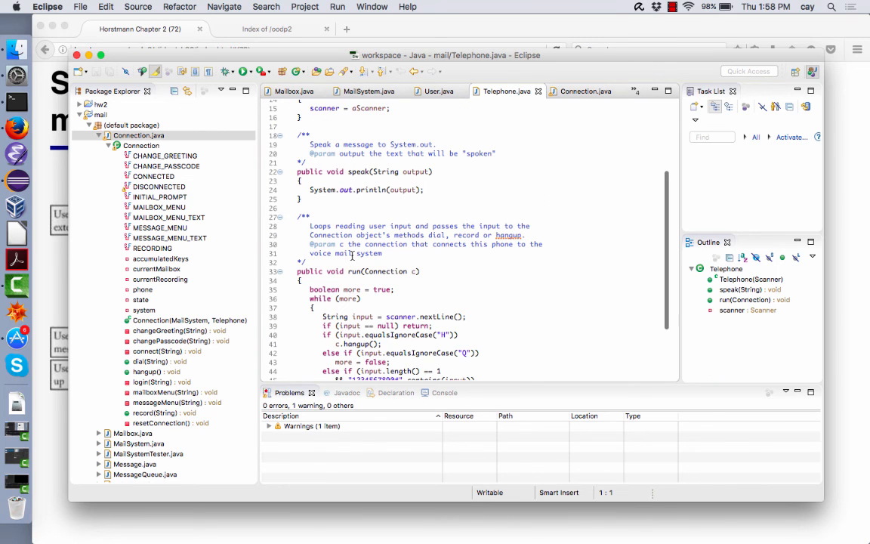
scroll("down", 3)
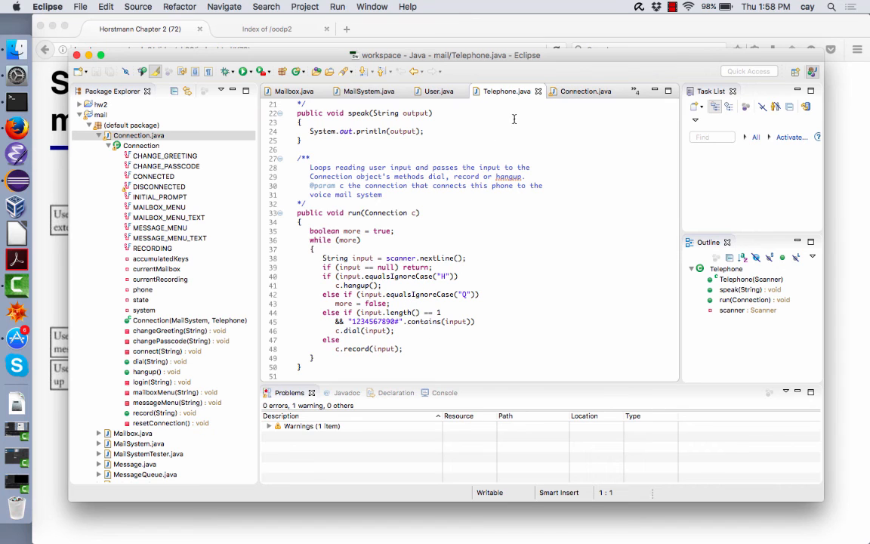
left_click(586, 91)
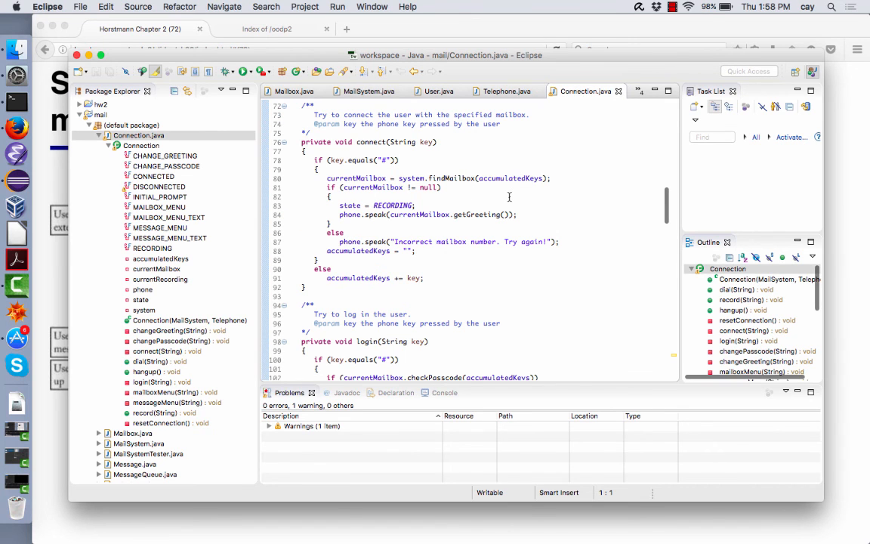
scroll("down", 3)
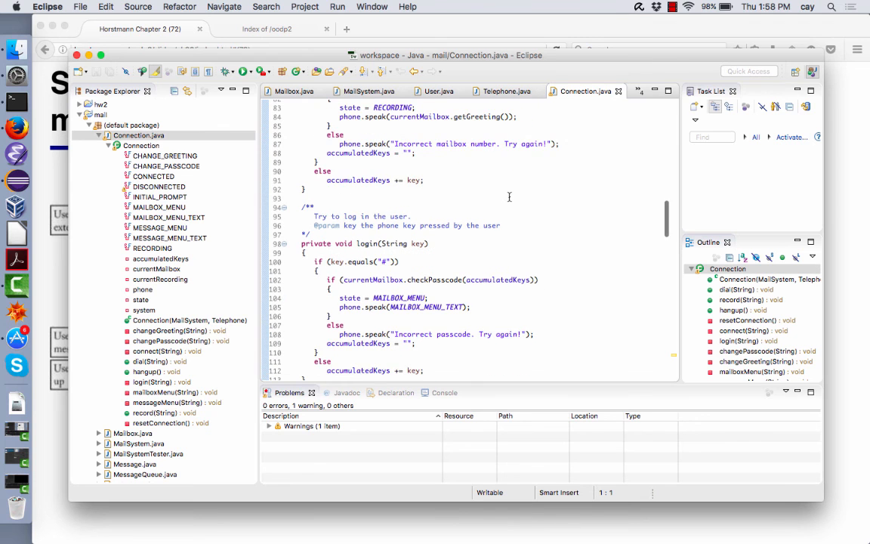
scroll("down", 3)
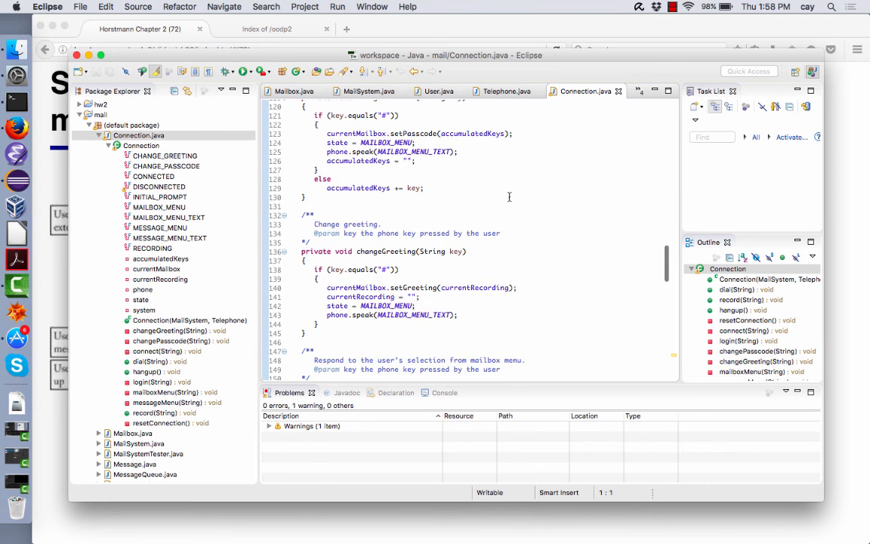
scroll("down", 3)
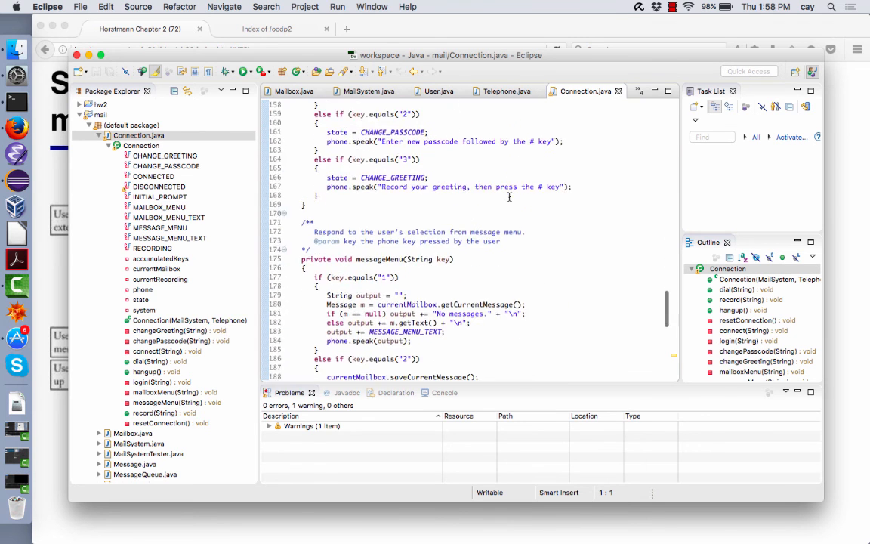
scroll("down", 3)
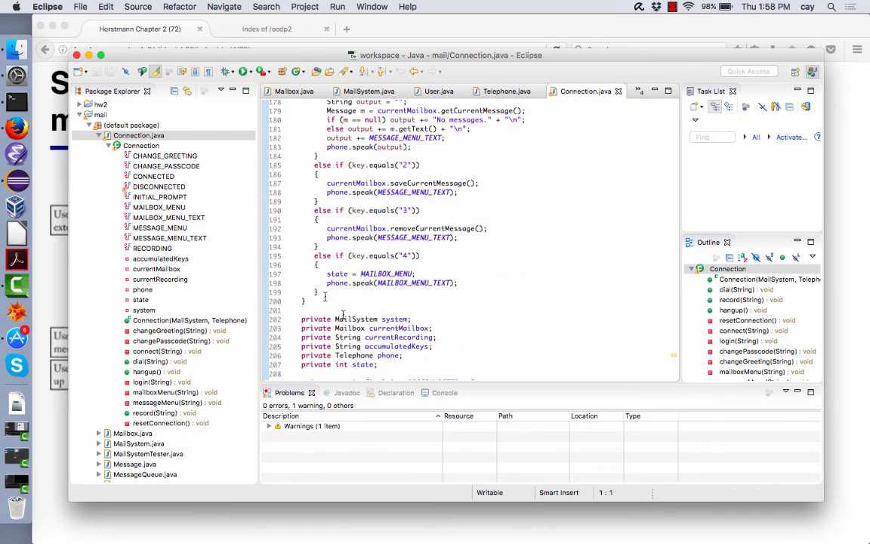
mouse_move(386, 346)
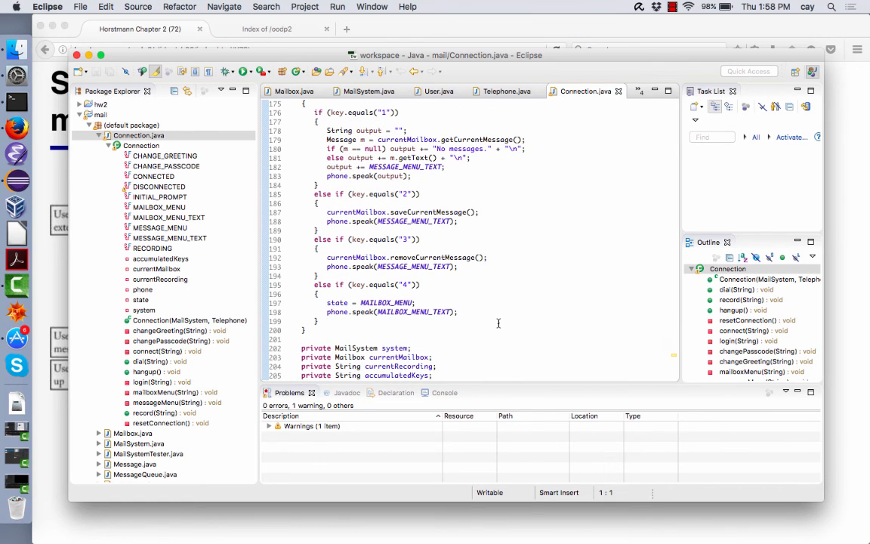
scroll("up", 3)
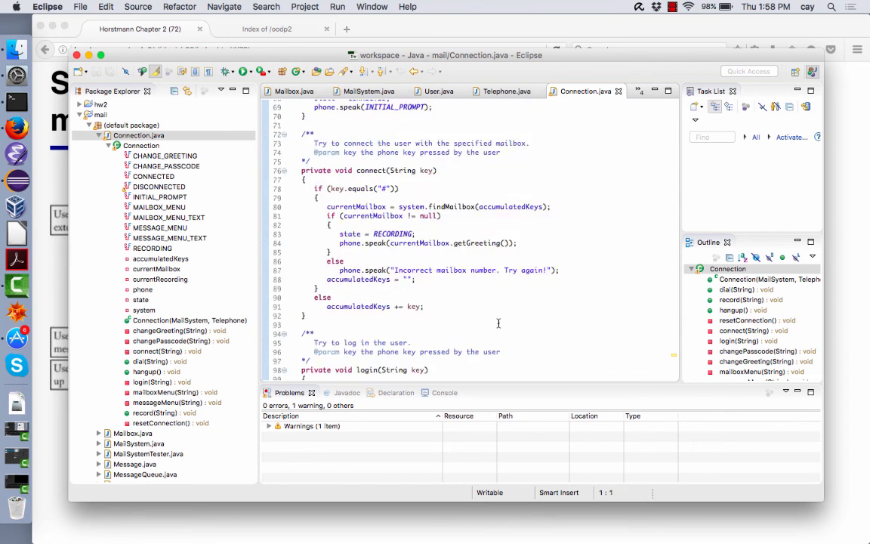
scroll("up", 3)
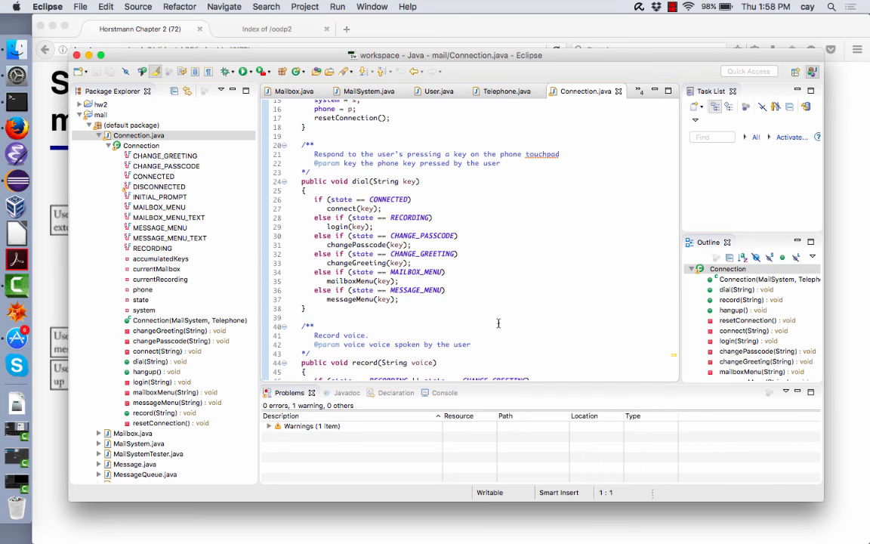
mouse_move(492, 305)
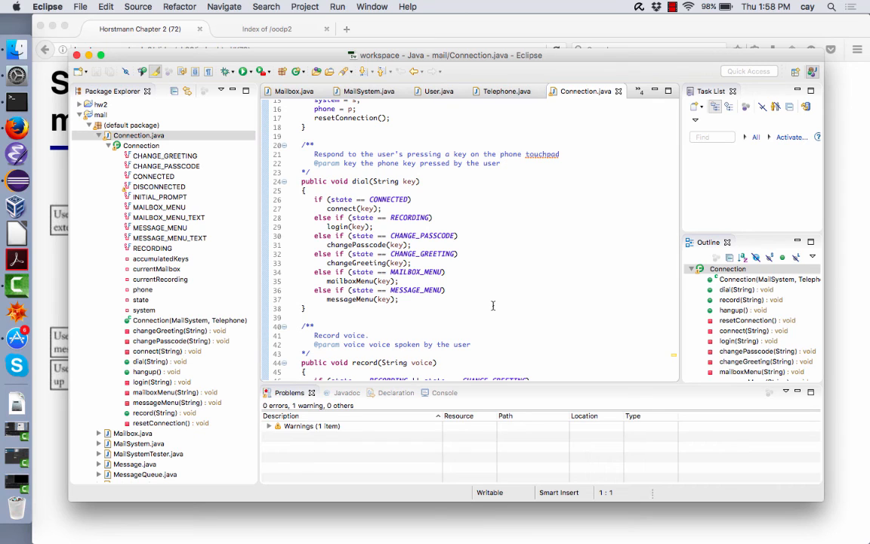
- Scroll through Connection.java's dial, record, hangup and resetConnection methods
scroll("down", 3)
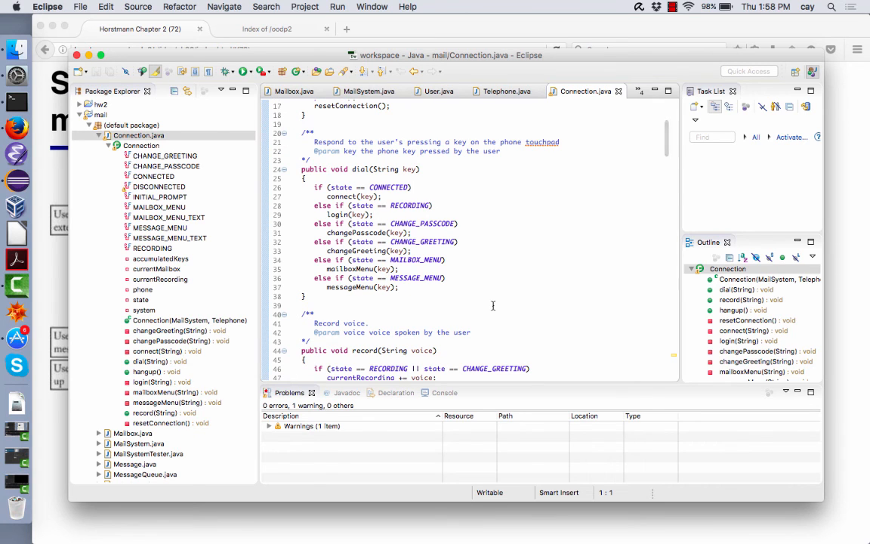
scroll("down", 3)
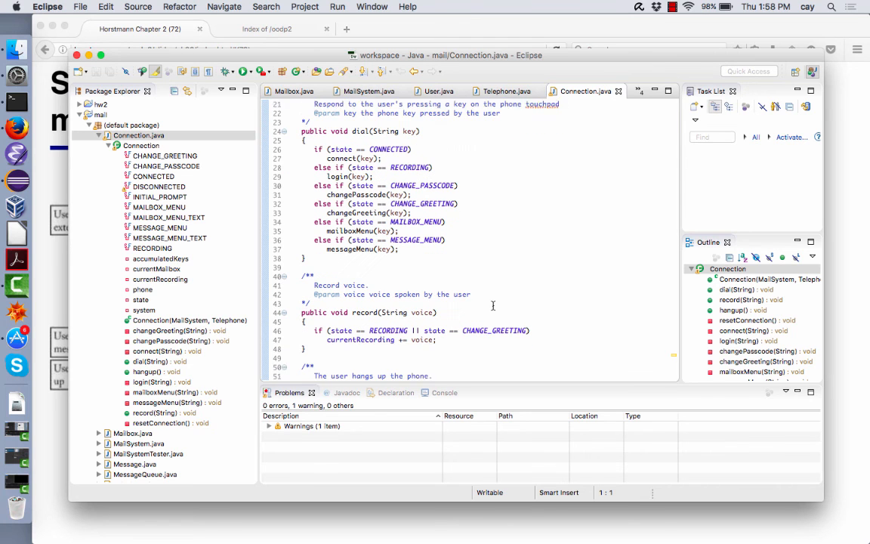
scroll("up", 3)
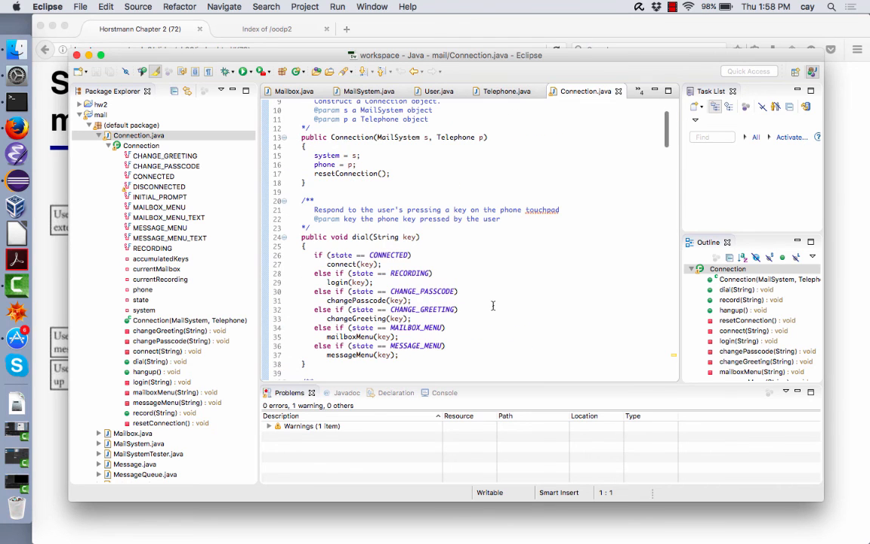
scroll("down", 3)
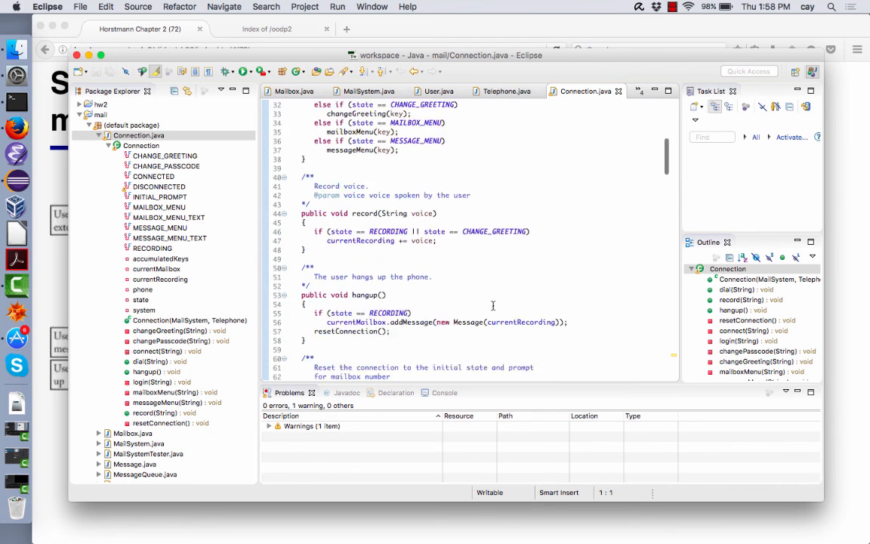
scroll("down", 3)
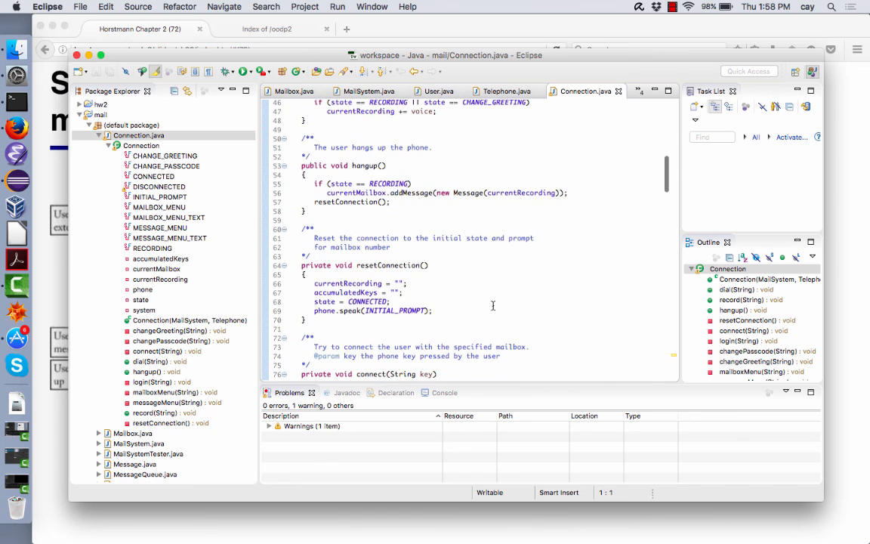
scroll("down", 3)
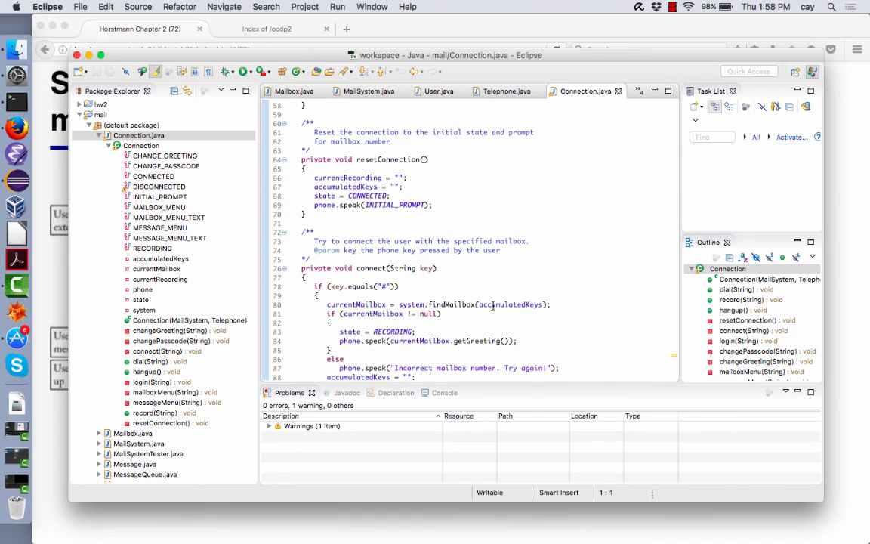
scroll("up", 3)
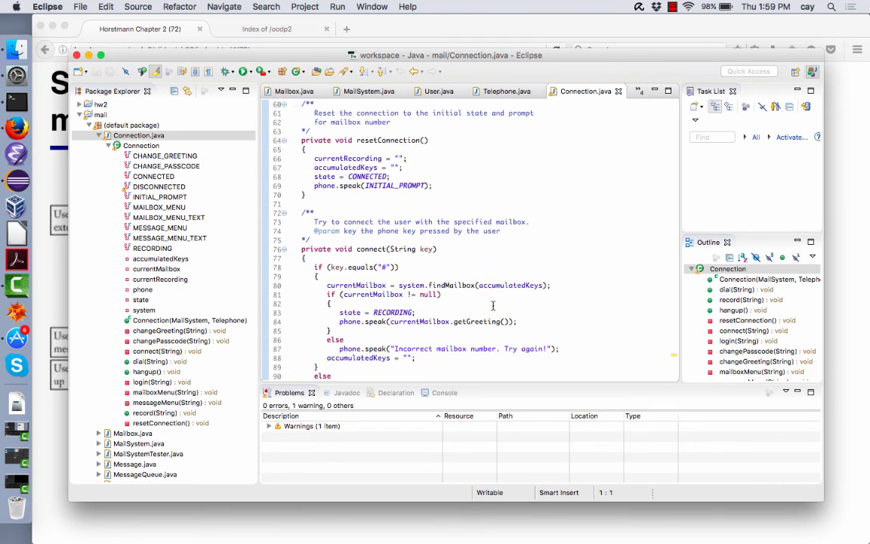
scroll("down", 3)
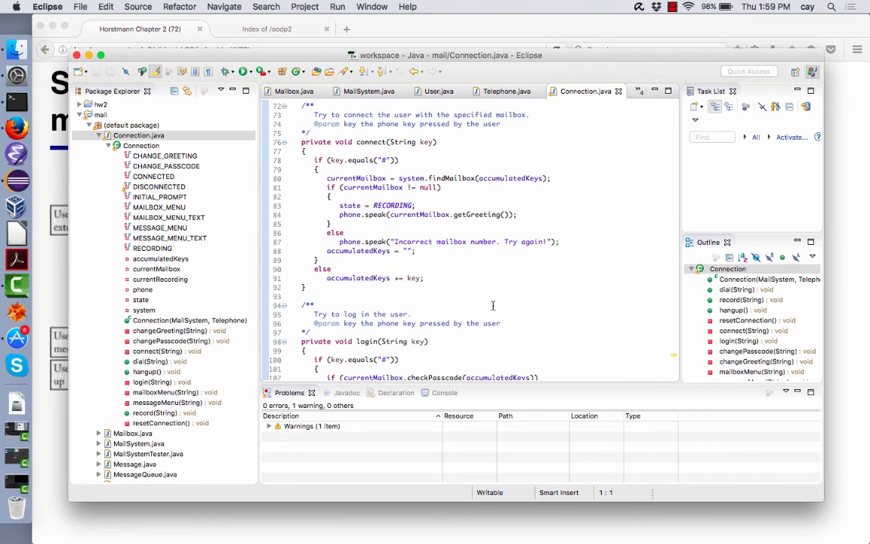
scroll("up", 3)
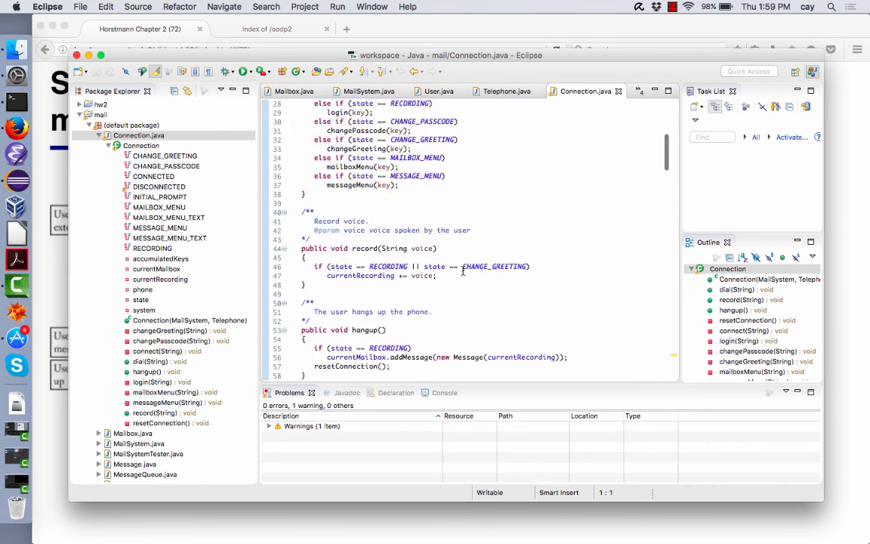
scroll("up", 3)
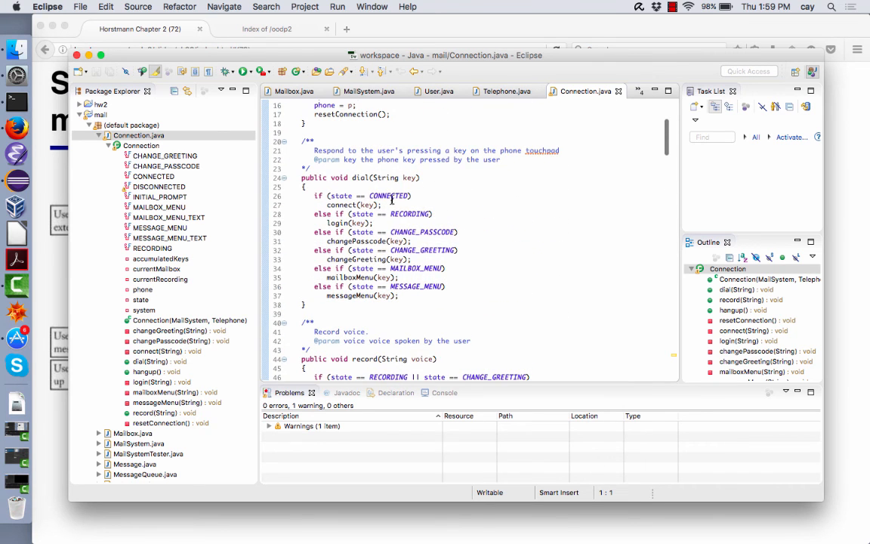
- Follow the connect(key) call inside dial down to the connect method itself
left_click(383, 205)
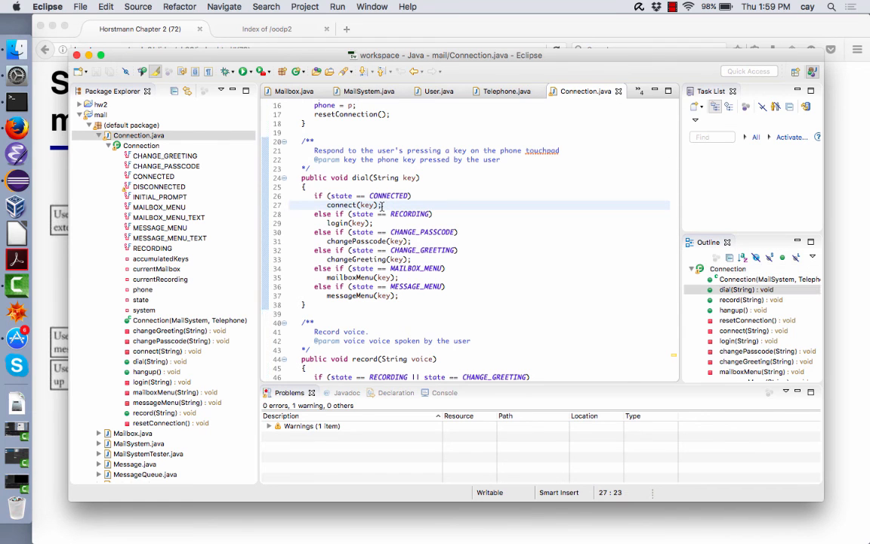
scroll("down", 3)
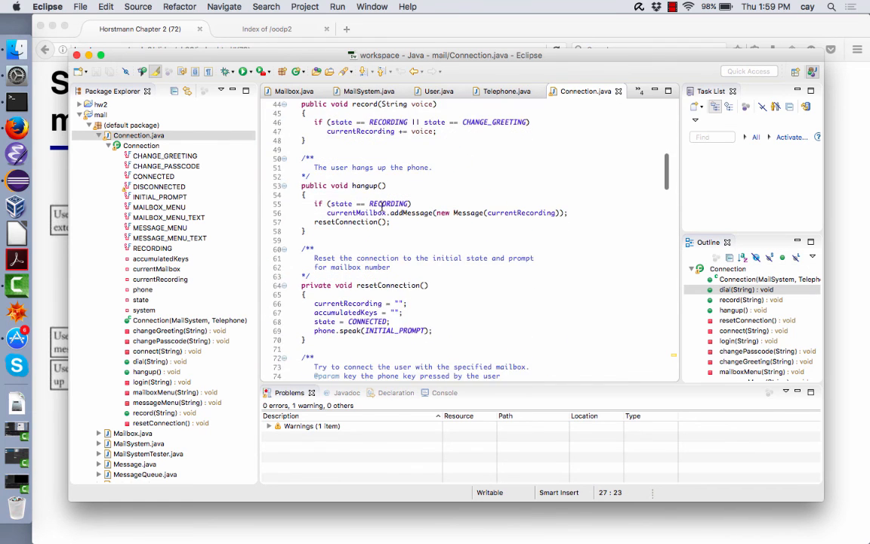
scroll("down", 3)
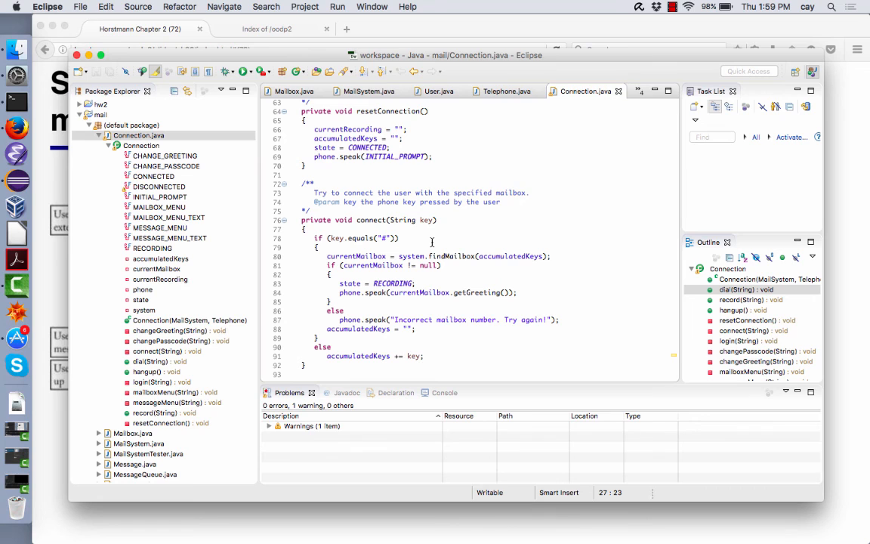
mouse_move(453, 255)
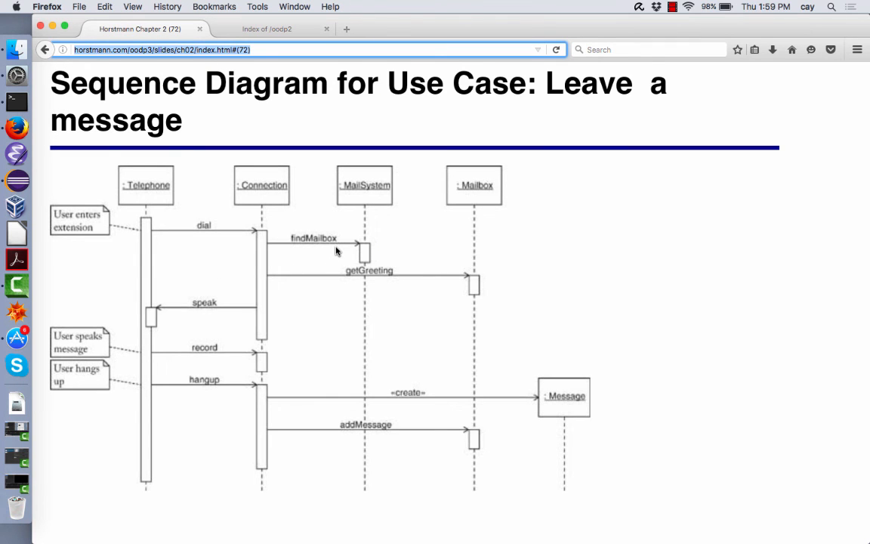
mouse_move(369, 262)
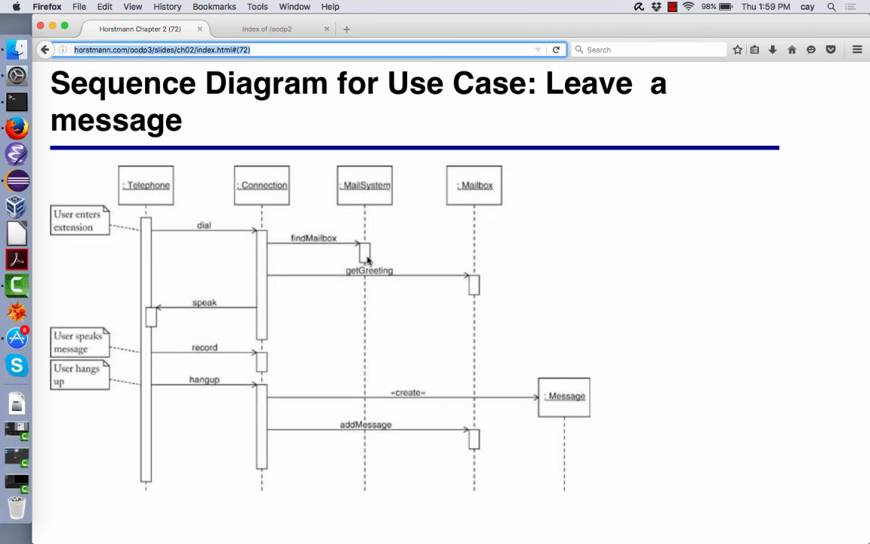
mouse_move(274, 287)
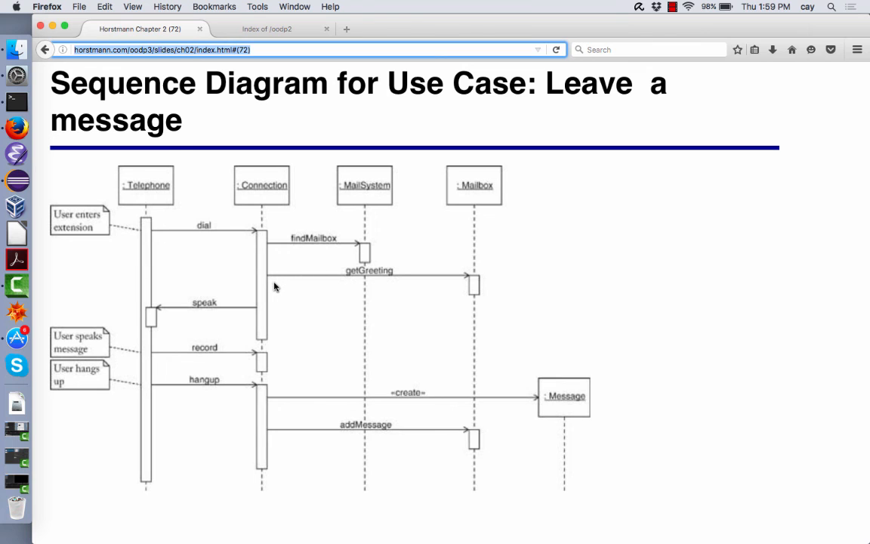
mouse_move(467, 290)
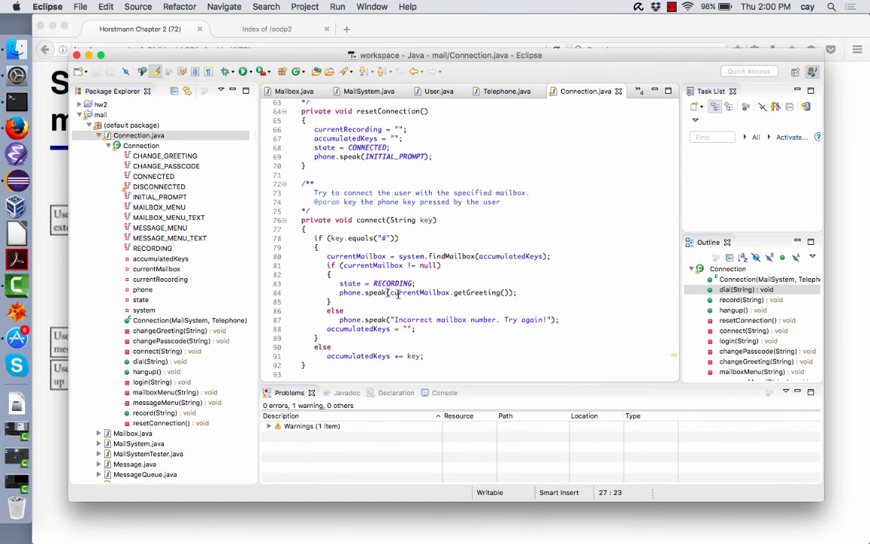
mouse_move(484, 299)
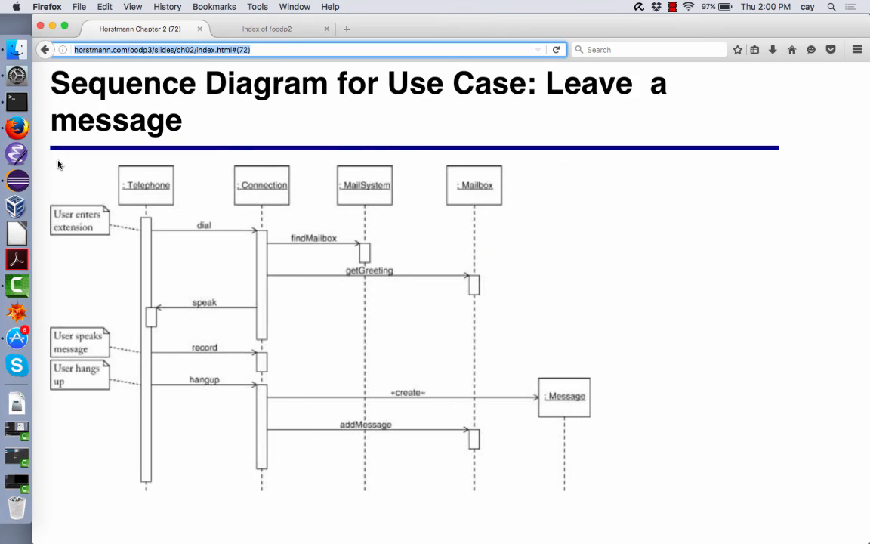
mouse_move(158, 316)
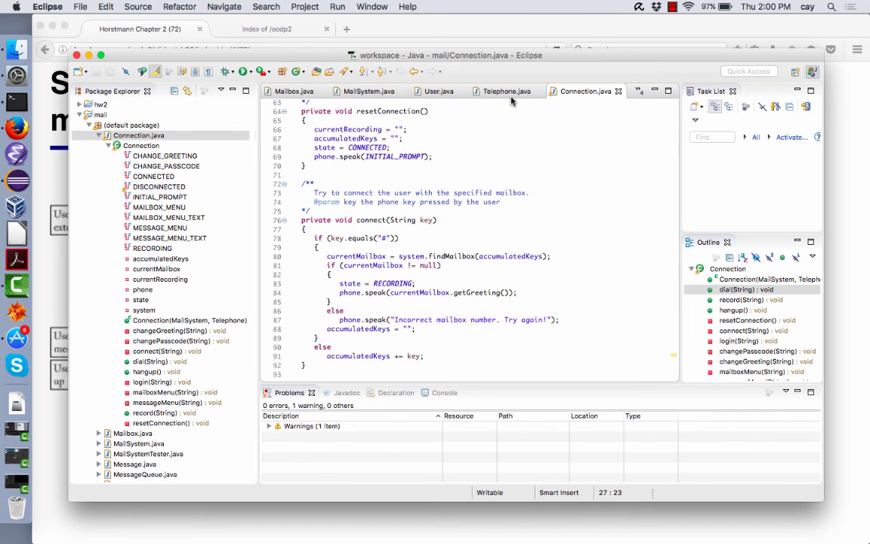
- Review Telephone.java's speak method and the run loop passing input to the connection
left_click(506, 90)
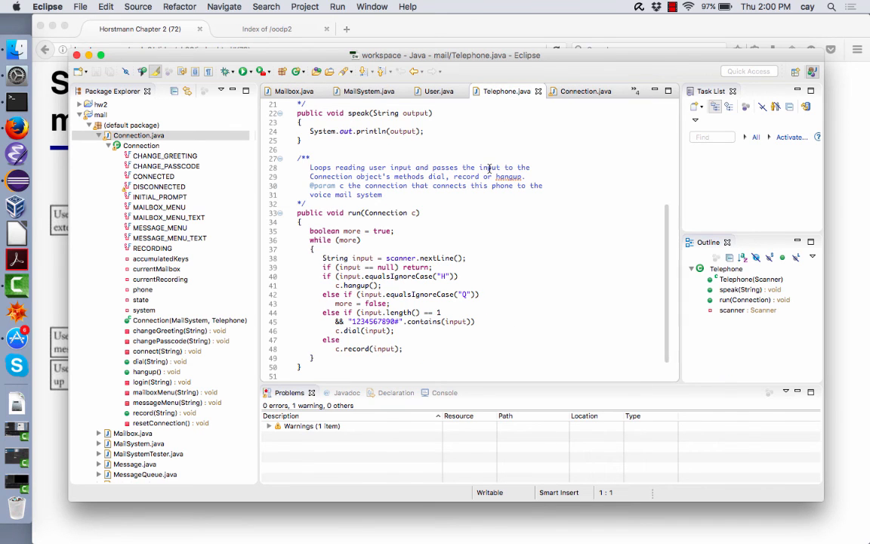
mouse_move(408, 130)
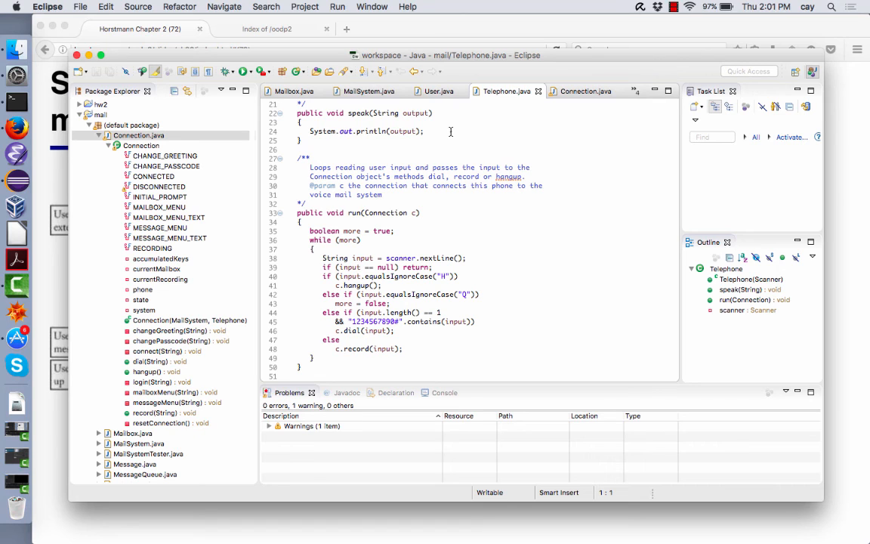
mouse_move(410, 149)
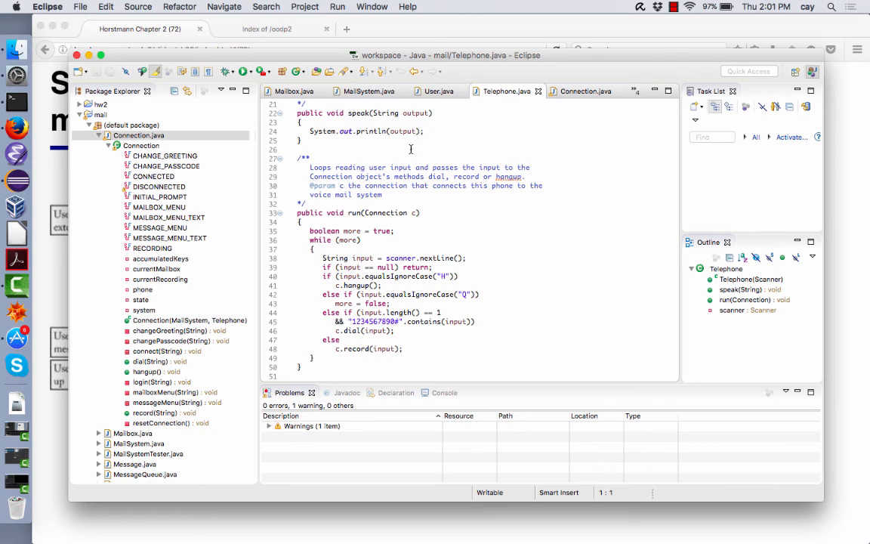
mouse_move(413, 145)
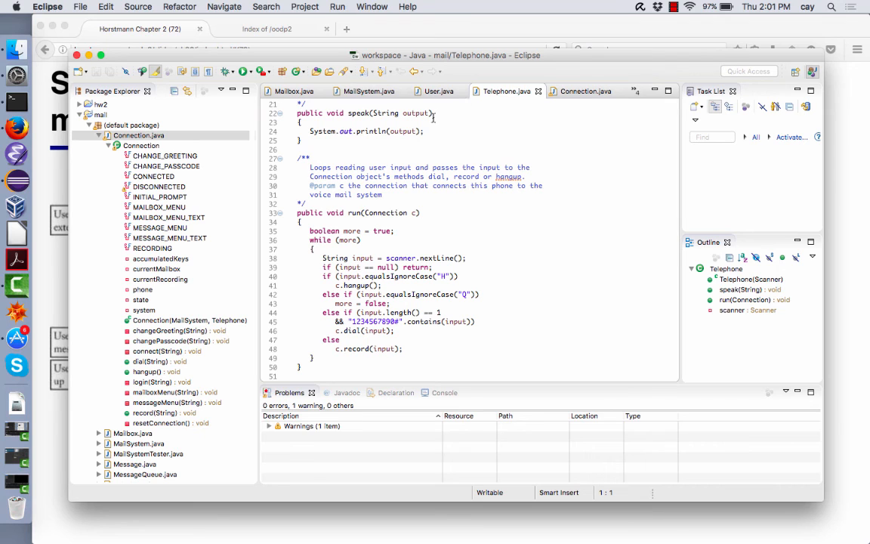
mouse_move(381, 104)
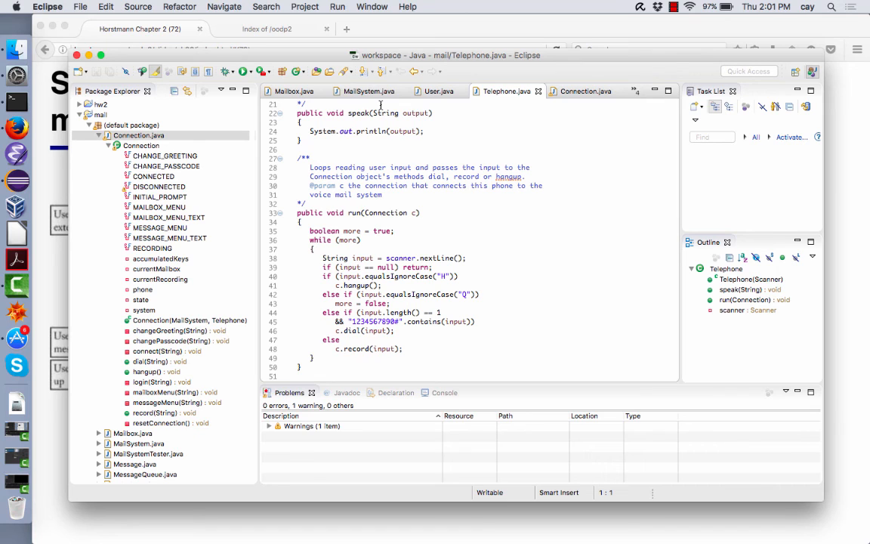
mouse_move(396, 121)
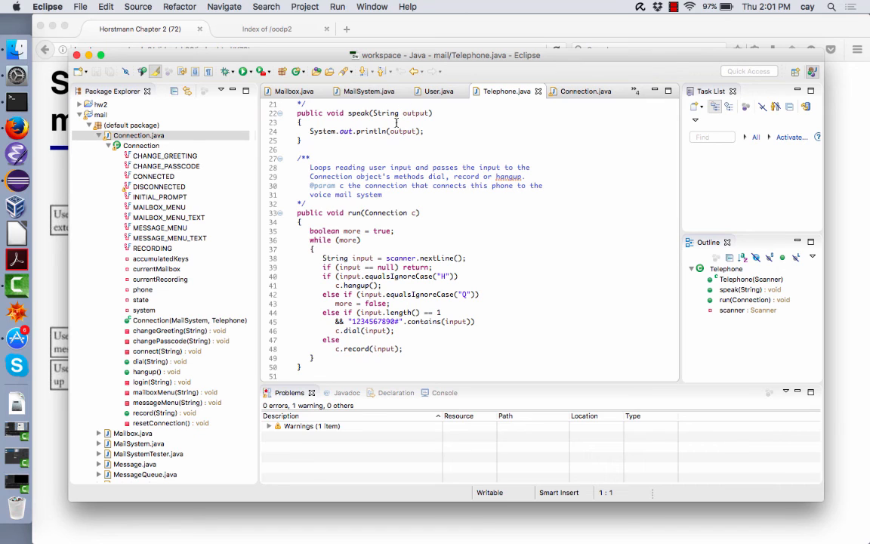
scroll("down", 3)
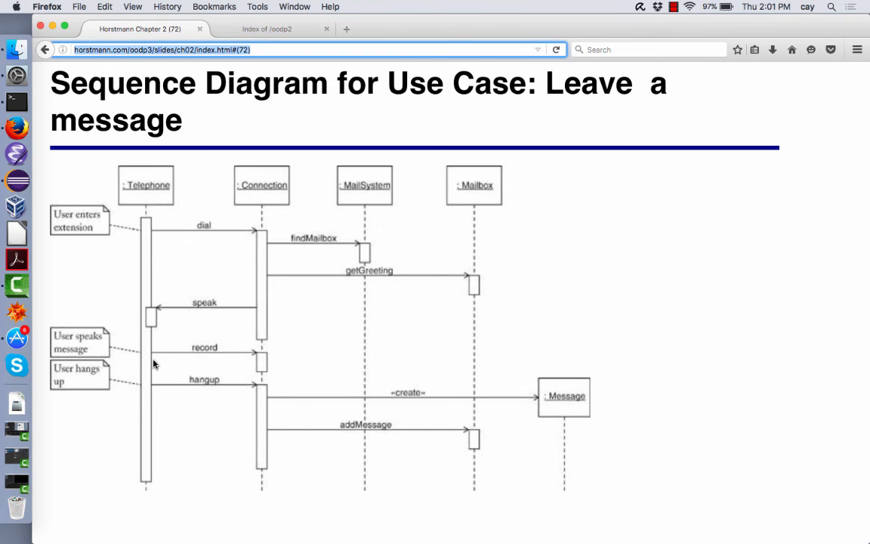
mouse_move(231, 356)
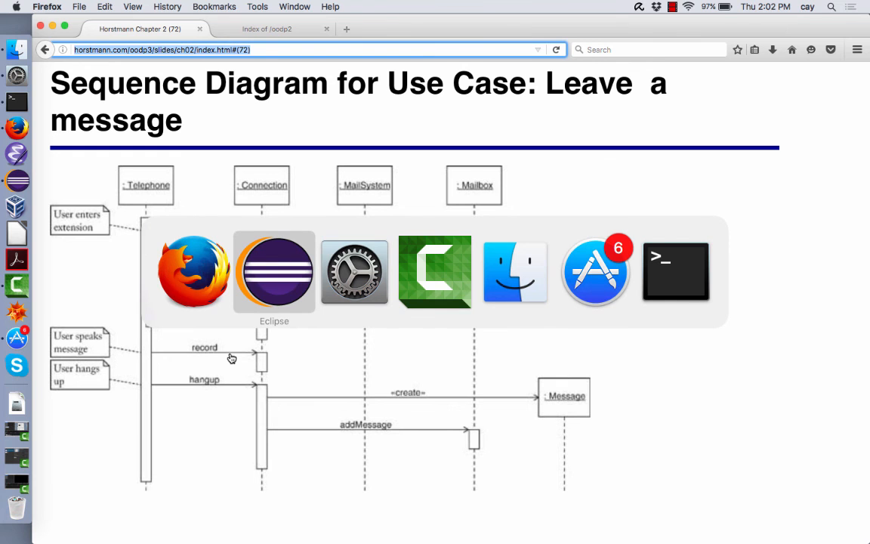
- Bring the Eclipse workspace with Telephone.java back to the front
left_click(273, 272)
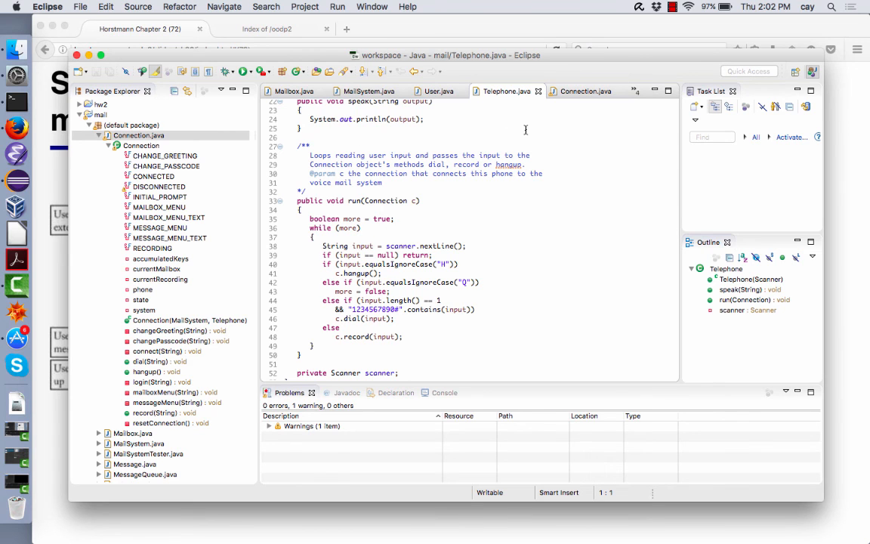
mouse_move(501, 157)
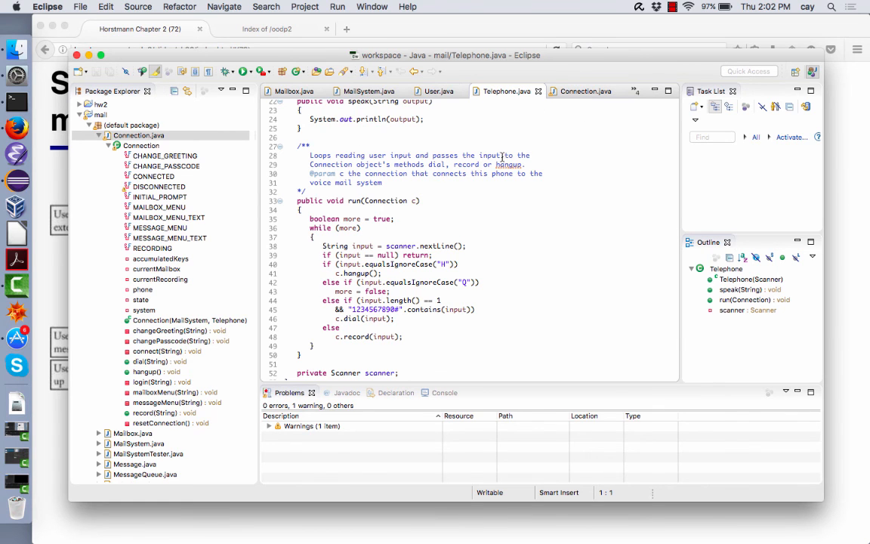
scroll("up", 3)
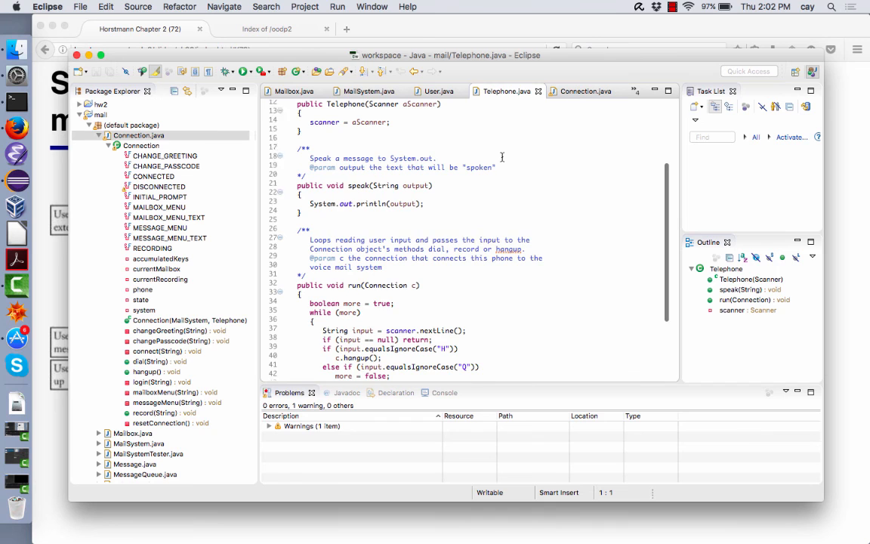
scroll("up", 3)
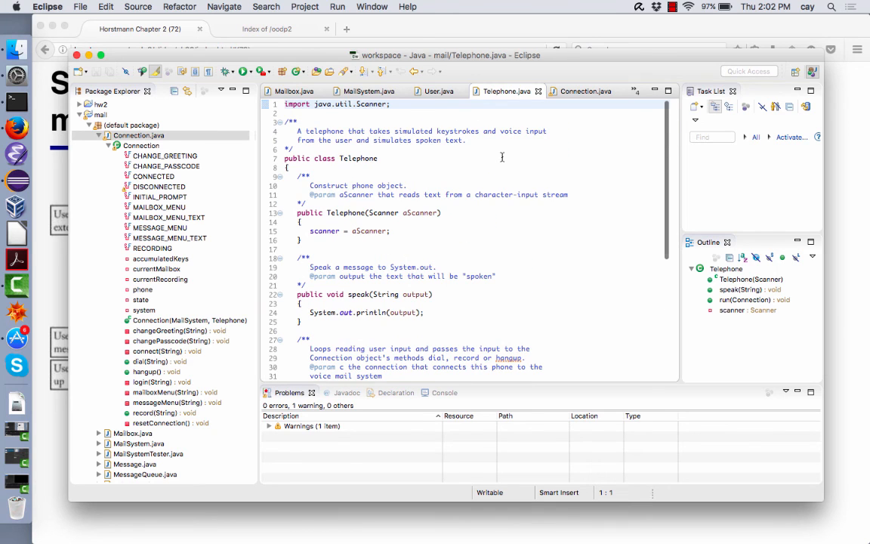
scroll("down", 3)
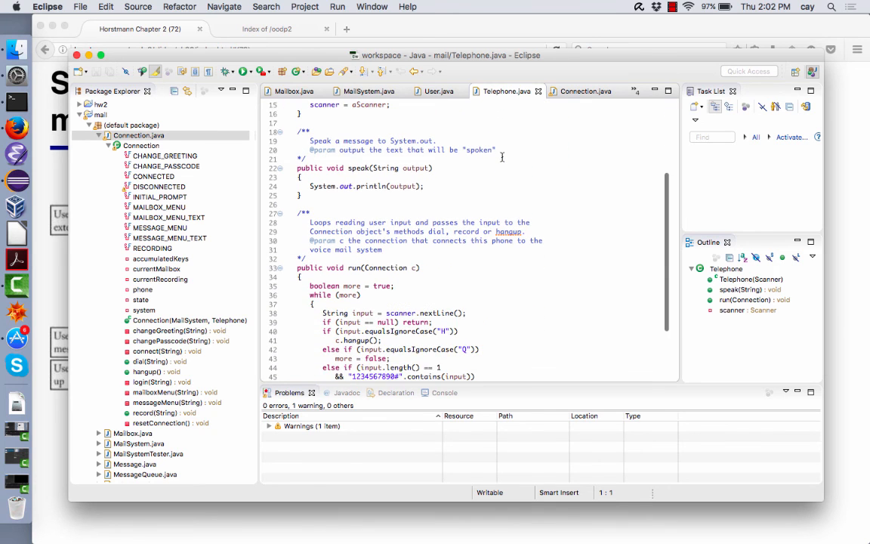
scroll("down", 3)
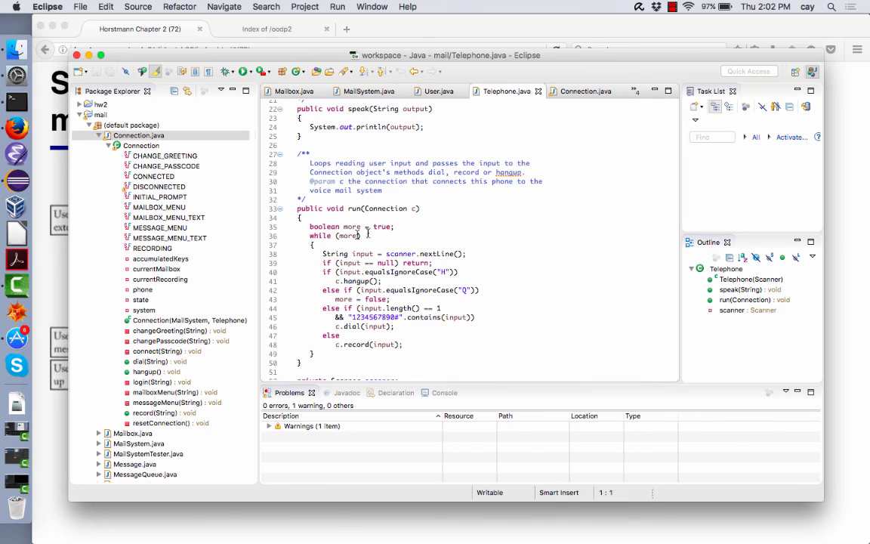
mouse_move(450, 233)
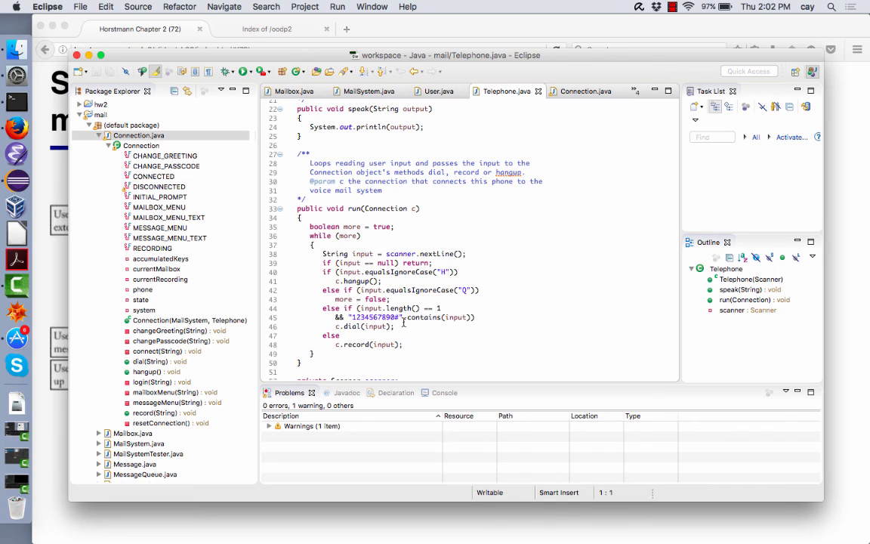
mouse_move(459, 292)
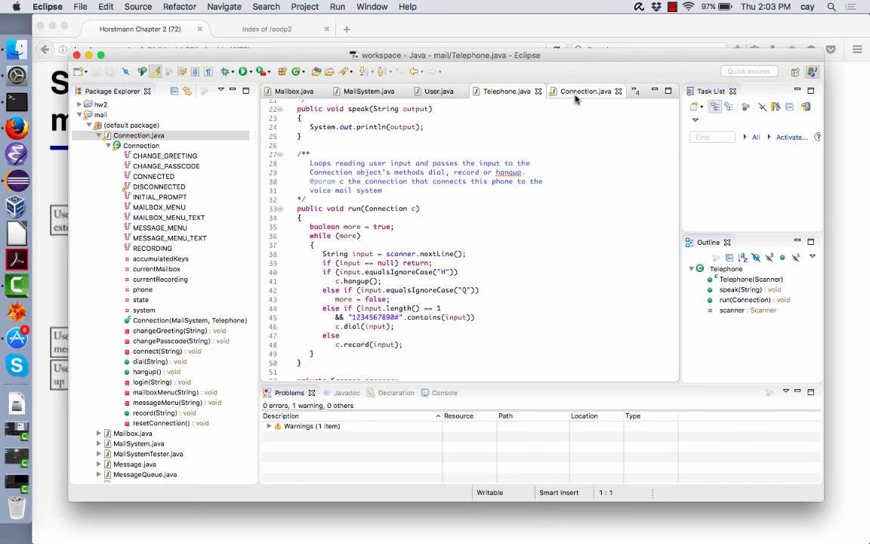
- Show Connection.java's record, hangup and resetConnection methods
left_click(585, 90)
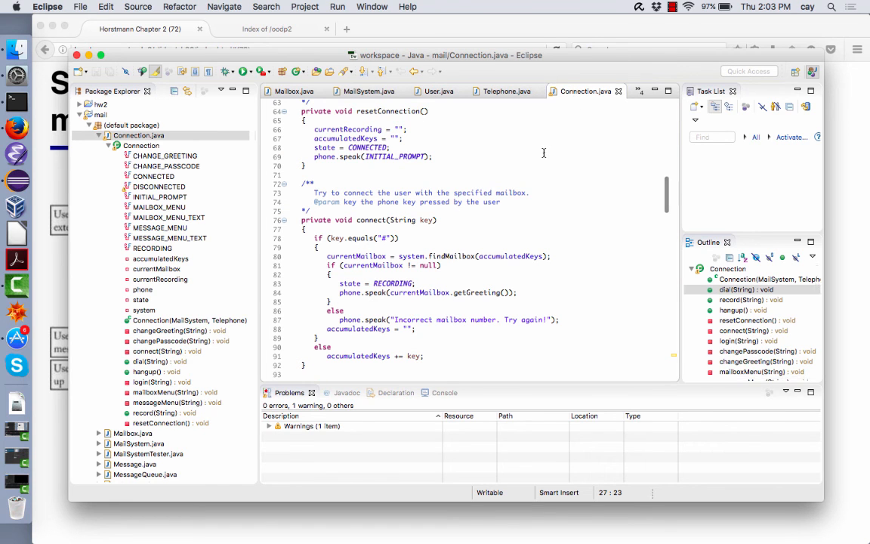
scroll("up", 3)
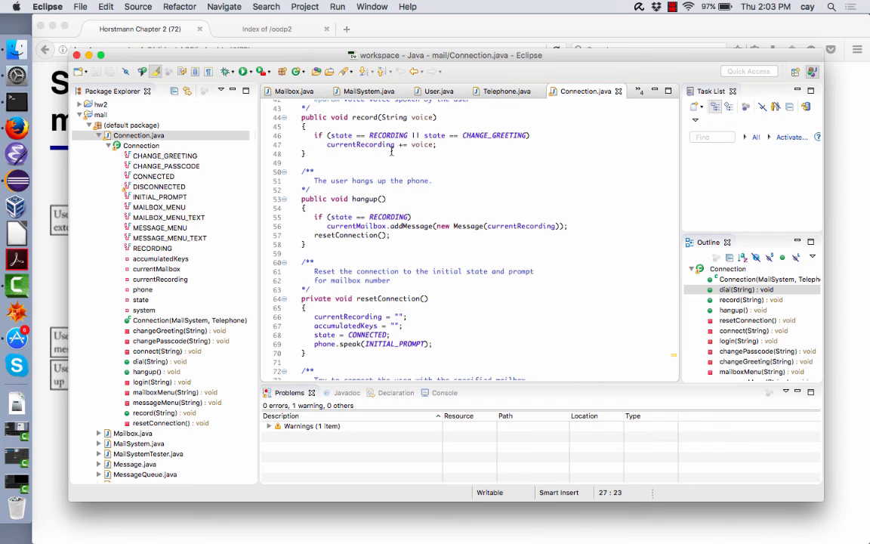
scroll("up", 3)
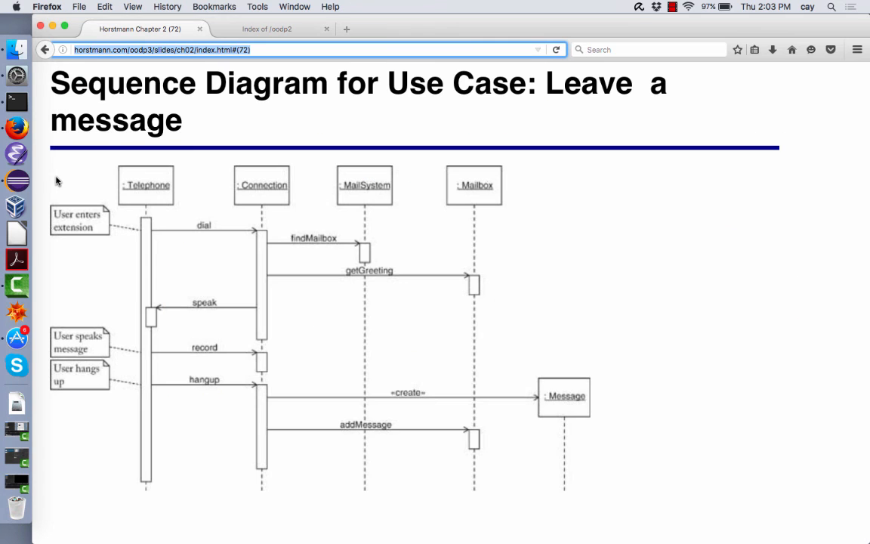
mouse_move(176, 387)
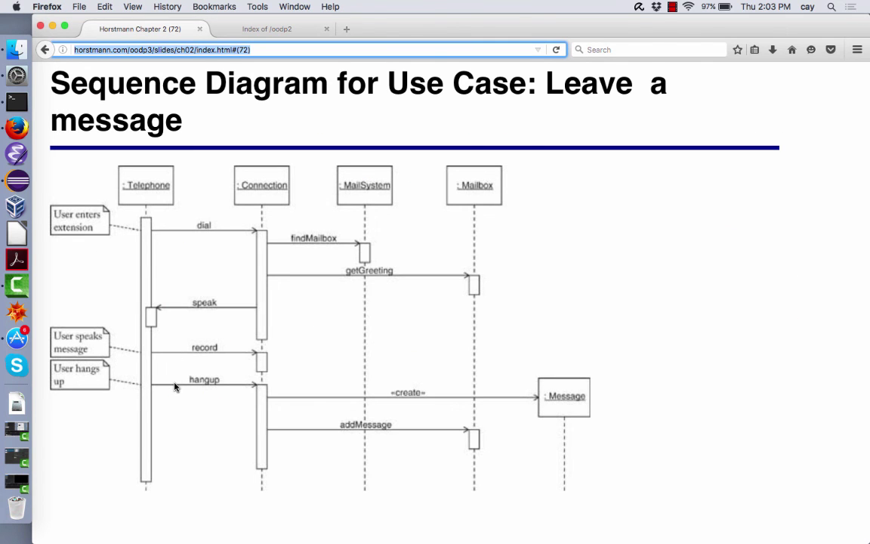
mouse_move(260, 407)
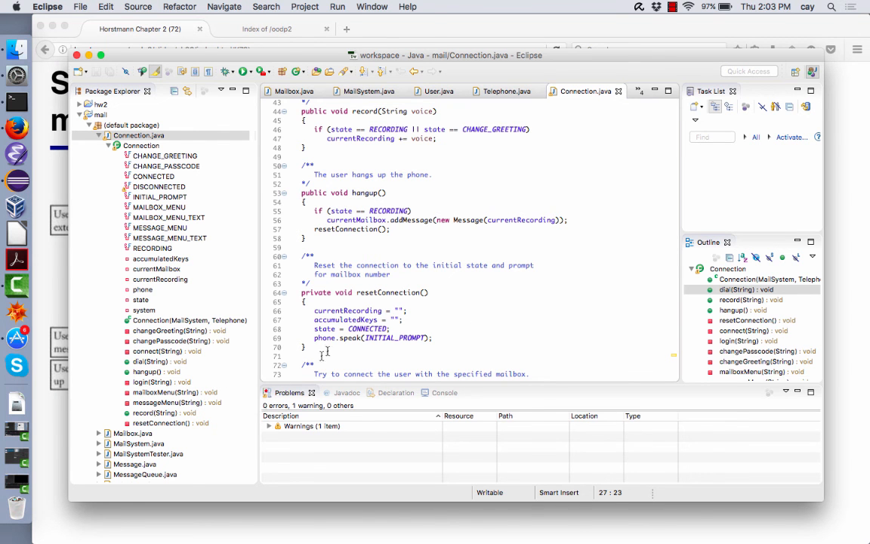
- Scroll Connection.java past connect and mailboxMenu to its fields, state constants and menu text
scroll("down", 3)
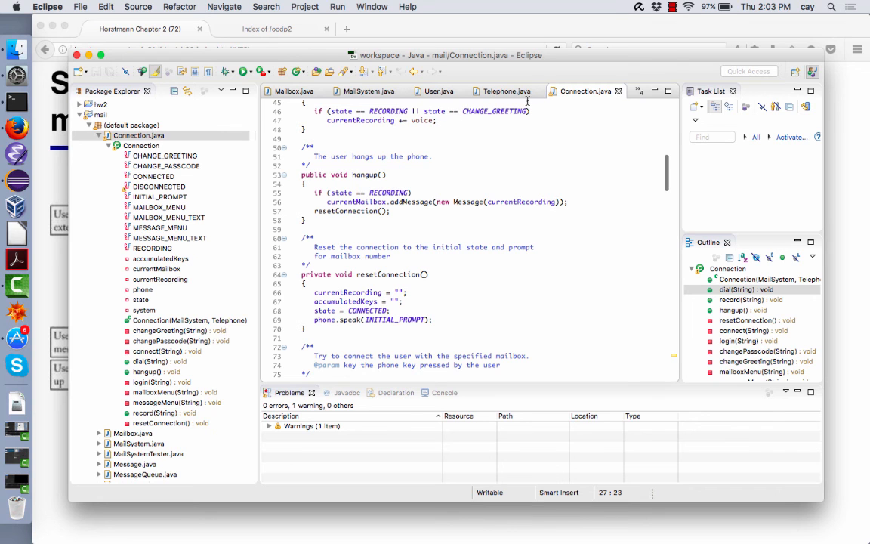
scroll("down", 3)
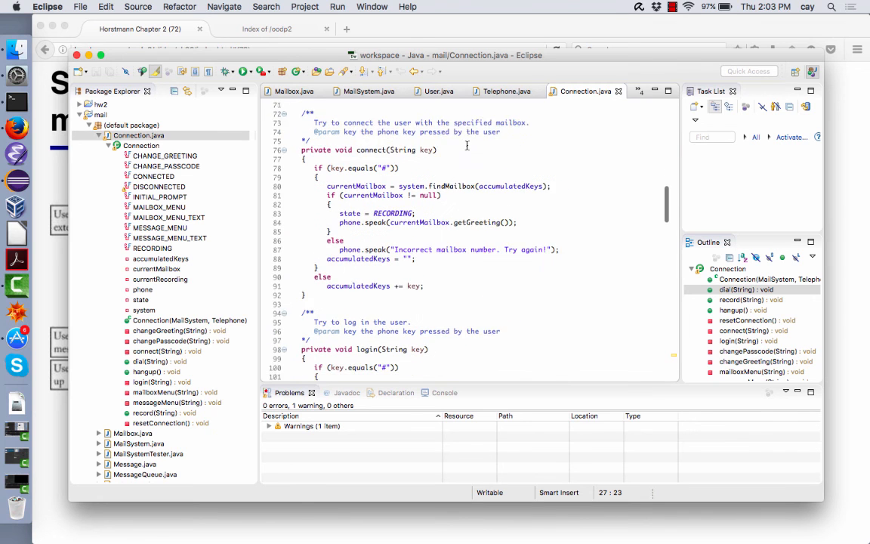
scroll("down", 3)
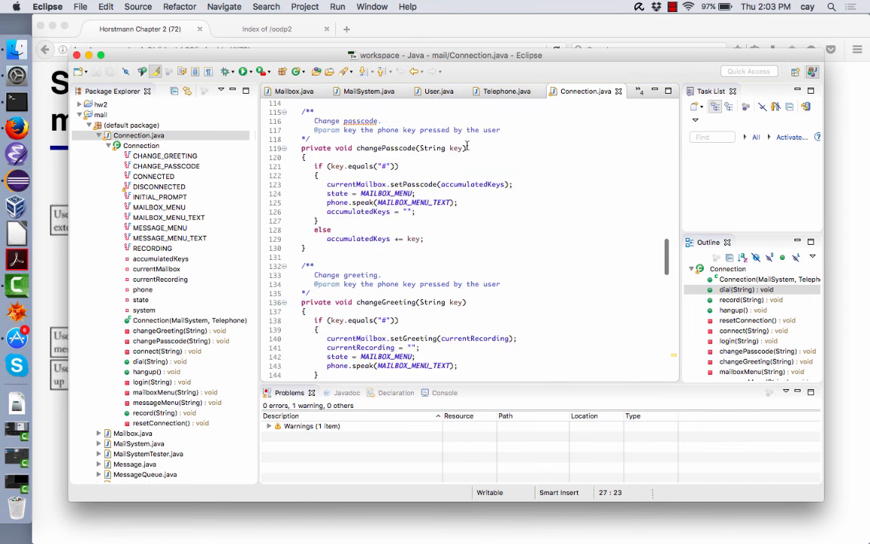
scroll("up", 3)
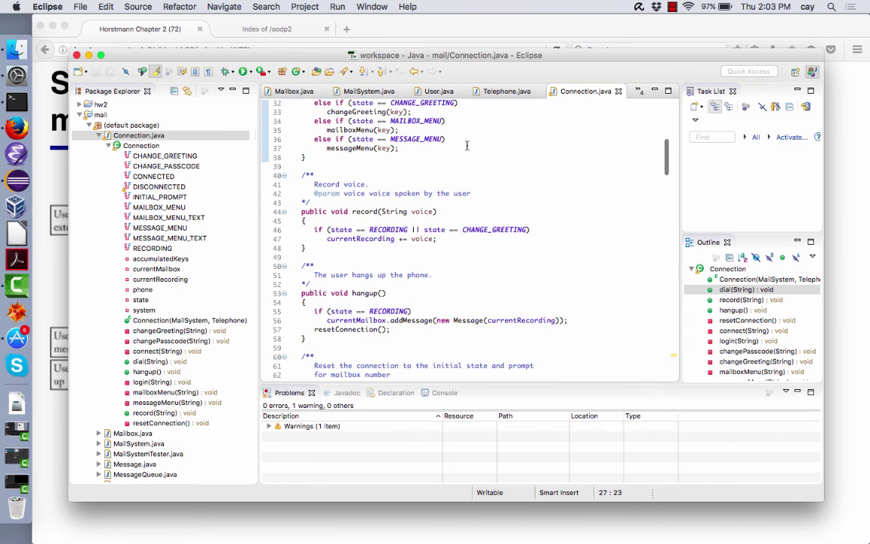
scroll("up", 3)
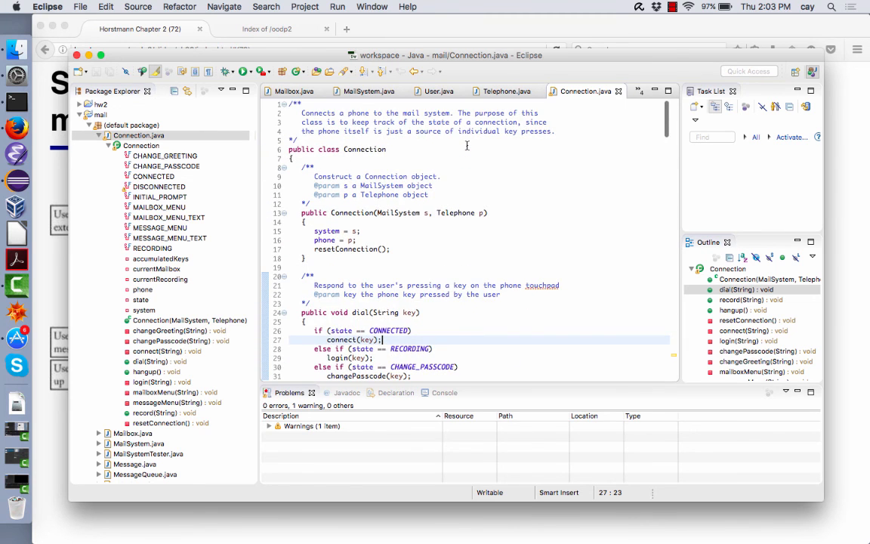
scroll("down", 3)
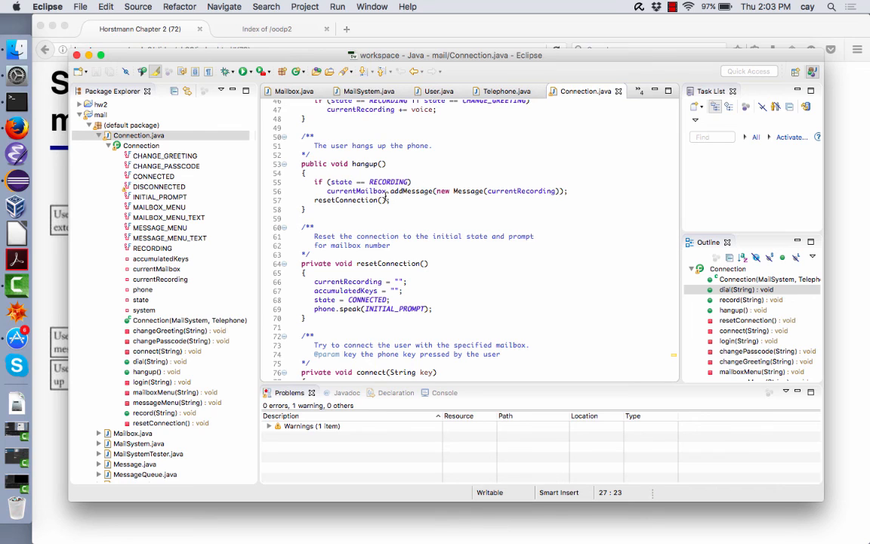
mouse_move(414, 191)
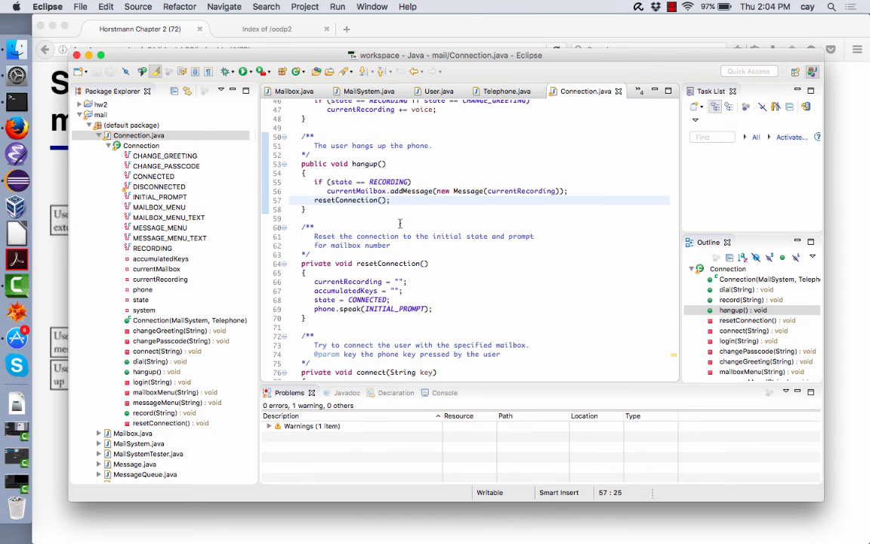
scroll("down", 3)
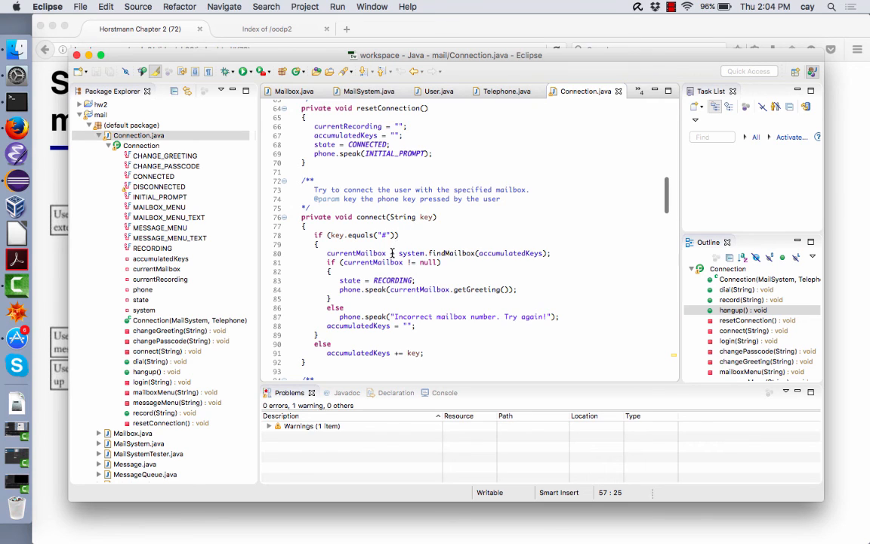
mouse_move(407, 239)
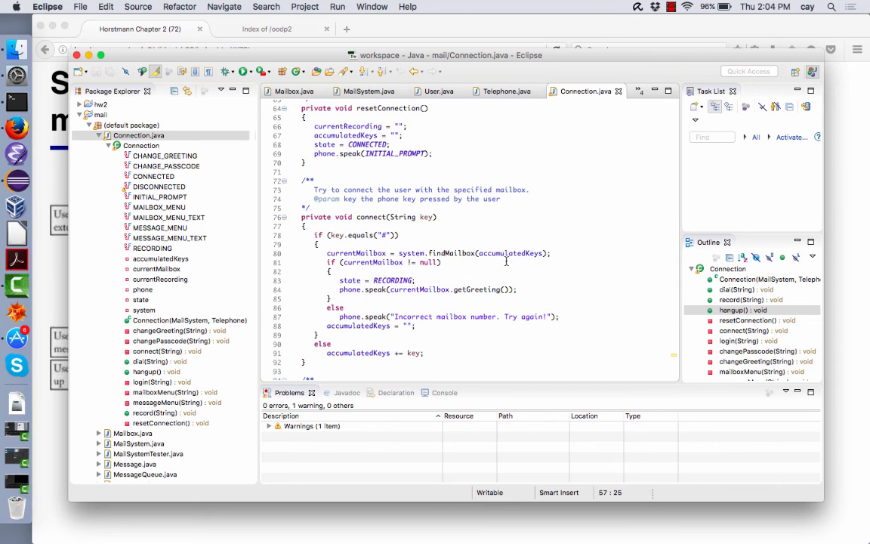
mouse_move(370, 248)
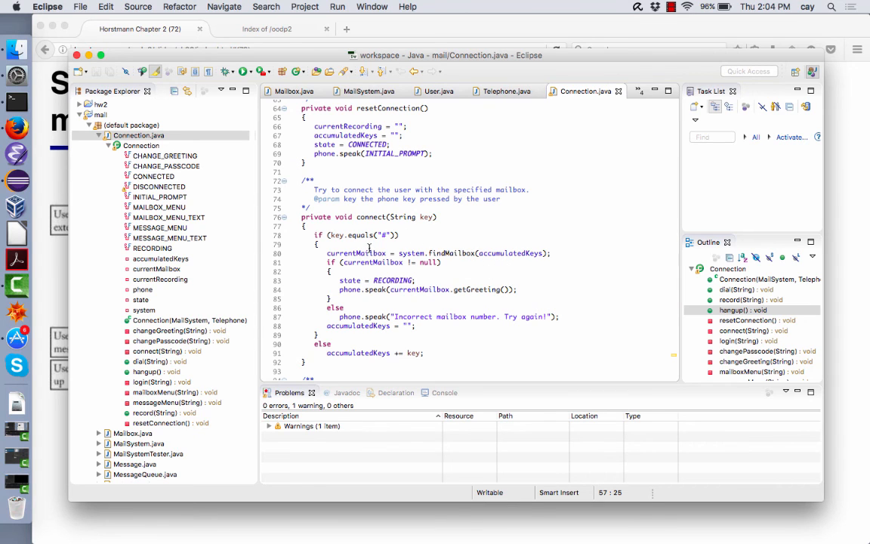
mouse_move(384, 246)
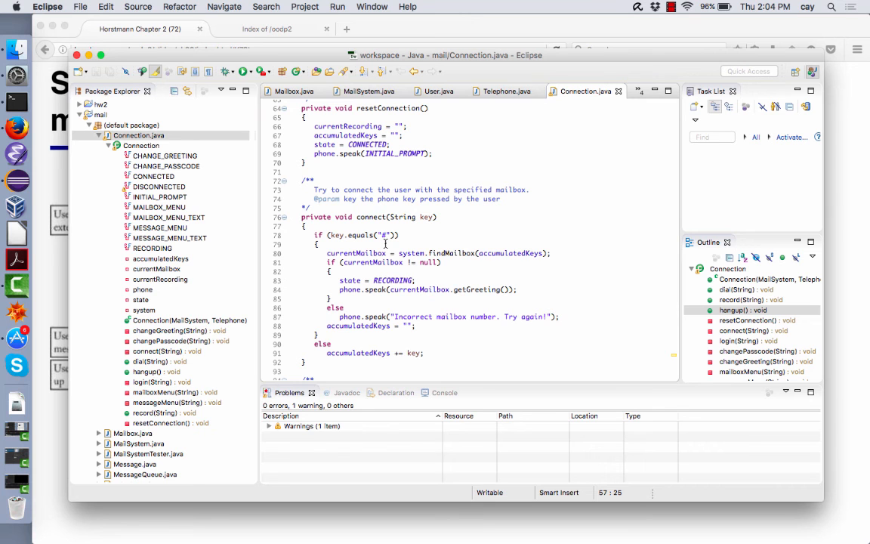
scroll("up", 3)
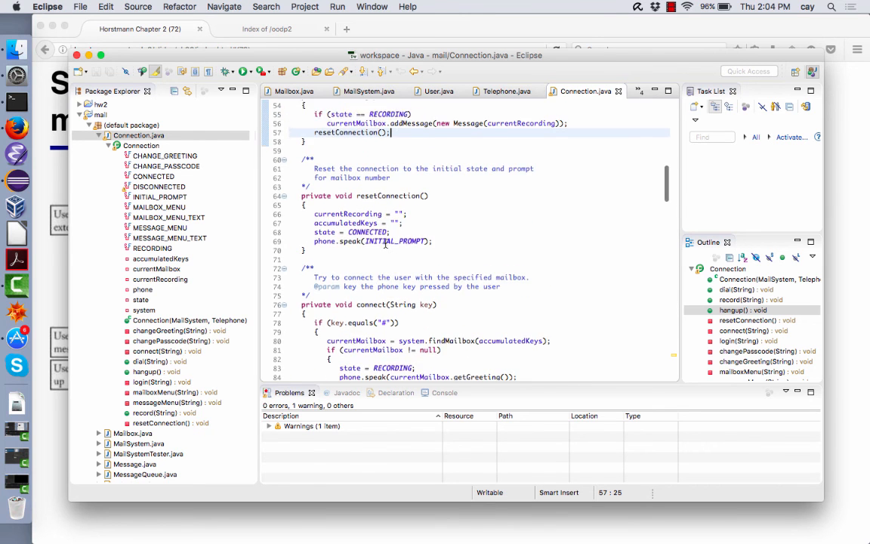
scroll("down", 3)
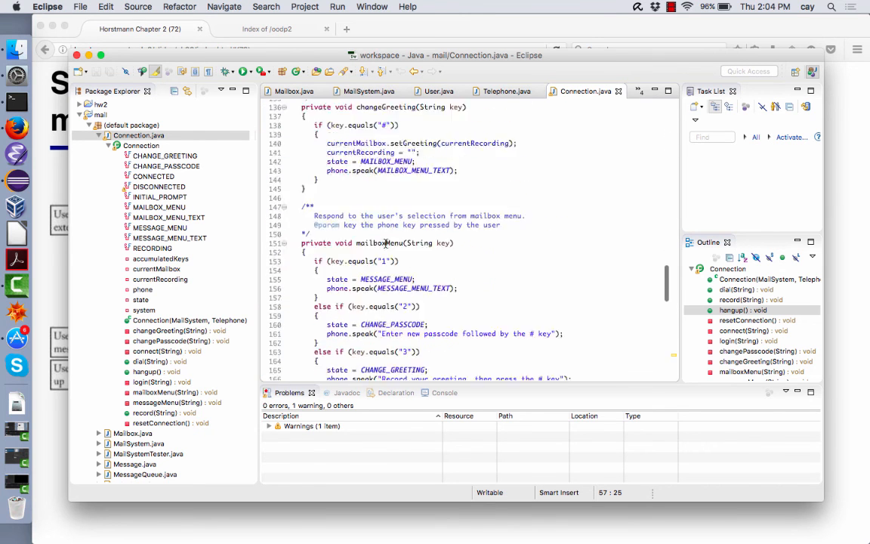
scroll("up", 3)
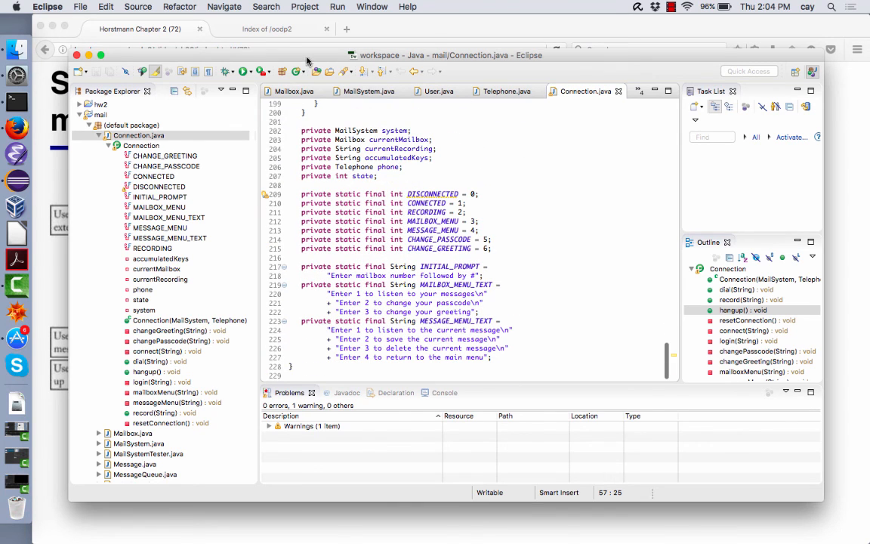
scroll("up", 3)
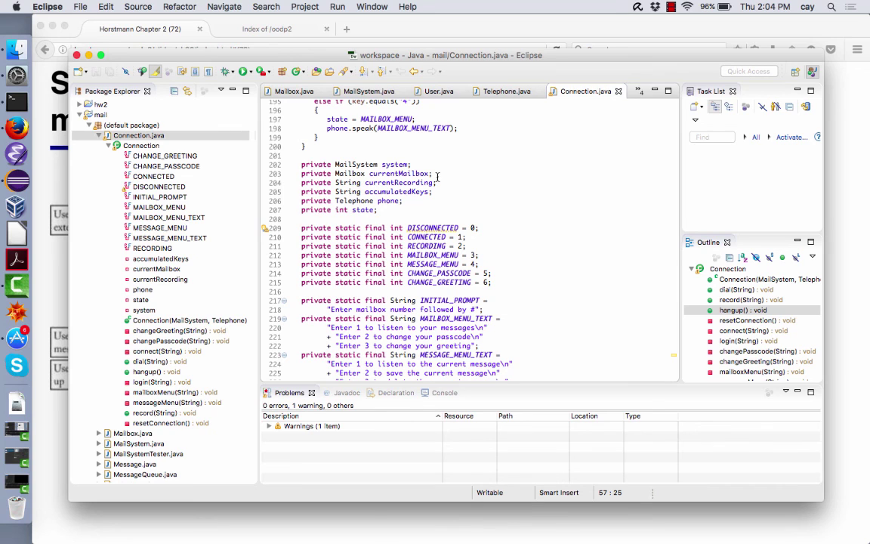
mouse_move(417, 211)
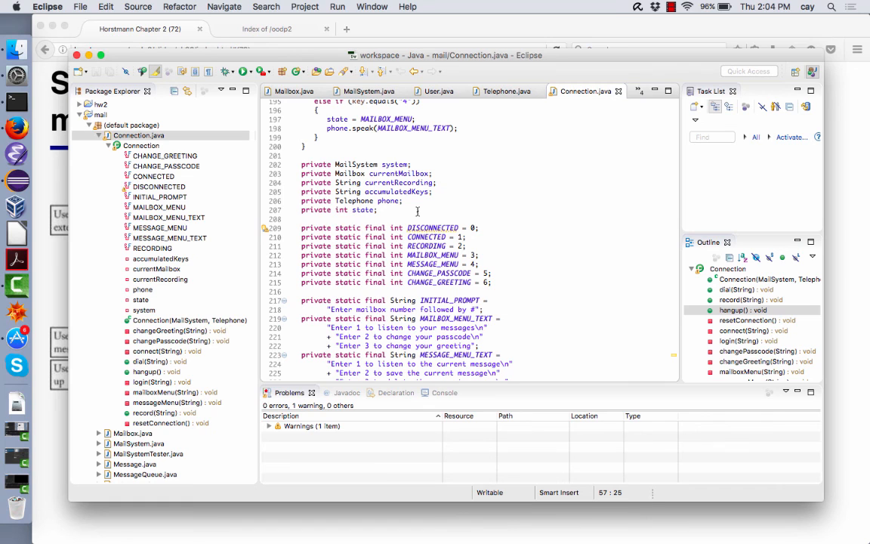
mouse_move(429, 193)
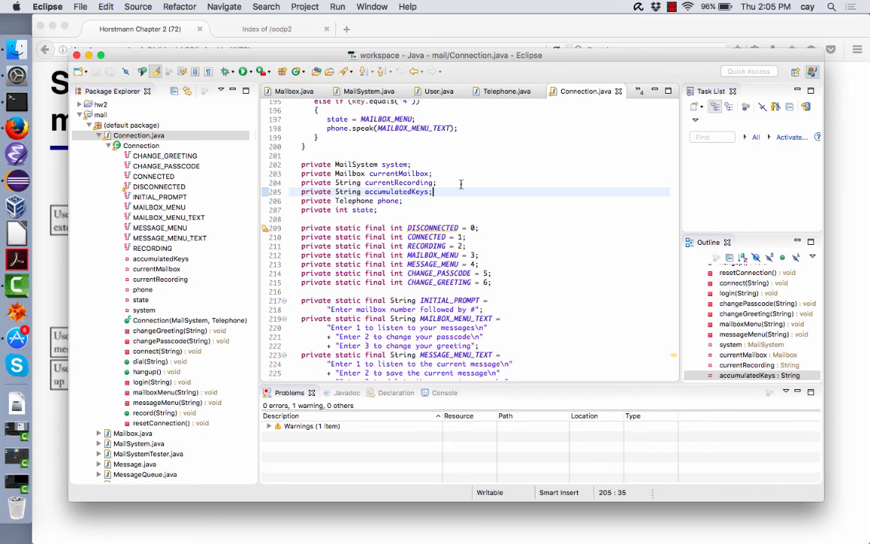
mouse_move(462, 175)
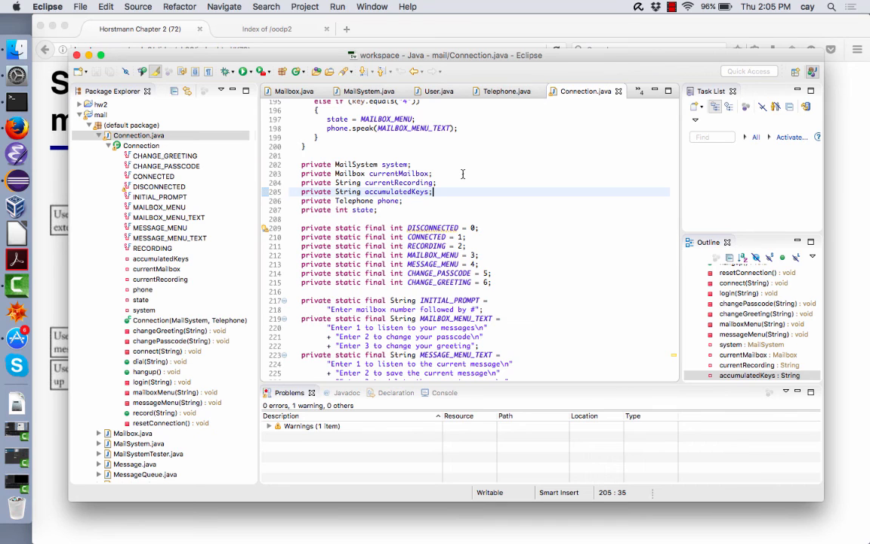
mouse_move(467, 165)
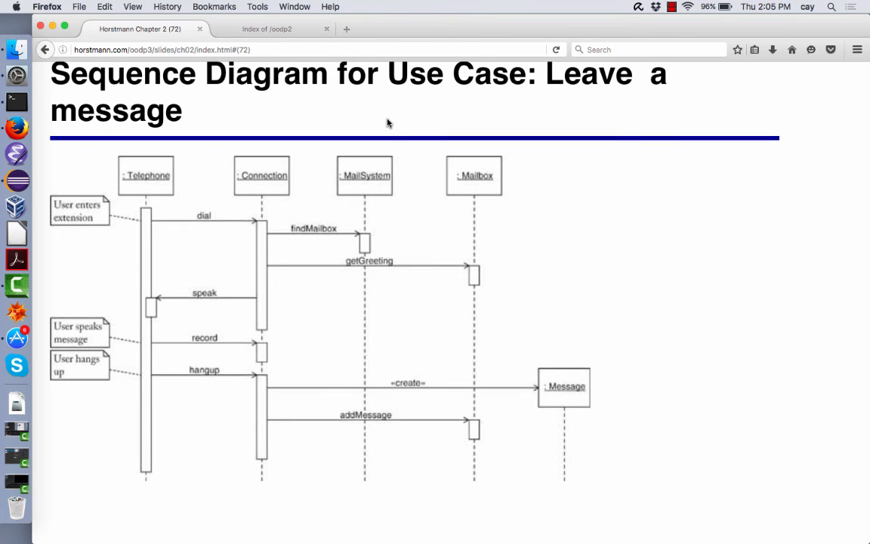
- Scroll up to the 'Sequence Diagram for Use Case: Leave a message' slide
scroll("up", 3)
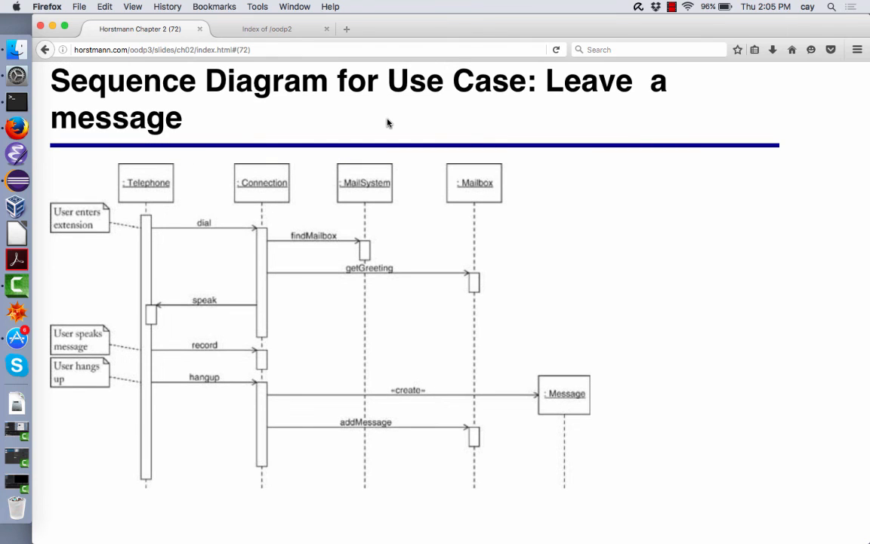
mouse_move(324, 154)
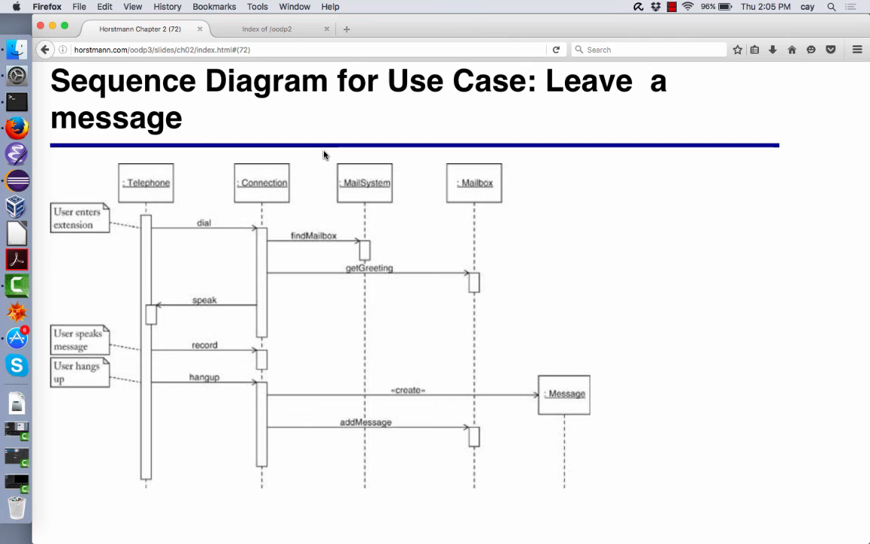
mouse_move(308, 166)
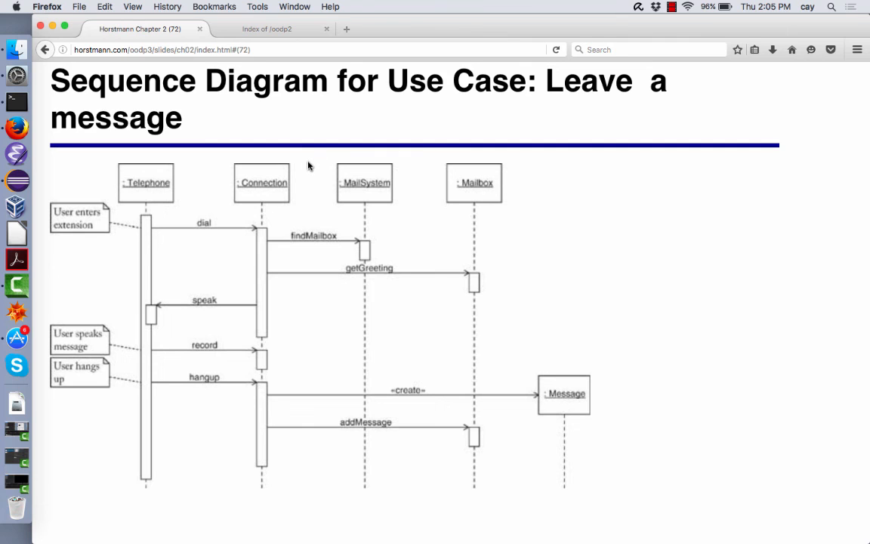
mouse_move(230, 167)
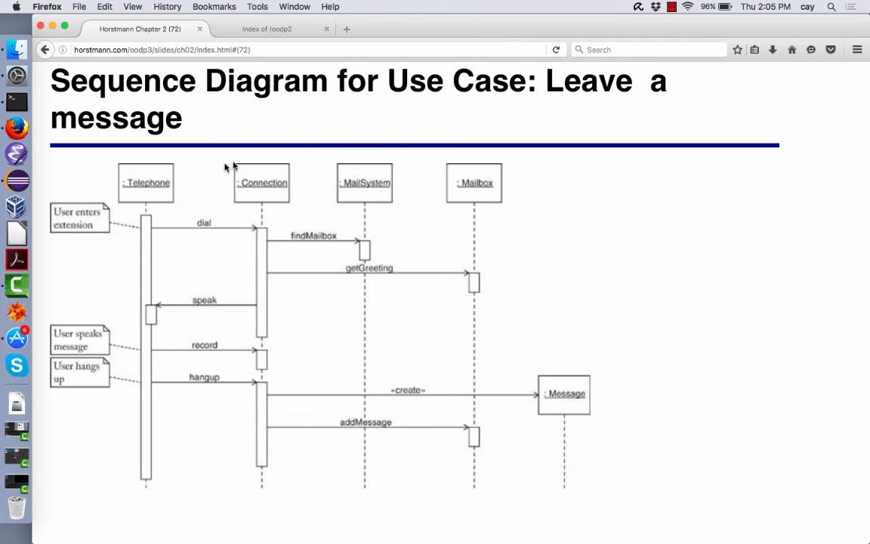
mouse_move(247, 174)
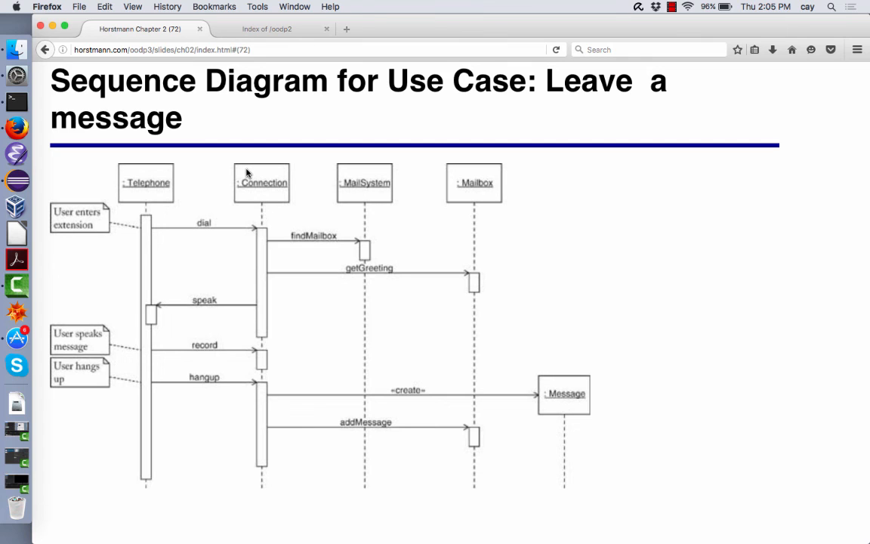
mouse_move(175, 177)
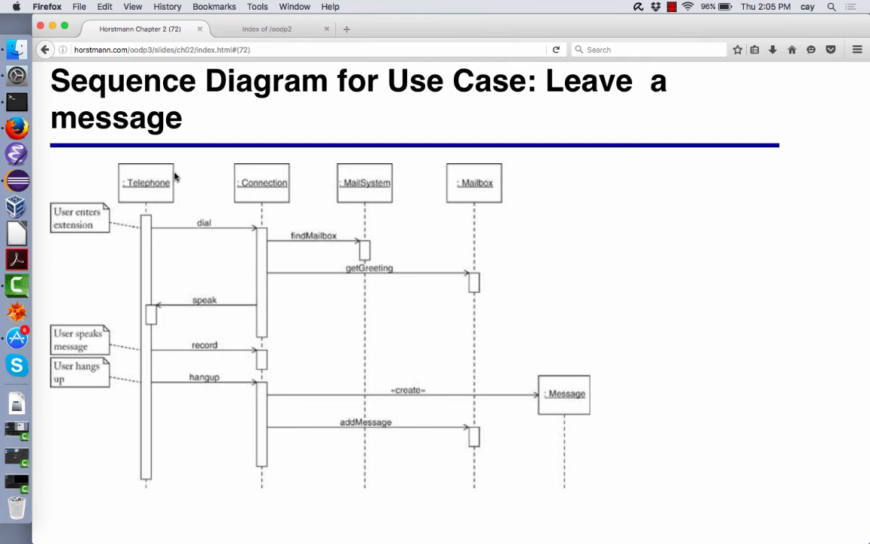
mouse_move(216, 187)
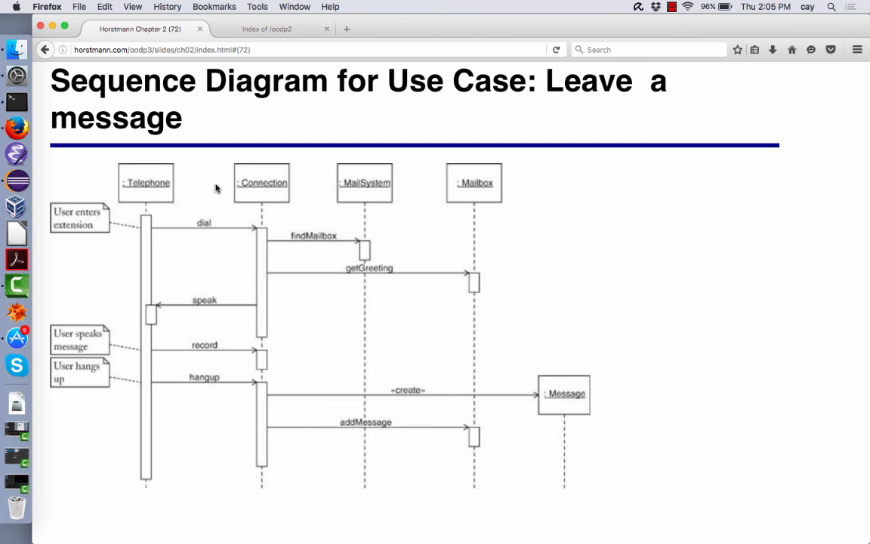
mouse_move(242, 180)
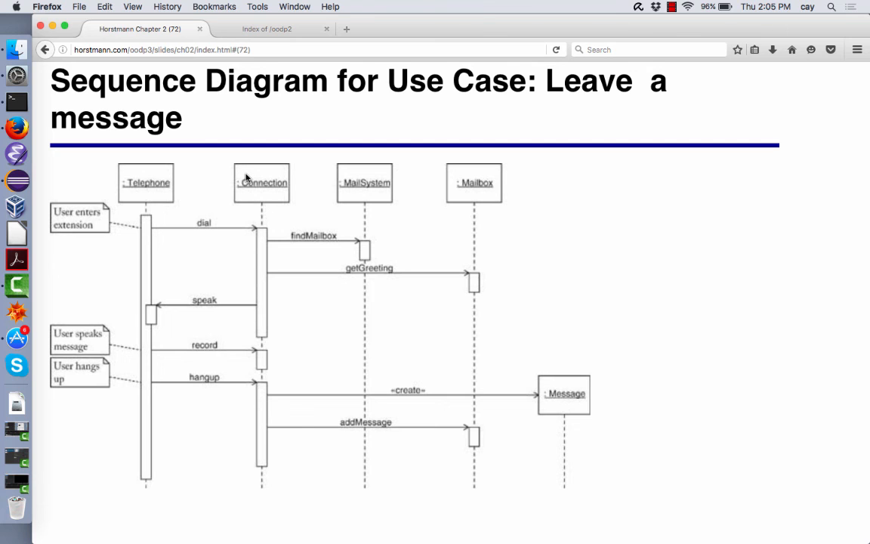
mouse_move(243, 238)
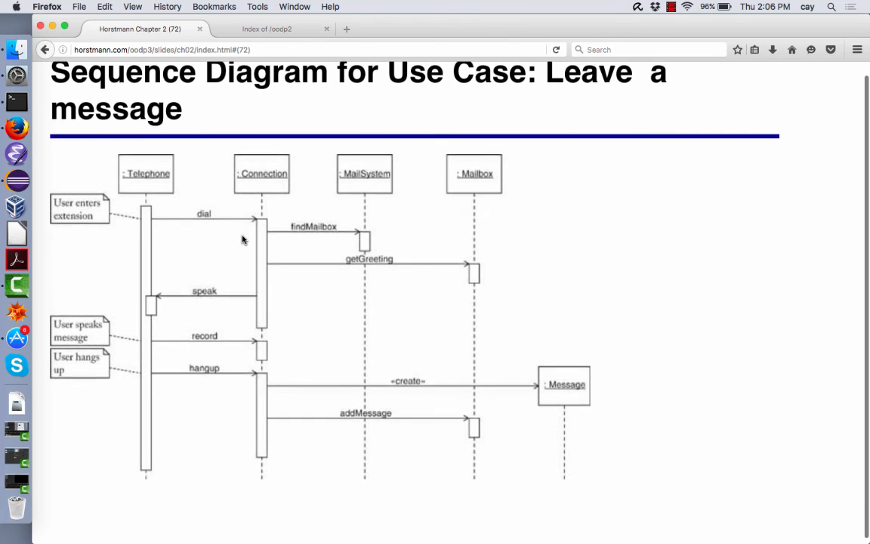
scroll("up", 3)
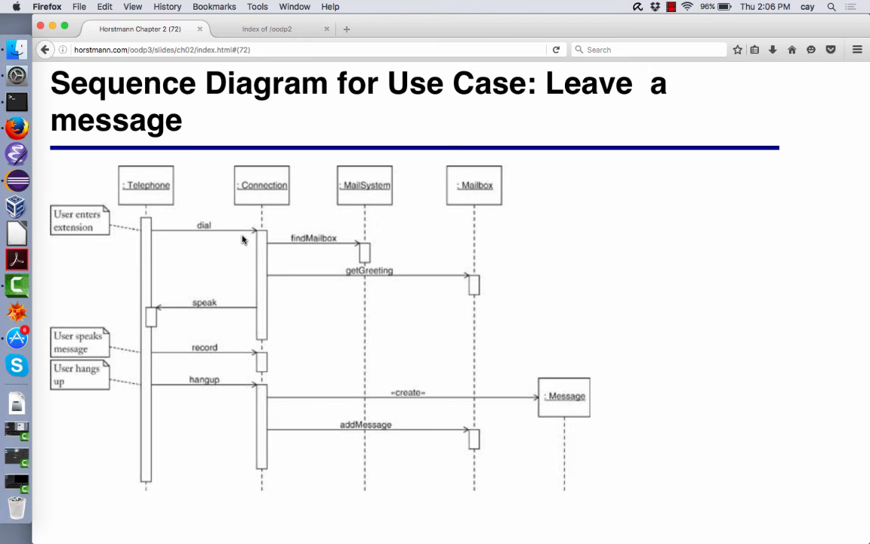
mouse_move(257, 219)
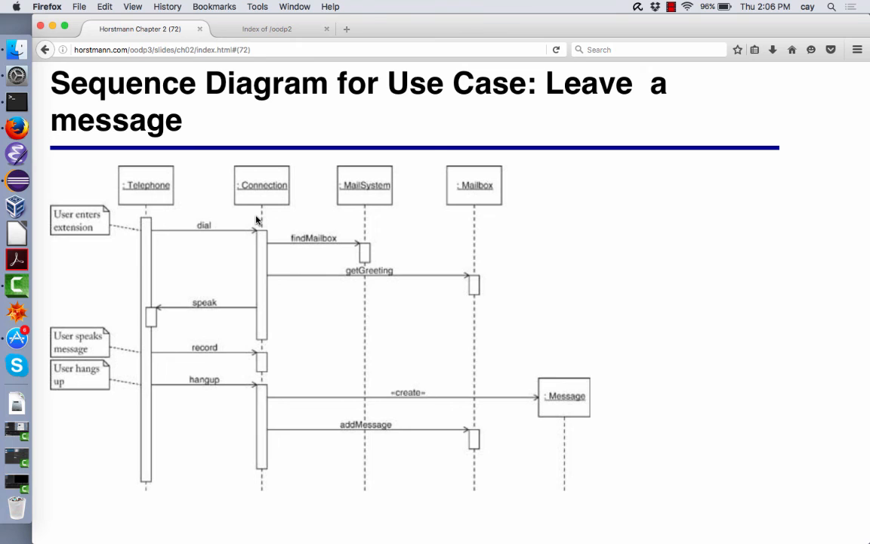
mouse_move(259, 240)
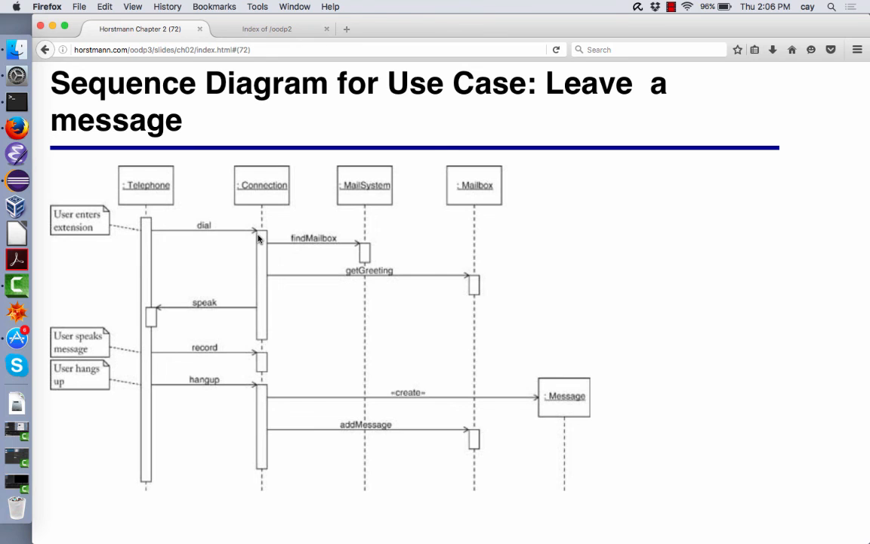
mouse_move(252, 241)
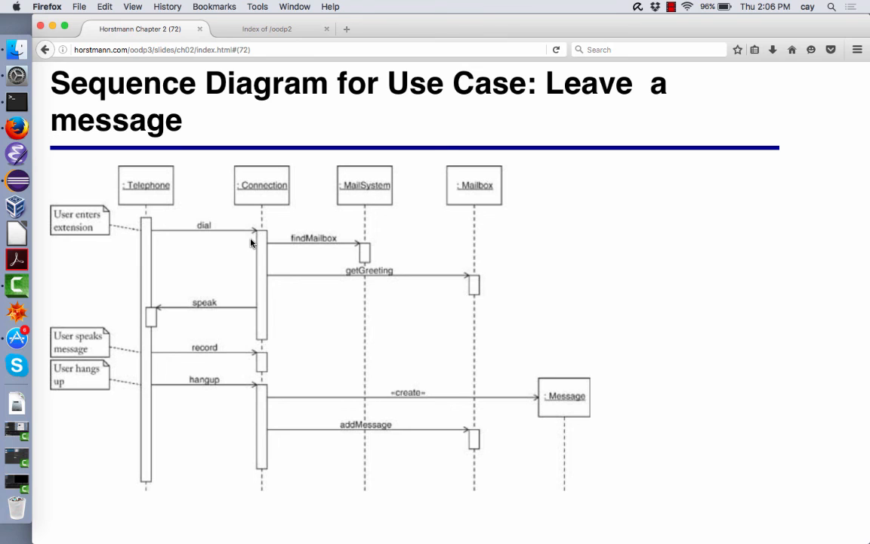
mouse_move(139, 266)
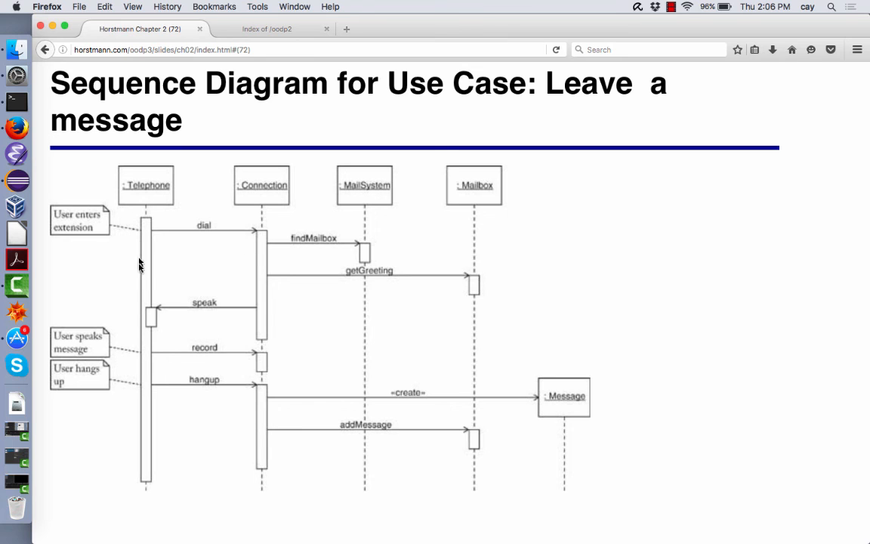
mouse_move(212, 335)
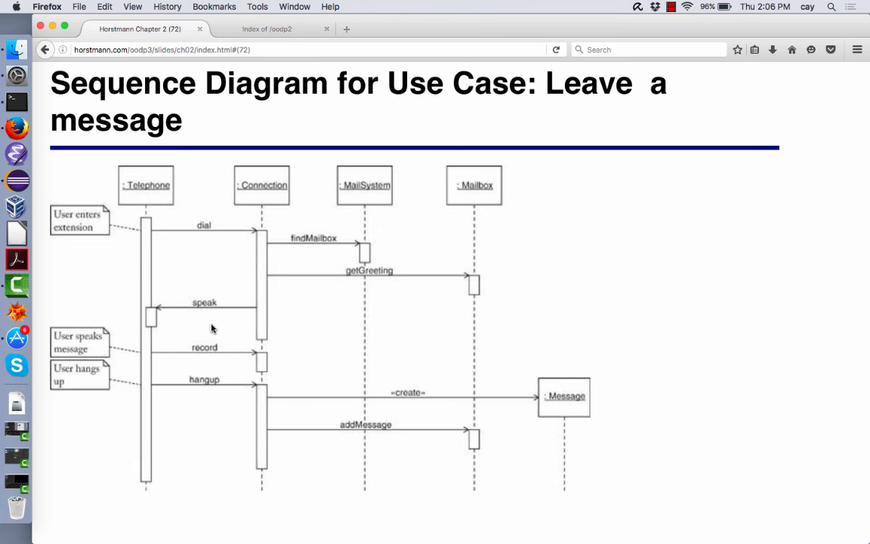
mouse_move(149, 243)
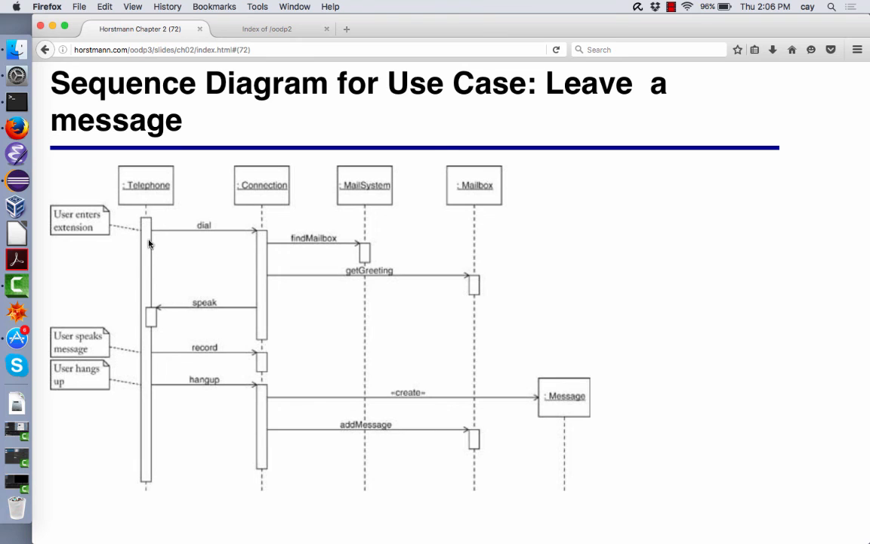
mouse_move(148, 278)
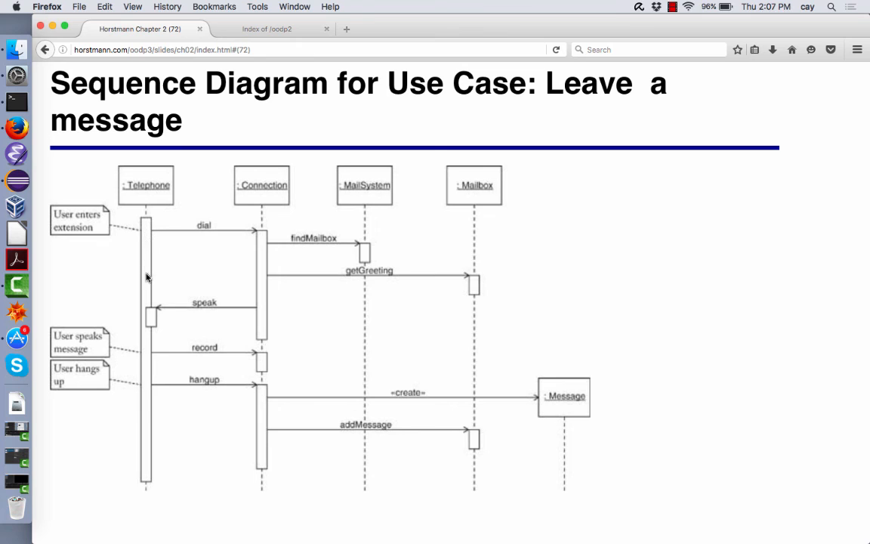
mouse_move(148, 468)
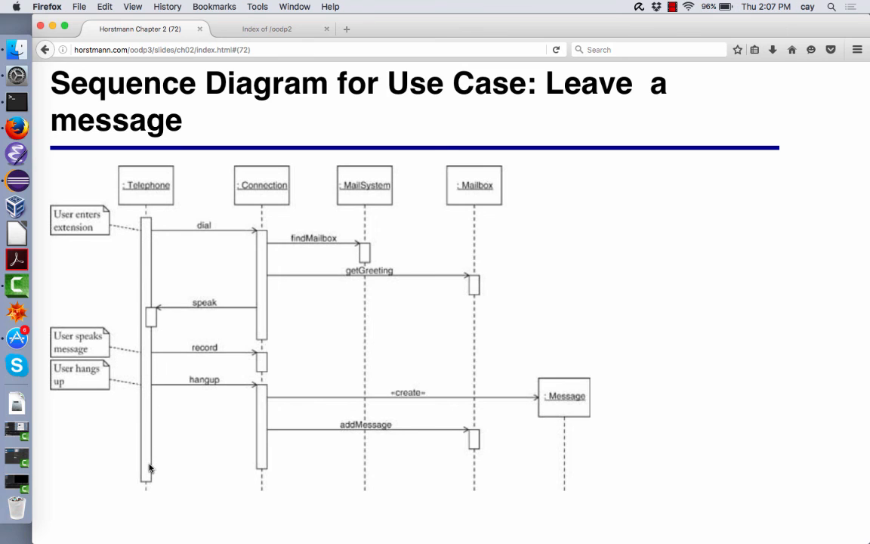
mouse_move(148, 233)
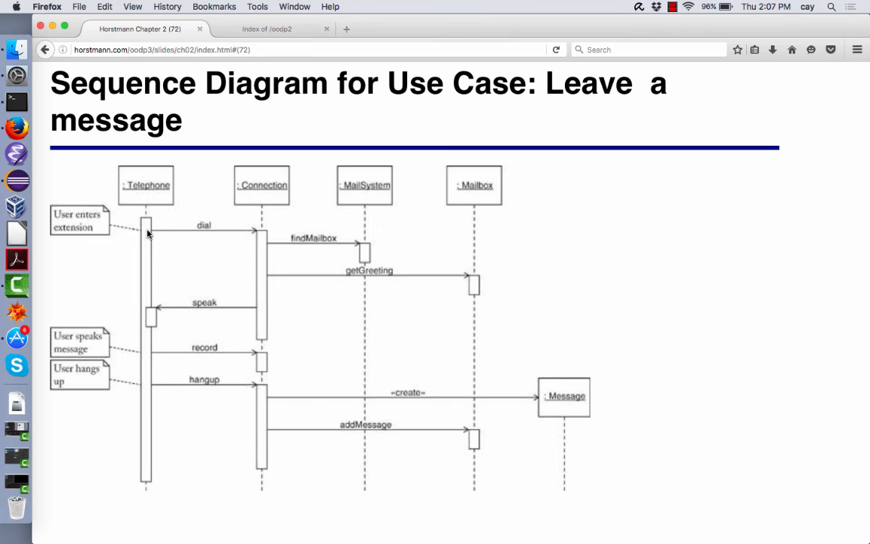
mouse_move(83, 238)
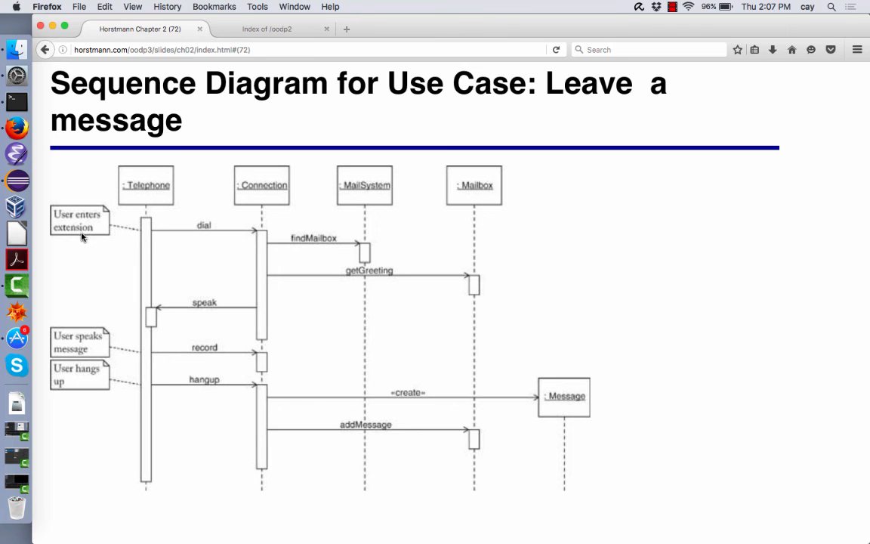
mouse_move(135, 223)
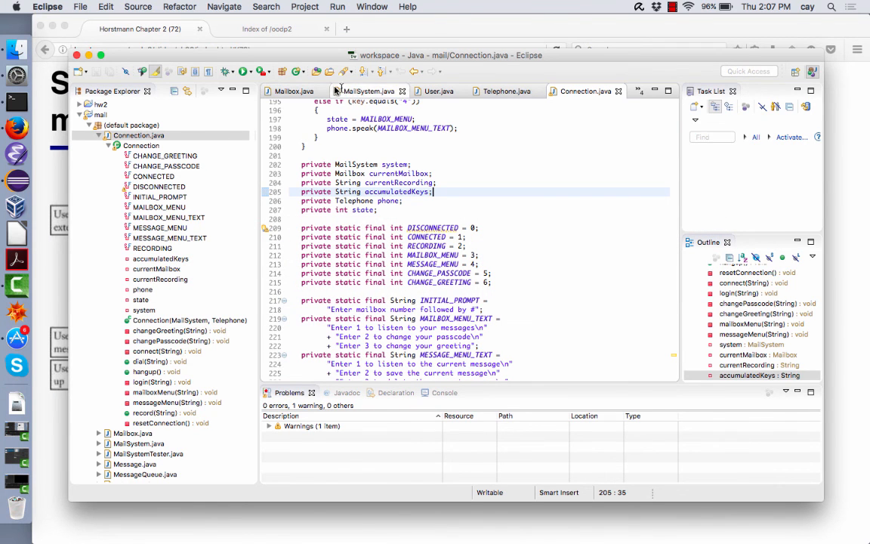
- Show the Telephone.java source with its speak method and run loop
left_click(506, 91)
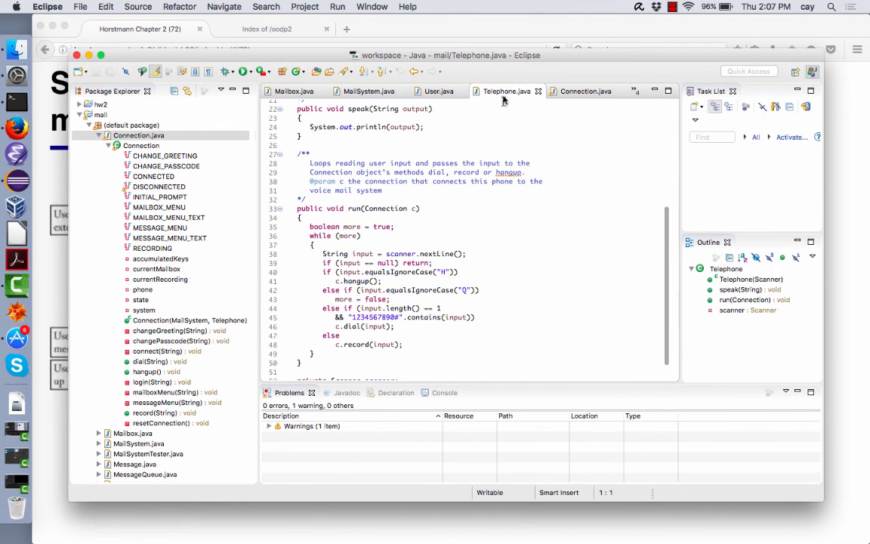
mouse_move(360, 215)
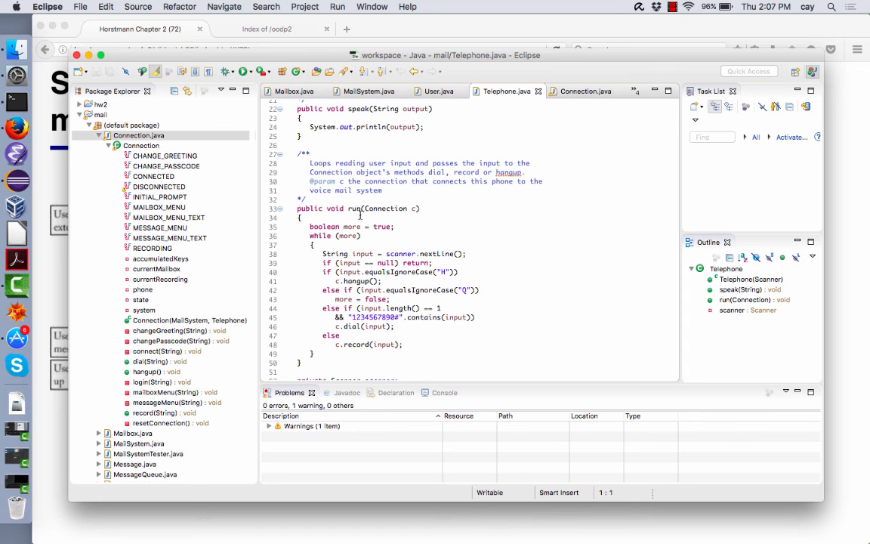
mouse_move(52, 184)
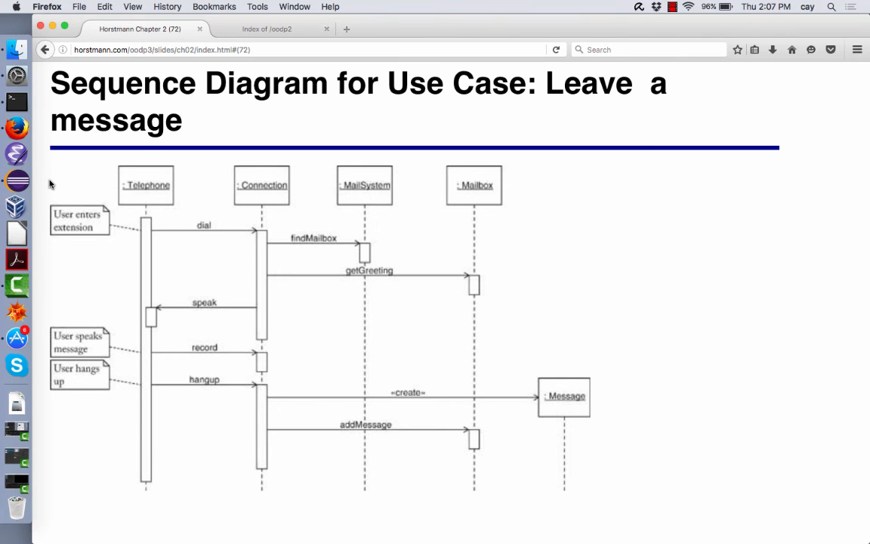
mouse_move(145, 353)
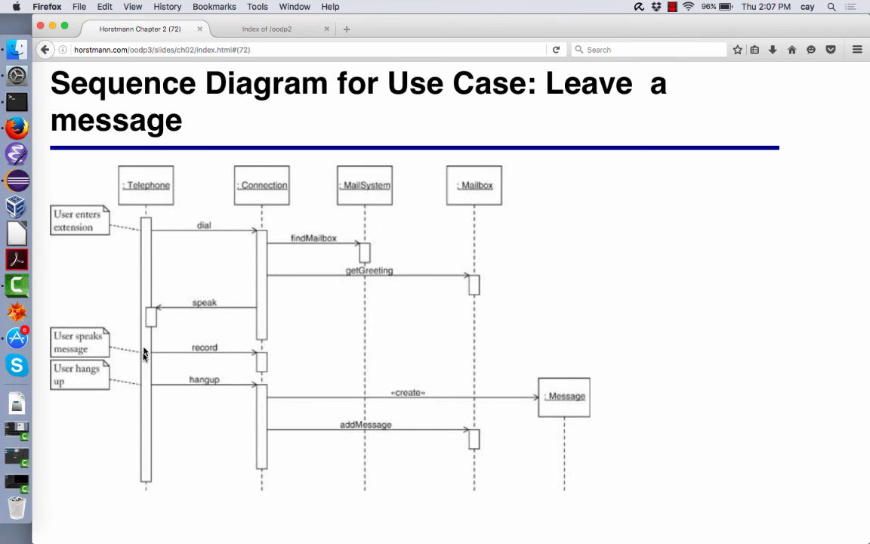
mouse_move(148, 468)
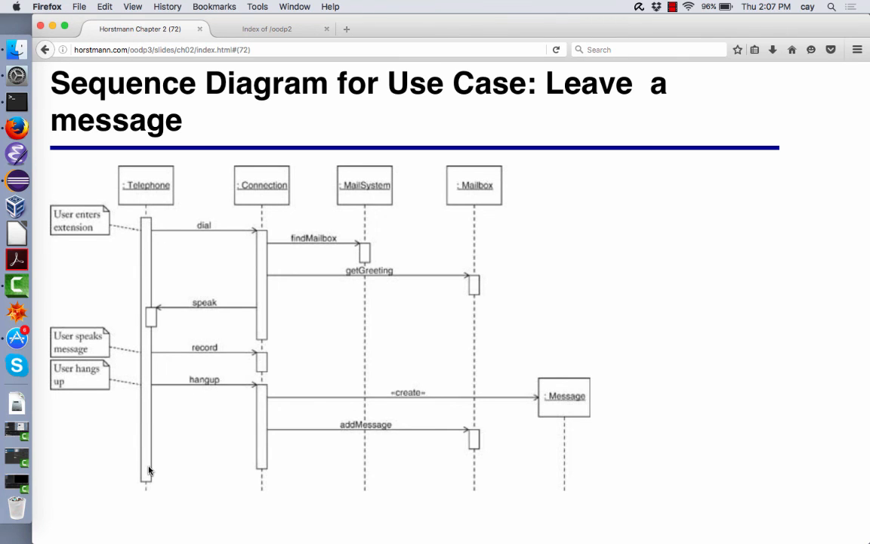
mouse_move(148, 241)
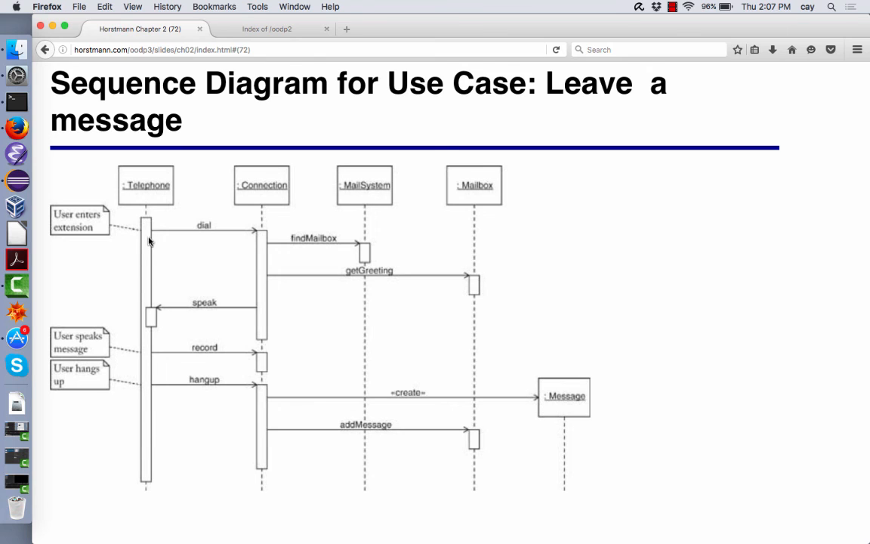
mouse_move(169, 236)
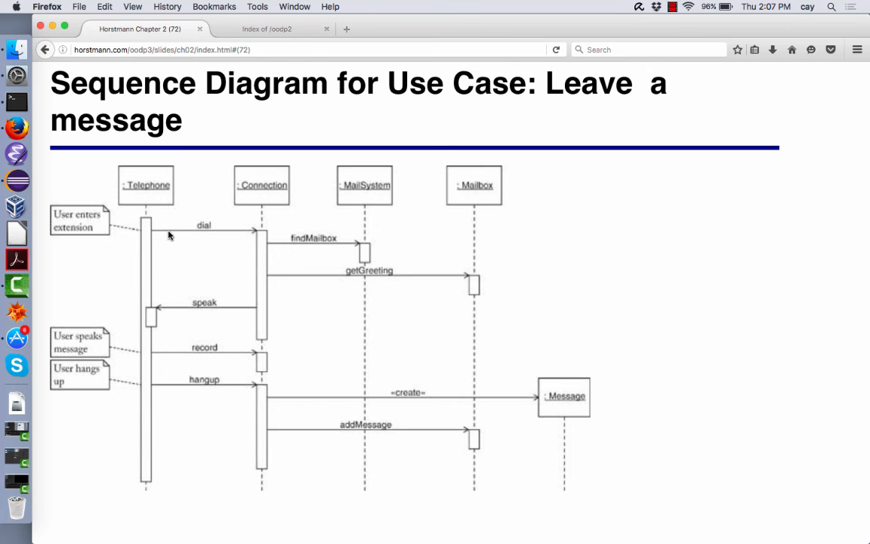
mouse_move(223, 217)
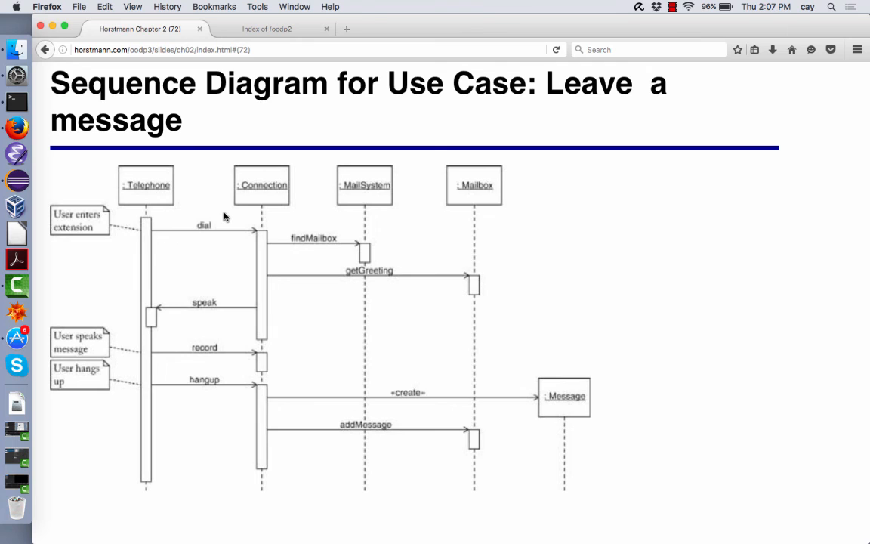
mouse_move(256, 242)
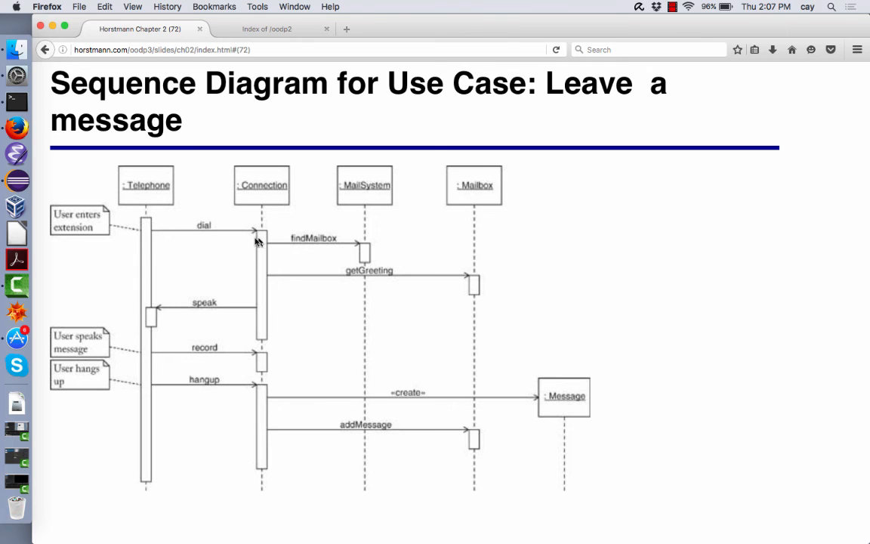
mouse_move(245, 241)
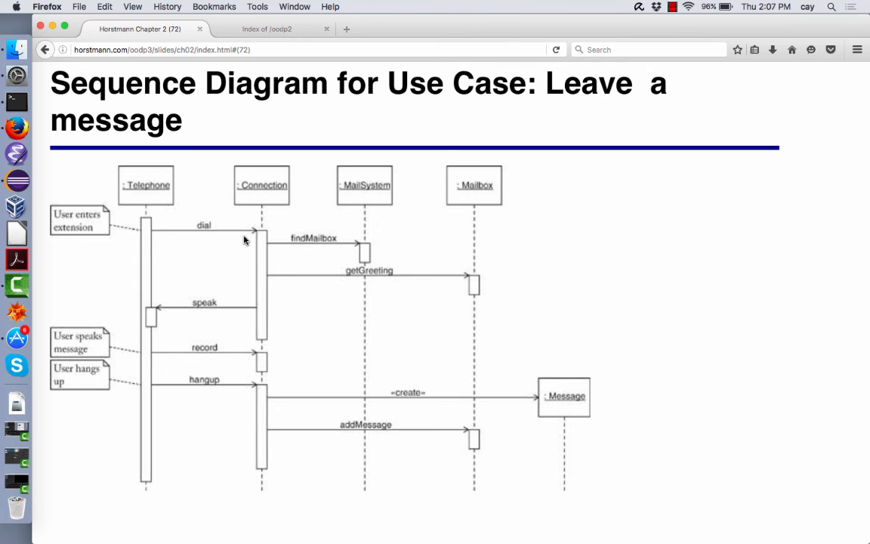
mouse_move(136, 354)
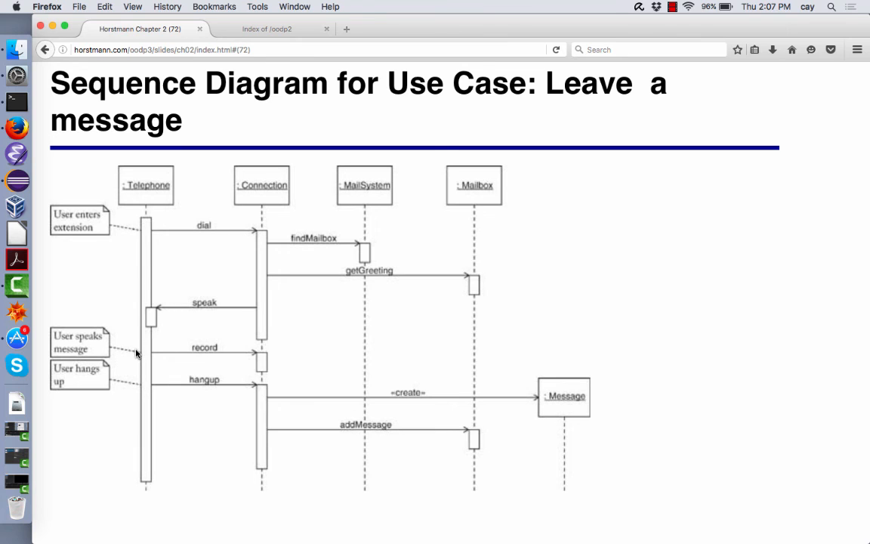
mouse_move(243, 350)
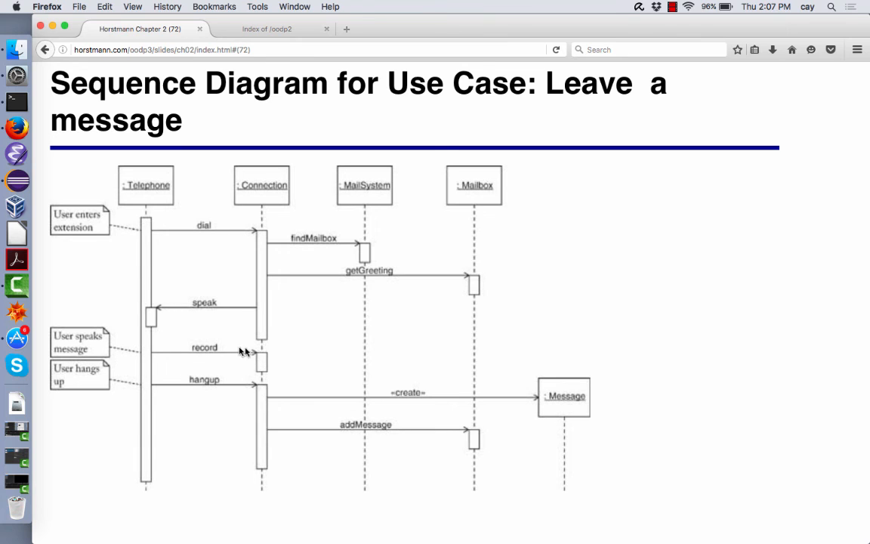
mouse_move(264, 359)
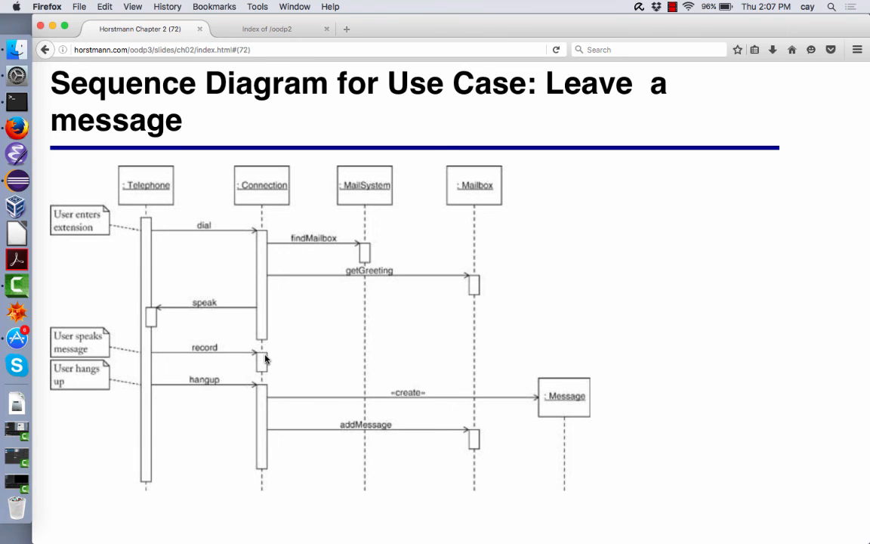
mouse_move(247, 385)
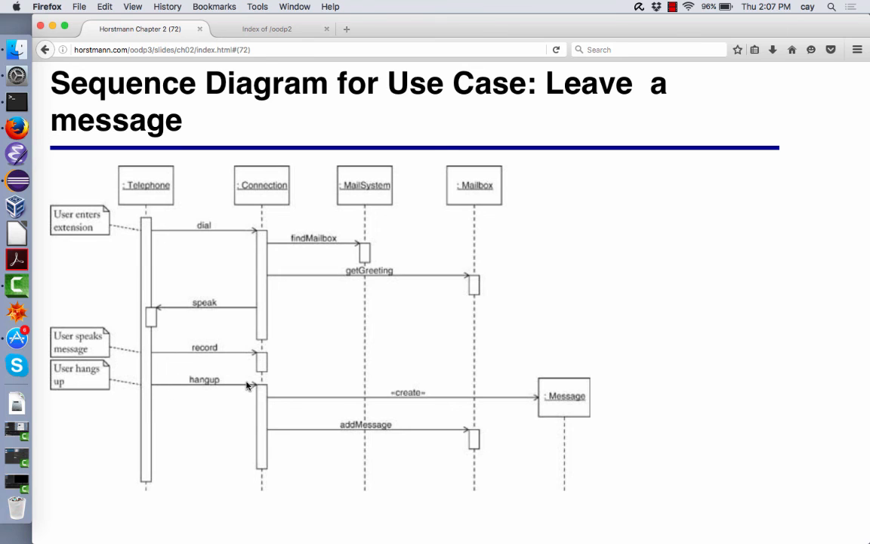
mouse_move(199, 247)
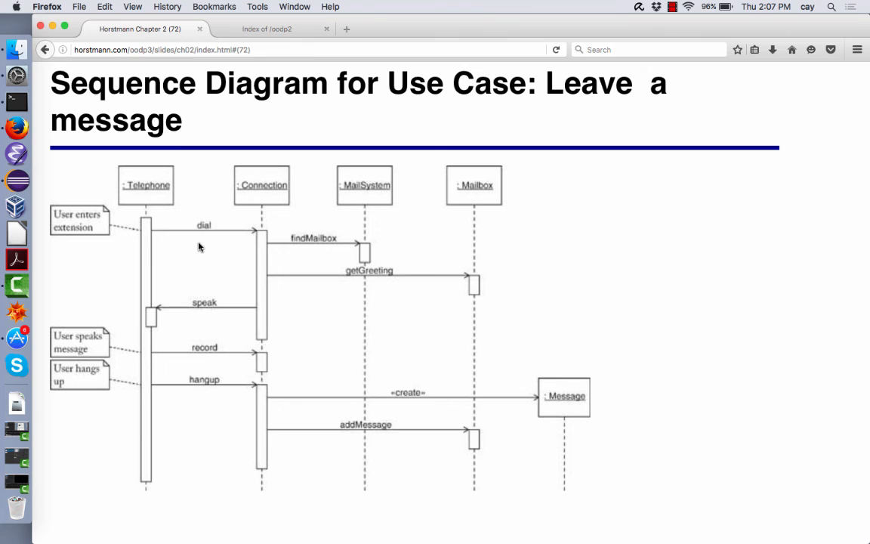
mouse_move(160, 244)
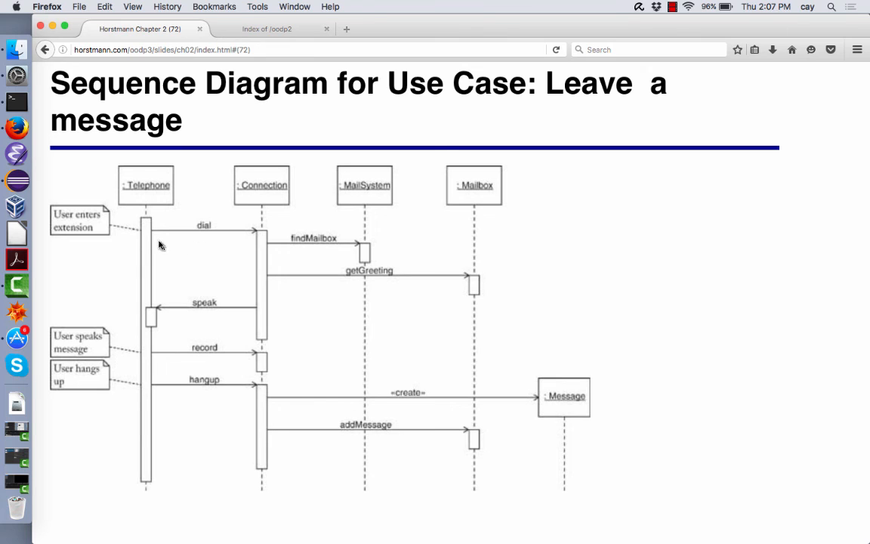
mouse_move(262, 235)
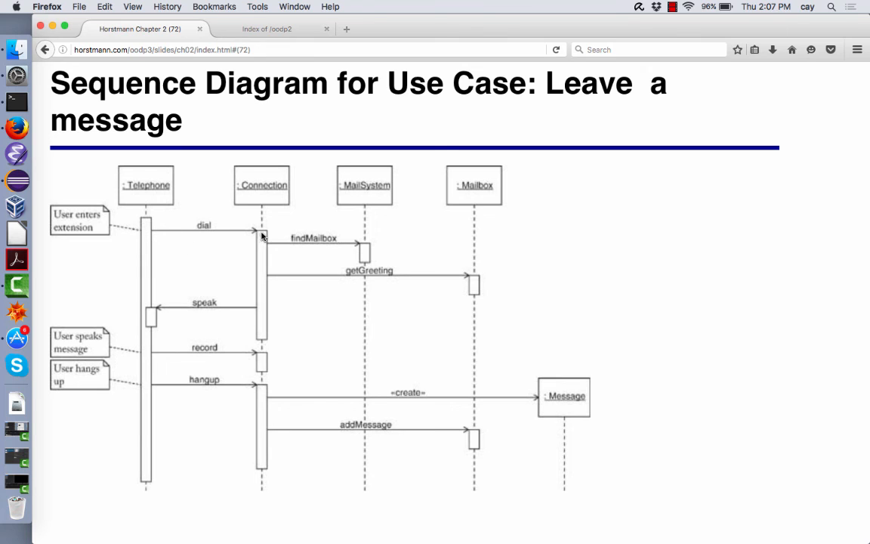
mouse_move(263, 249)
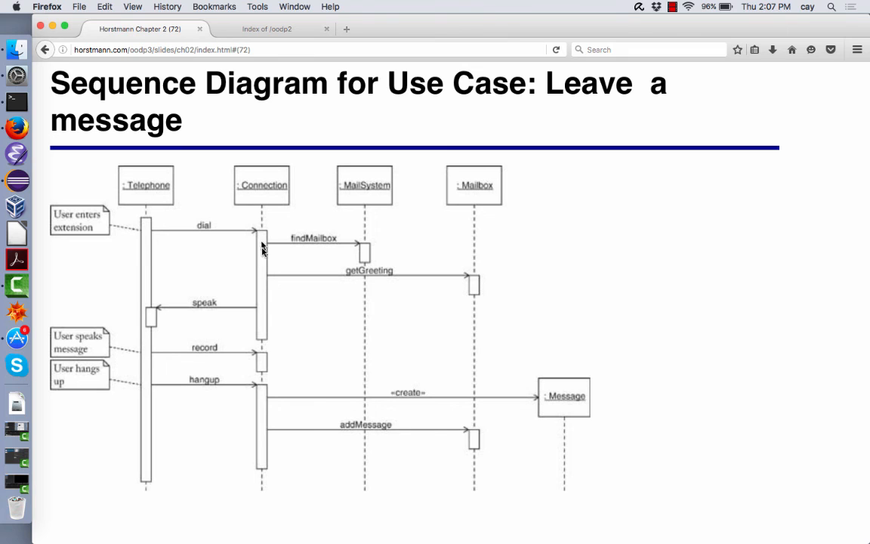
mouse_move(263, 324)
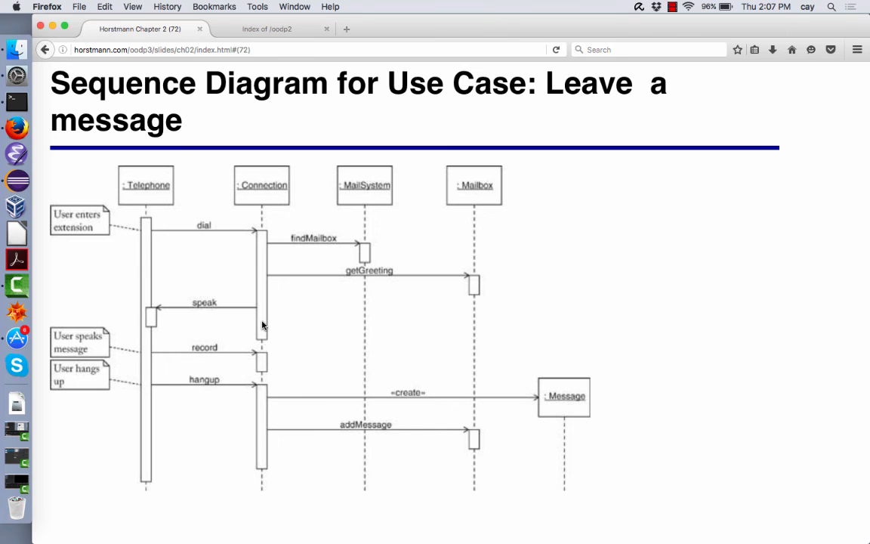
mouse_move(269, 238)
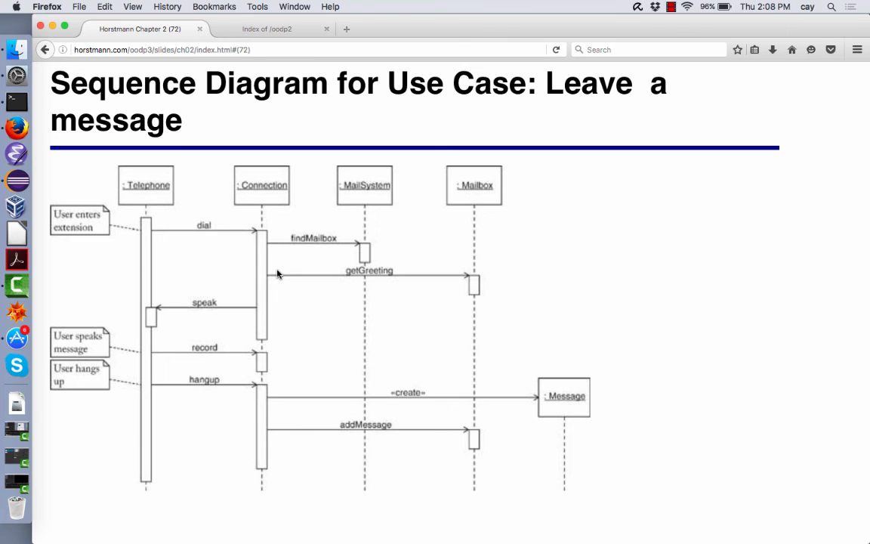
mouse_move(260, 249)
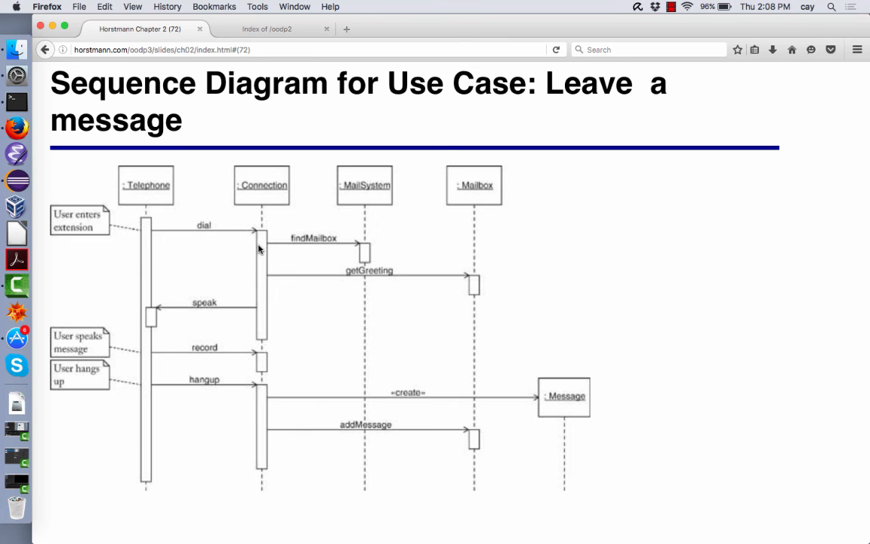
mouse_move(364, 248)
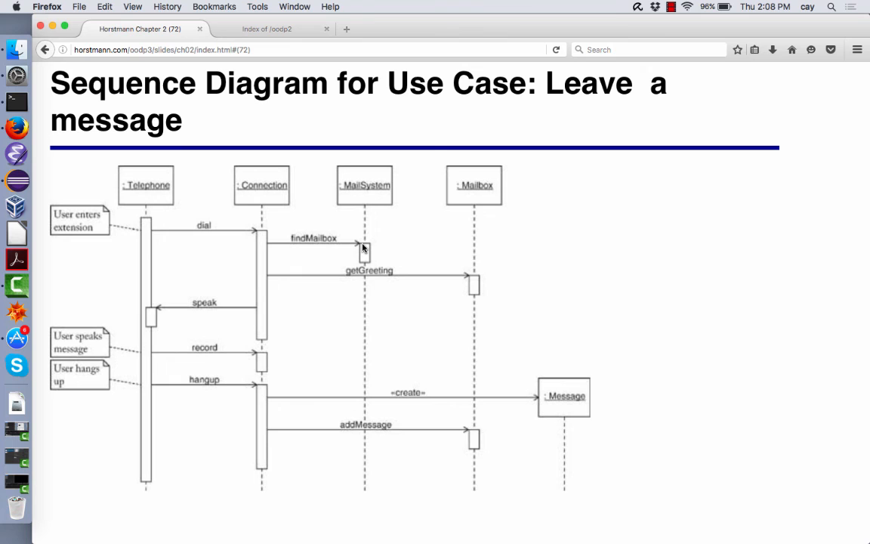
mouse_move(365, 255)
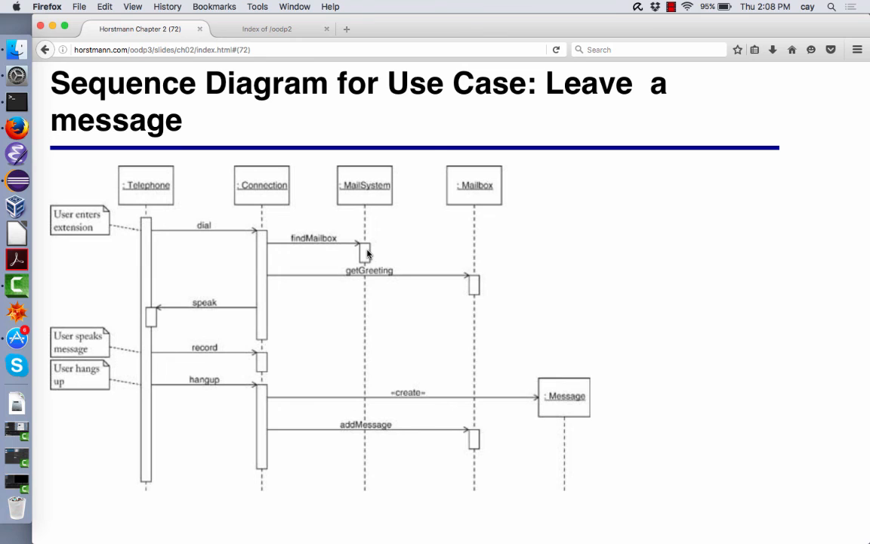
mouse_move(365, 257)
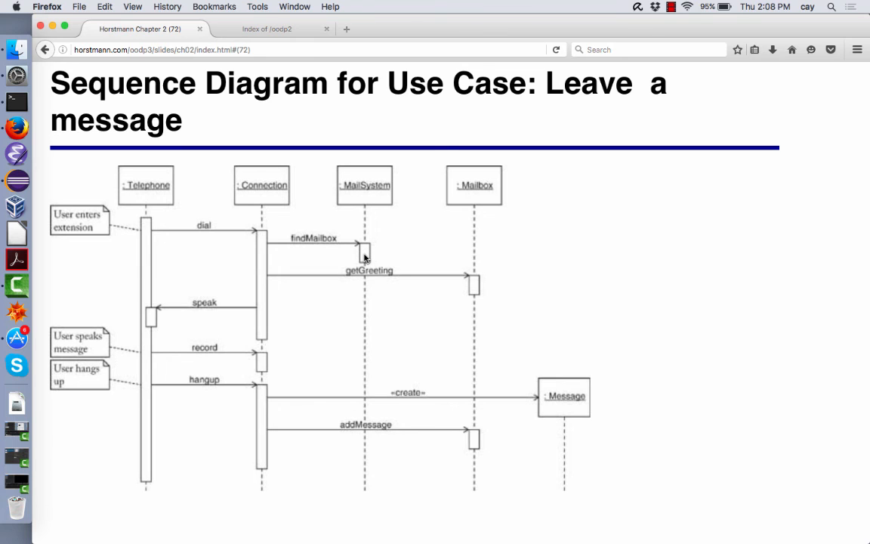
mouse_move(359, 266)
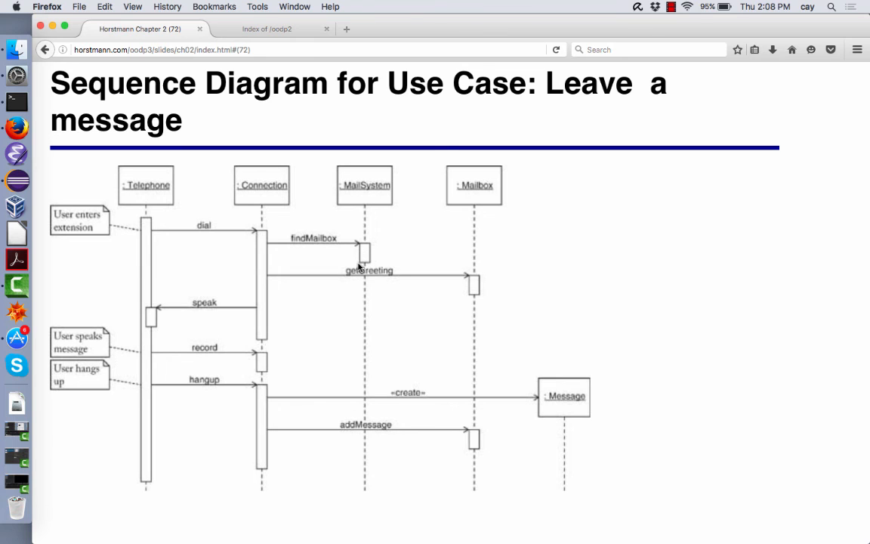
mouse_move(266, 263)
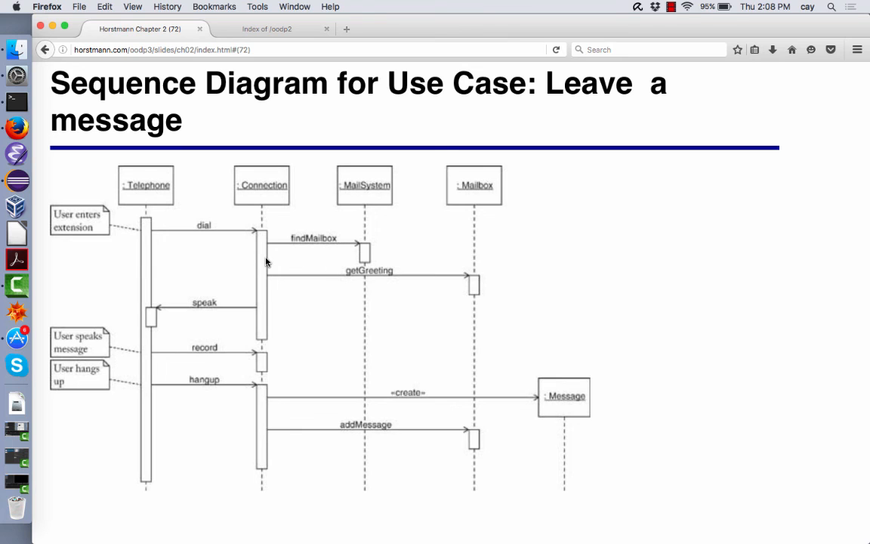
mouse_move(364, 266)
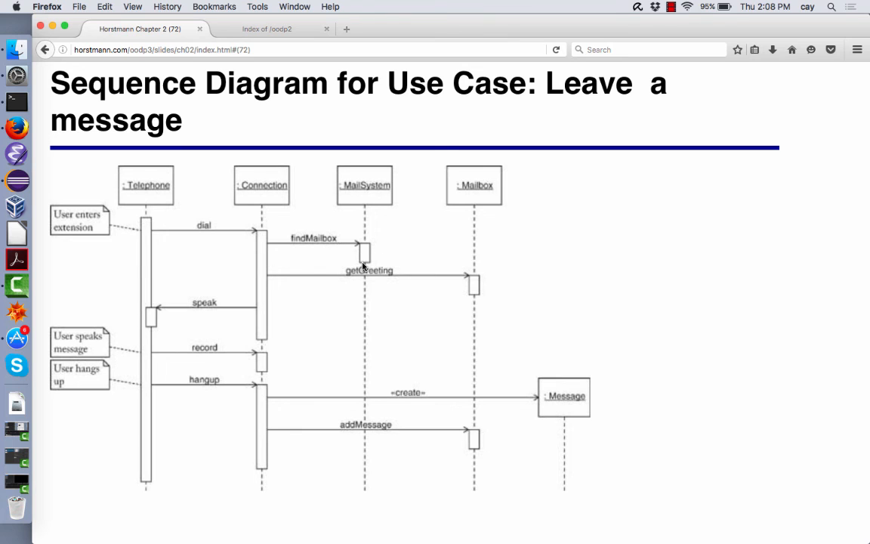
mouse_move(264, 264)
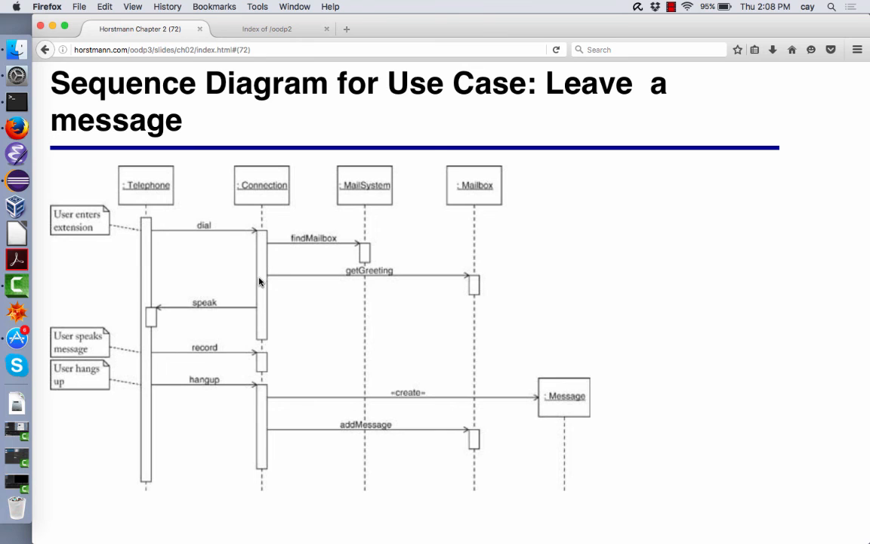
mouse_move(481, 282)
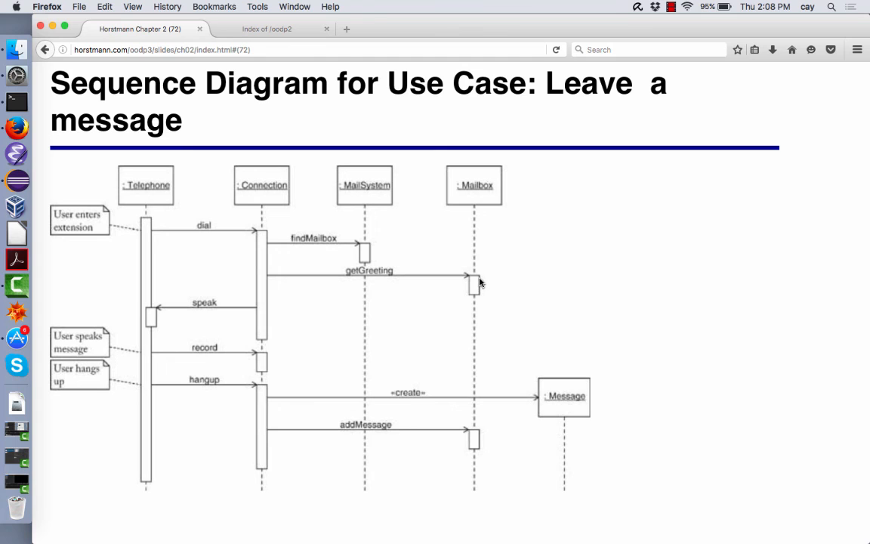
mouse_move(430, 520)
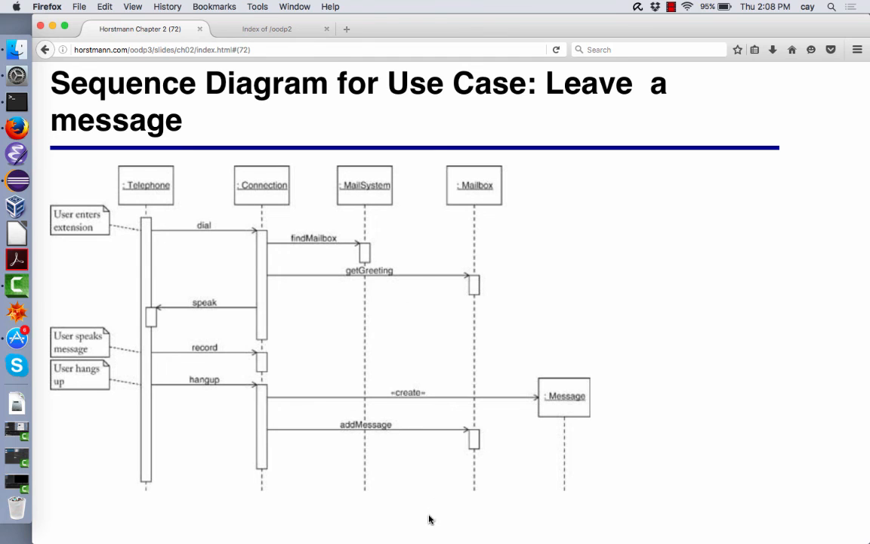
mouse_move(456, 284)
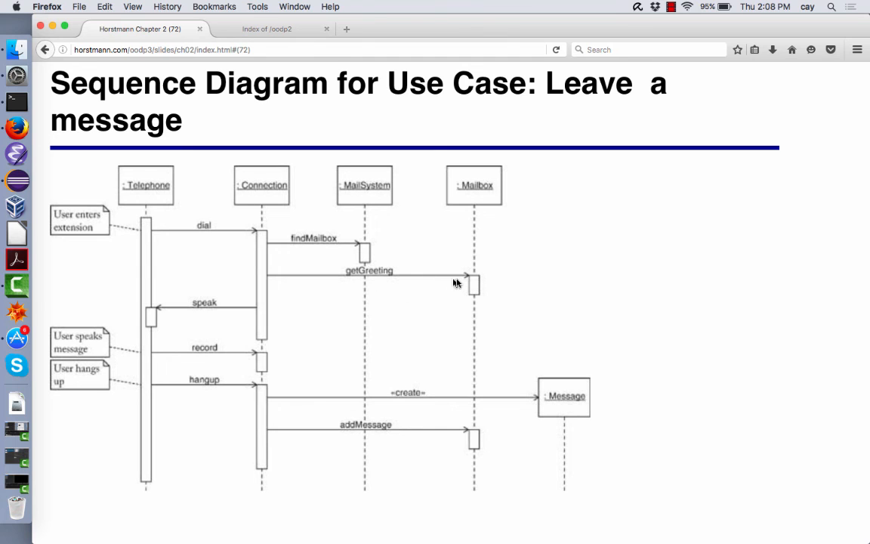
mouse_move(364, 249)
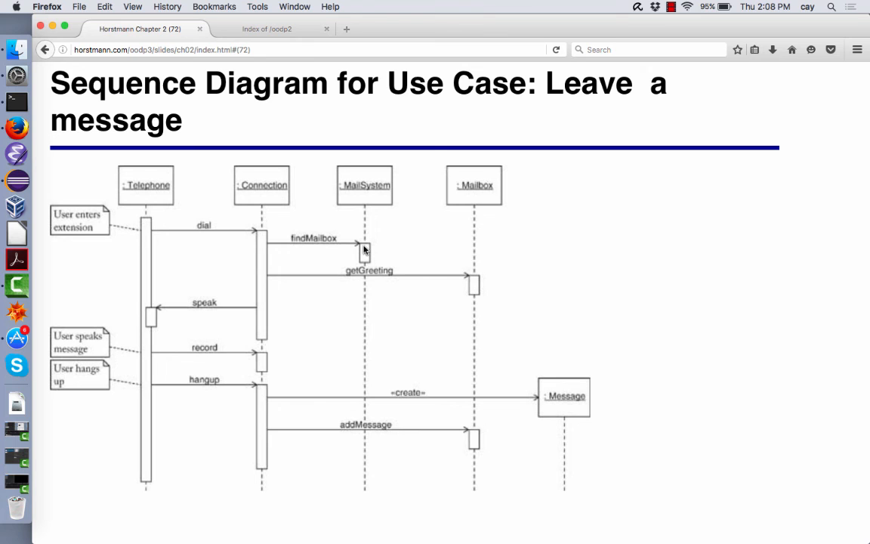
mouse_move(366, 264)
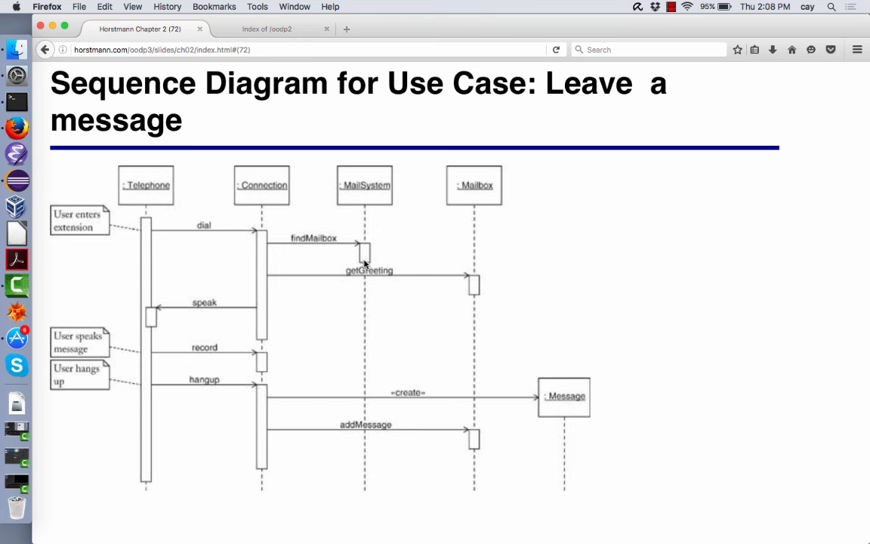
mouse_move(483, 290)
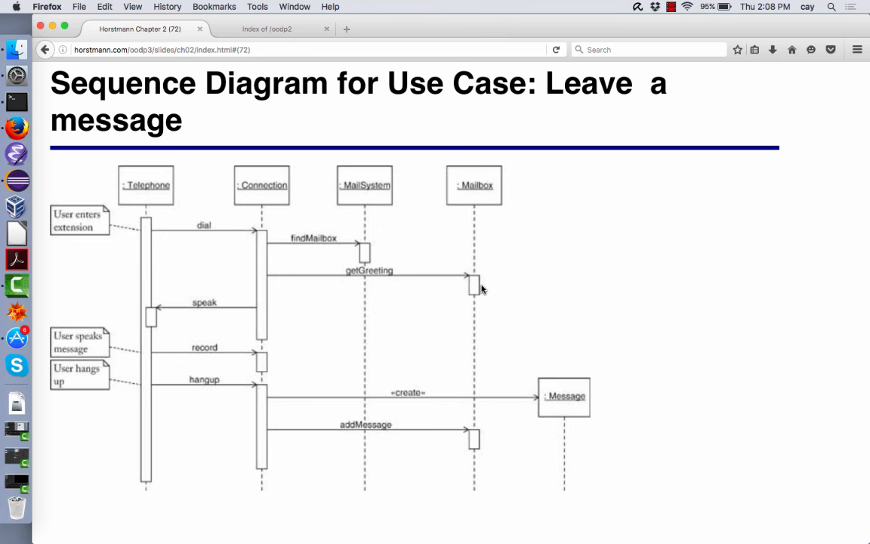
mouse_move(259, 275)
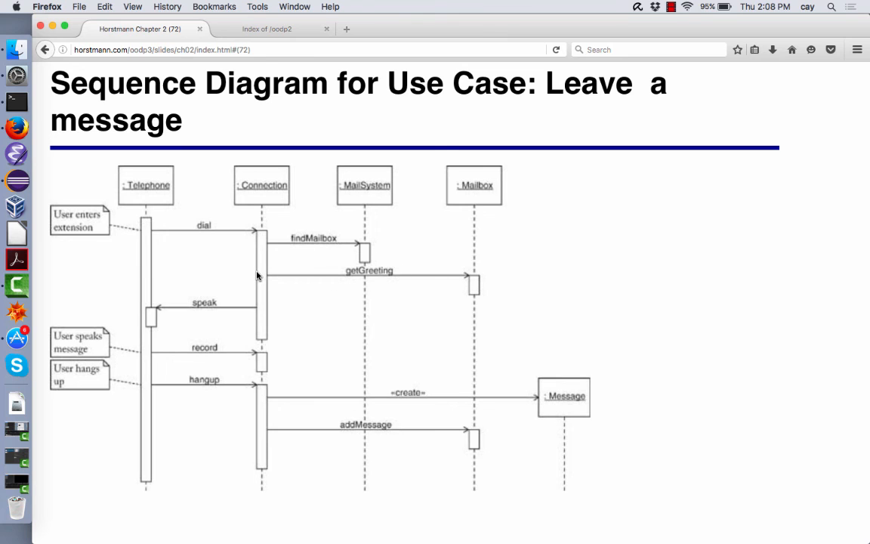
mouse_move(148, 309)
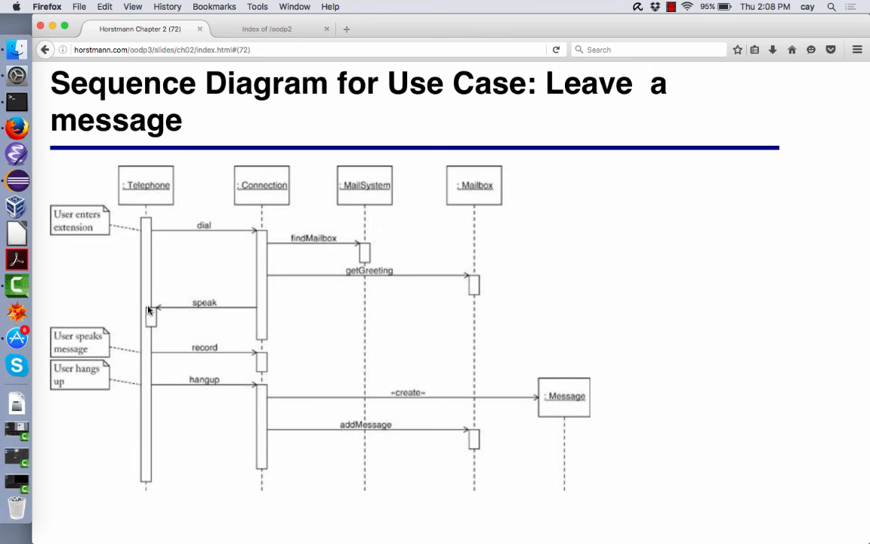
mouse_move(287, 300)
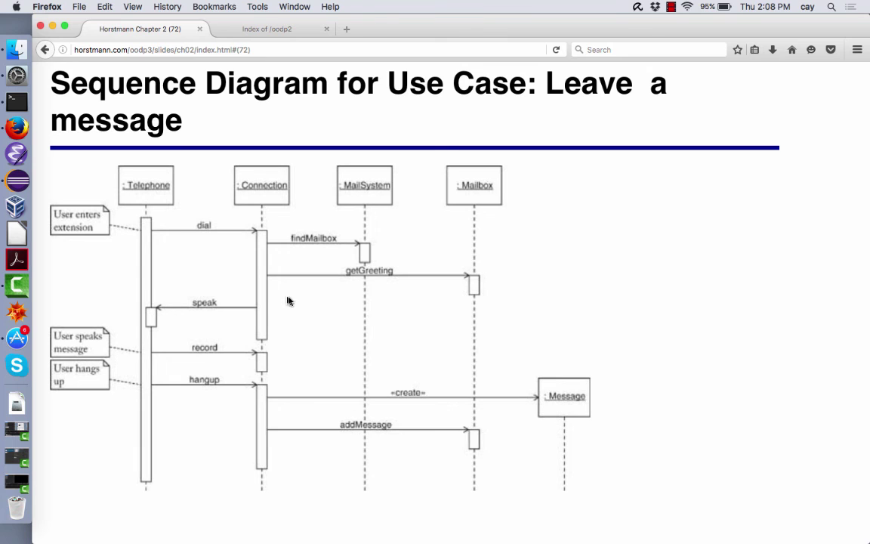
mouse_move(163, 305)
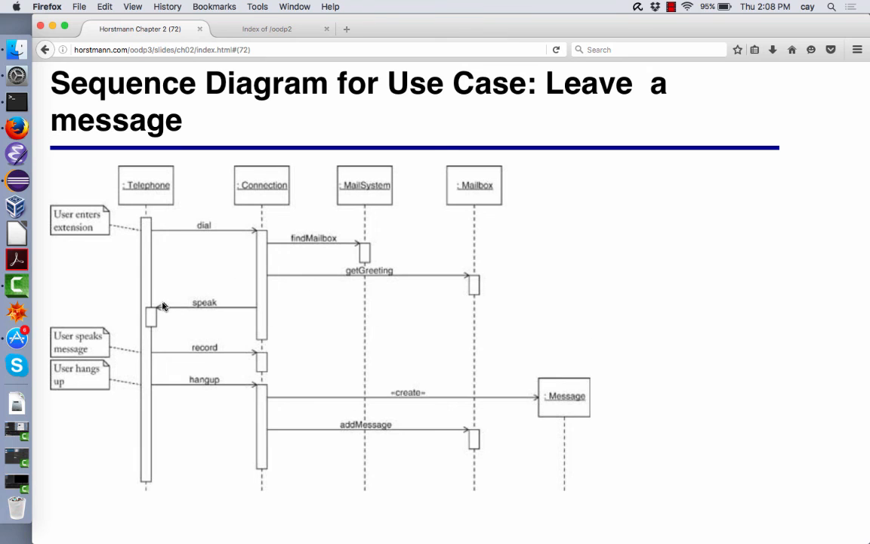
mouse_move(263, 328)
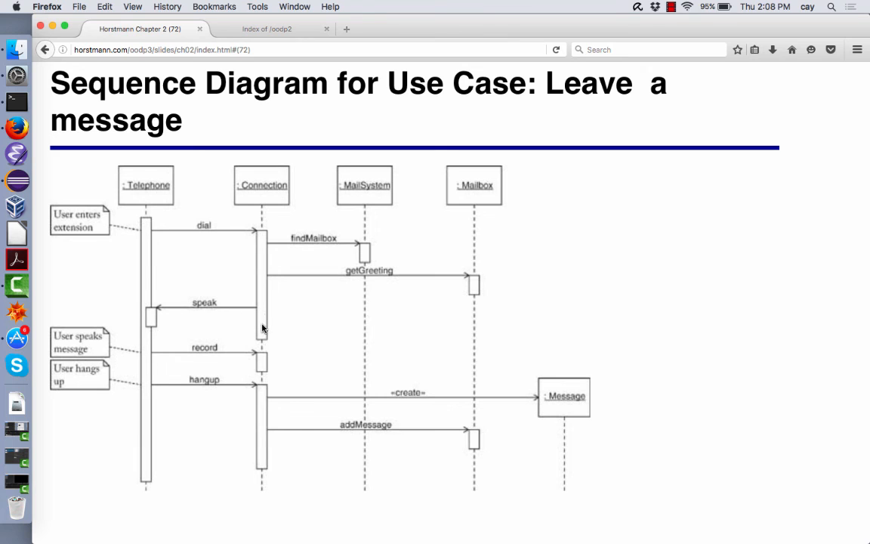
mouse_move(221, 241)
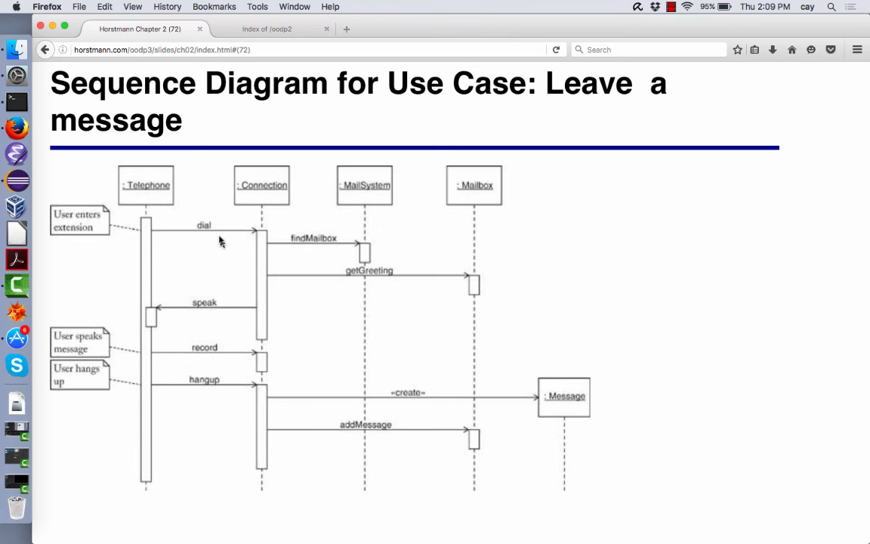
mouse_move(124, 281)
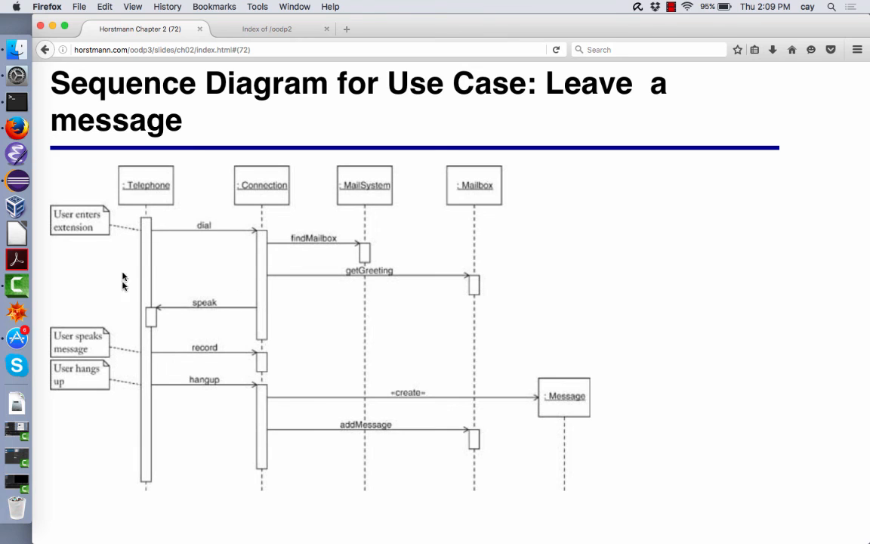
mouse_move(260, 368)
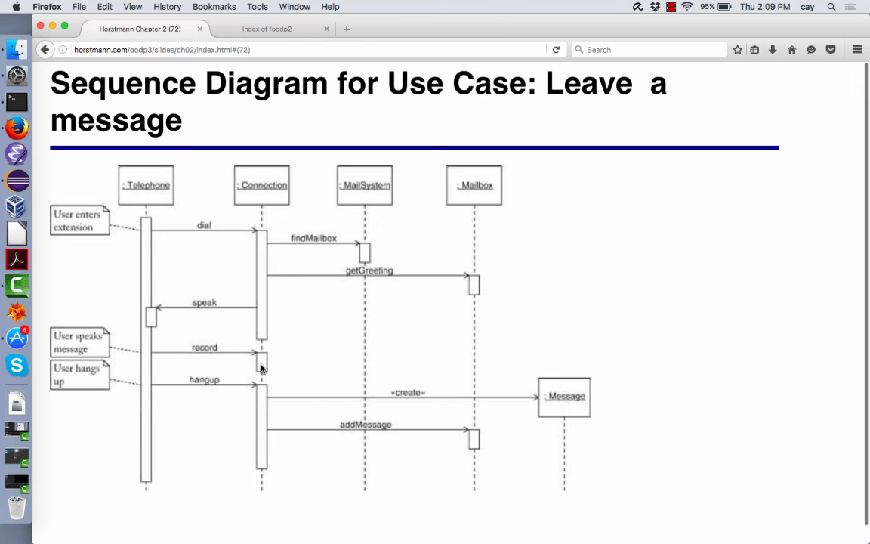
mouse_move(208, 372)
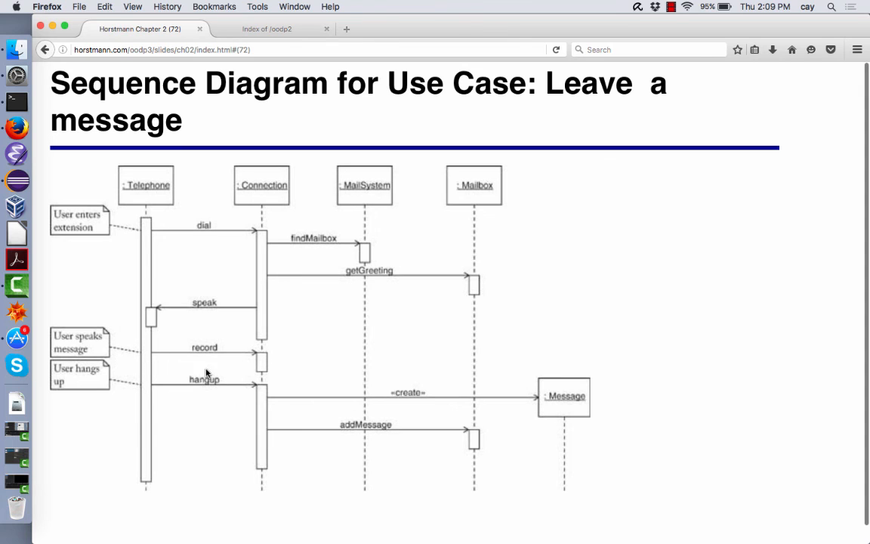
mouse_move(359, 387)
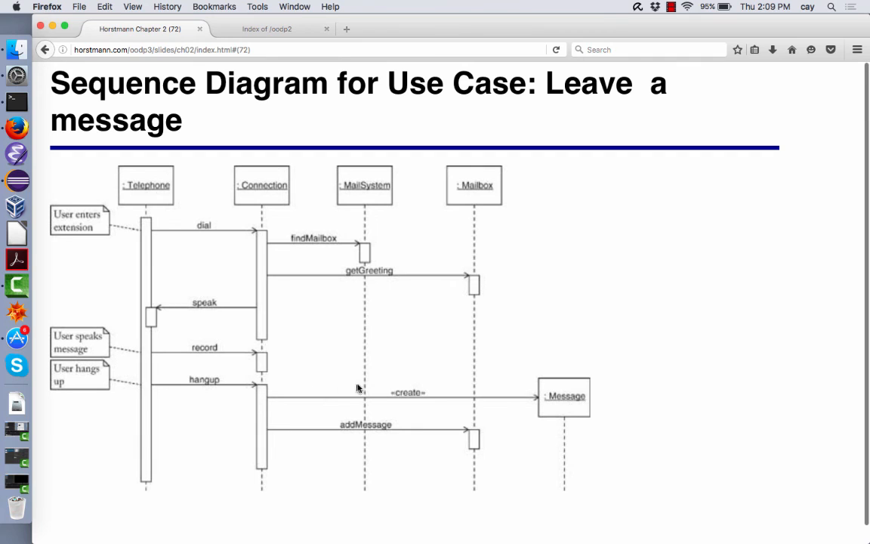
mouse_move(435, 429)
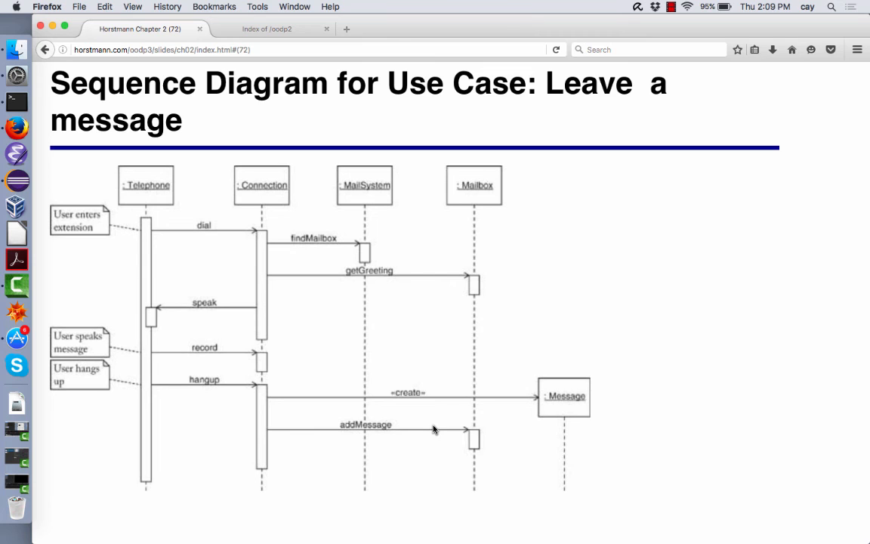
mouse_move(426, 380)
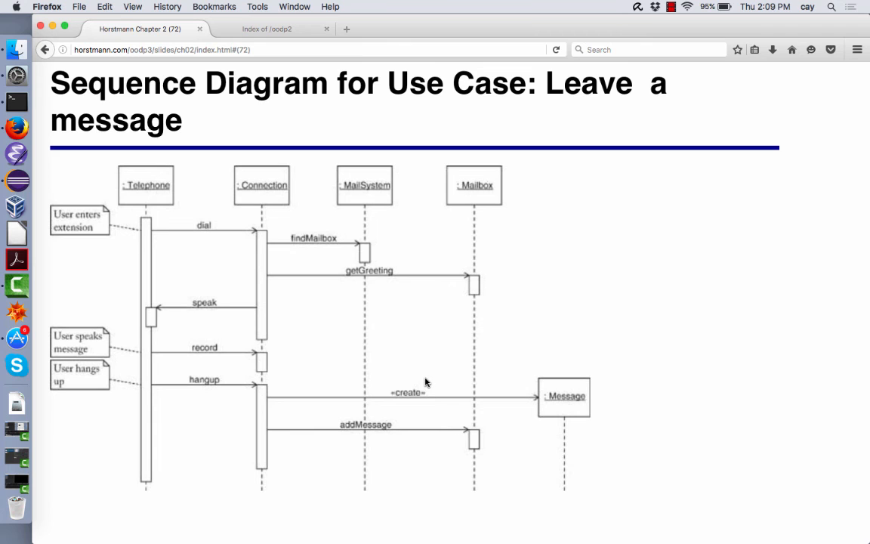
mouse_move(407, 309)
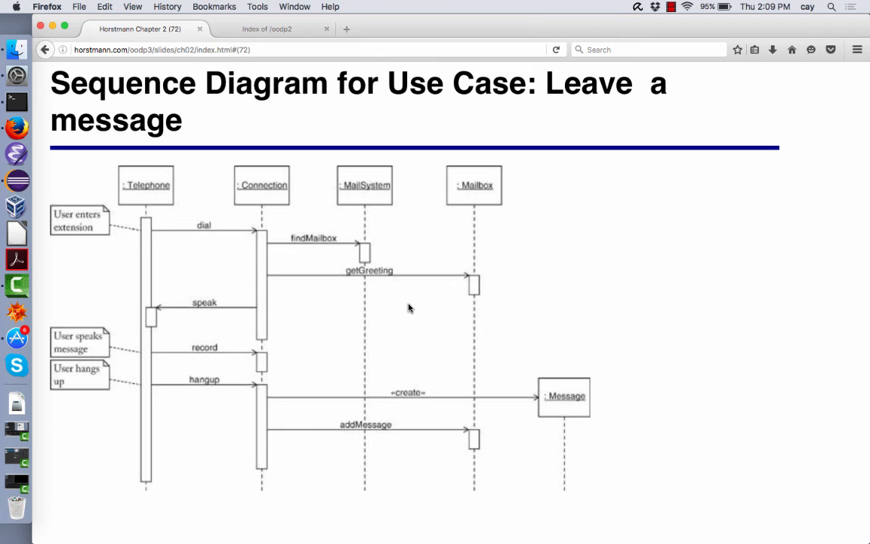
mouse_move(278, 249)
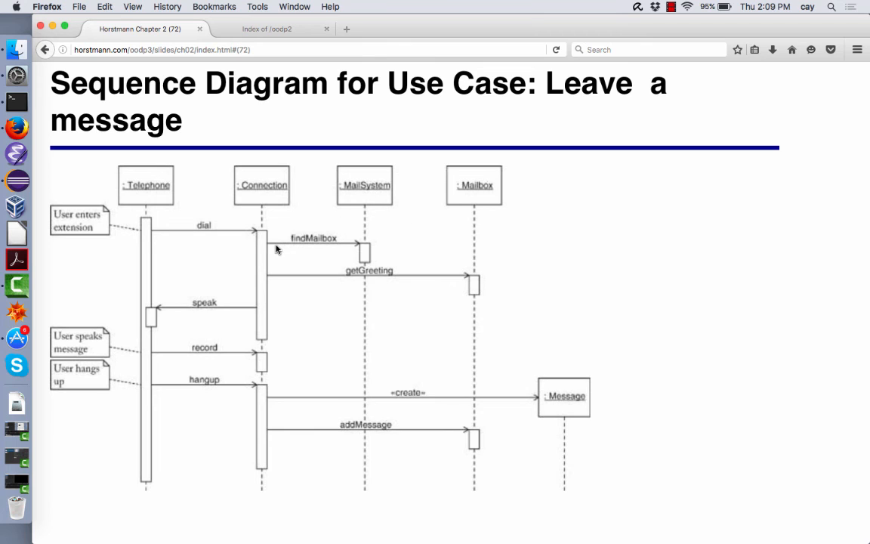
mouse_move(265, 248)
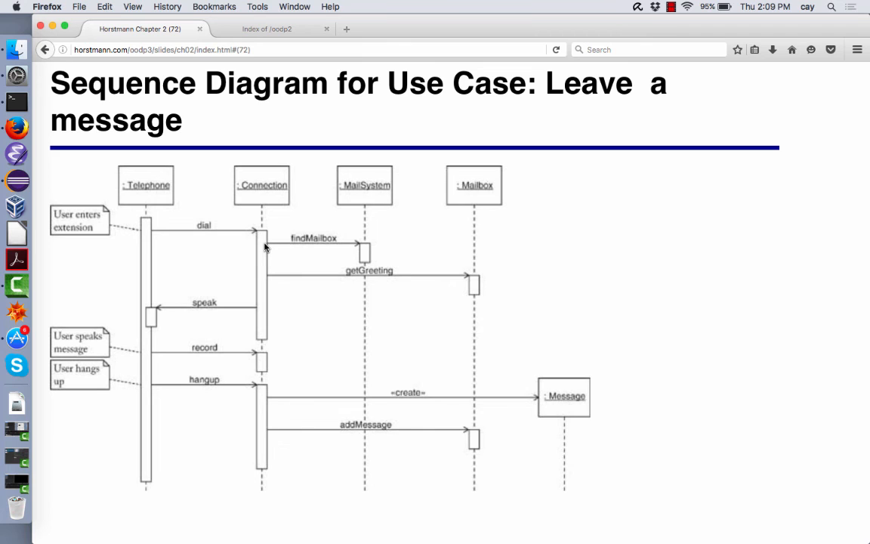
mouse_move(240, 236)
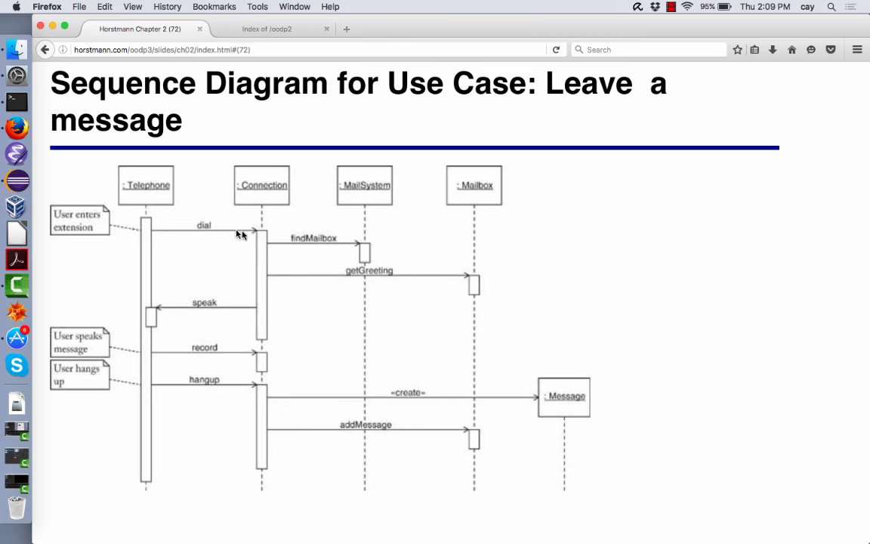
mouse_move(260, 244)
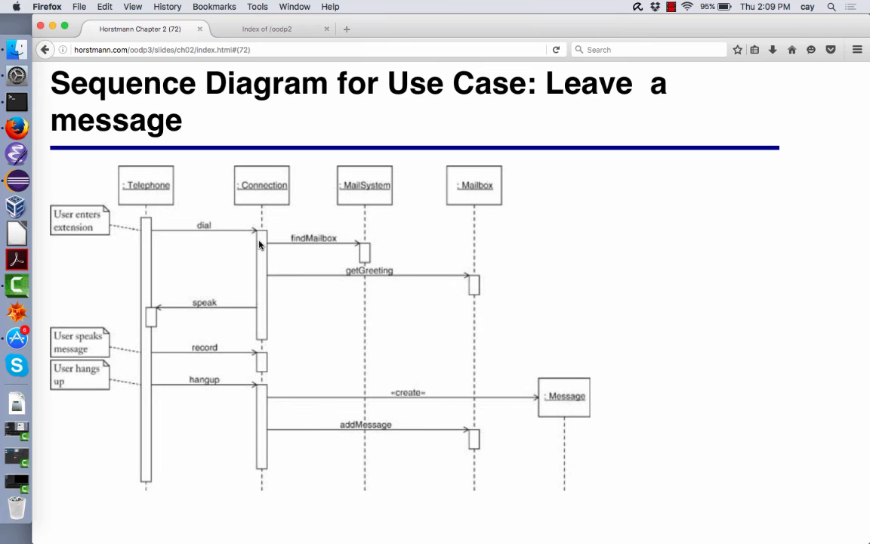
mouse_move(266, 248)
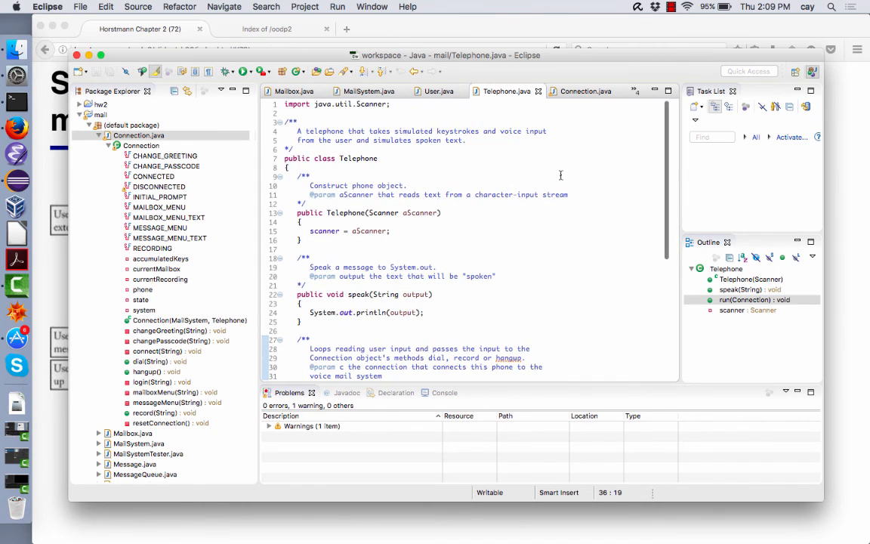
- Show Connection.java and scroll past dial() and record() to the connect(String key) method
left_click(585, 91)
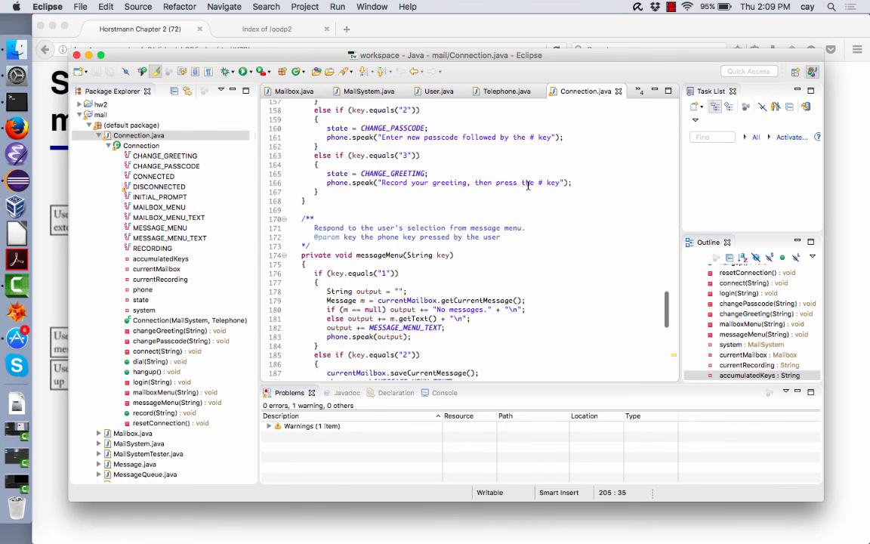
scroll("up", 3)
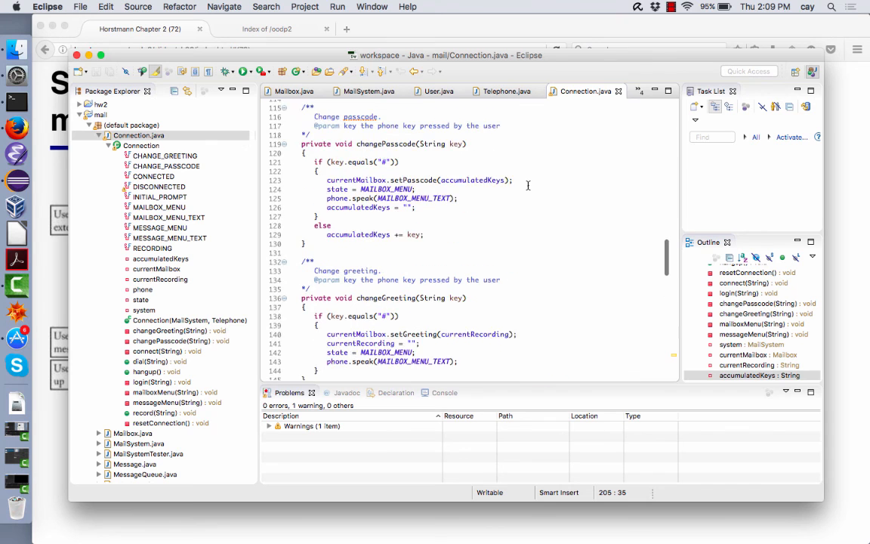
scroll("up", 3)
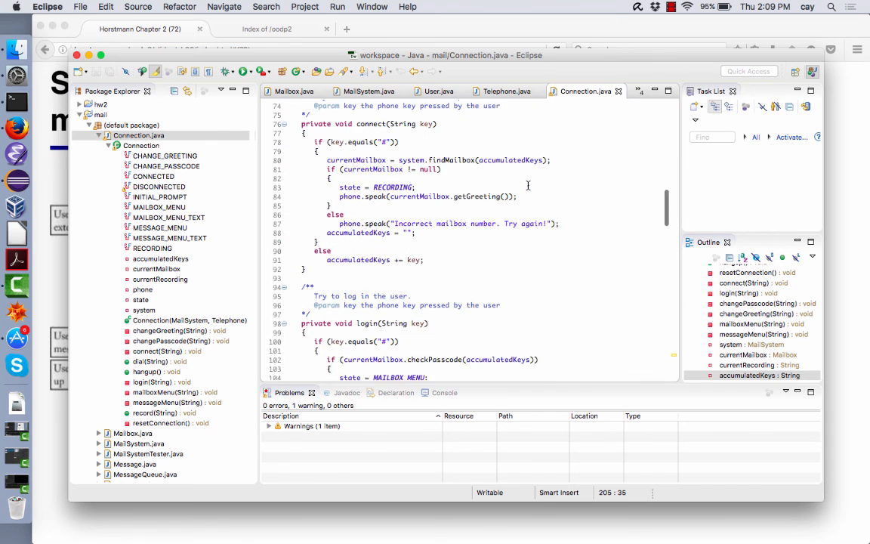
scroll("up", 3)
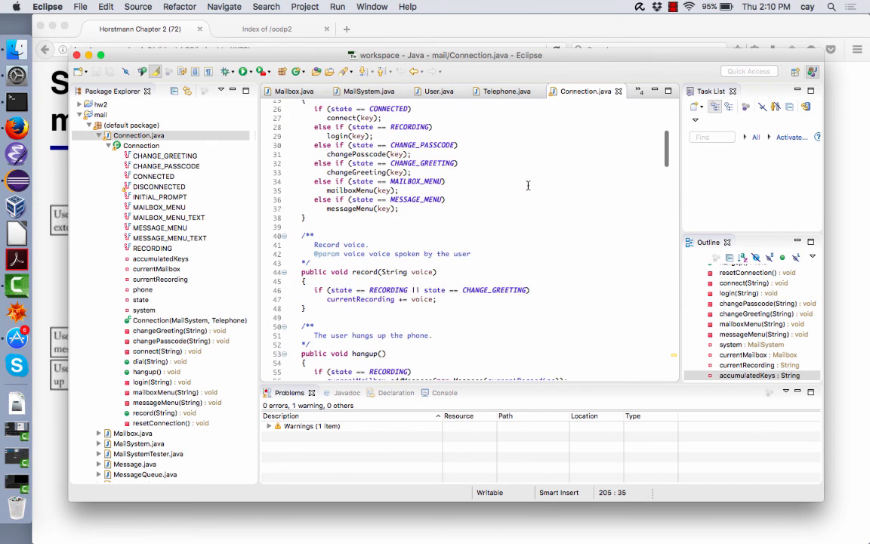
scroll("up", 3)
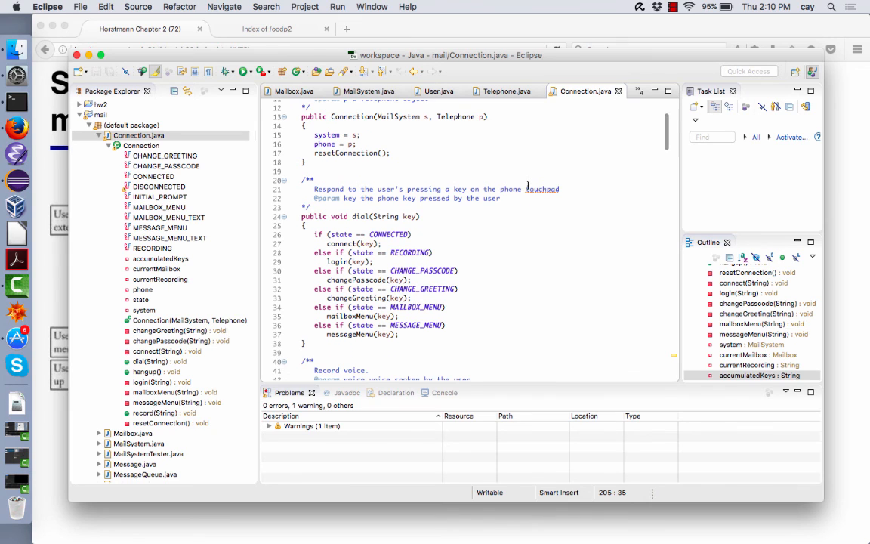
mouse_move(429, 238)
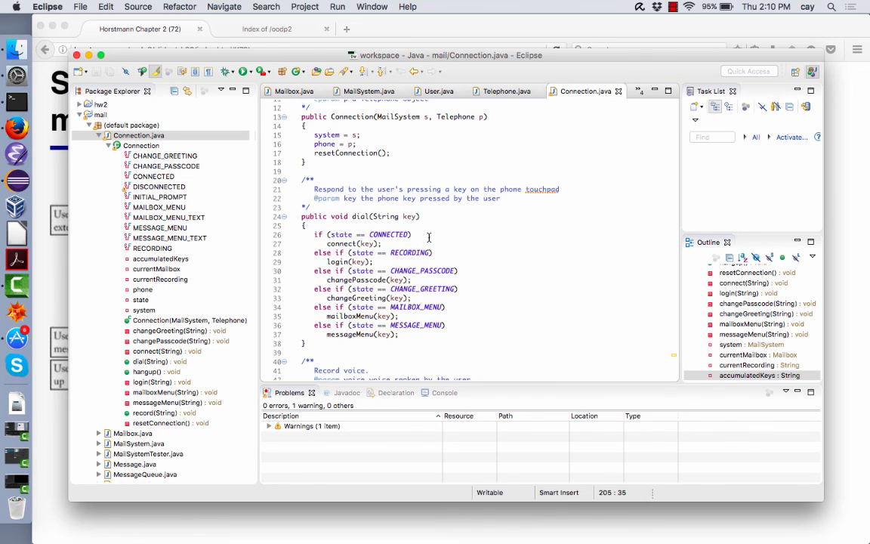
mouse_move(345, 243)
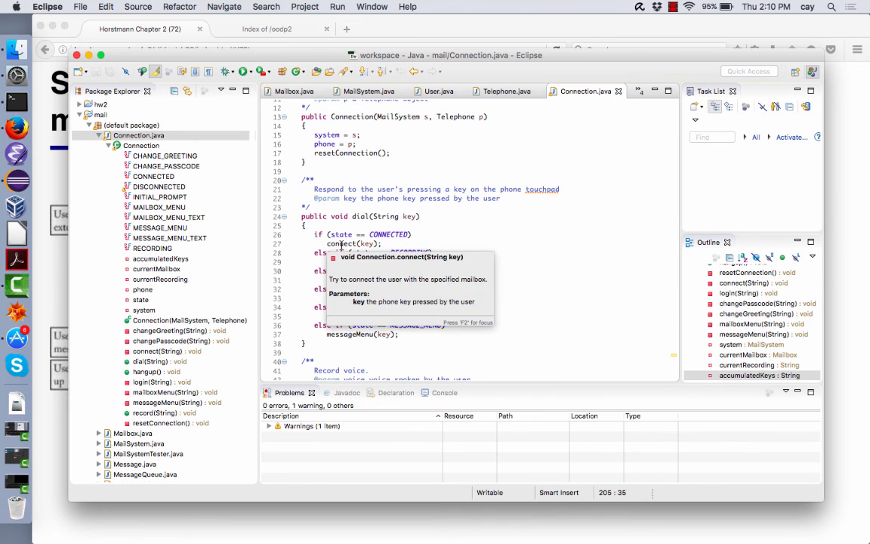
scroll("down", 3)
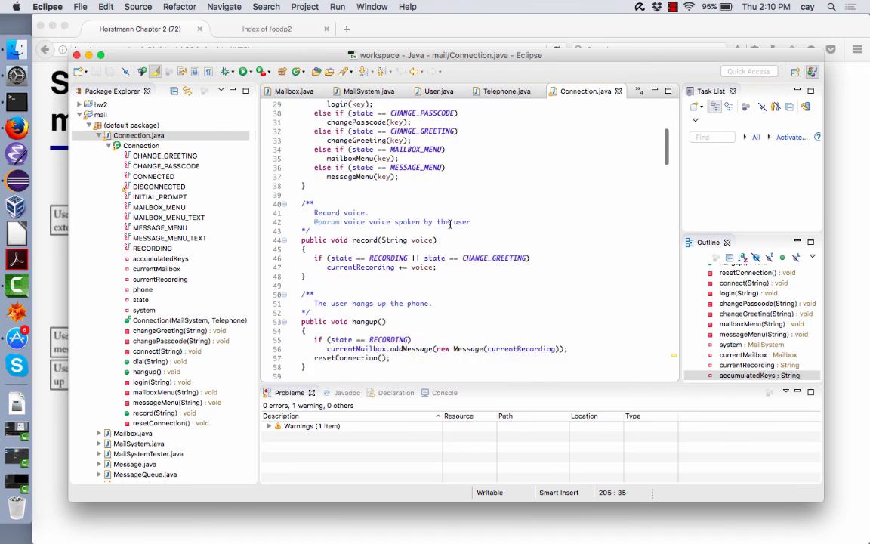
scroll("down", 3)
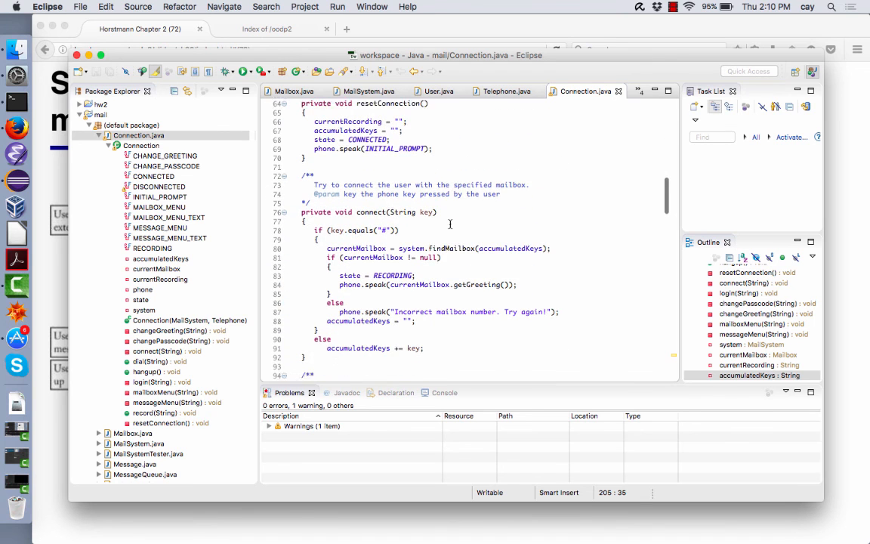
scroll("down", 3)
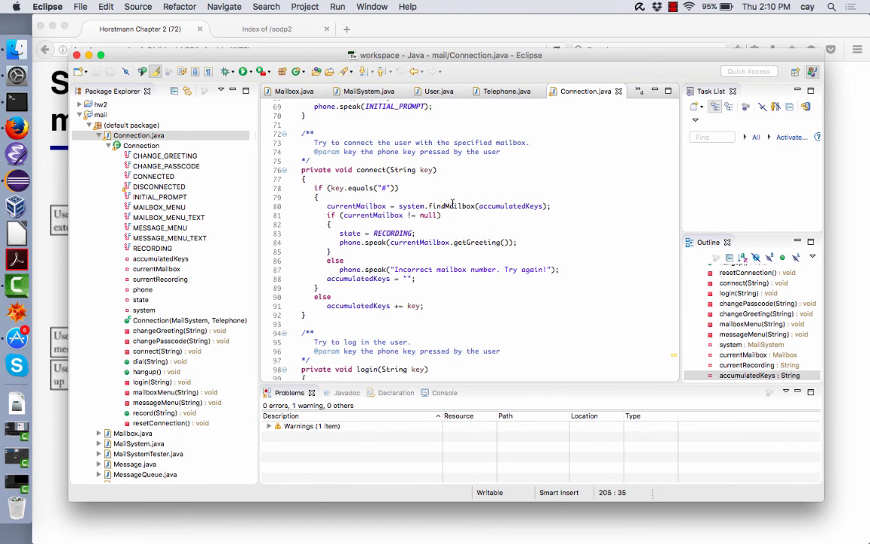
mouse_move(411, 205)
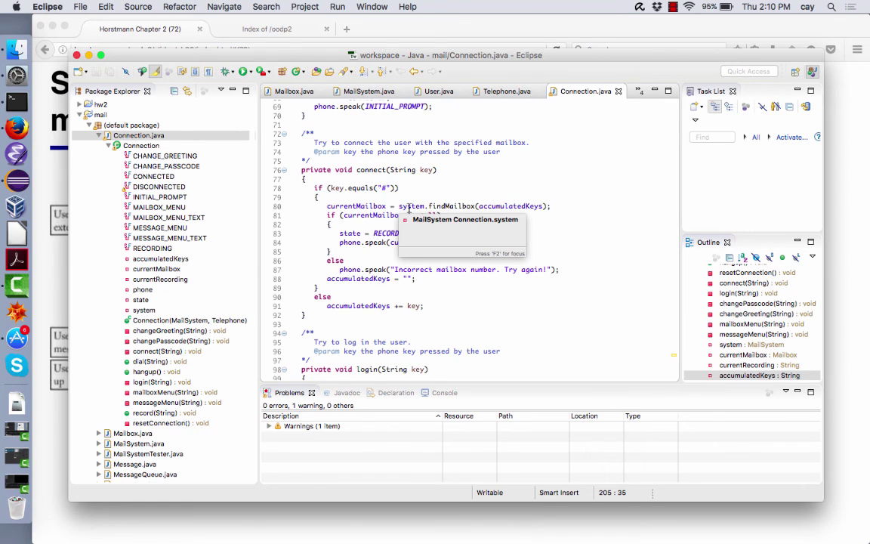
mouse_move(466, 206)
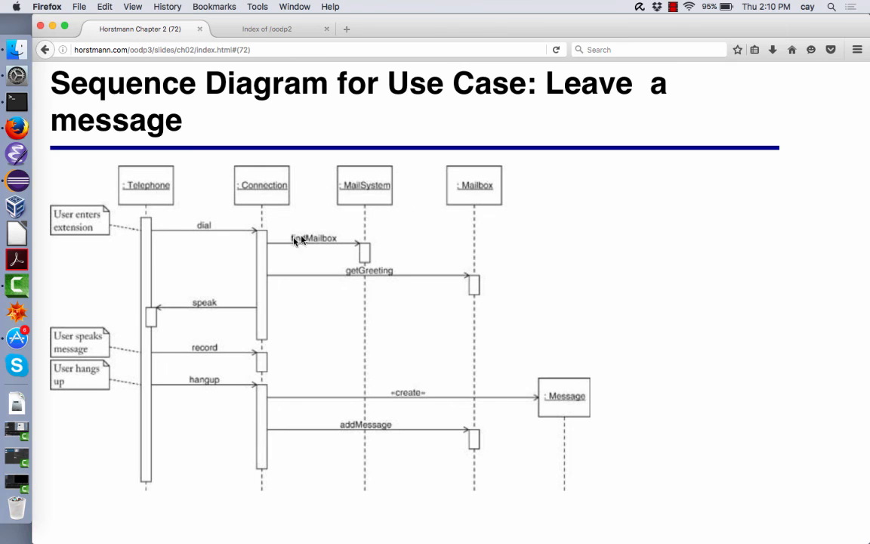
mouse_move(365, 197)
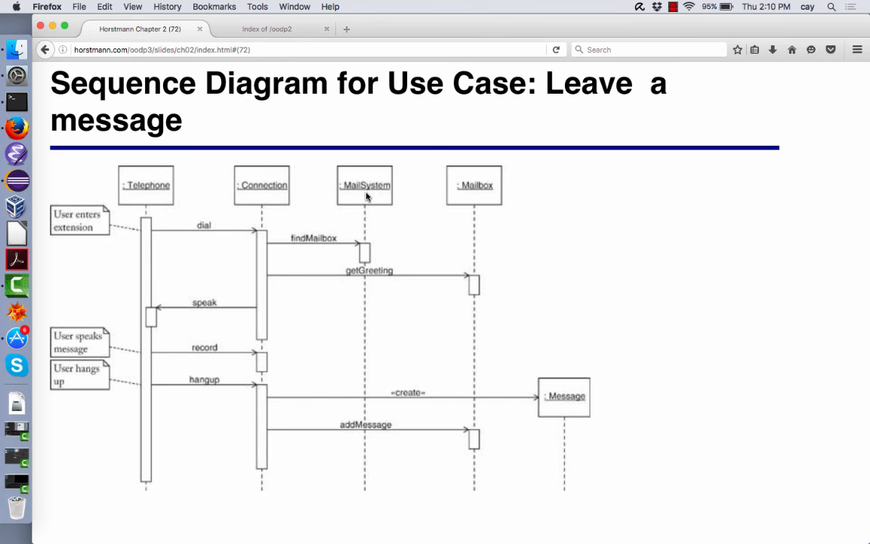
mouse_move(379, 250)
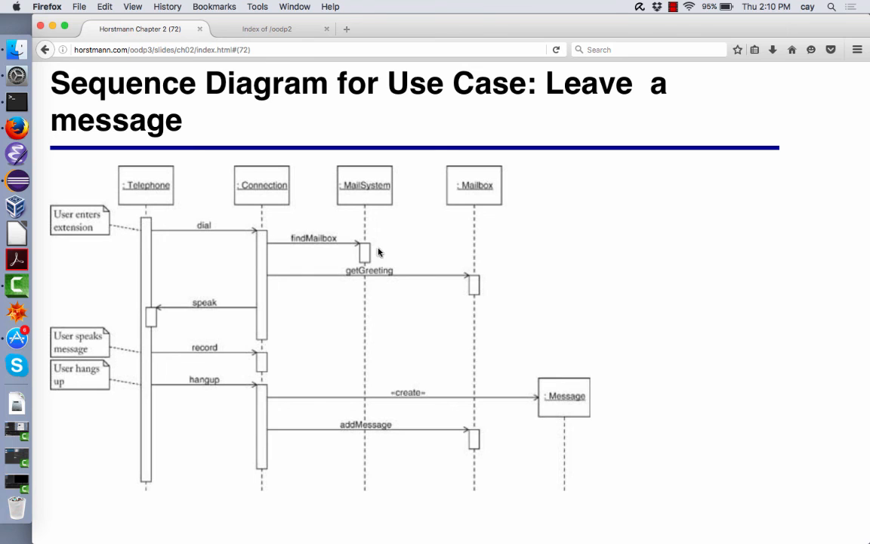
mouse_move(365, 182)
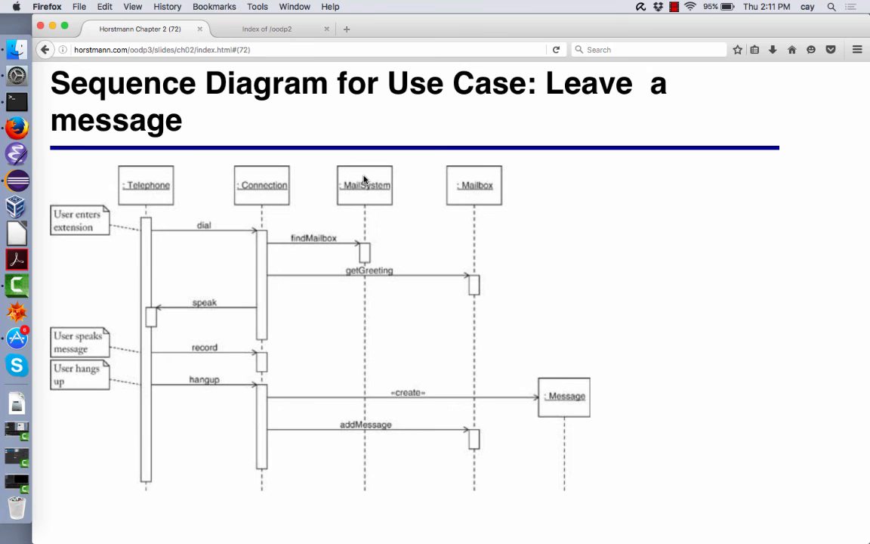
mouse_move(316, 254)
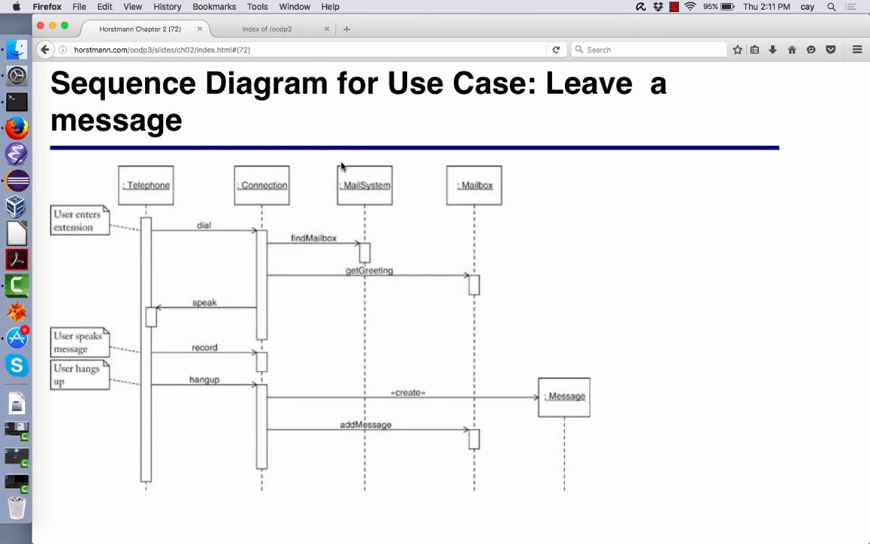
mouse_move(346, 208)
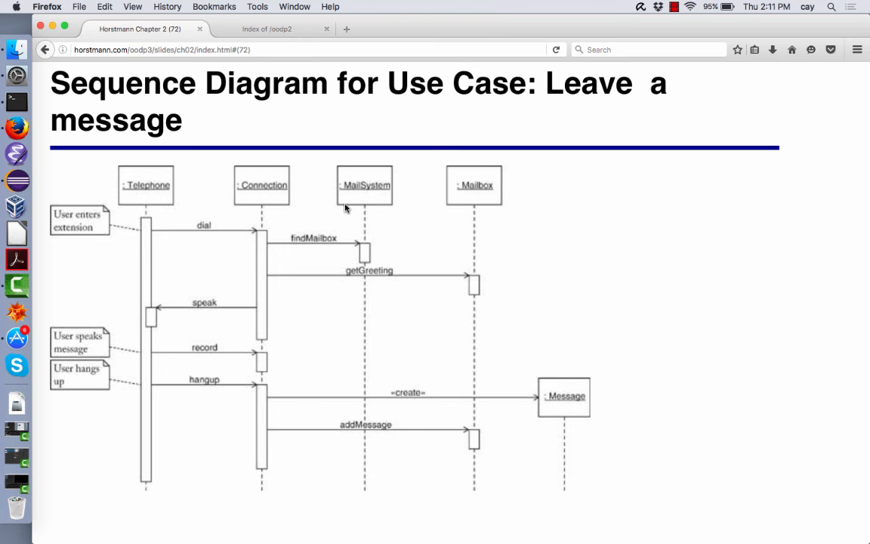
mouse_move(362, 254)
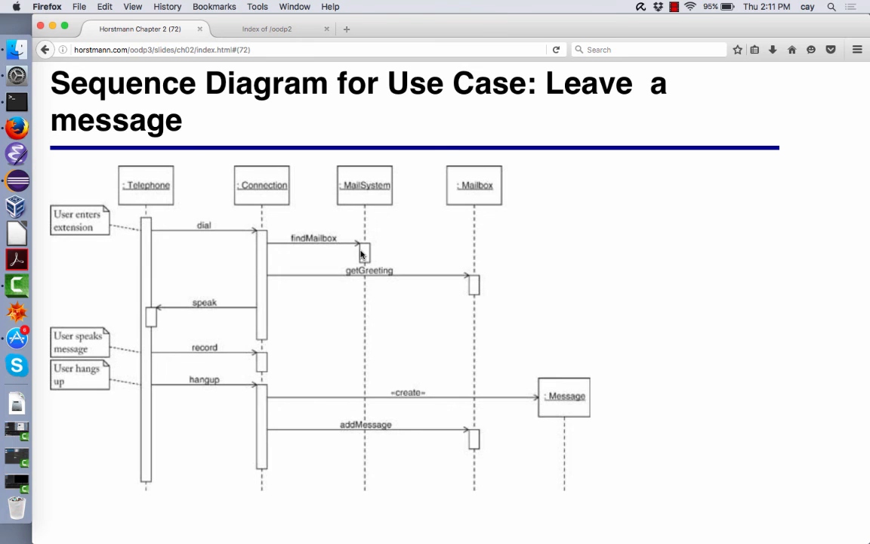
mouse_move(346, 264)
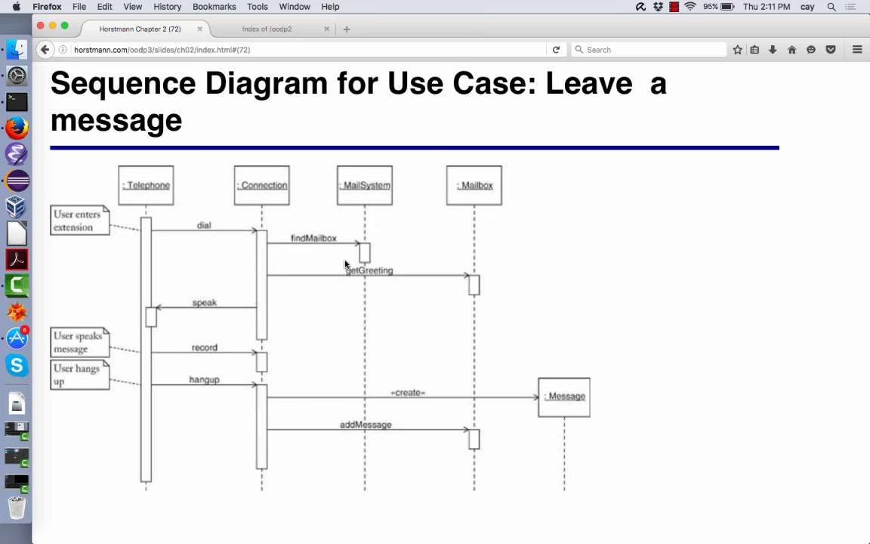
mouse_move(338, 255)
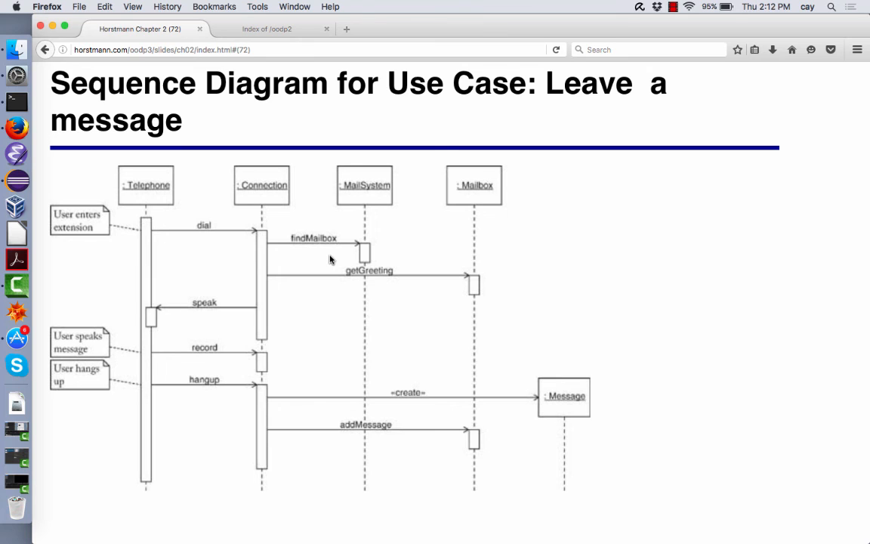
mouse_move(339, 235)
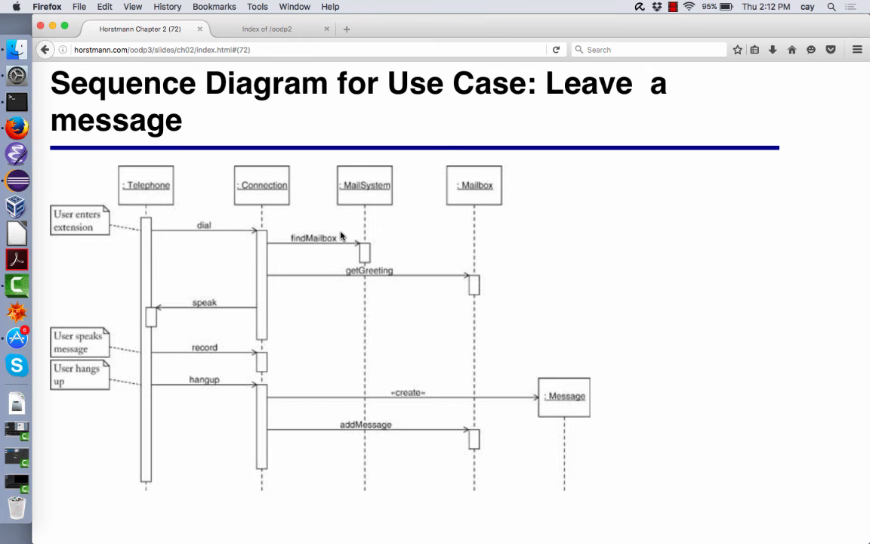
mouse_move(339, 142)
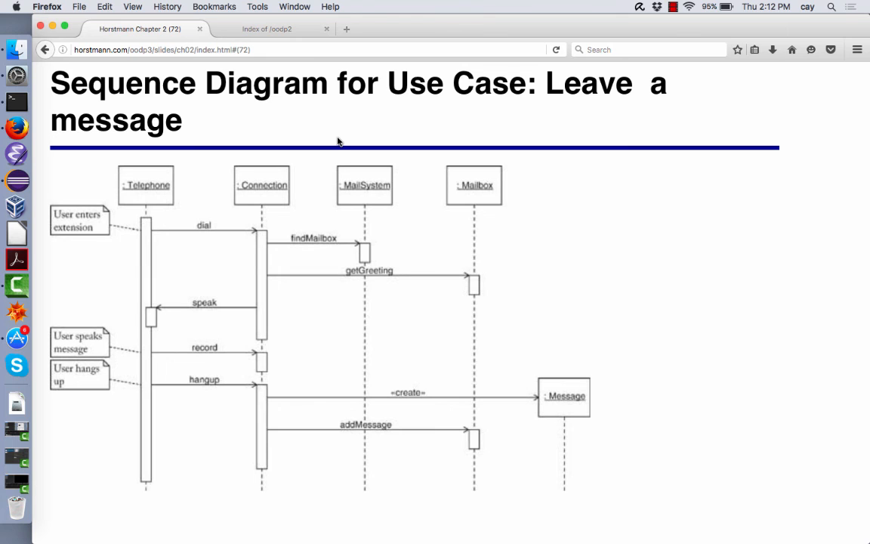
mouse_move(329, 134)
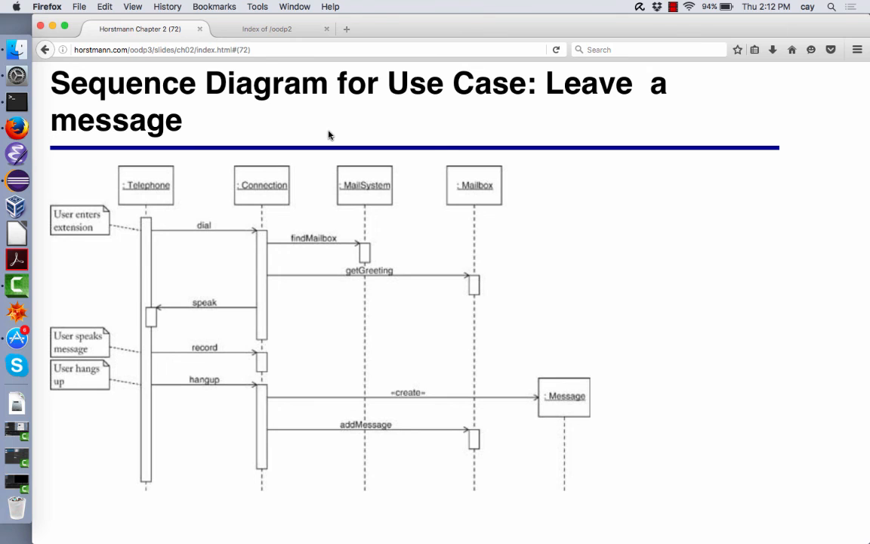
mouse_move(317, 130)
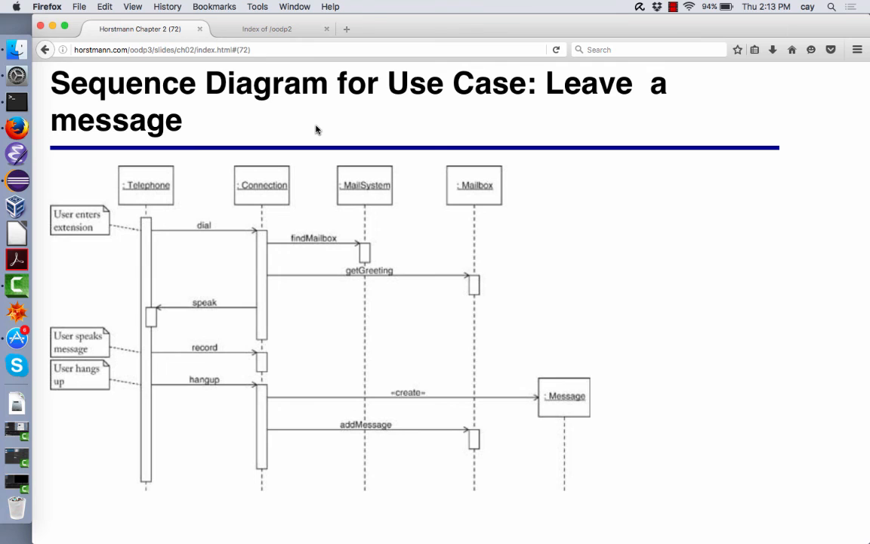
mouse_move(309, 130)
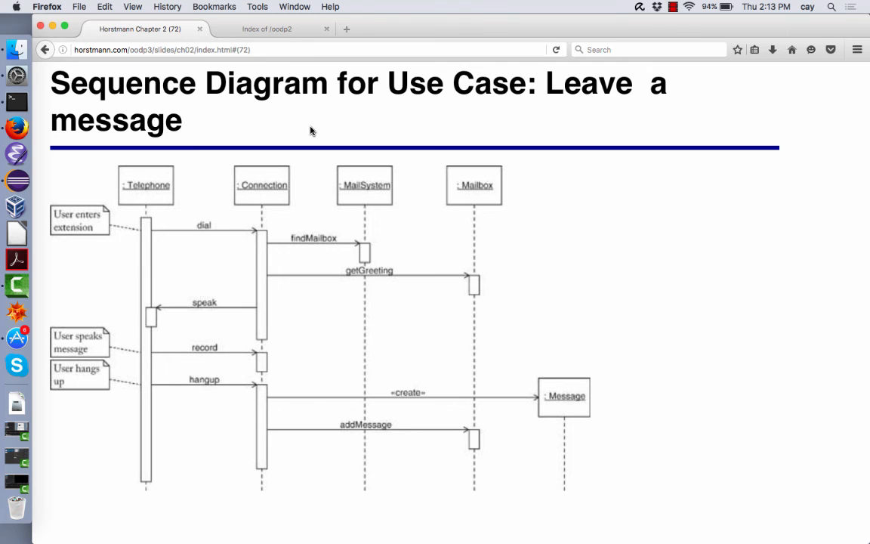